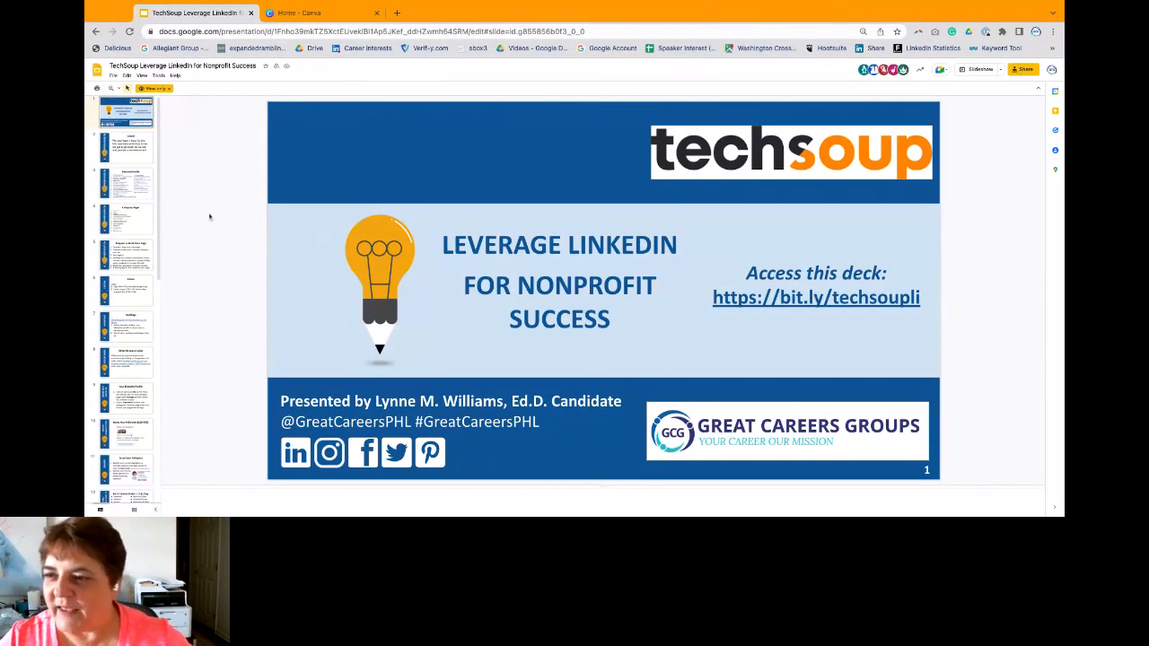
Step: Open the 'Edit public profile & URL' settings page
click(977, 69)
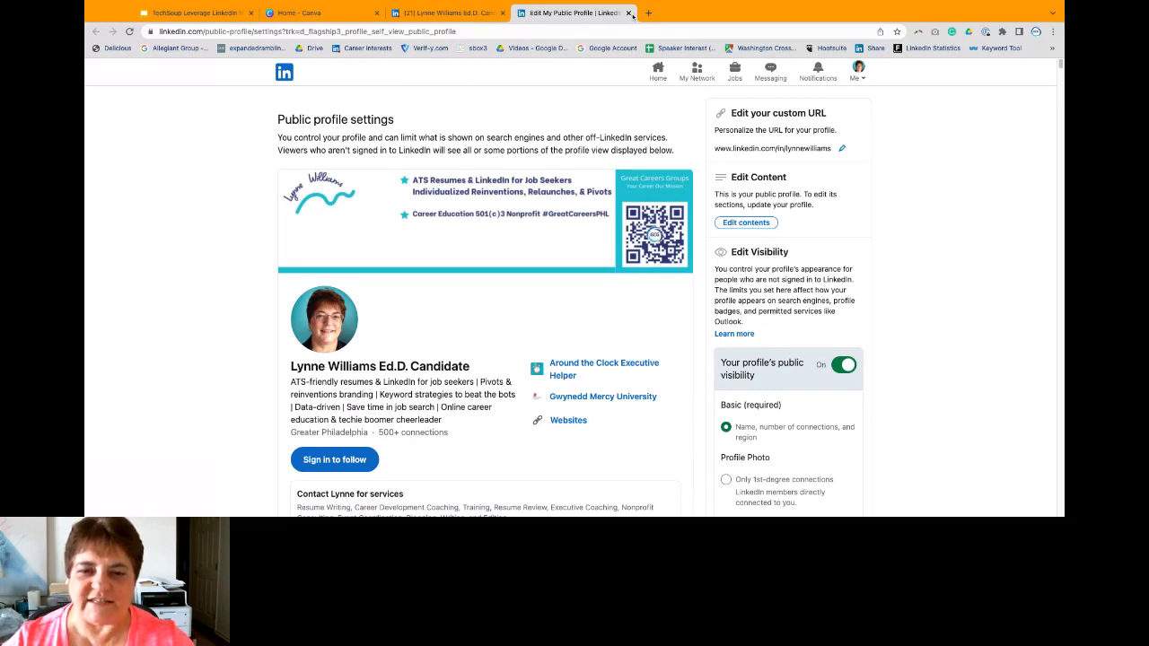
Step: Close the public profile settings tab and start a new blank browser tab
click(631, 12)
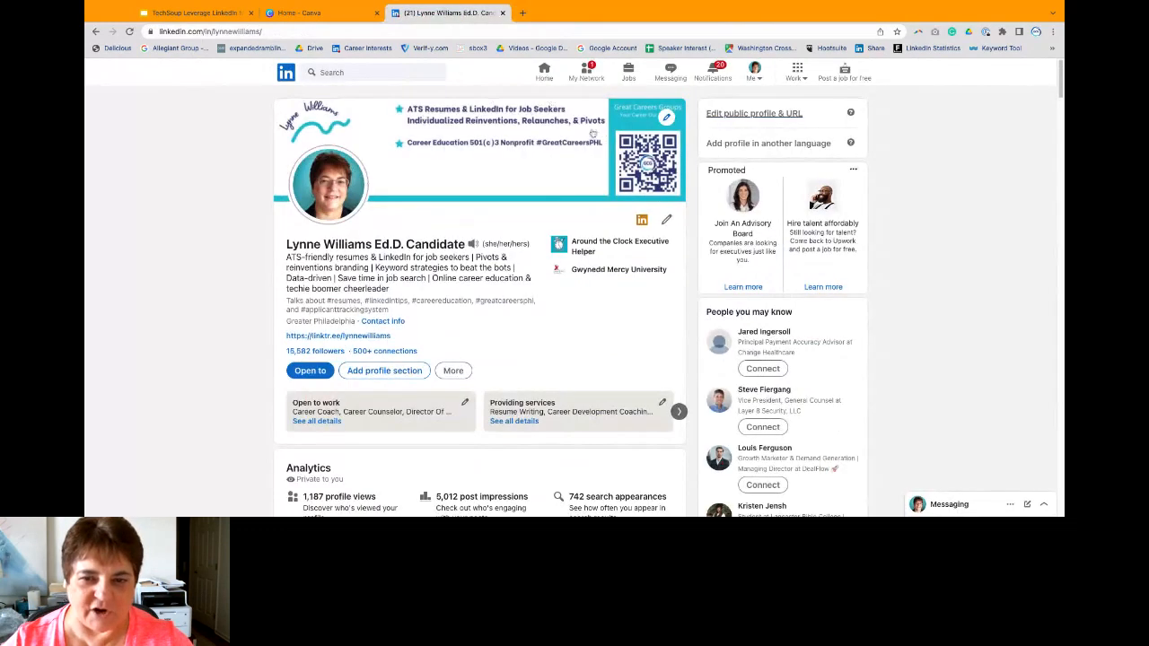
mouse_move(520, 206)
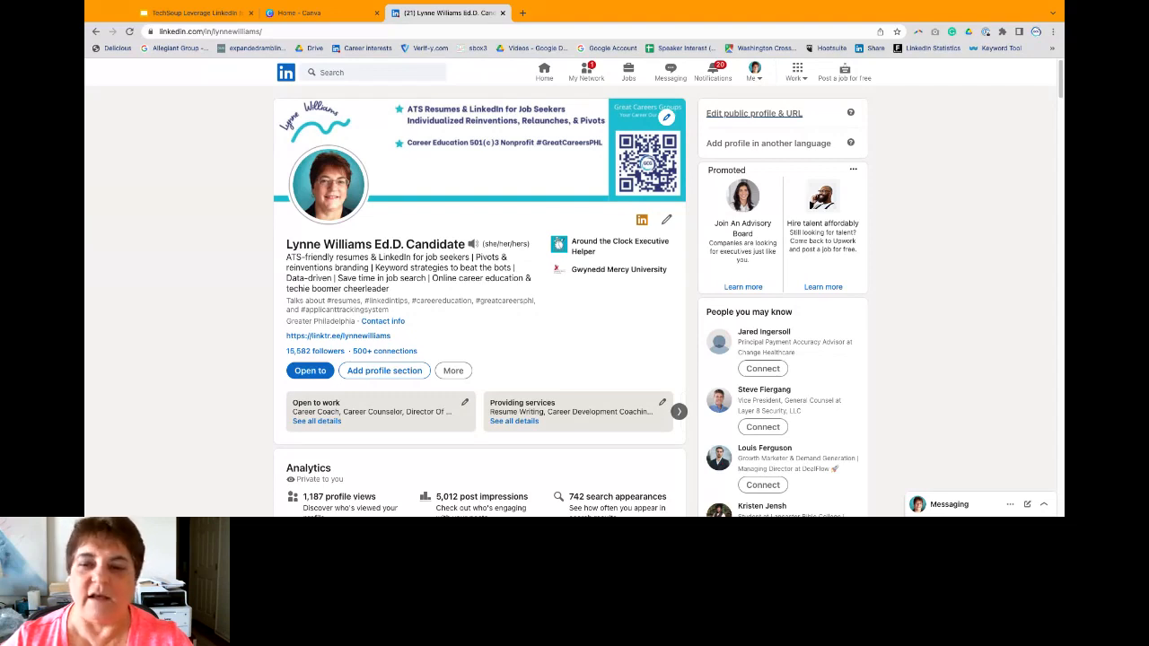
click(193, 13)
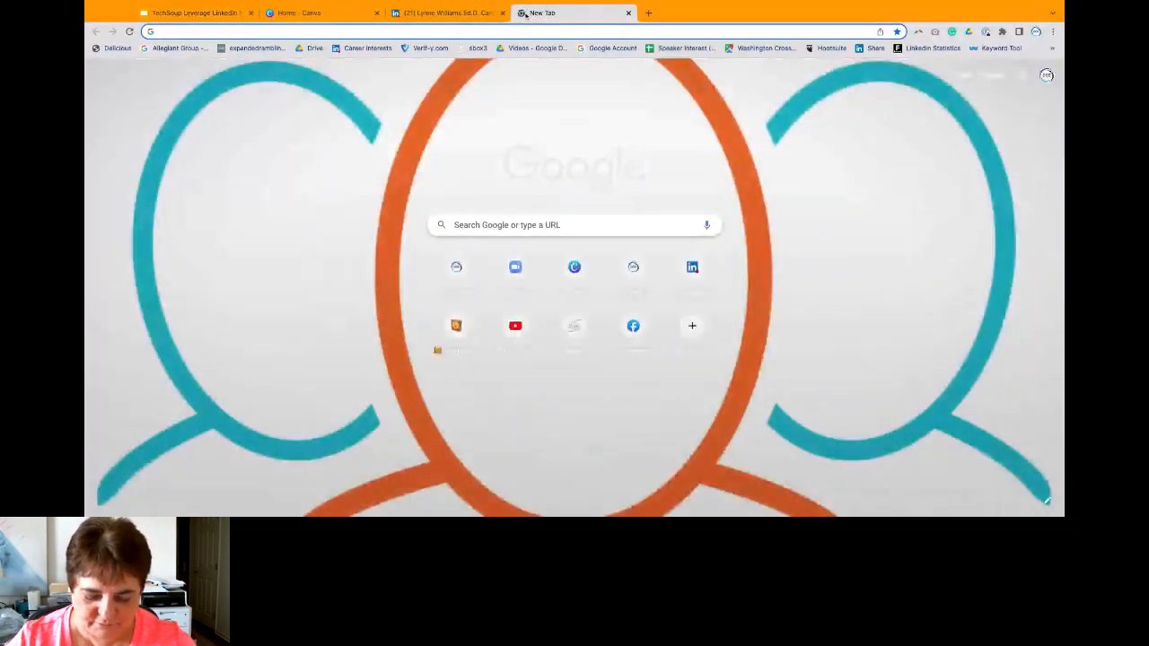
Step: Go to pfpmaker.com to generate circular profile pictures from the headshot
text(pfp,aker.com/results)
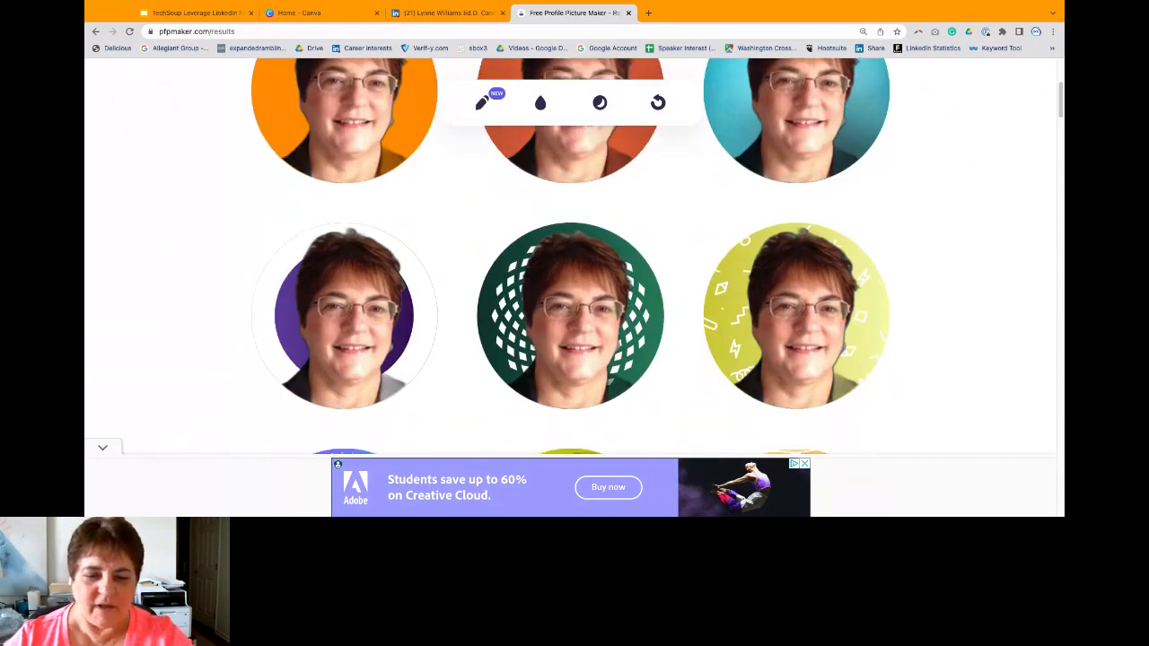
Step: Browse the results, preview background colour options, and download the orange-red picture
scroll(down, 3)
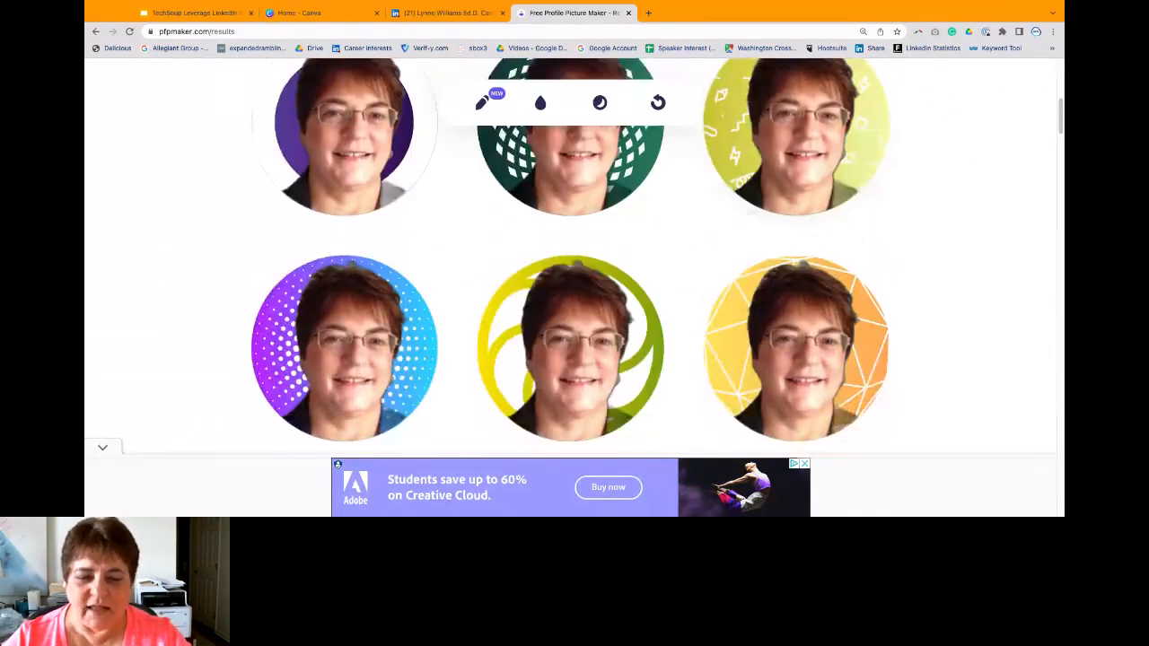
scroll(down, 3)
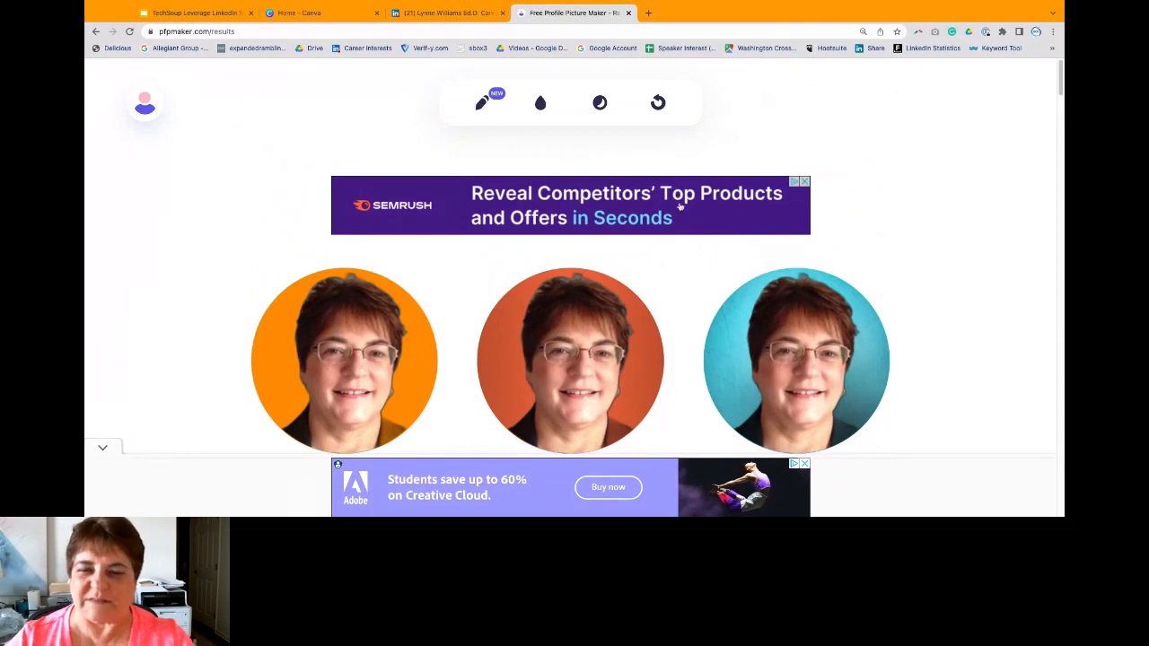
mouse_move(554, 103)
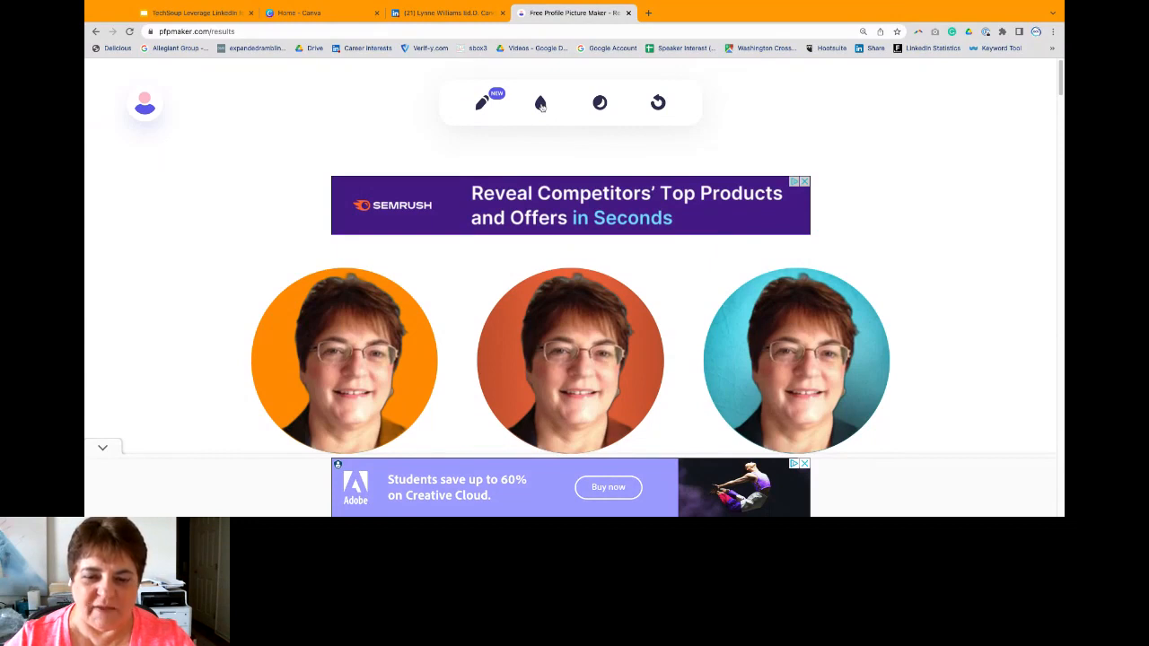
click(540, 102)
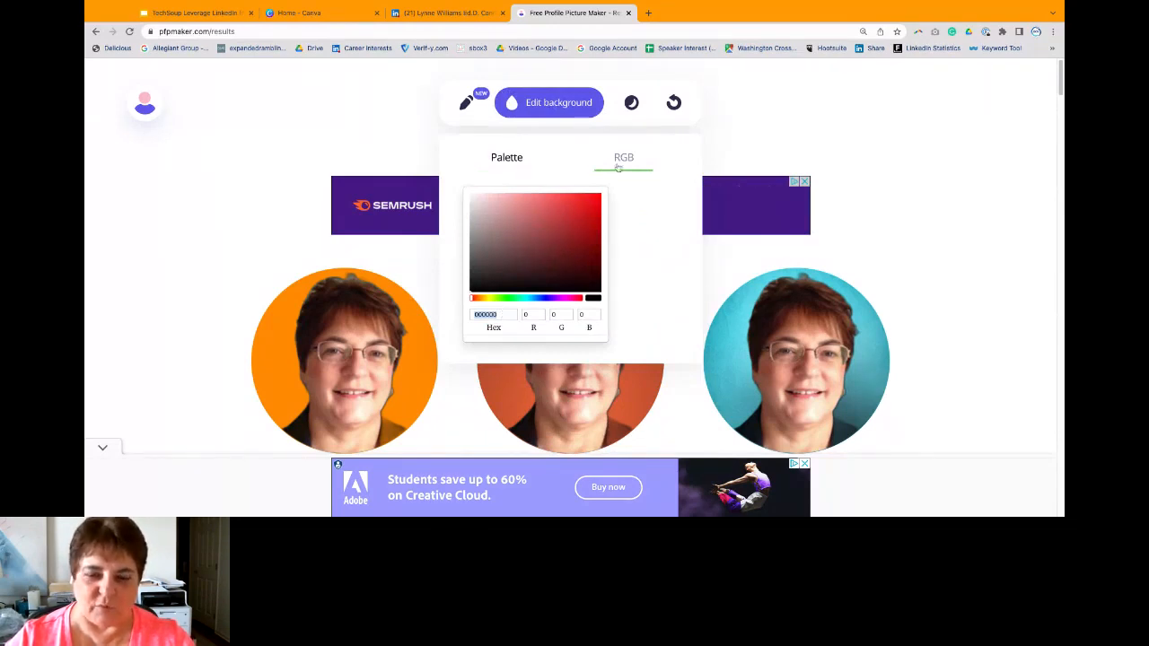
click(549, 103)
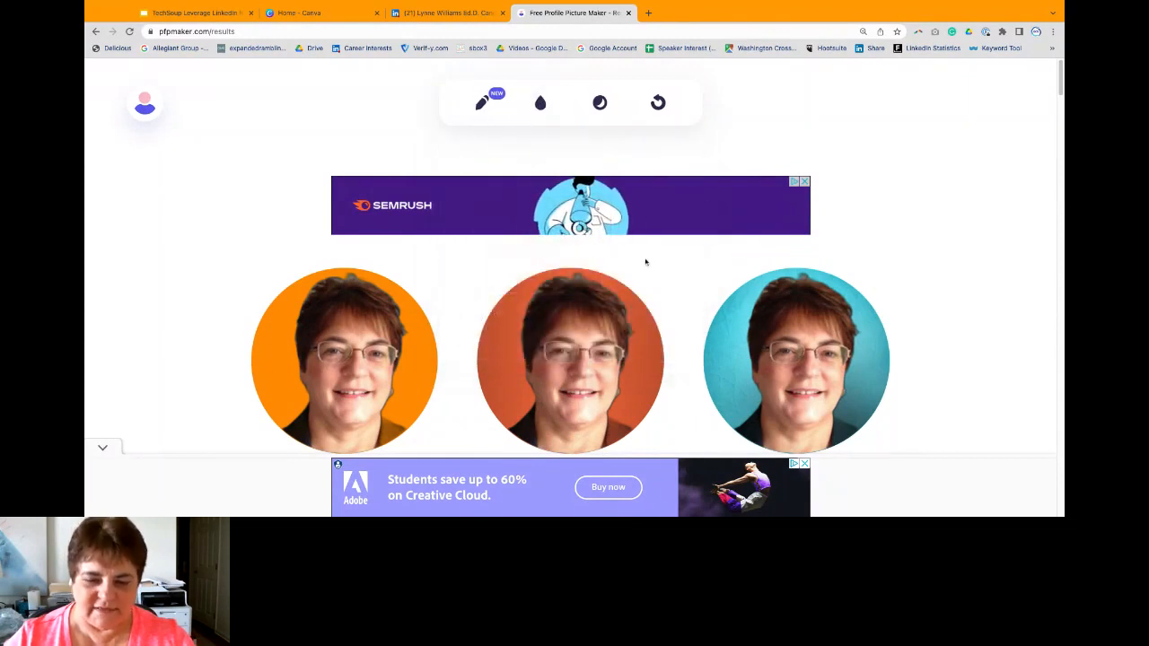
scroll(down, 3)
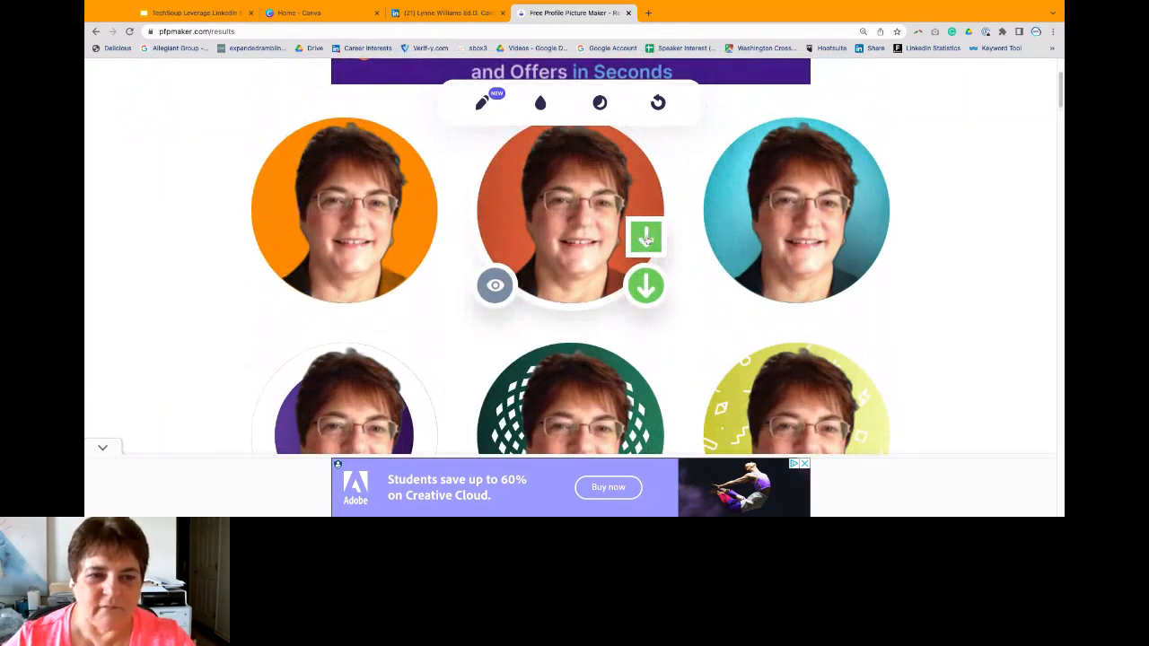
click(195, 12)
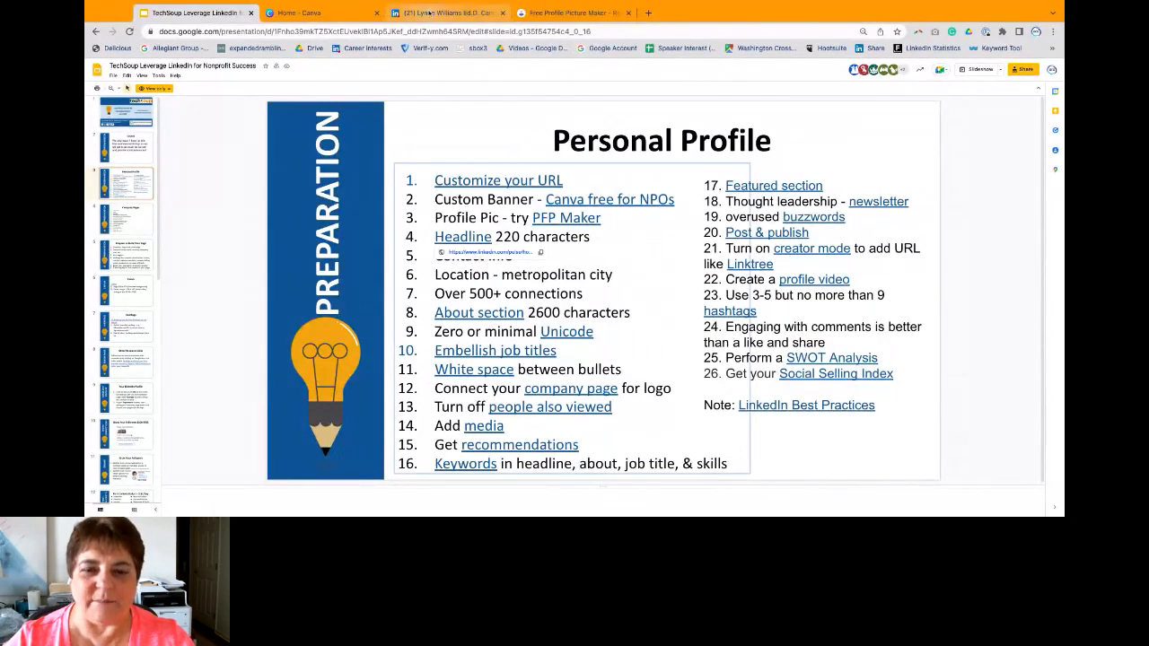
click(446, 13)
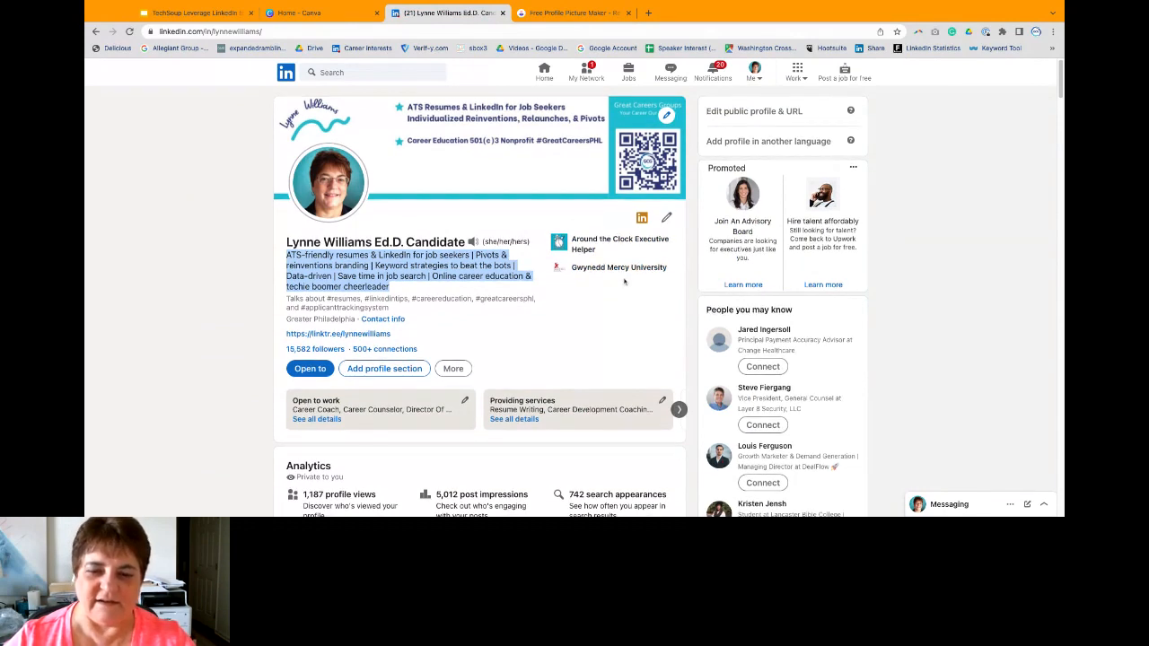
Step: Skim the profile, then bring up the 'How to Write Good Headlines' article tab
scroll(down, 3)
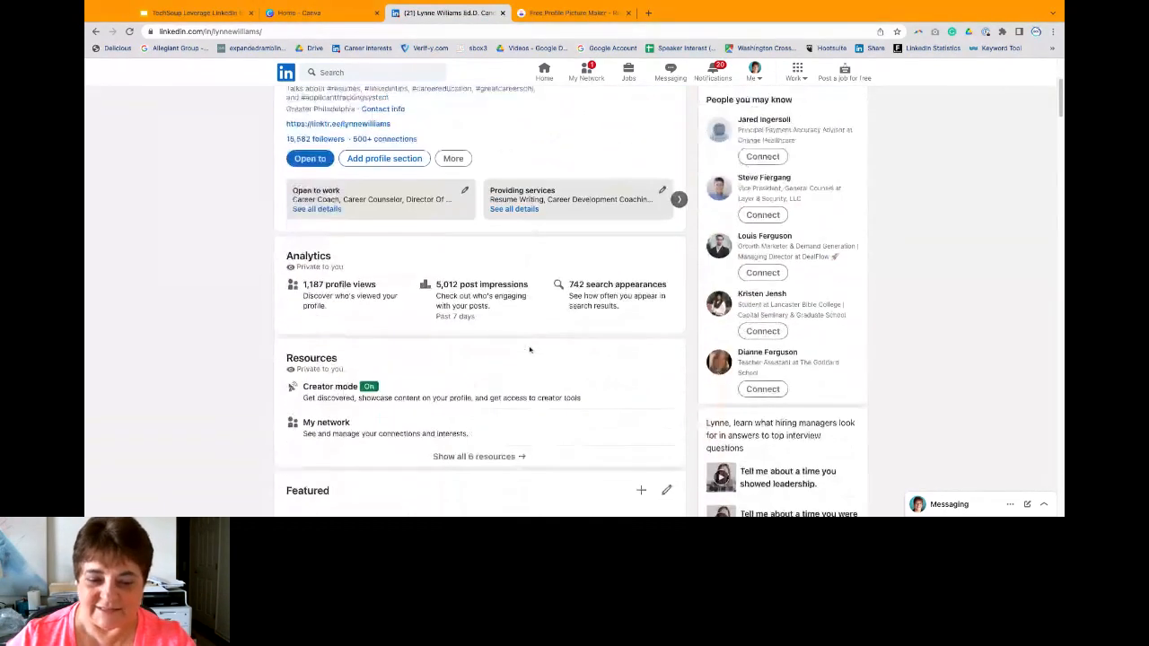
scroll(down, 3)
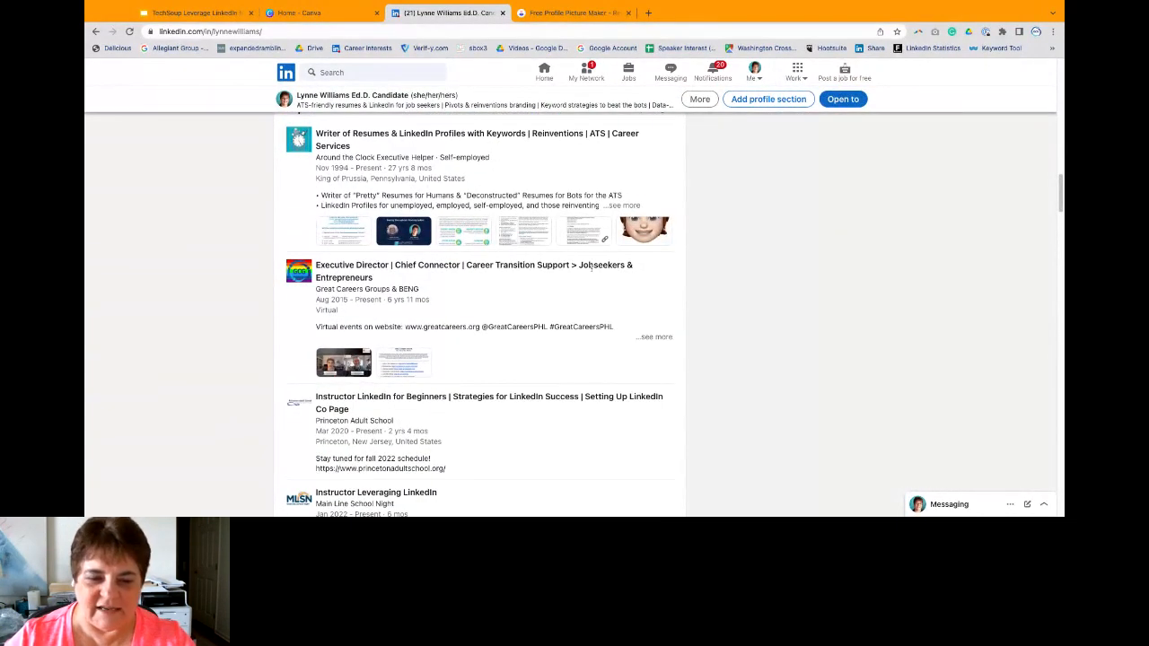
scroll(up, 3)
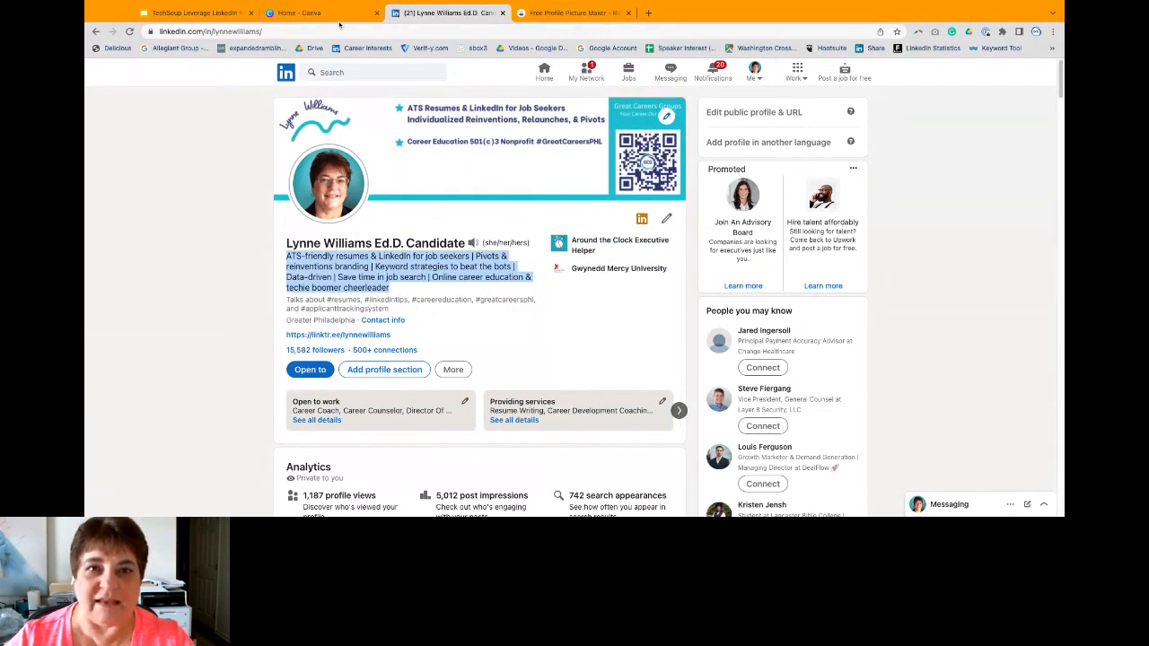
click(193, 12)
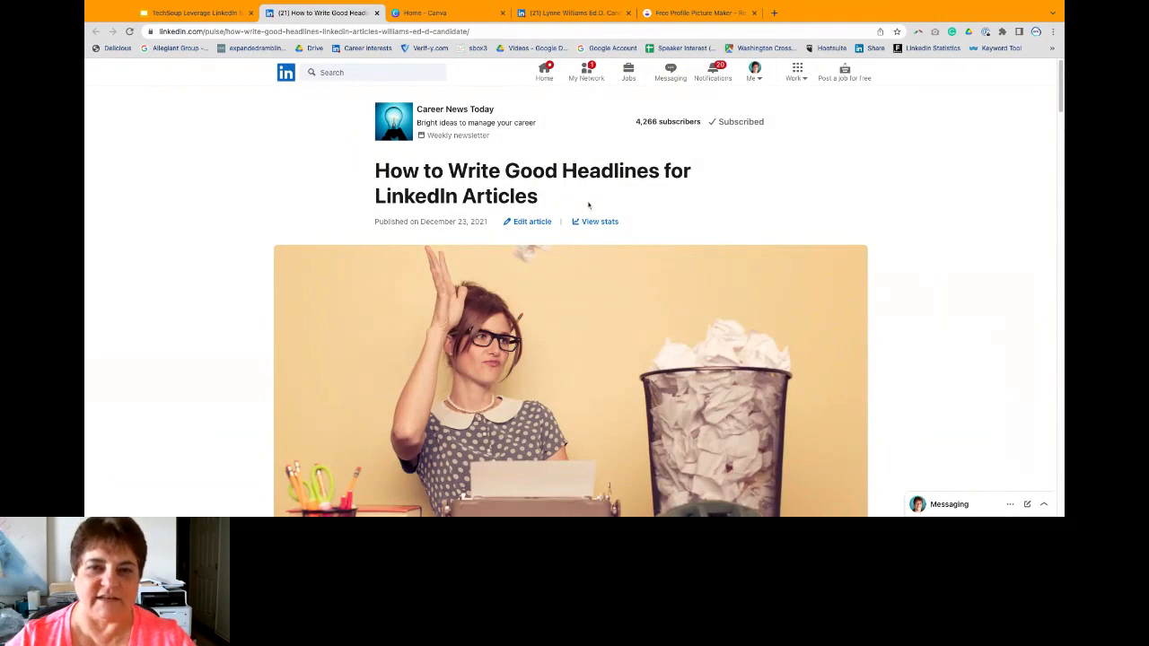
Step: Scroll the article past Headline Examples 2 and 3 to Other Headline Analyzer Resources
scroll(down, 3)
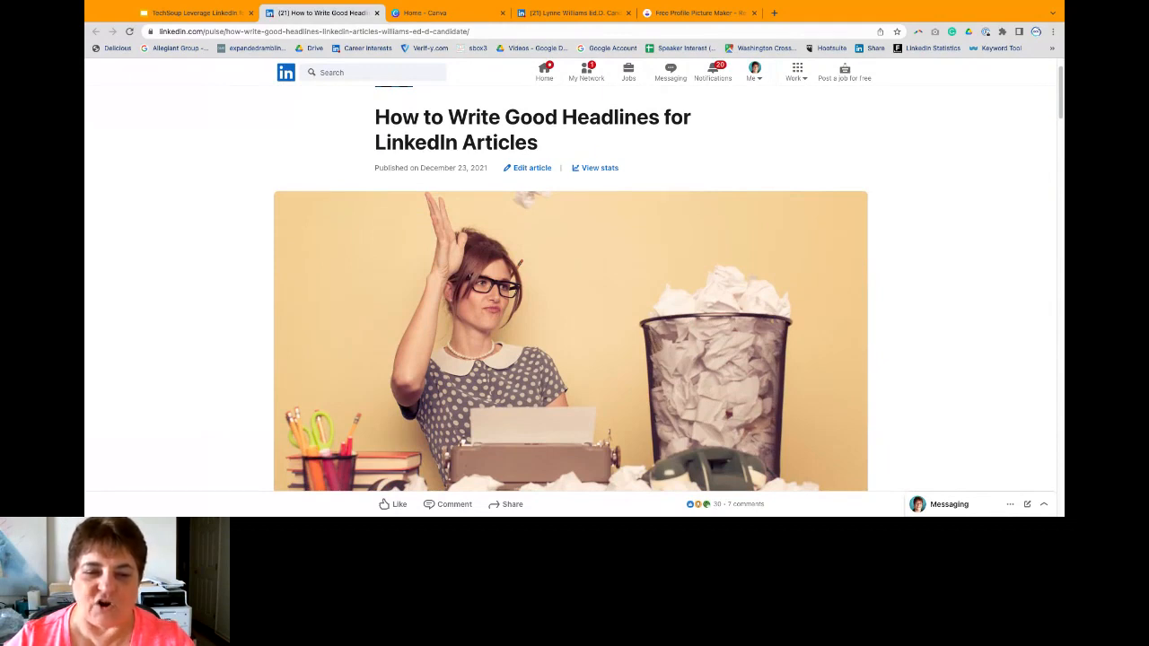
scroll(down, 3)
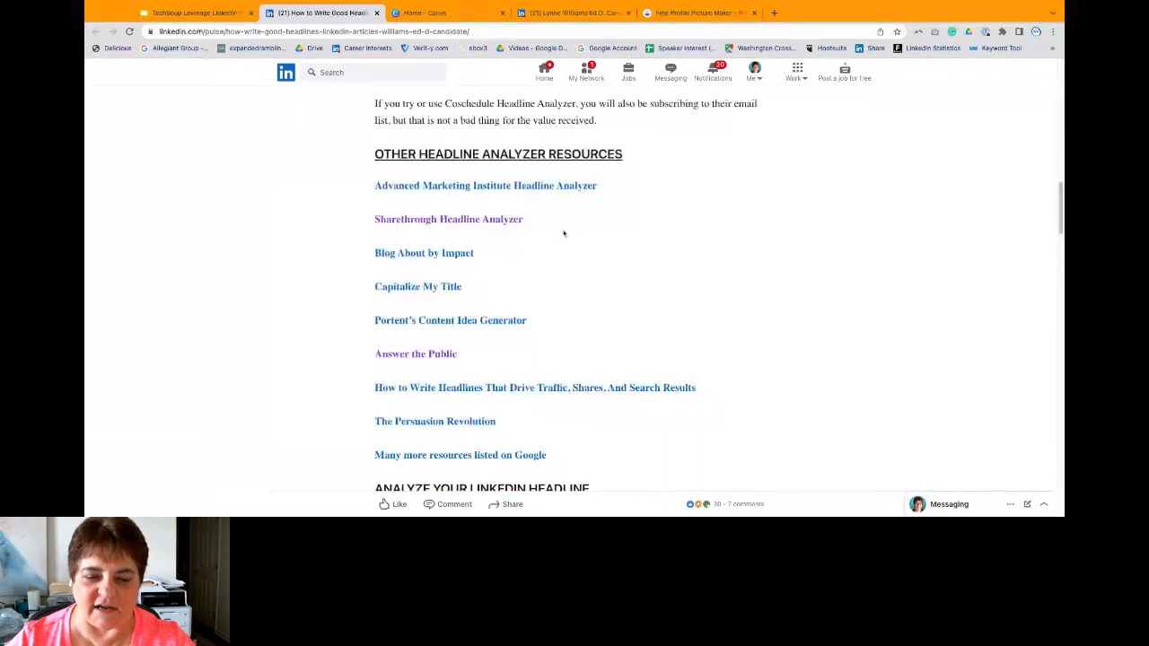
scroll(down, 3)
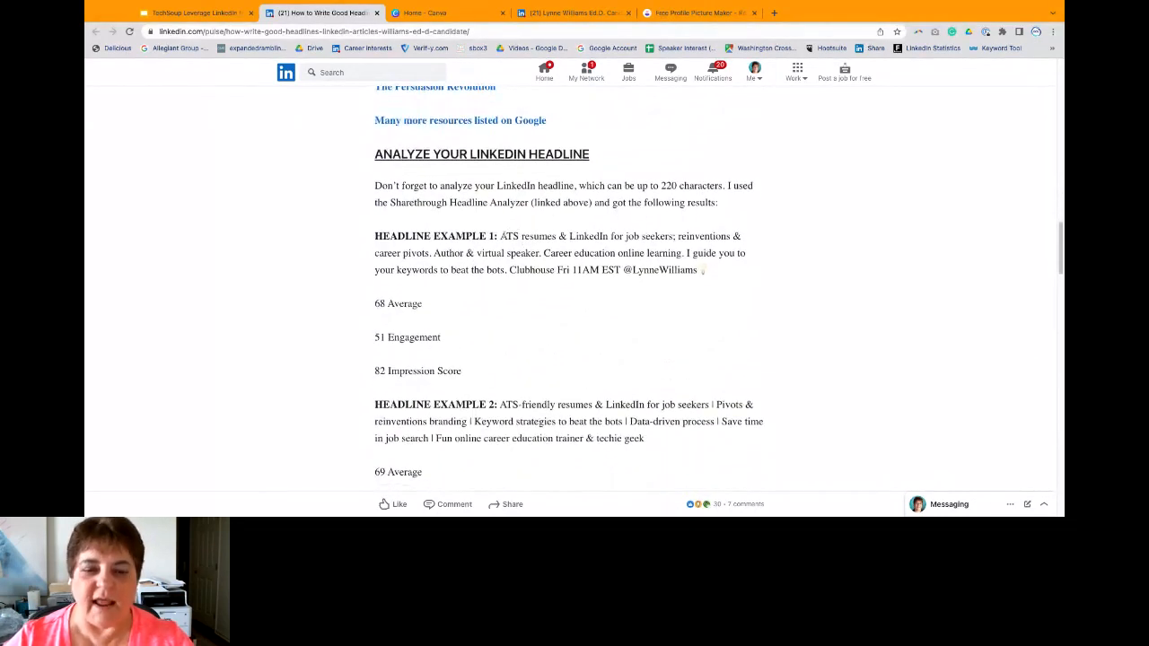
scroll(down, 3)
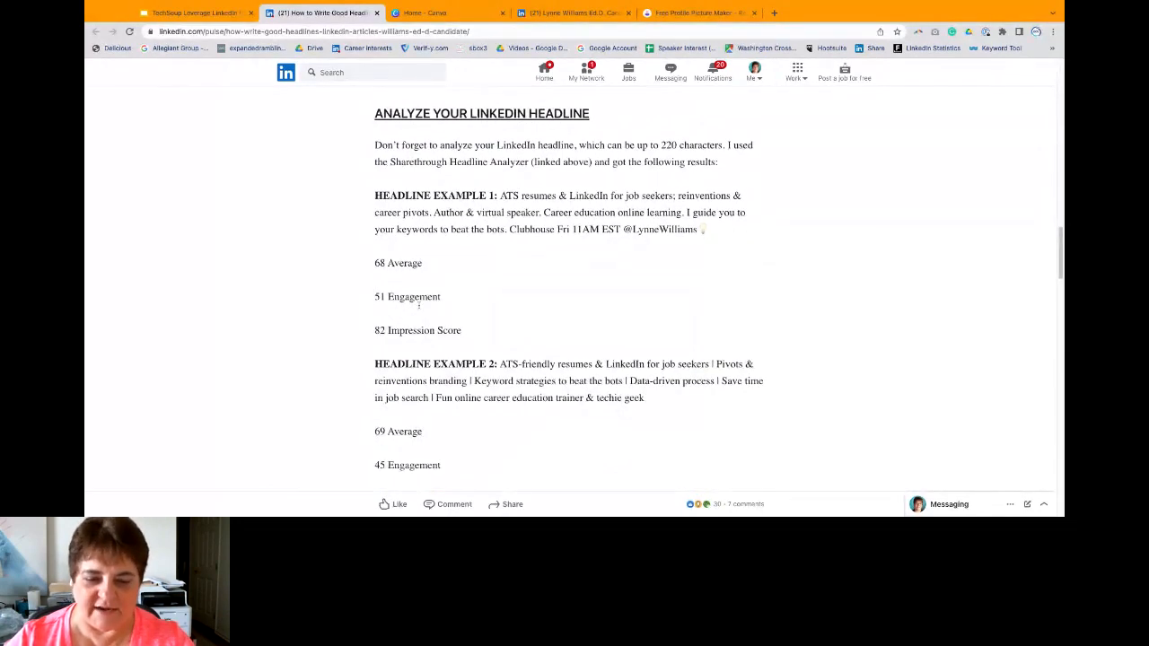
scroll(down, 3)
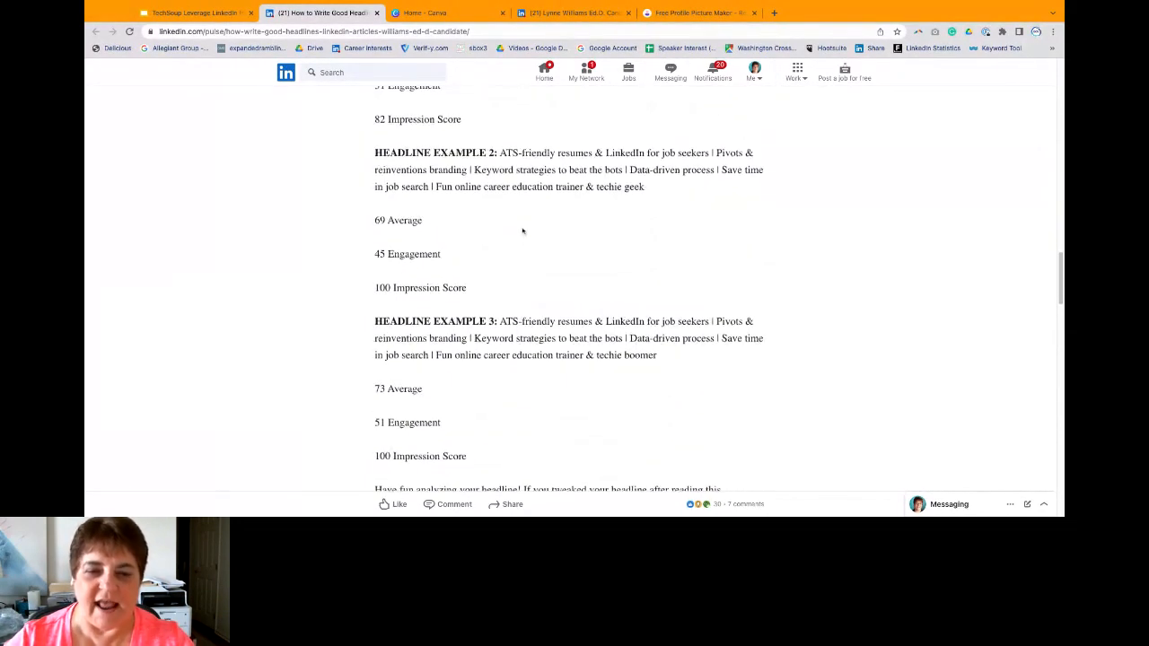
scroll(down, 3)
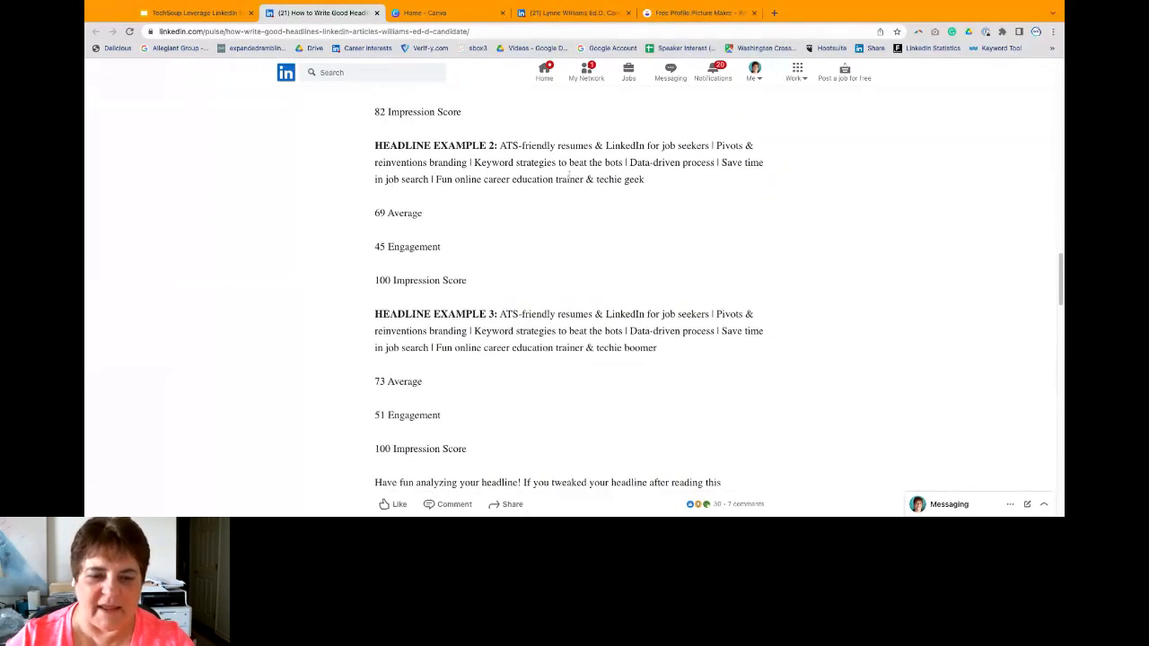
scroll(down, 3)
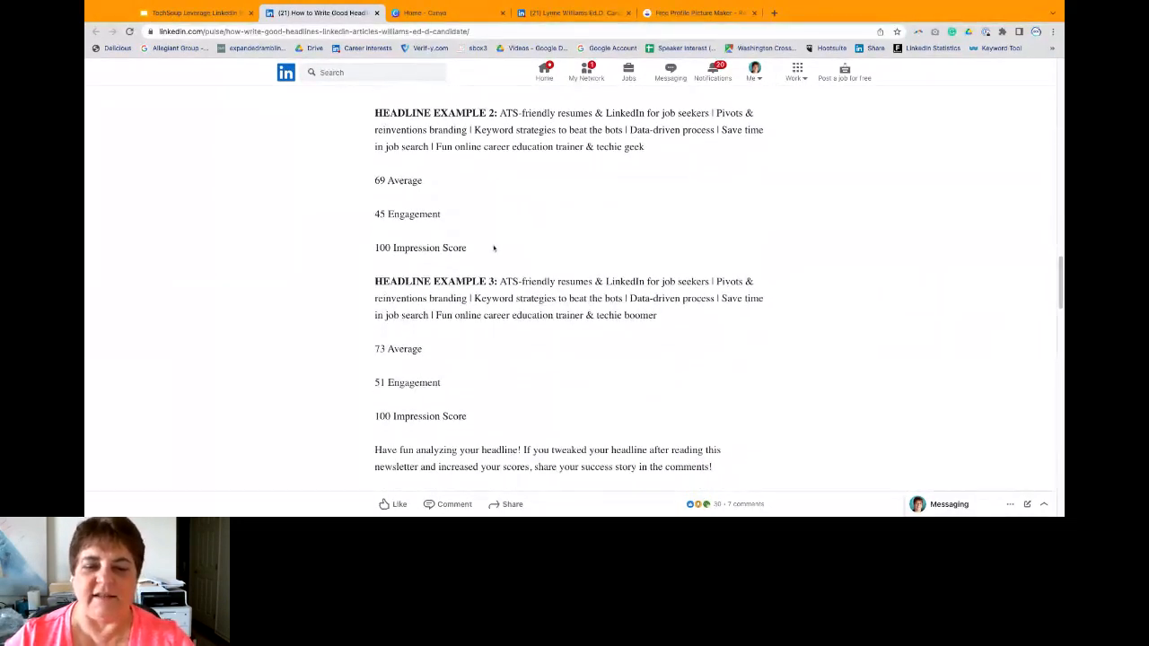
scroll(down, 3)
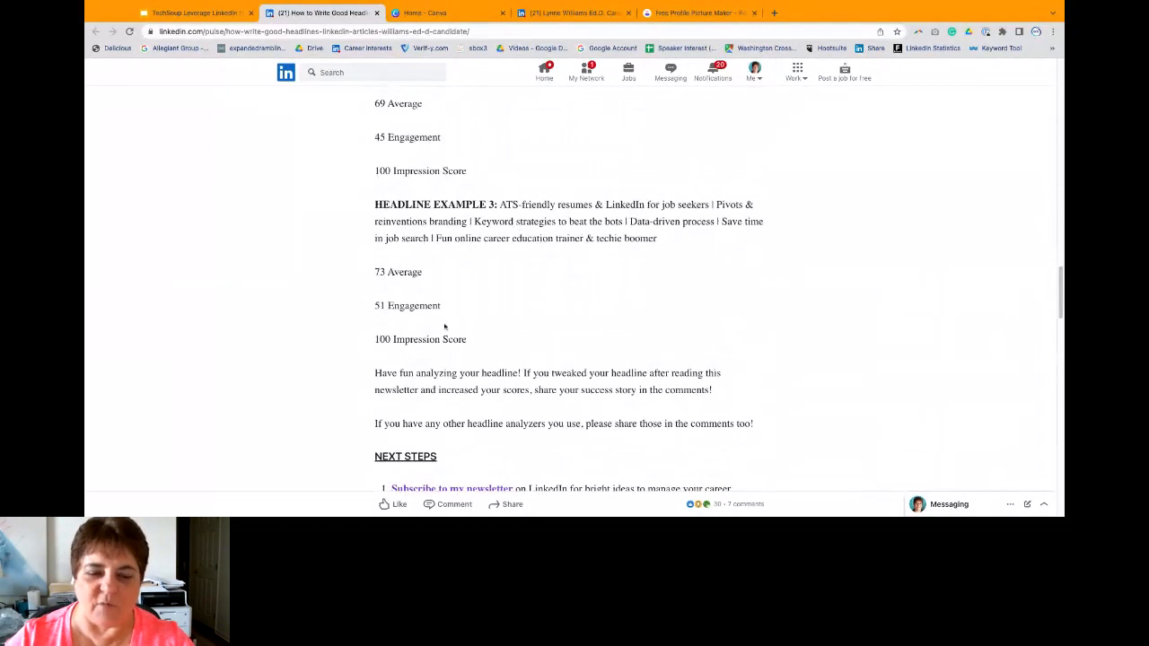
mouse_move(487, 297)
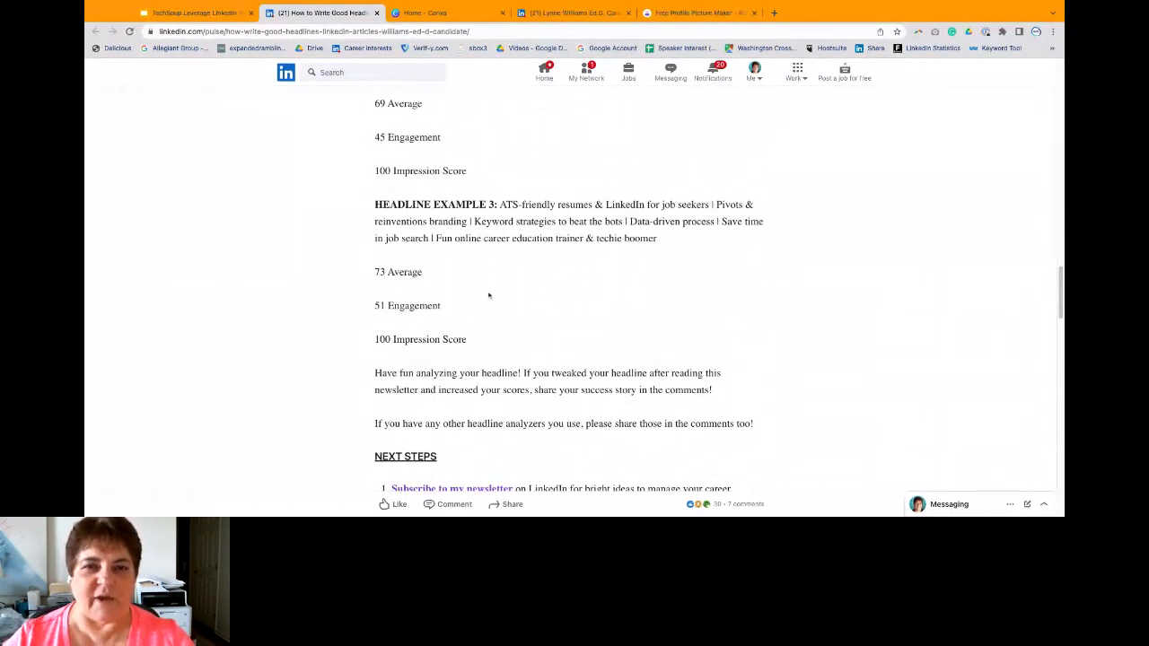
scroll(down, 3)
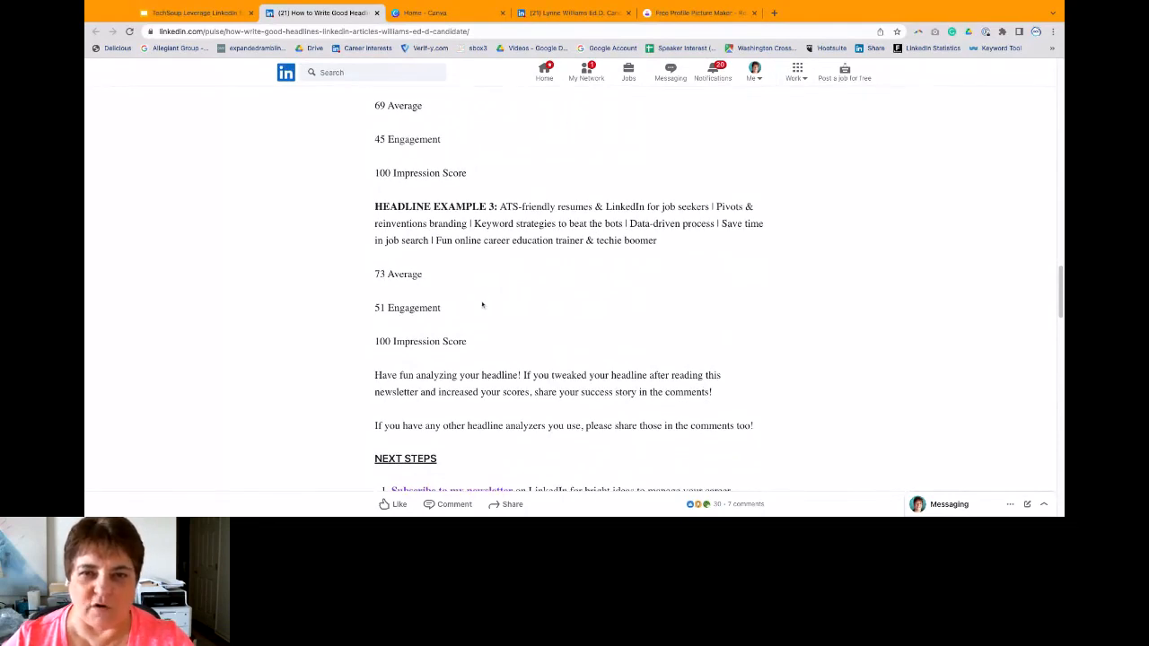
scroll(down, 3)
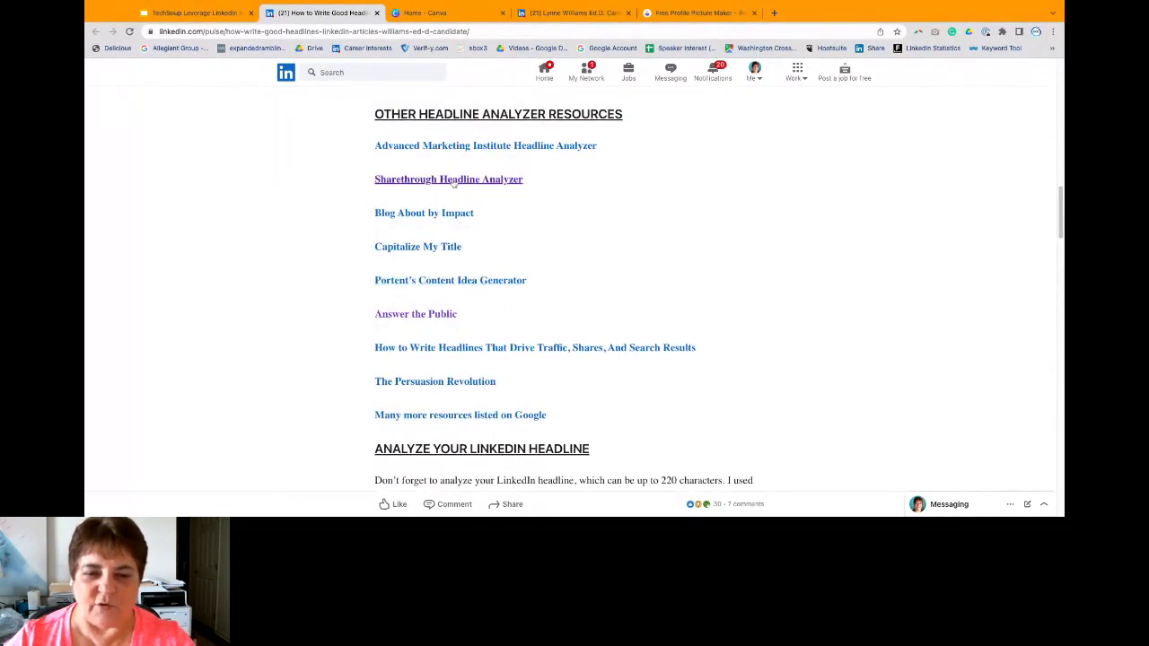
Step: Enter the profile headline 'ATS-friendly resumes & LinkedIn for job seekers…' into Sharethrough
click(448, 179)
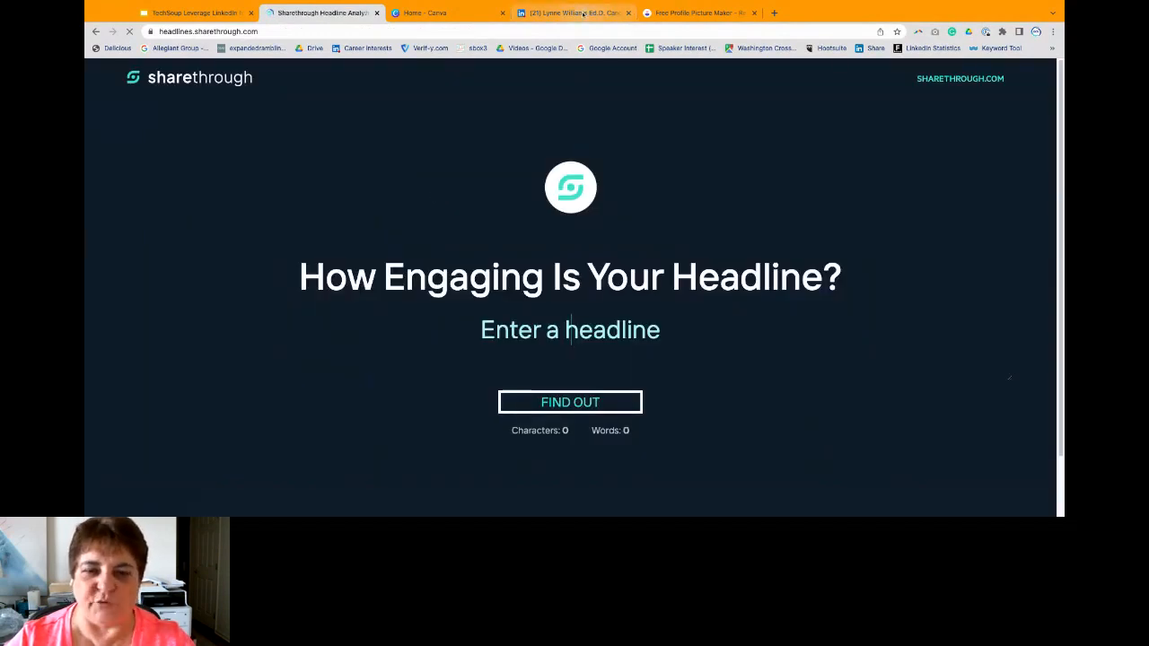
click(575, 12)
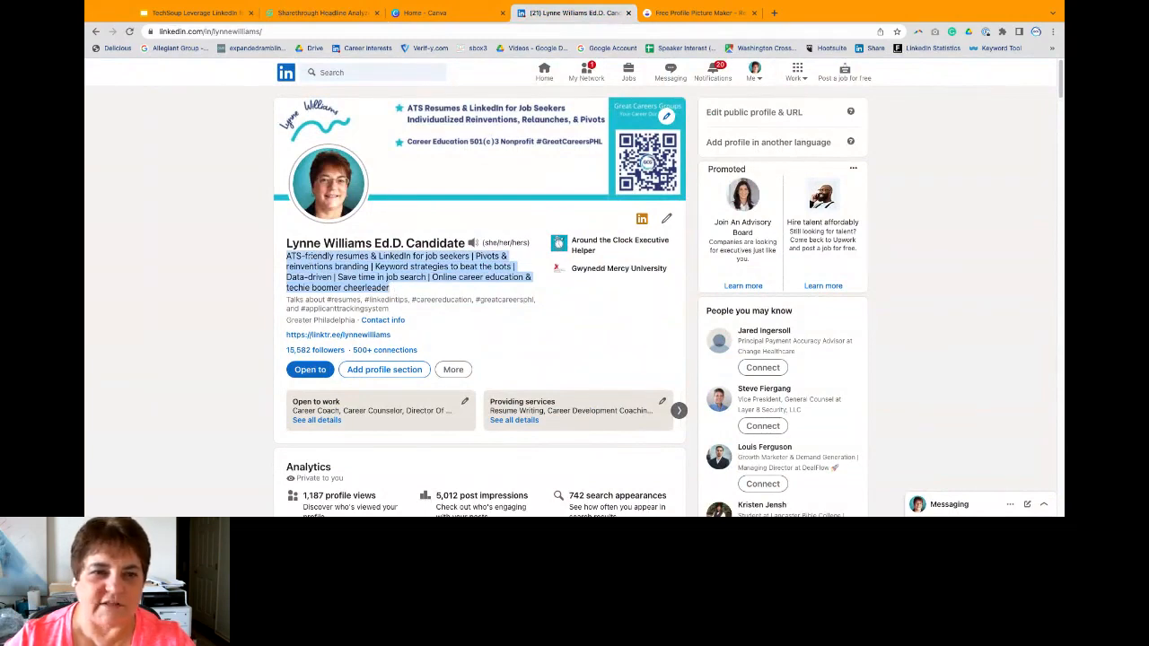
click(320, 12)
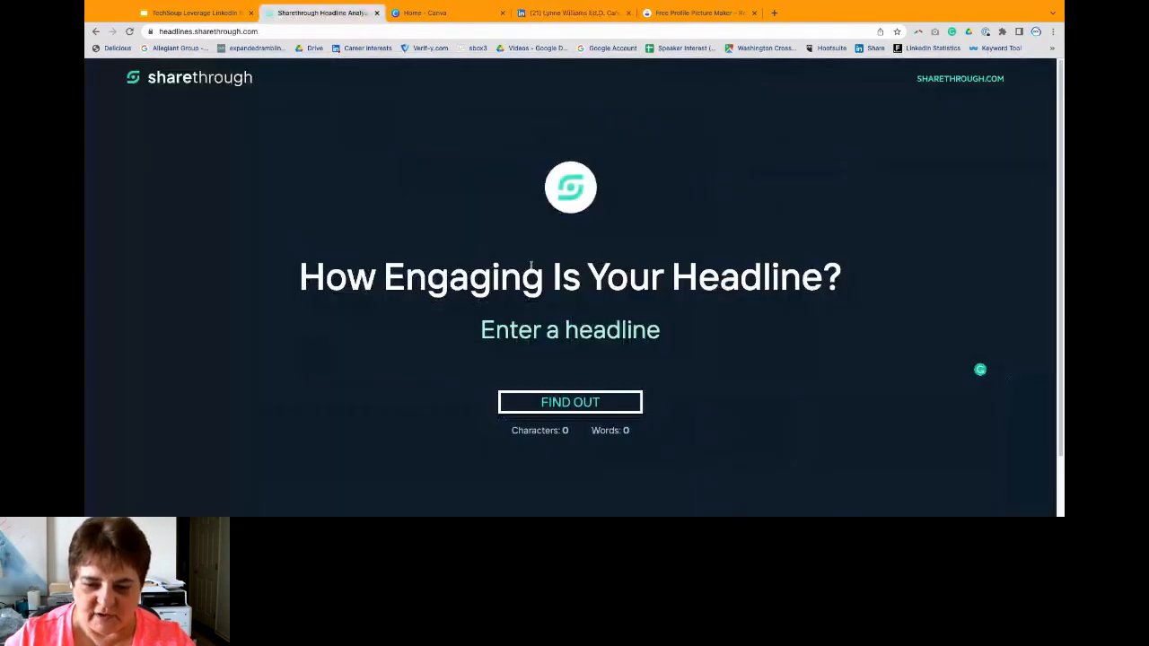
mouse_move(570, 329)
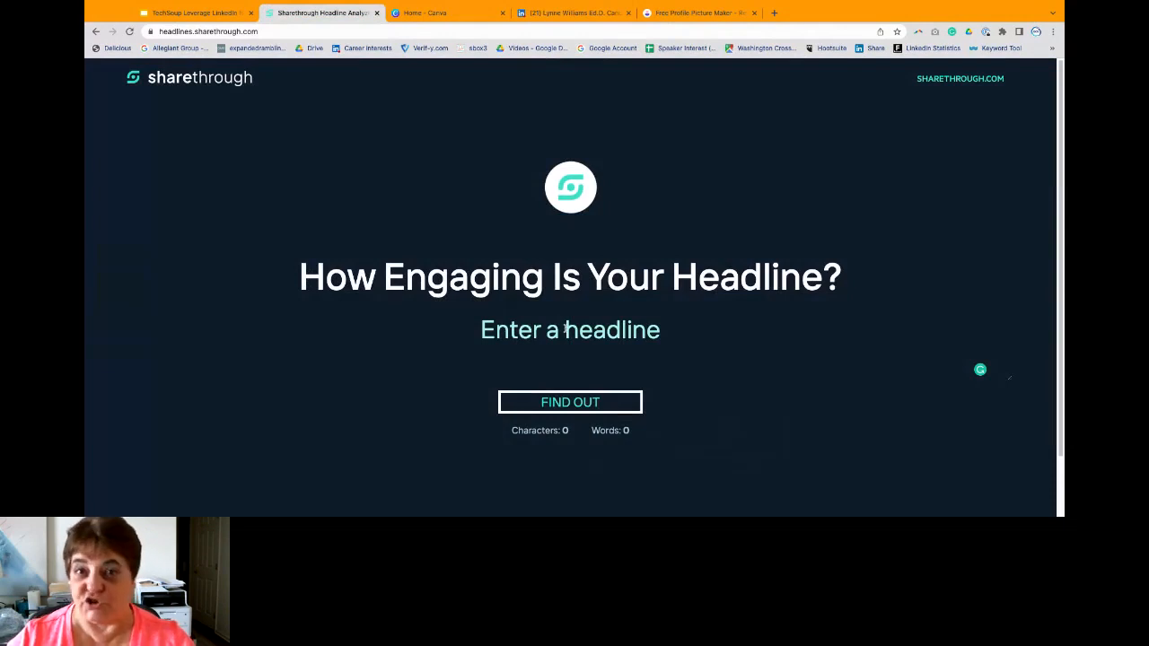
text(ATS-friendly resumes & LinkedIn for job seekers | Pivots & reinventions branding | Keyword strategies to beat the bots | Data-driven | Save time in job search | Online career education & techie boomer cheerleader)
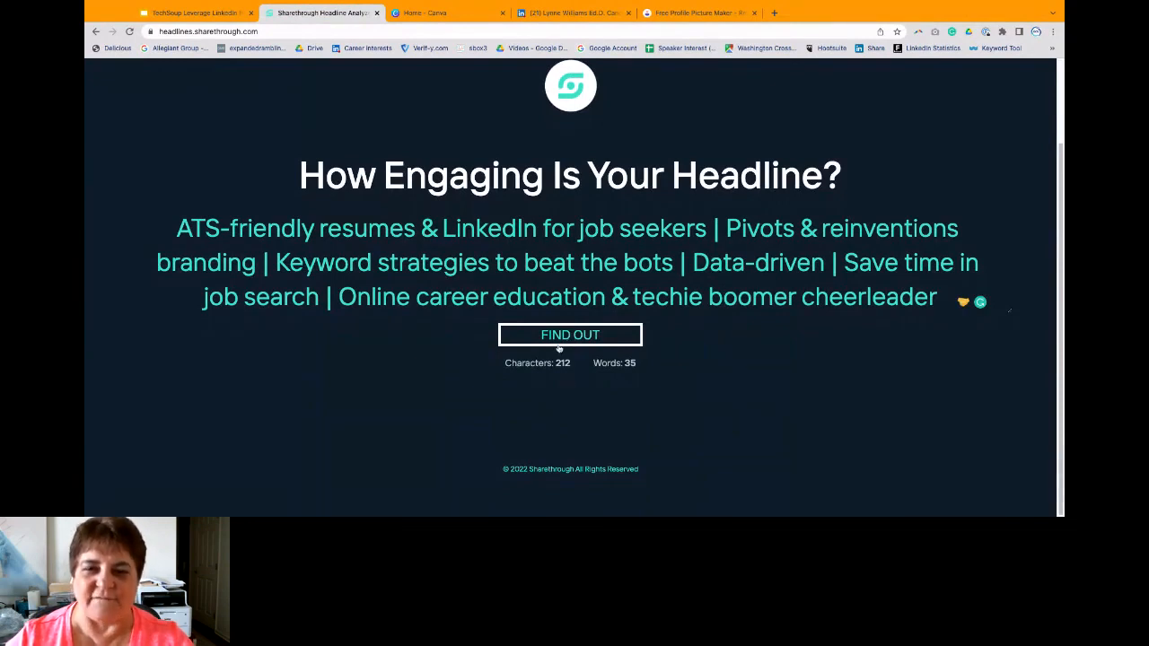
Step: Score the headline (73, engagement 51, impression 100) and return to the slides
click(570, 334)
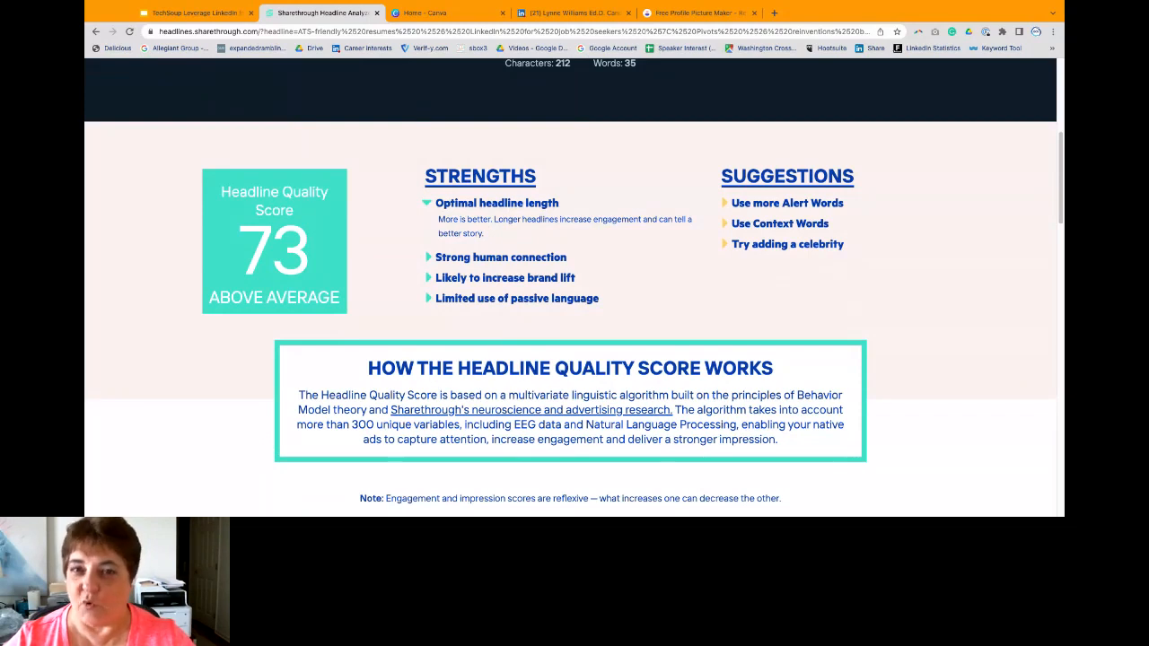
scroll(down, 3)
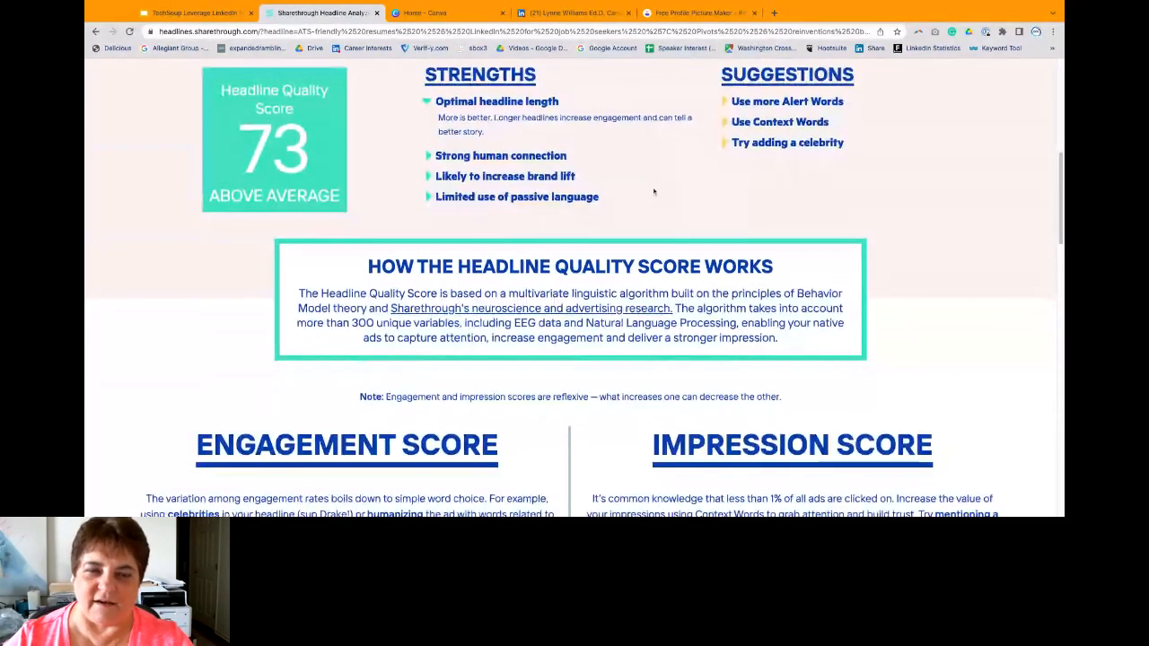
scroll(down, 3)
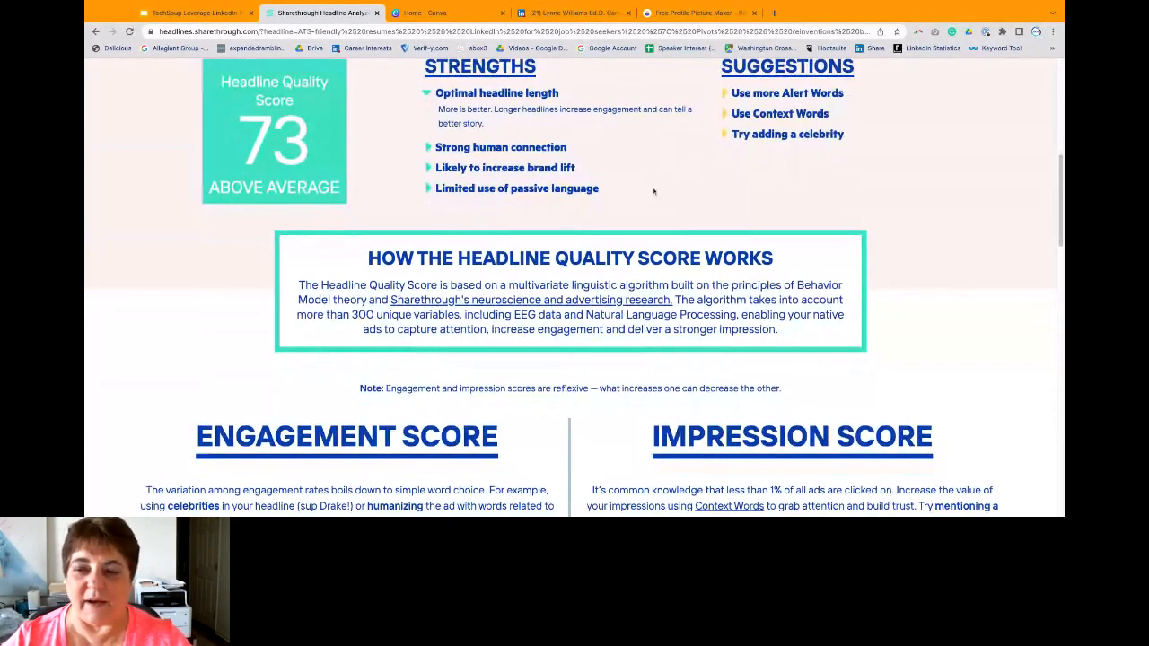
scroll(down, 3)
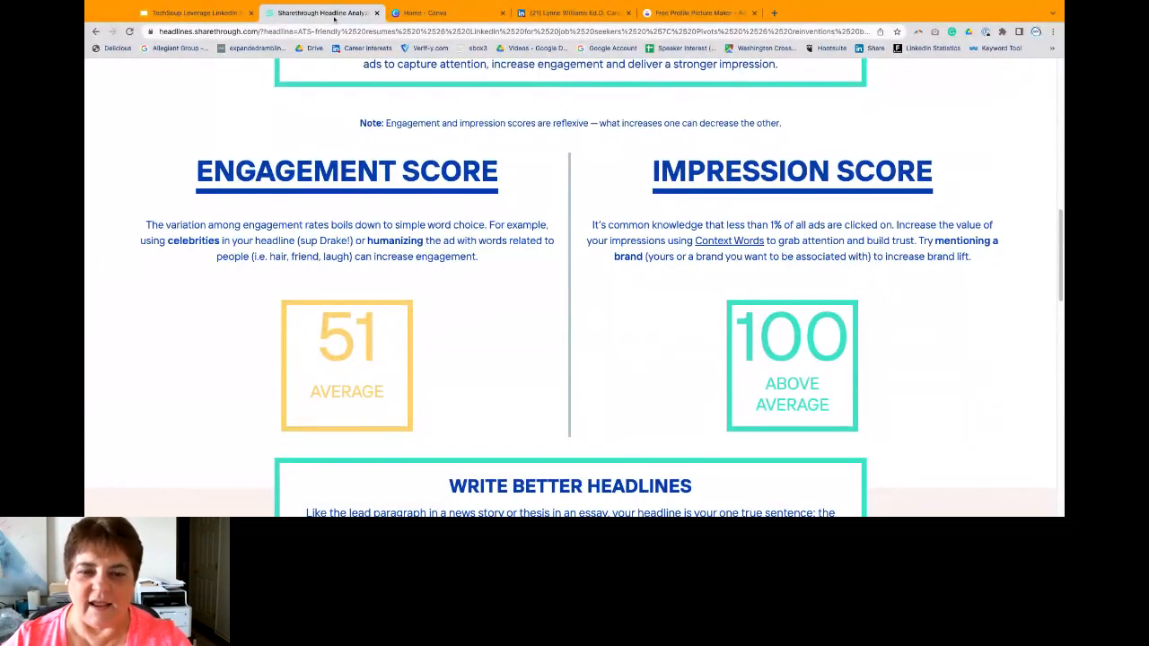
click(193, 13)
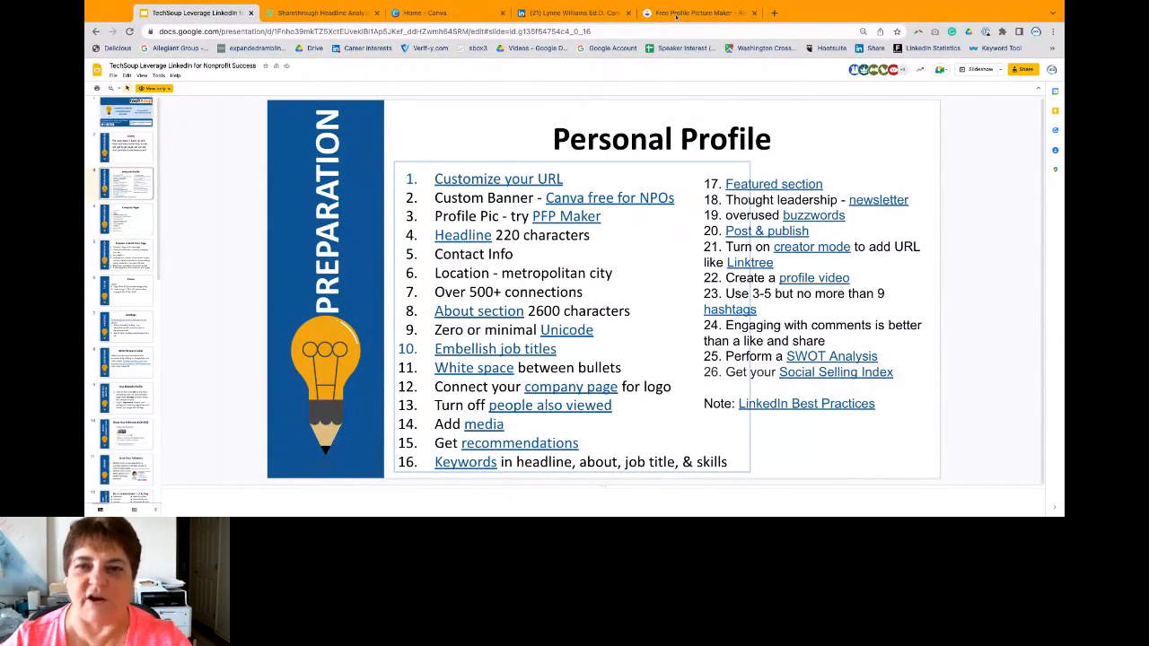
Step: Return to the LinkedIn profile and show its Contact info panel
click(572, 12)
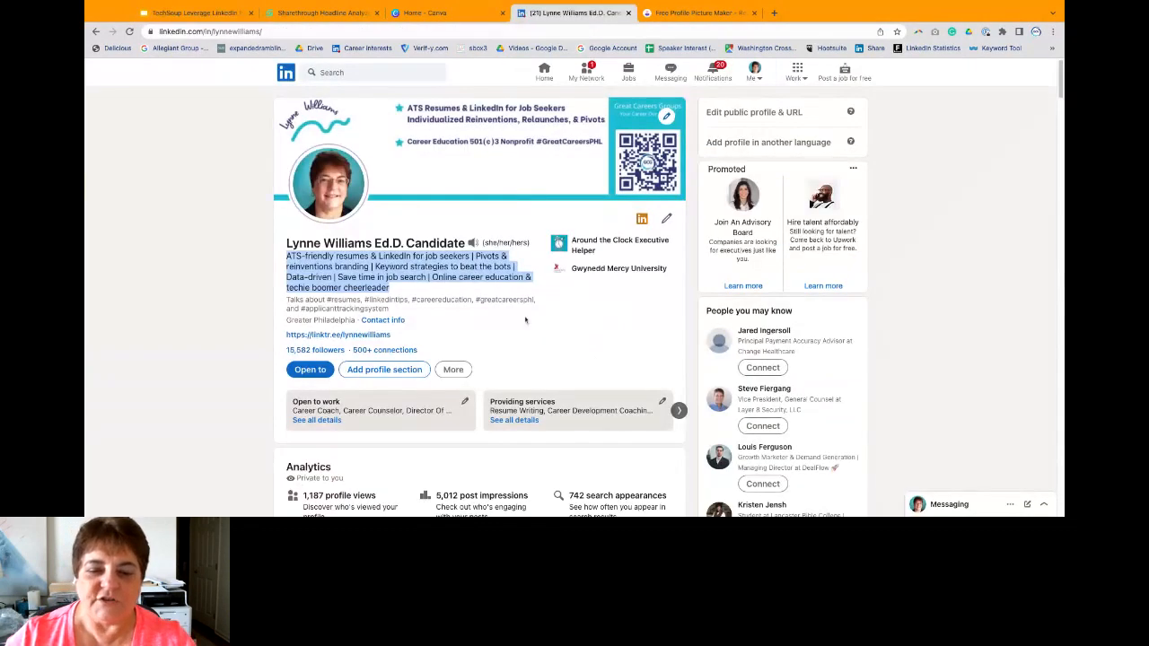
mouse_move(540, 320)
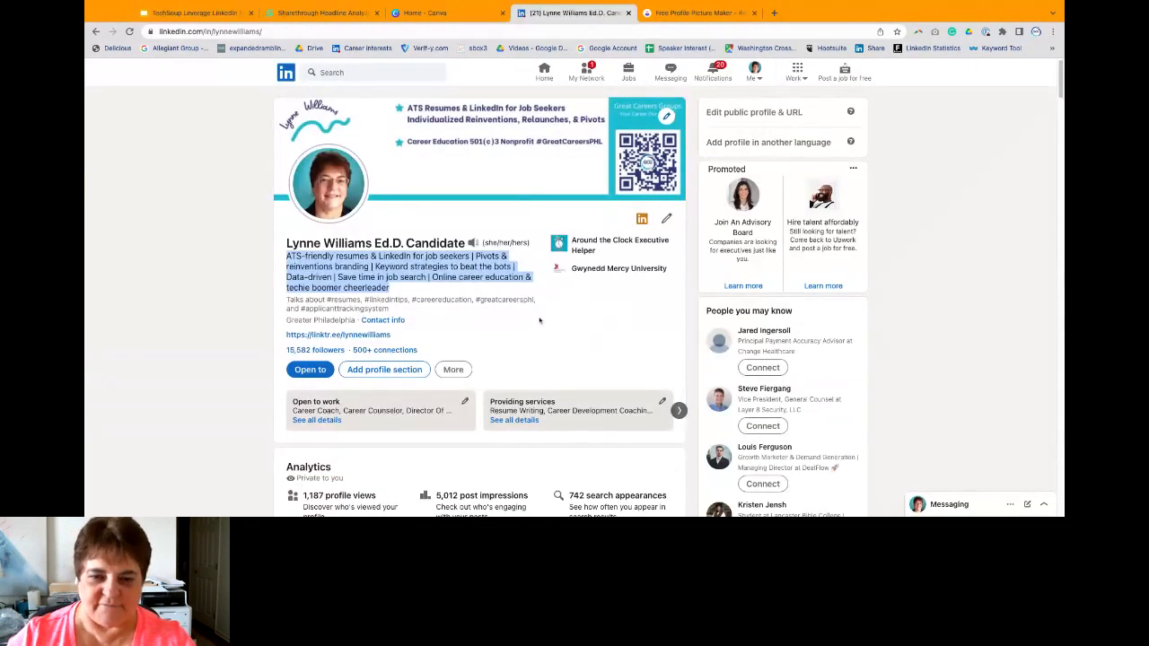
click(382, 320)
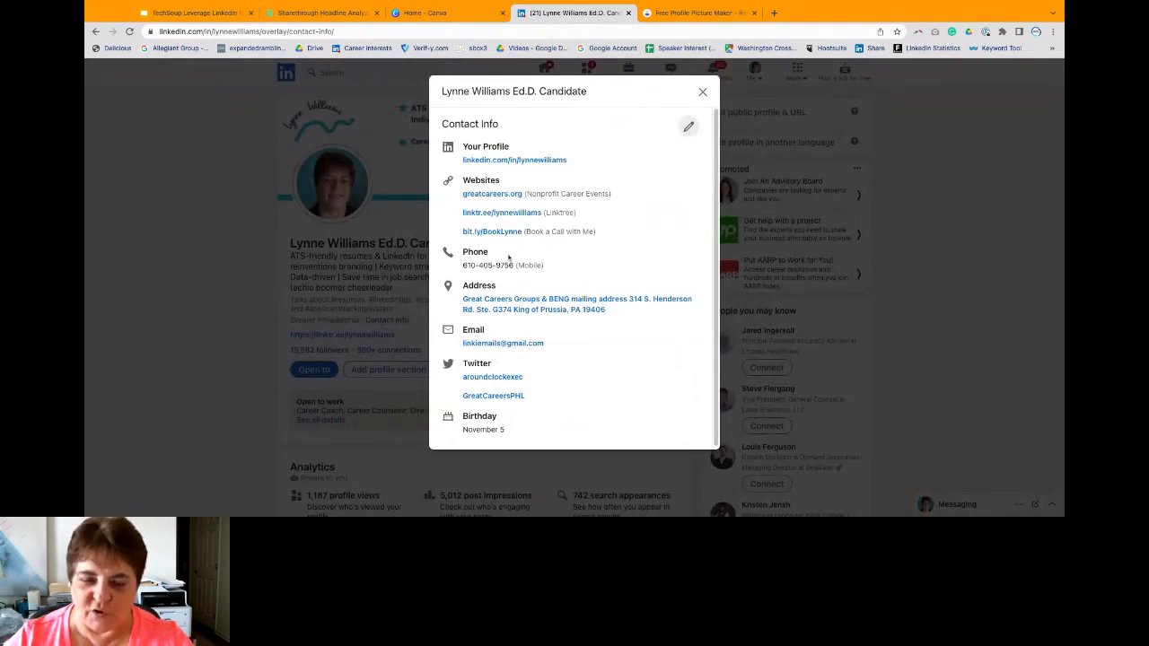
mouse_move(609, 339)
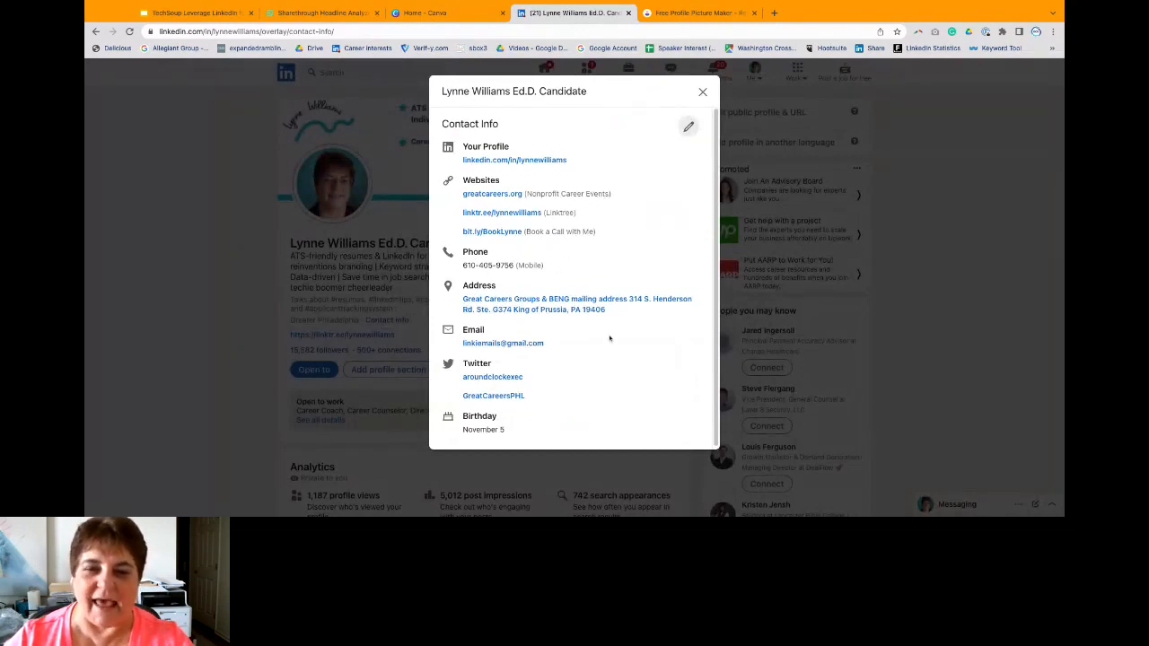
mouse_move(634, 193)
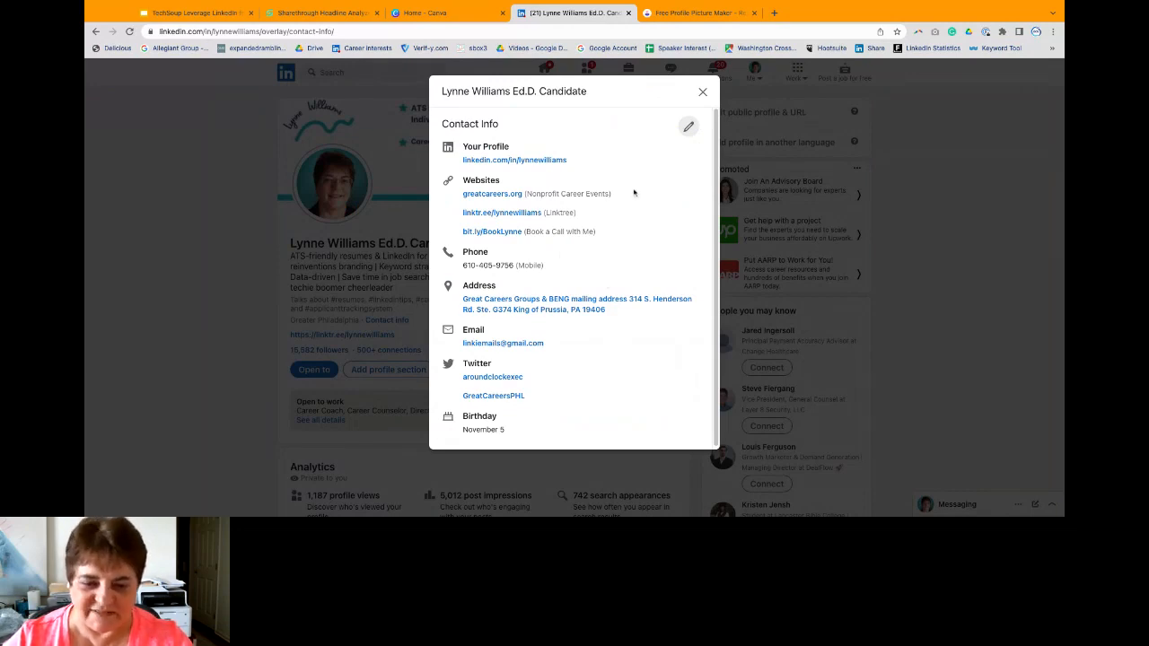
mouse_move(535, 400)
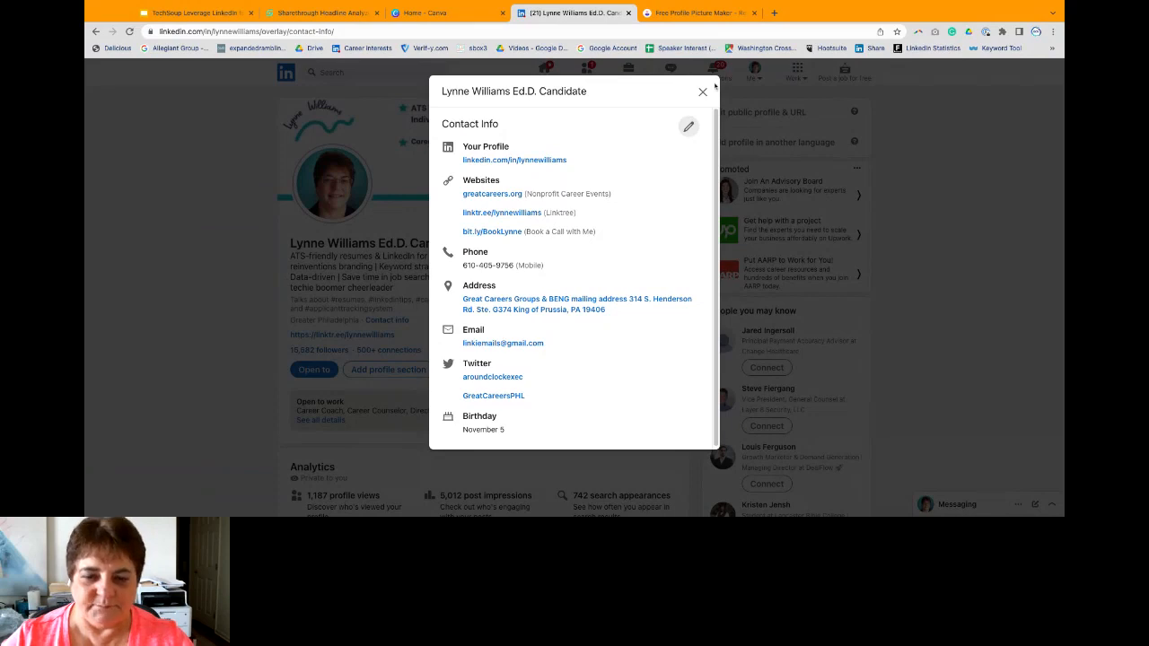
Step: Close the Contact Info panel and scroll down to the profile's About section
click(703, 92)
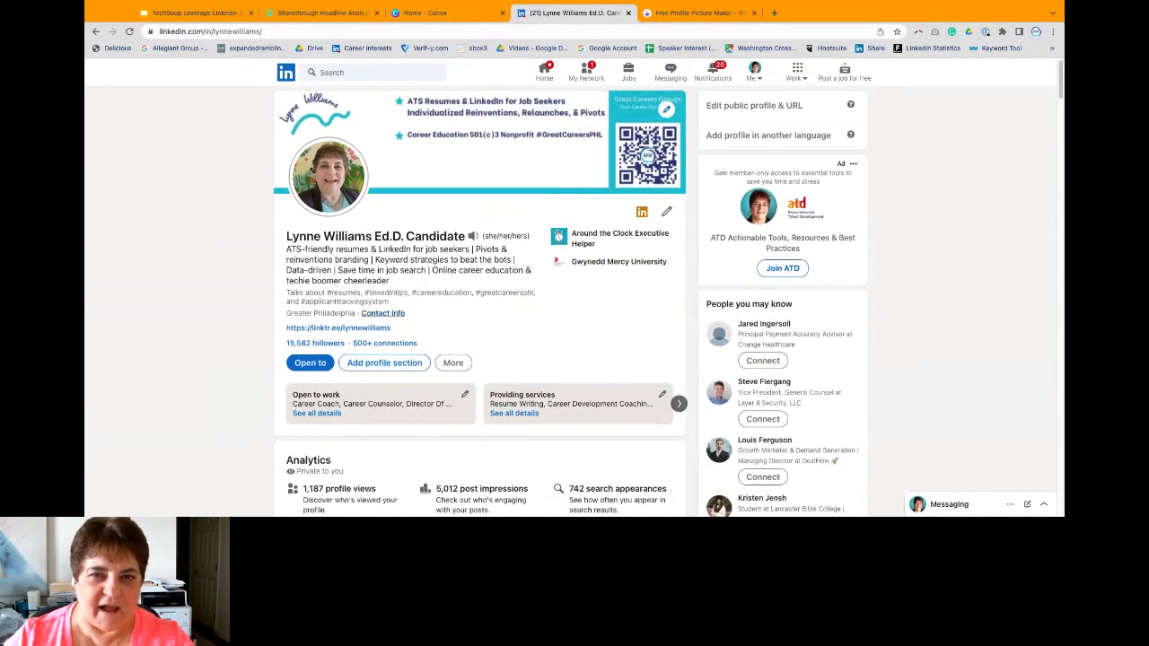
scroll(down, 3)
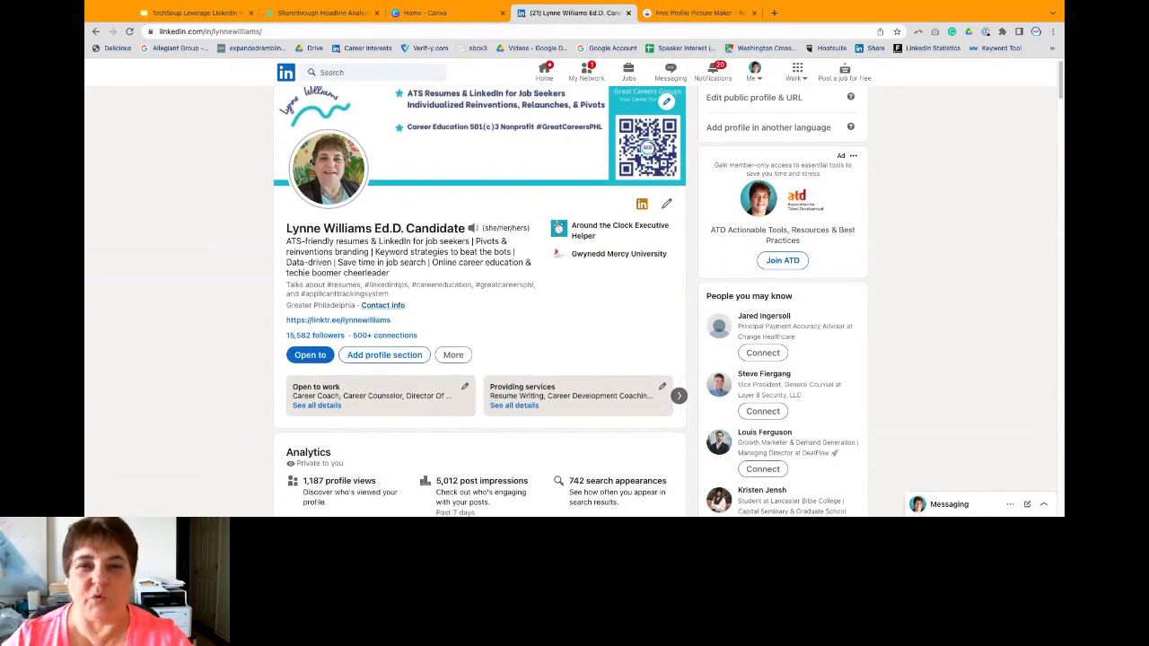
scroll(down, 3)
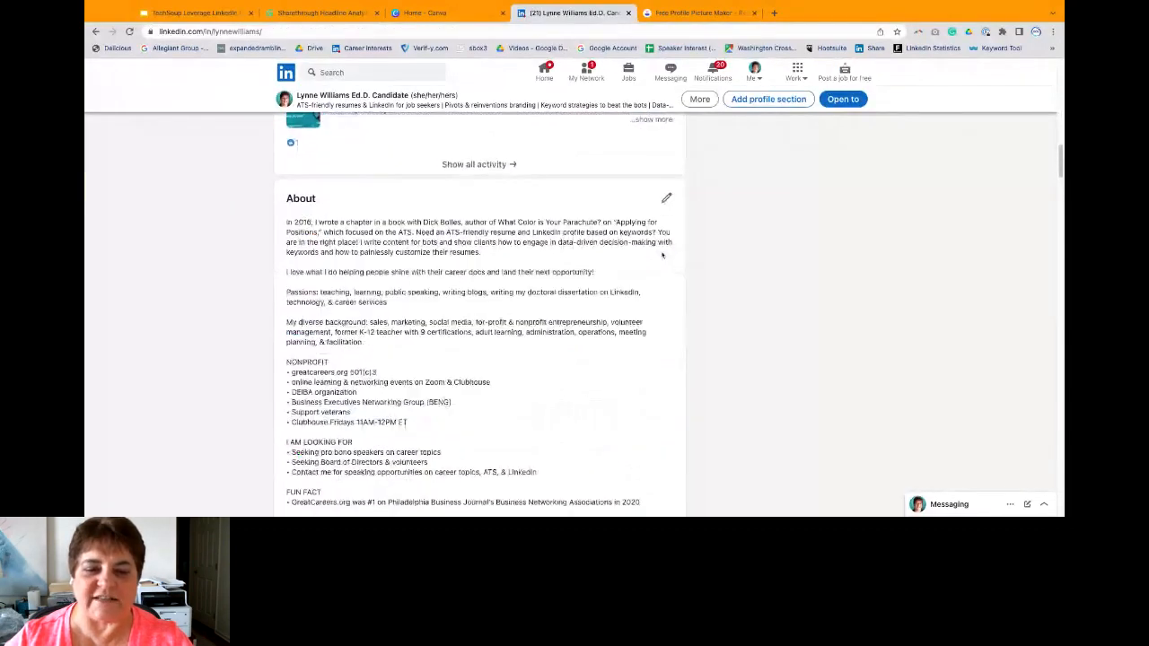
scroll(down, 3)
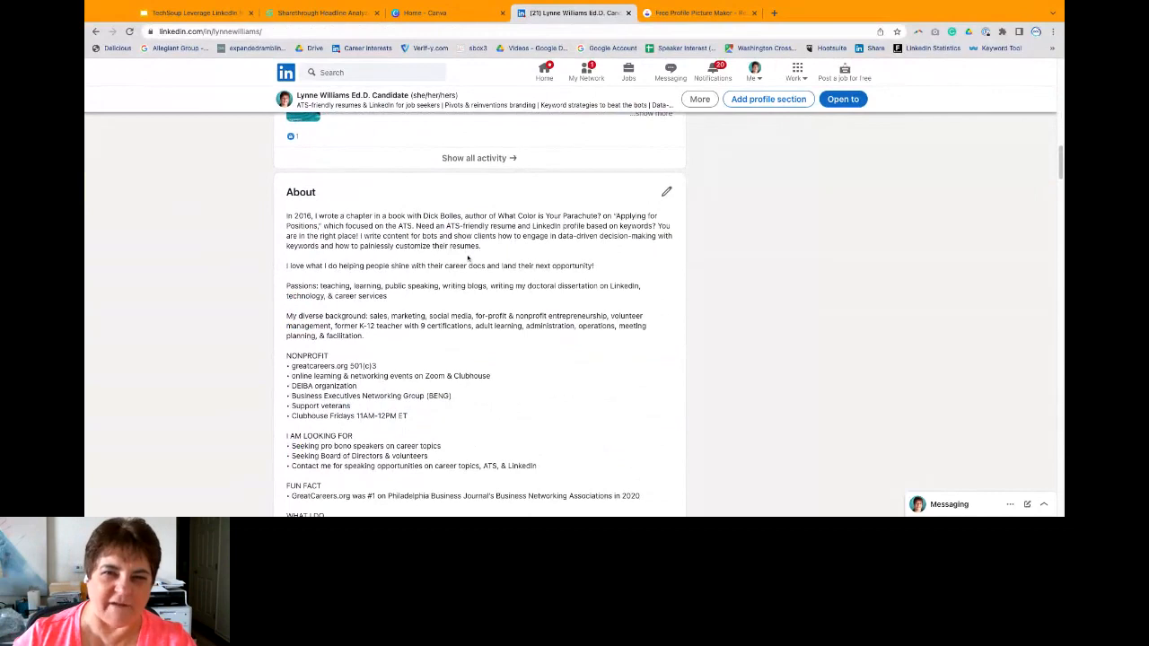
scroll(down, 3)
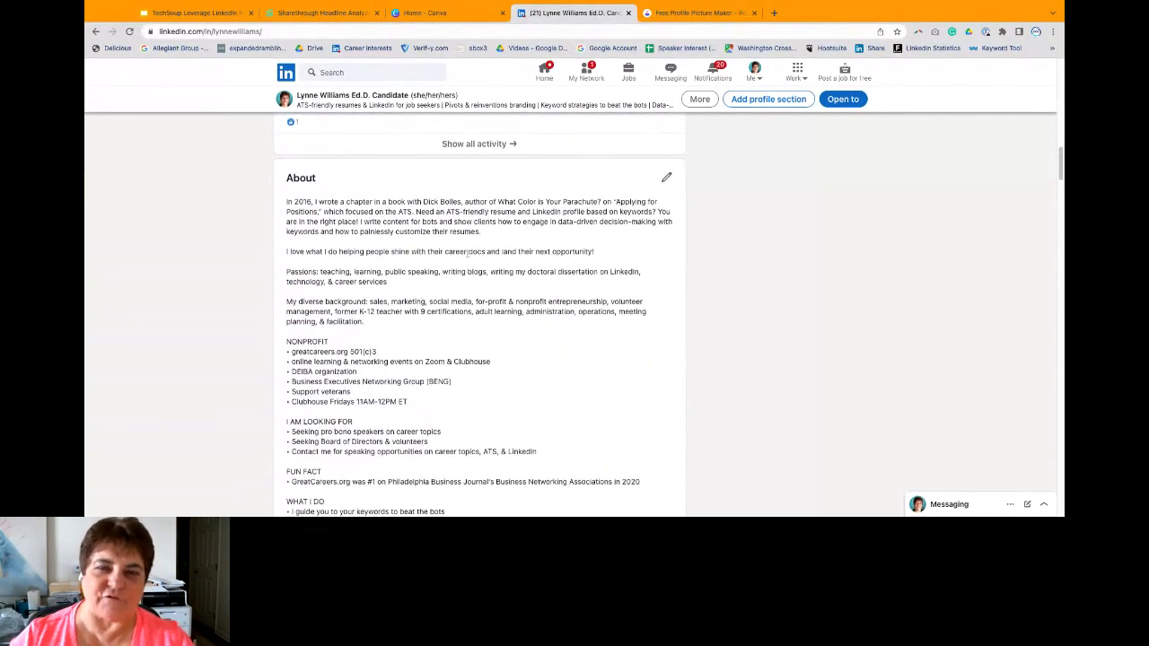
scroll(down, 3)
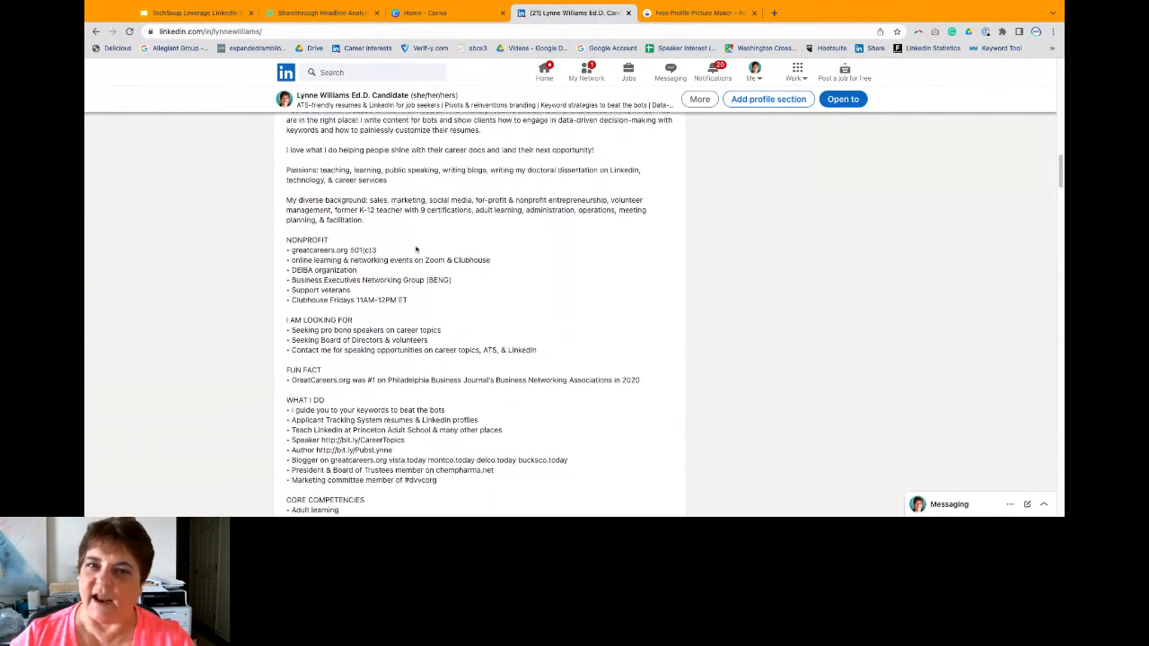
scroll(down, 3)
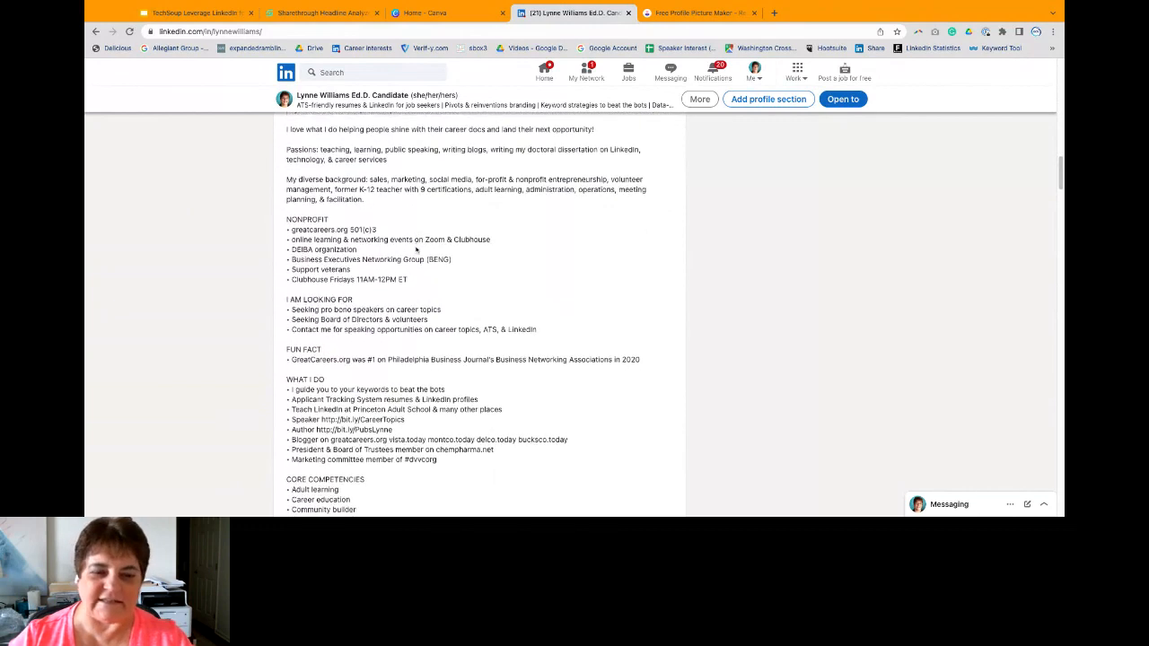
scroll(up, 3)
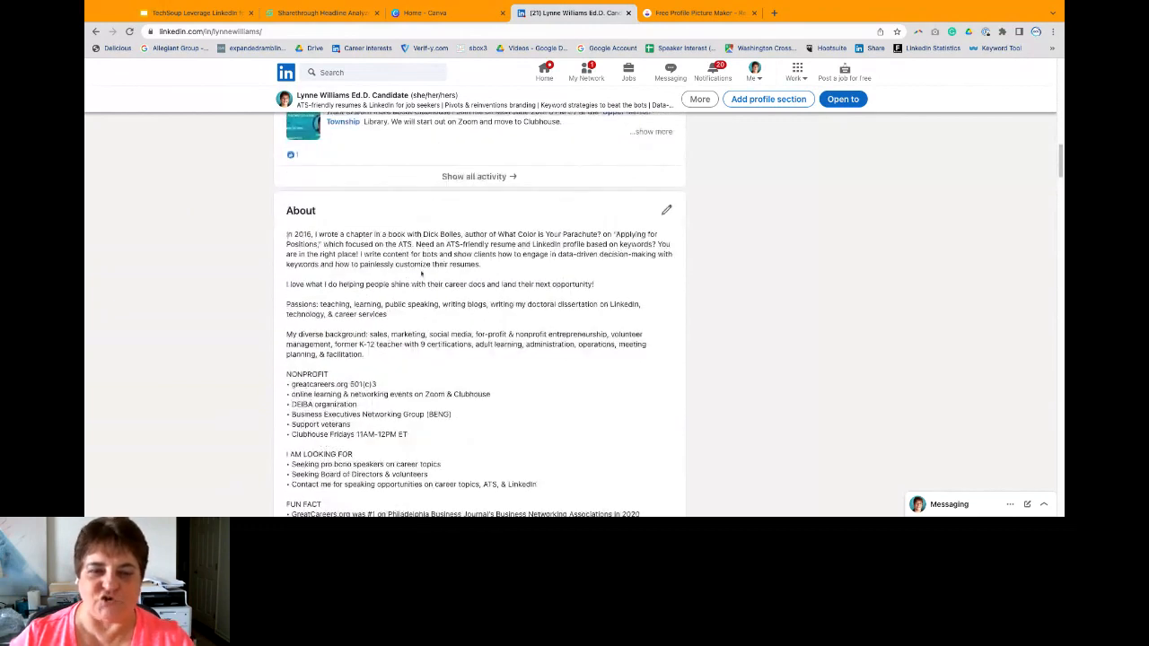
scroll(down, 3)
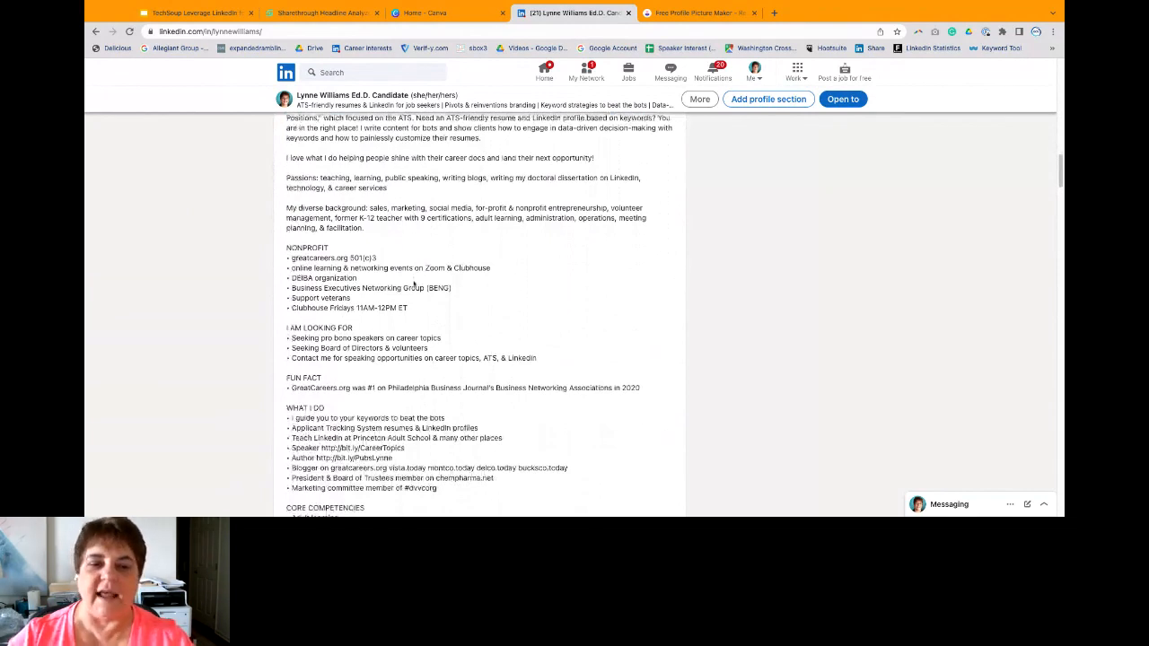
scroll(down, 3)
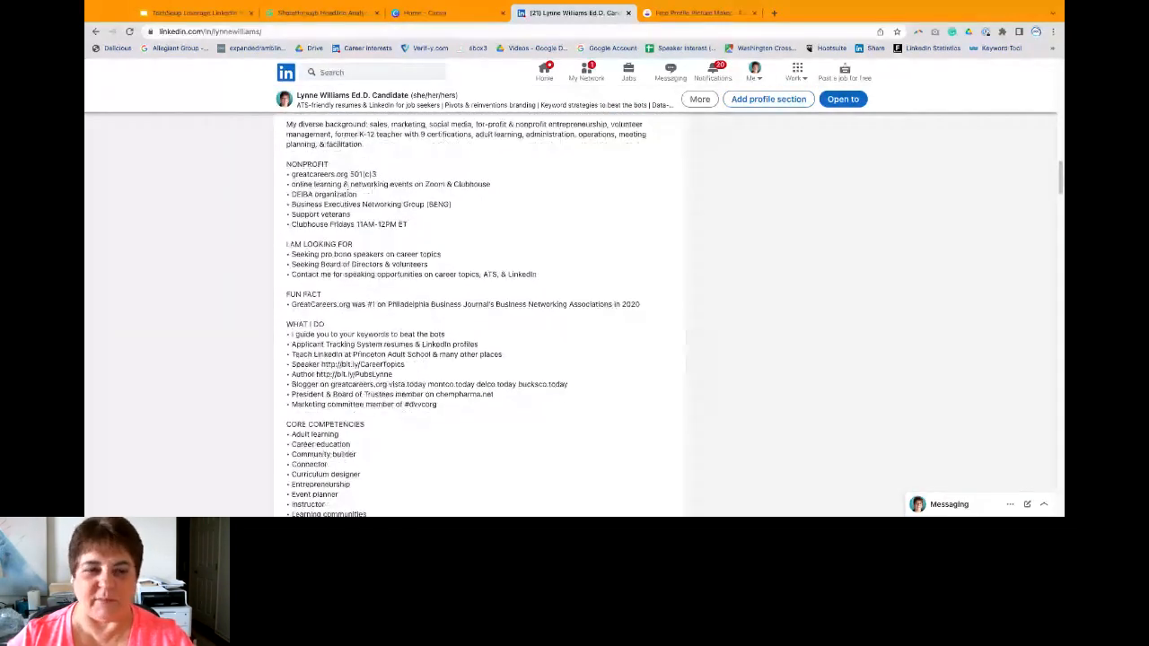
scroll(down, 3)
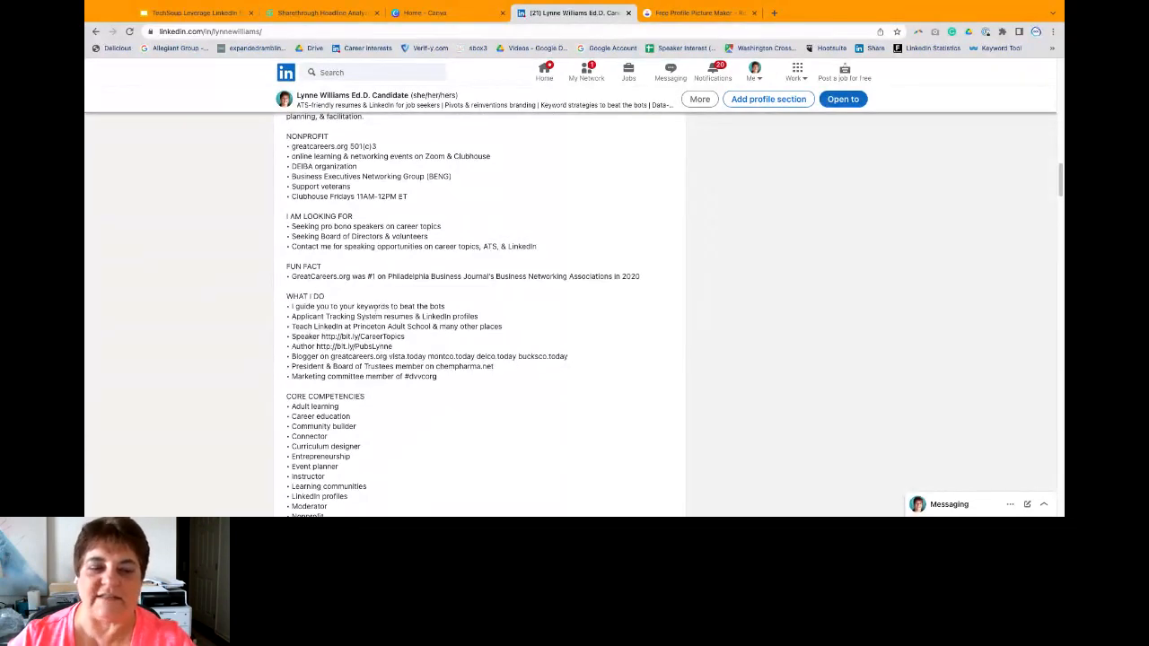
scroll(down, 3)
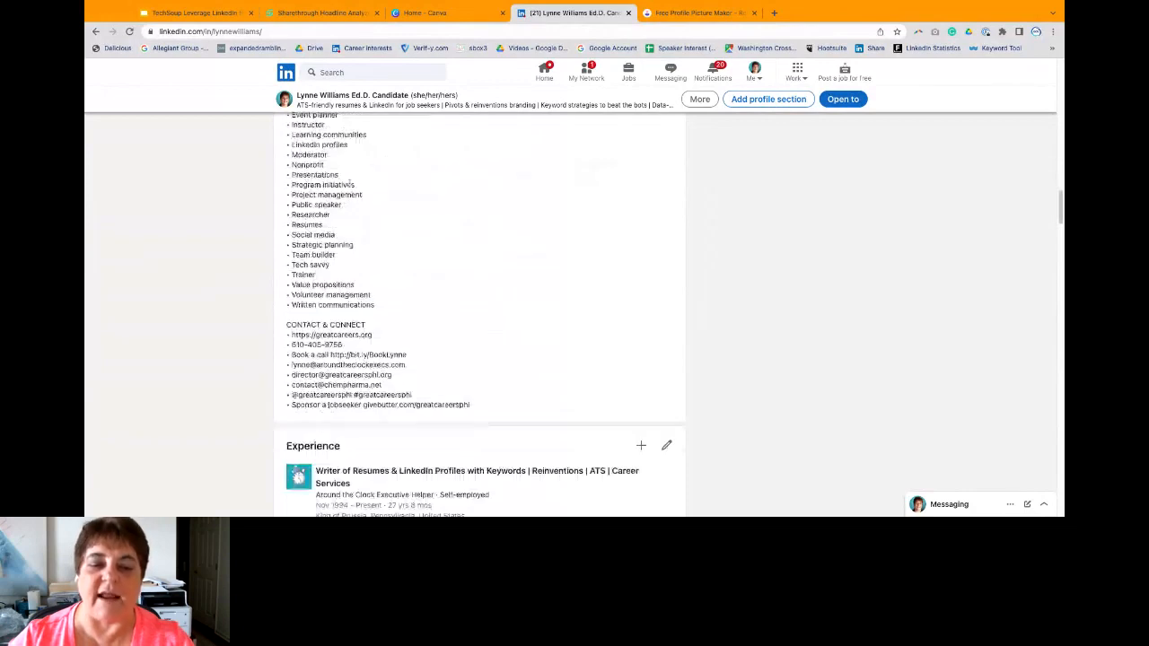
Step: Scroll to the CONTACT & CONNECT list and select its last, sponsor-a-jobseeker line
scroll(down, 3)
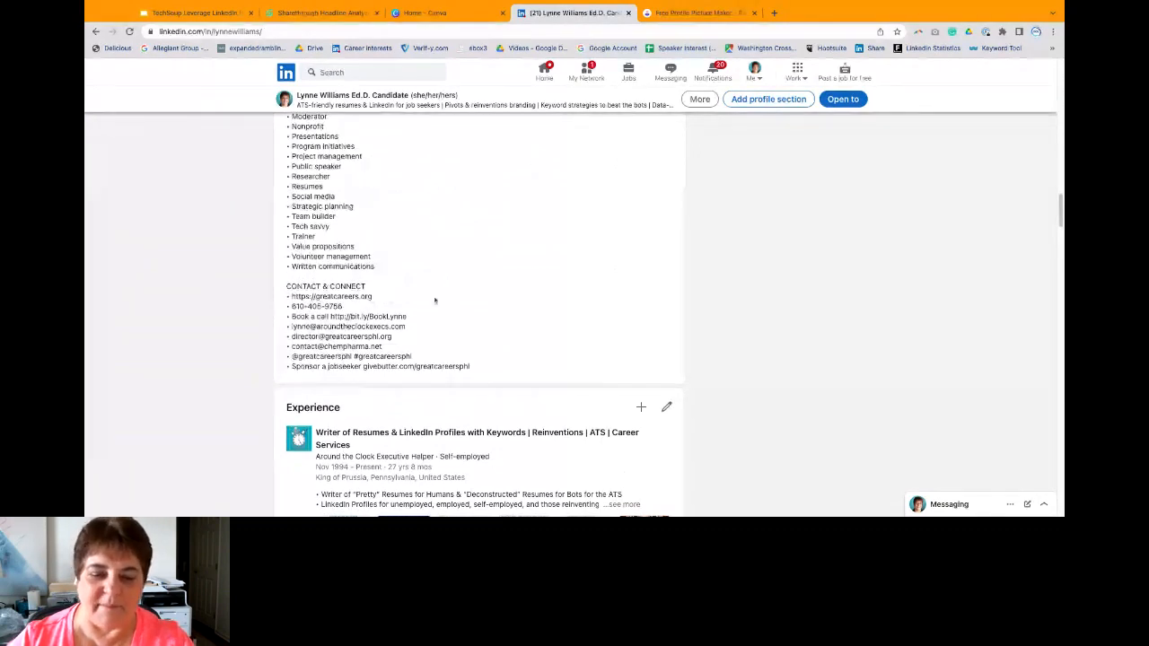
scroll(down, 3)
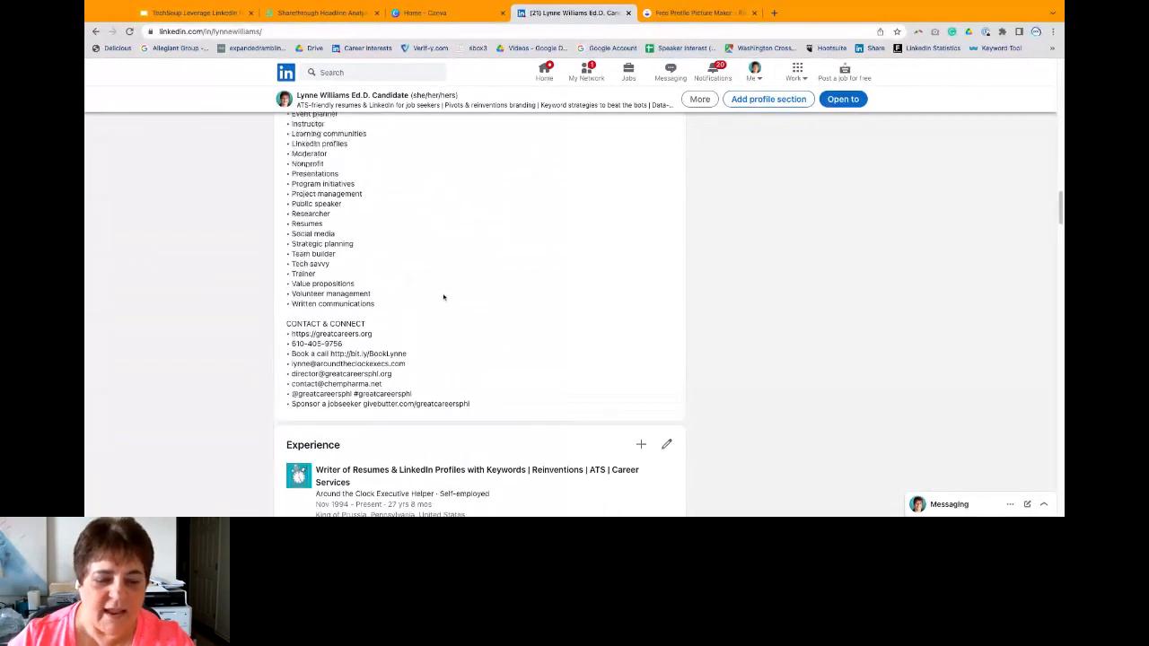
double_click(303, 403)
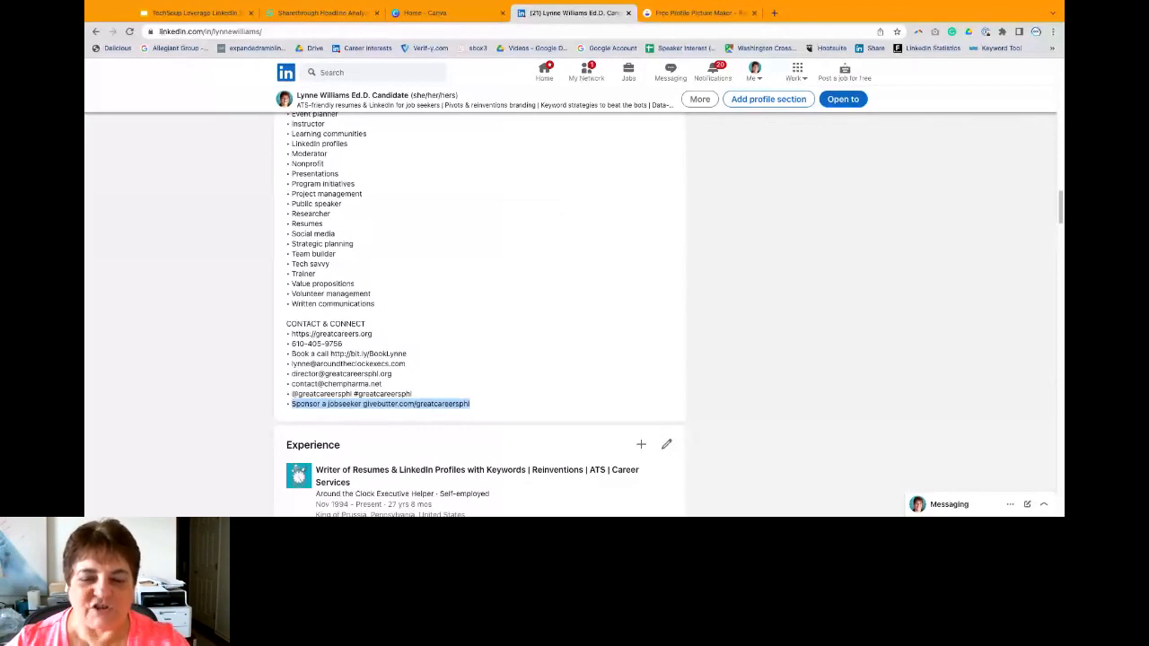
Step: Read through the Great Careers Unicode article, then go back to the slides and the LinkedIn profile
click(380, 404)
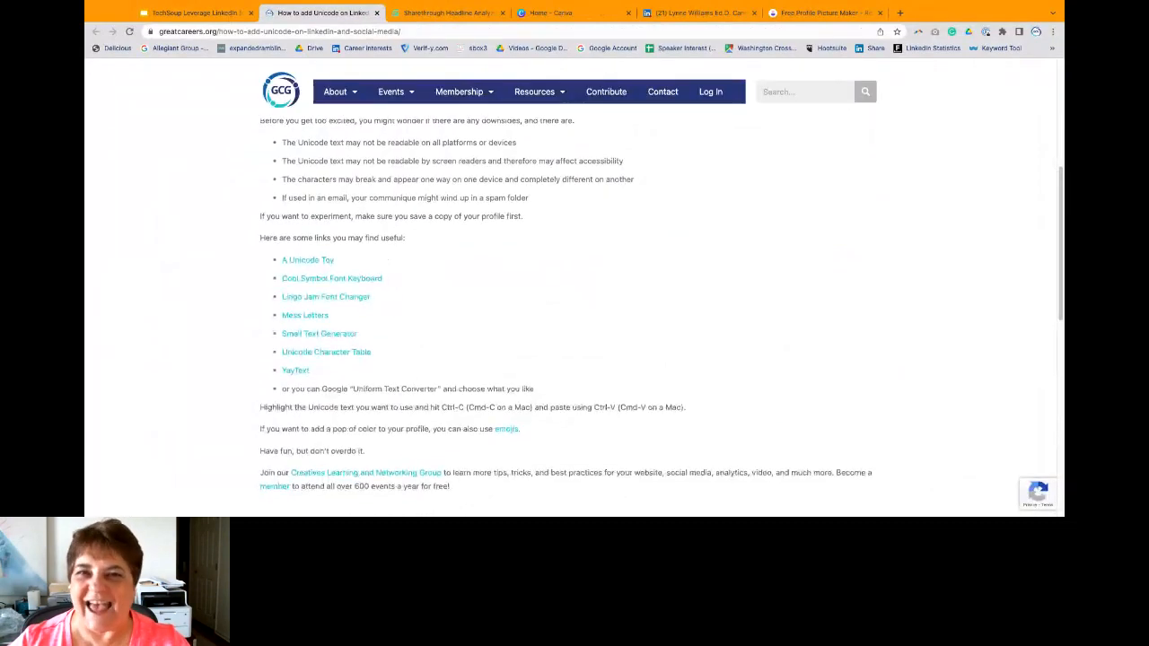
scroll(down, 3)
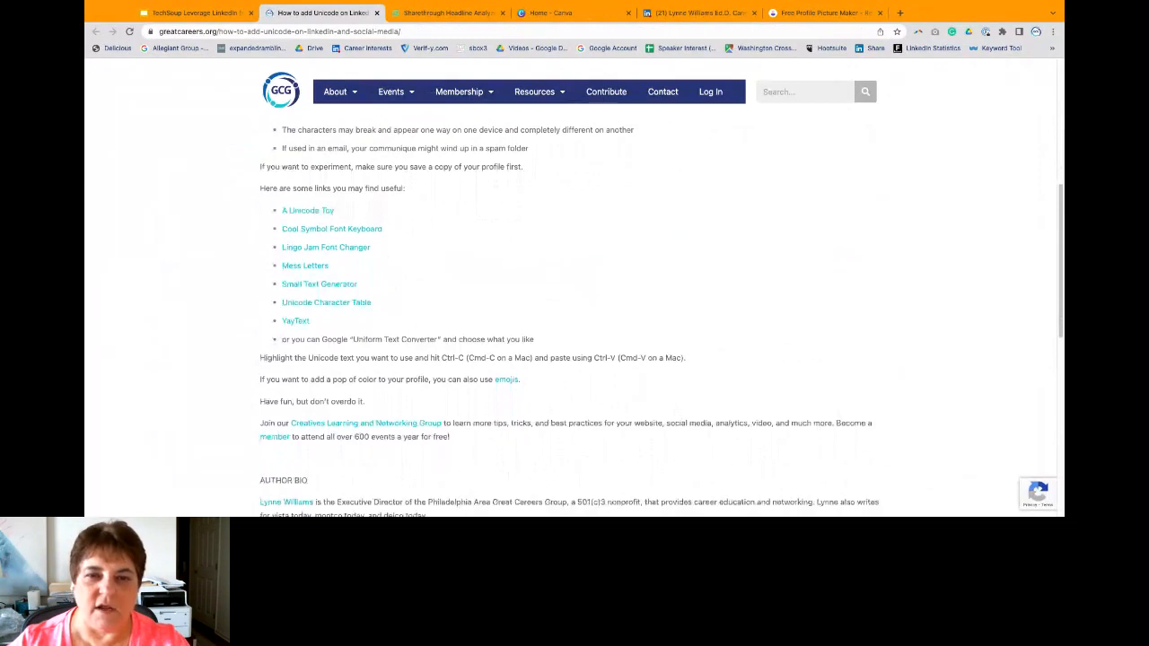
scroll(down, 3)
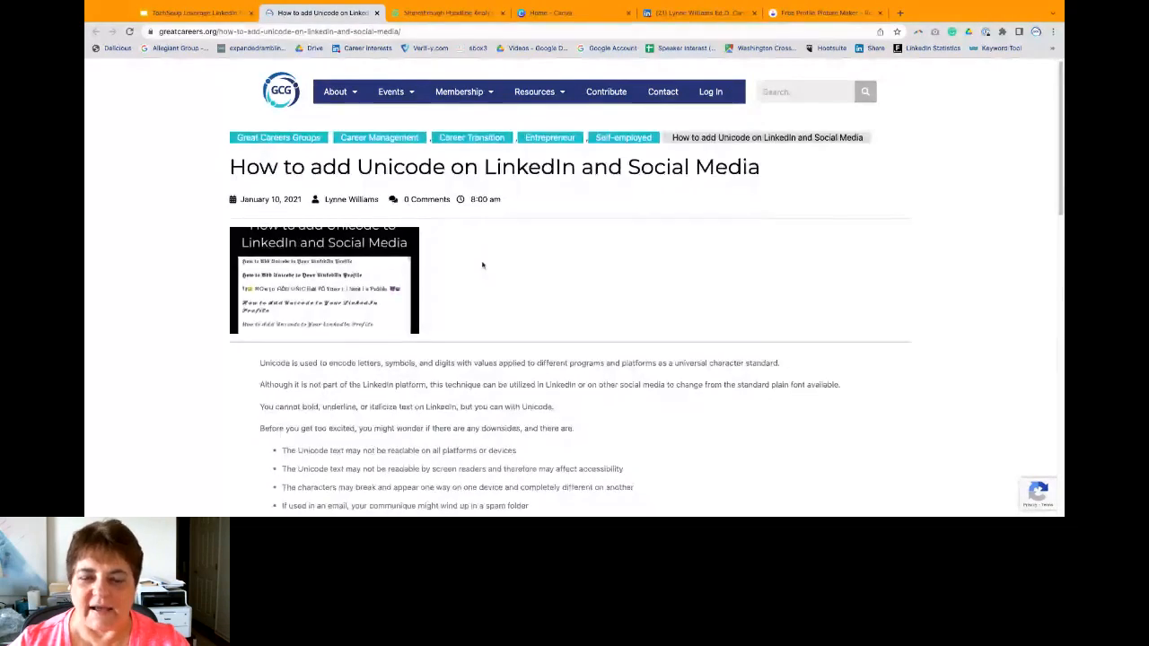
scroll(down, 3)
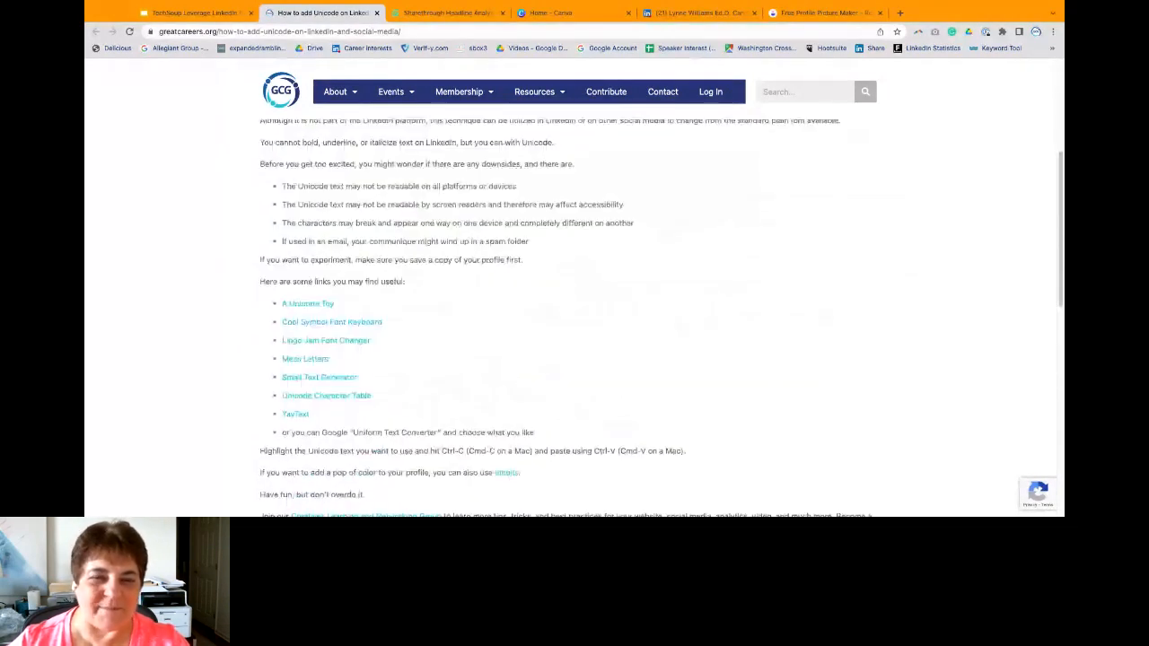
scroll(down, 3)
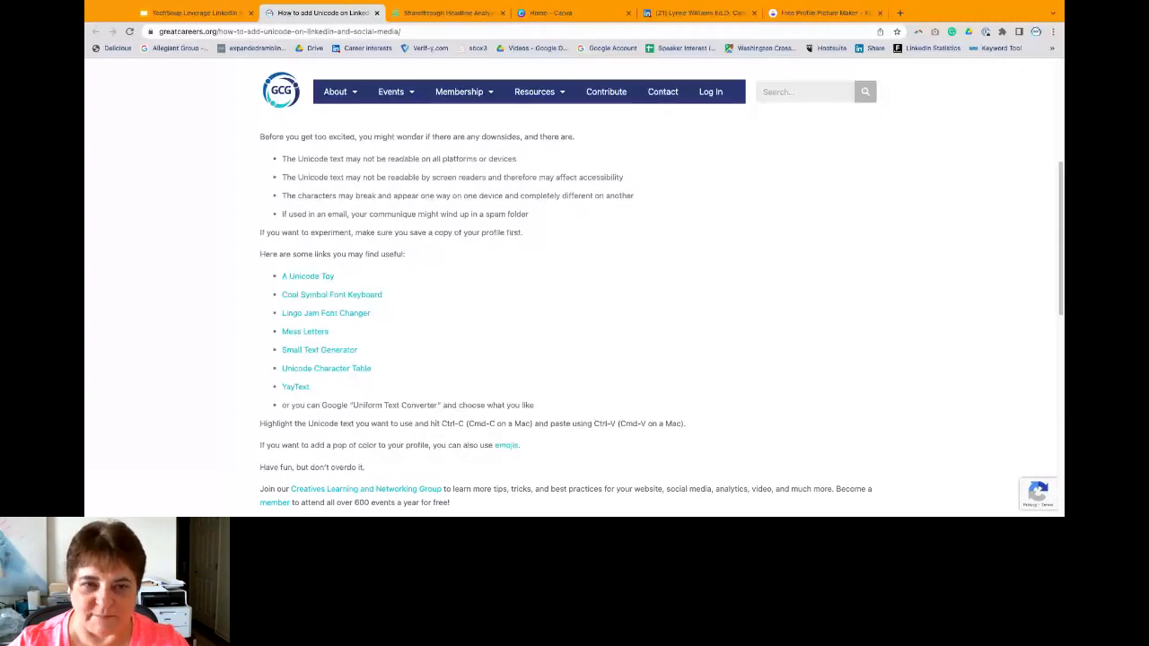
click(193, 13)
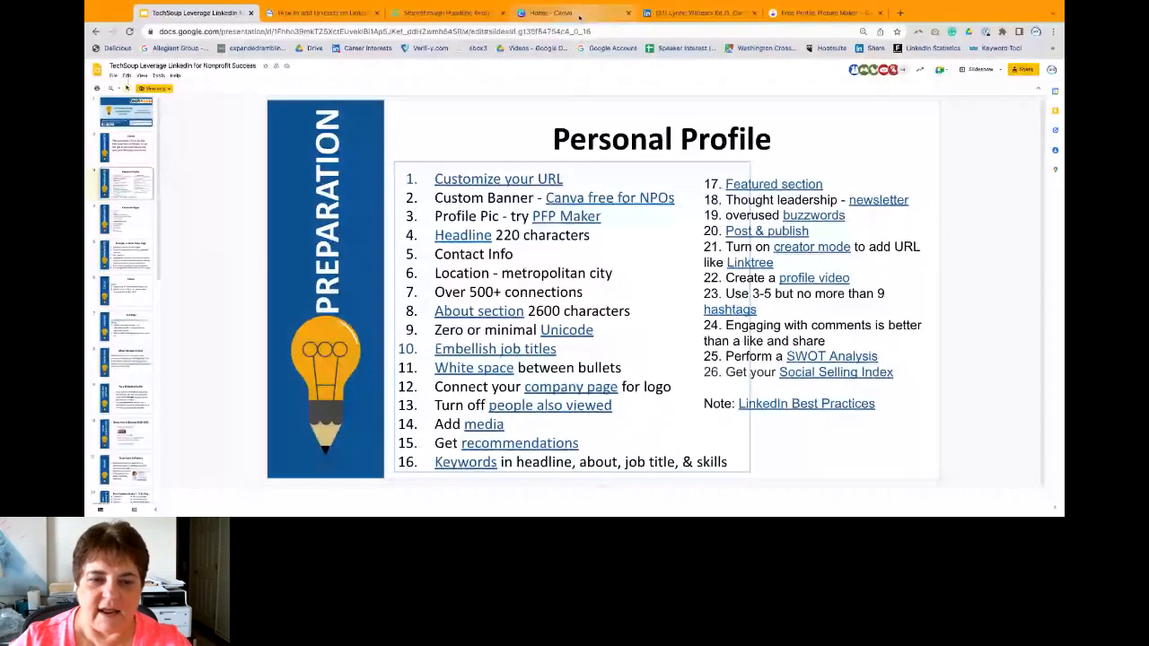
click(701, 13)
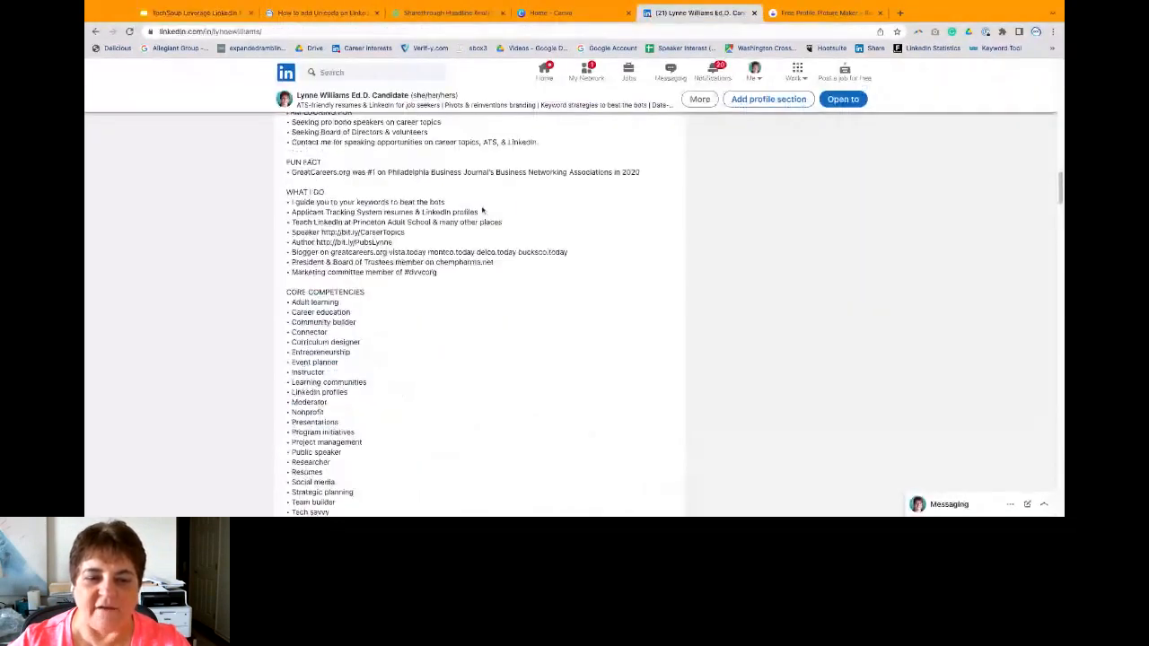
Step: Scroll past About to the instructor and executive assistant Experience entries
scroll(down, 3)
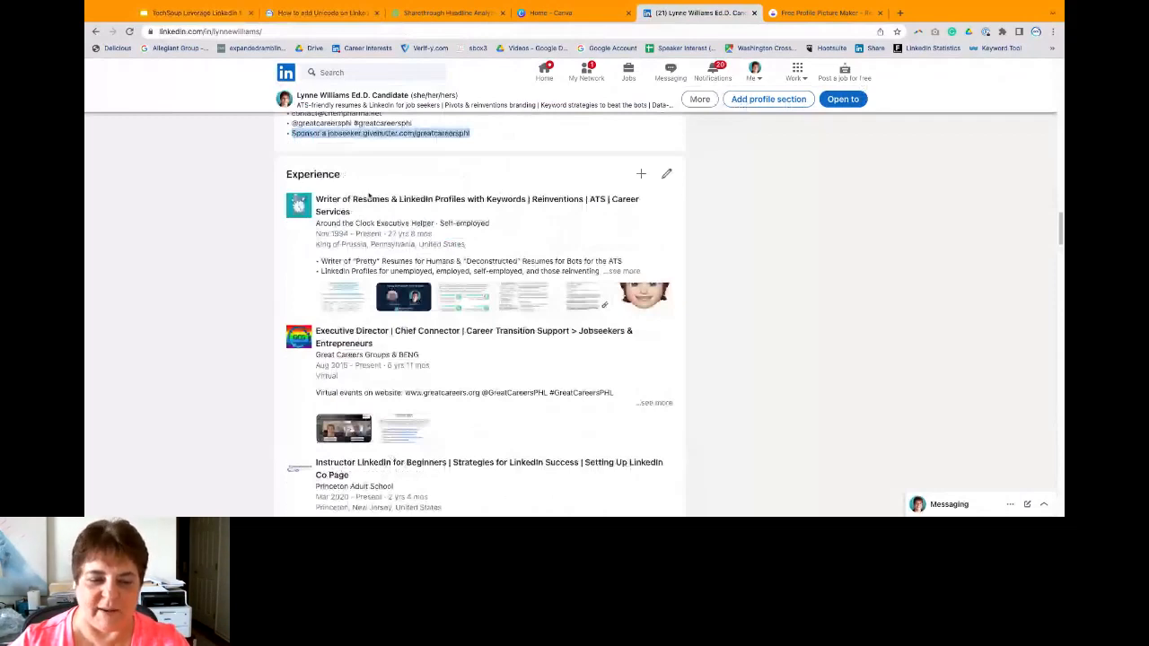
scroll(down, 3)
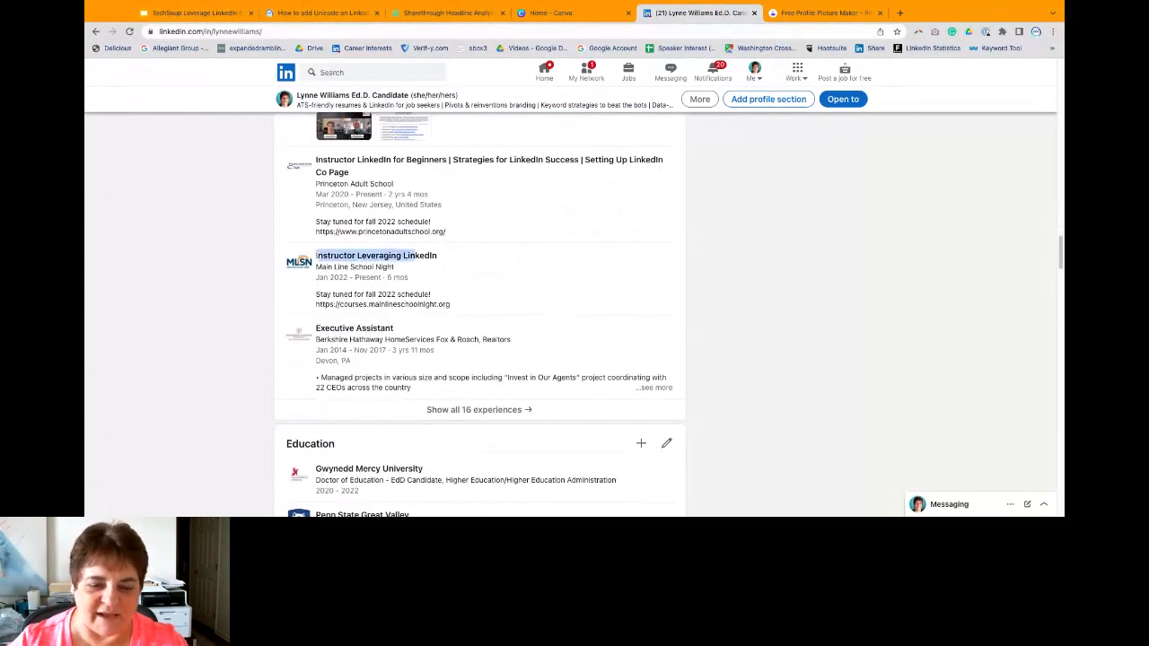
scroll(down, 3)
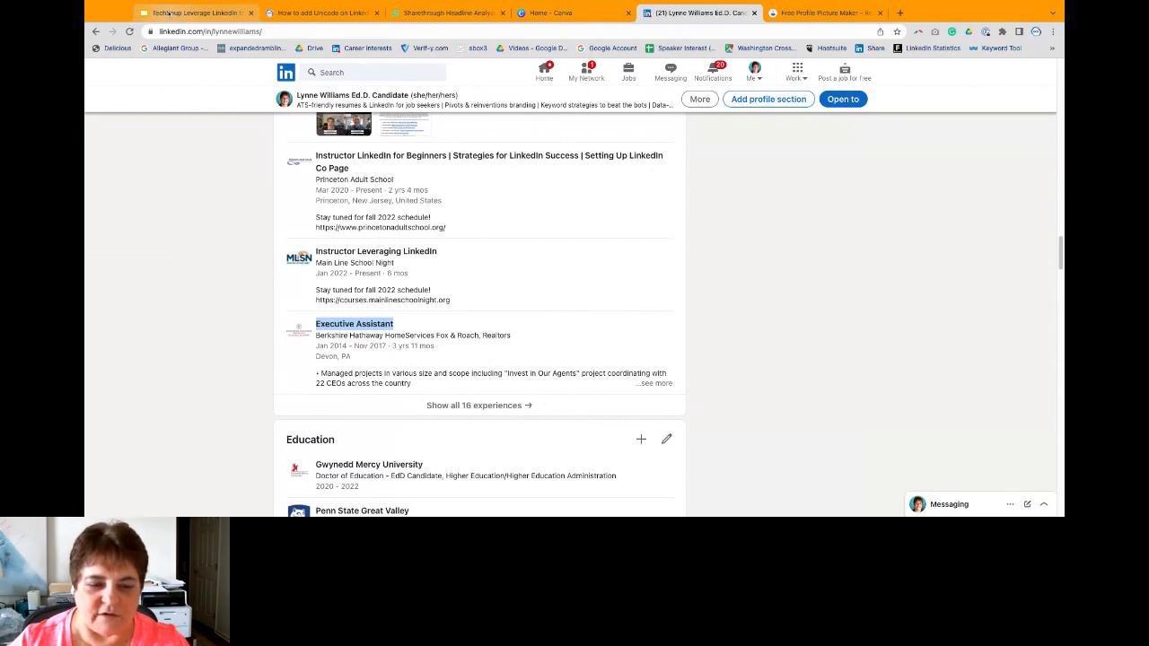
Step: Open 'Show all 16 experiences' to see the Executive Director entry's full description and media
scroll(down, 3)
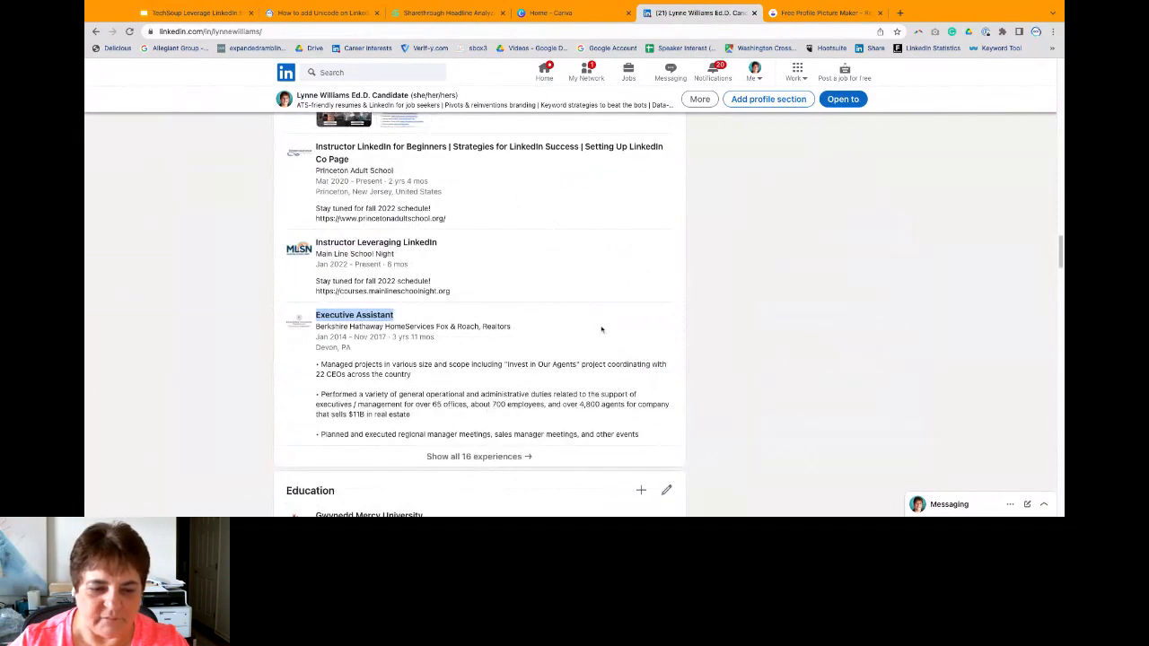
scroll(down, 3)
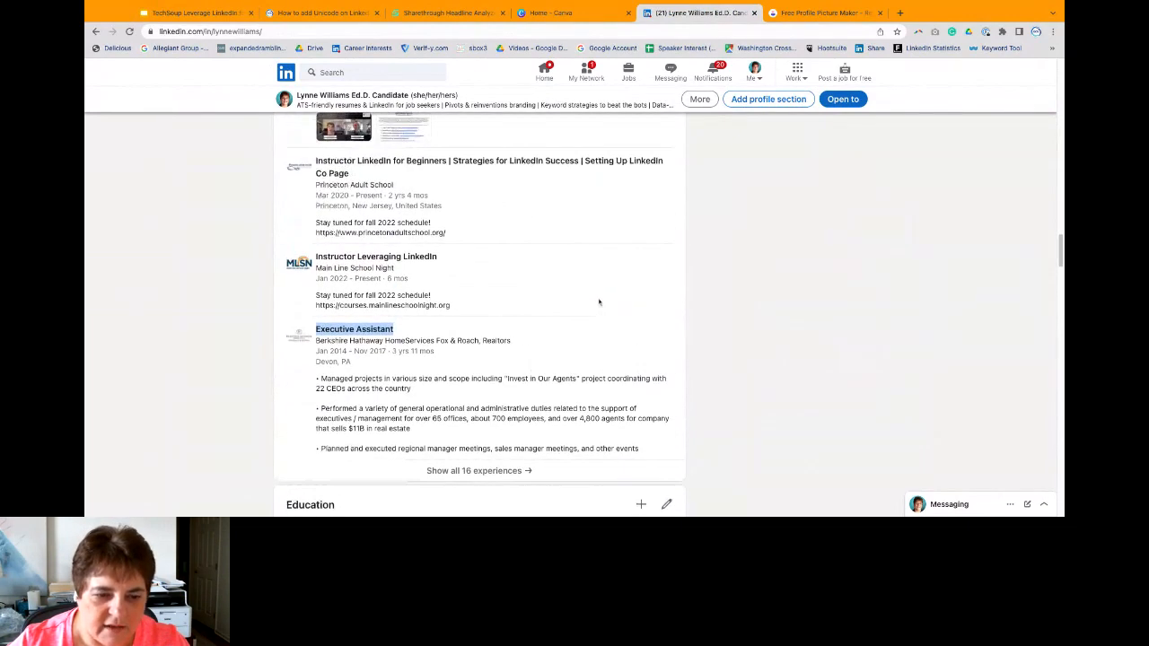
click(479, 470)
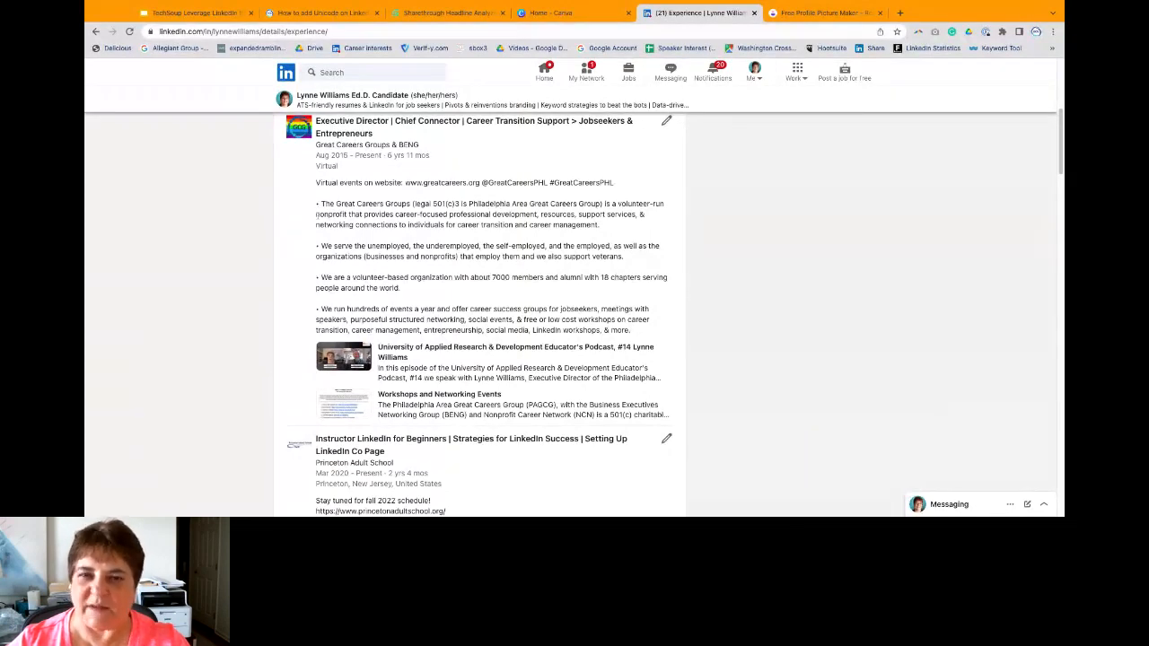
mouse_move(392, 276)
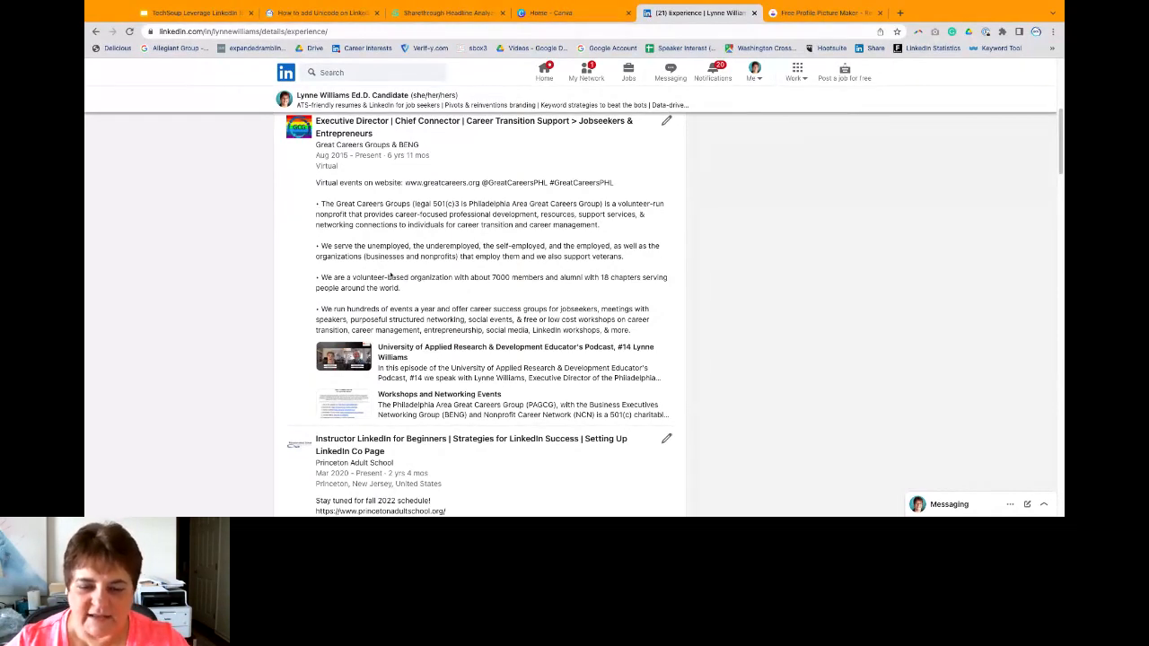
Step: Show the Personal Profile checklist slide listing 26 LinkedIn profile tips
click(193, 13)
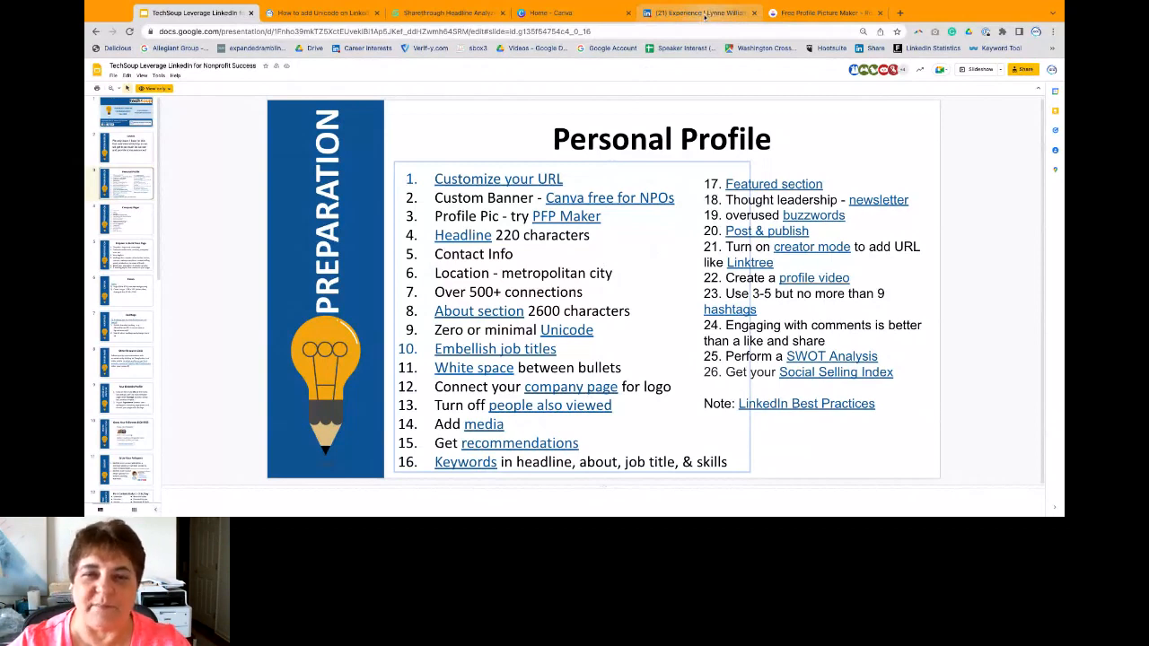
Step: Go back to the LinkedIn experience list and scroll through the resume-writer role's media
click(700, 12)
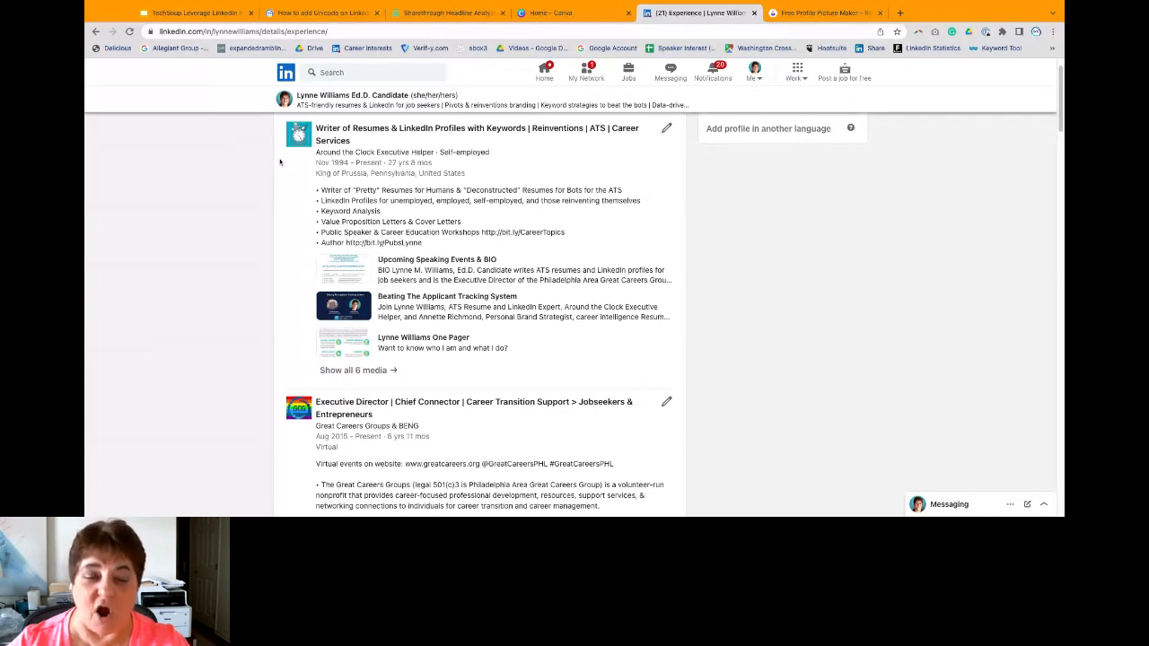
scroll(down, 3)
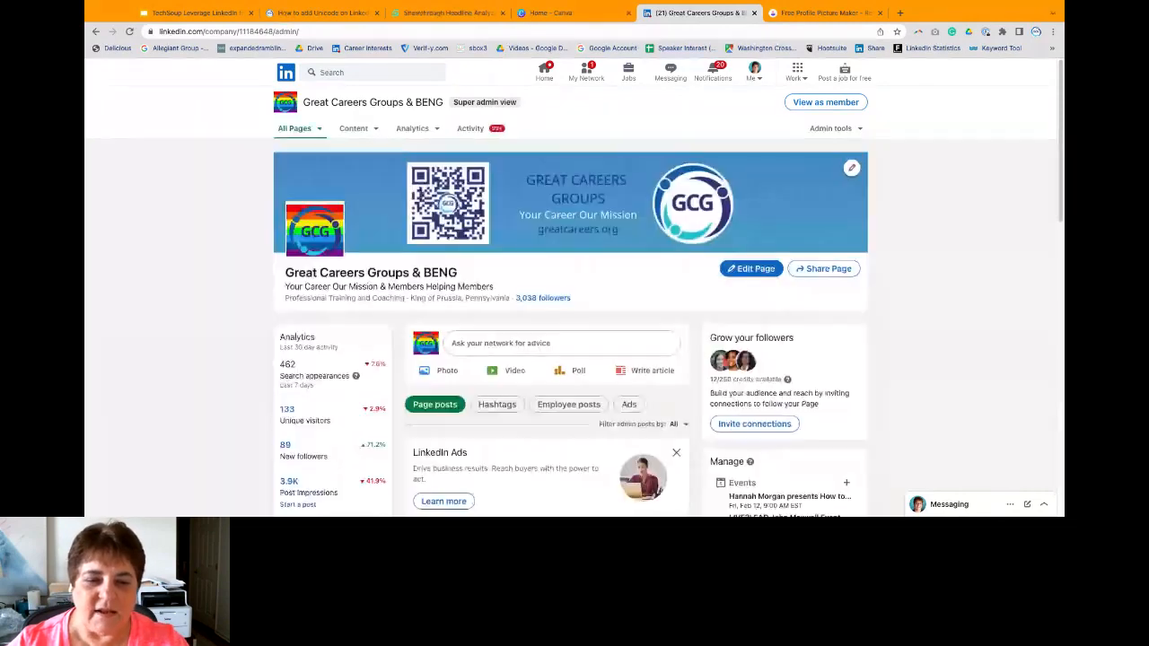
Step: Scroll through the Great Careers Groups & BENG admin page's posts, events and hashtags
scroll(down, 3)
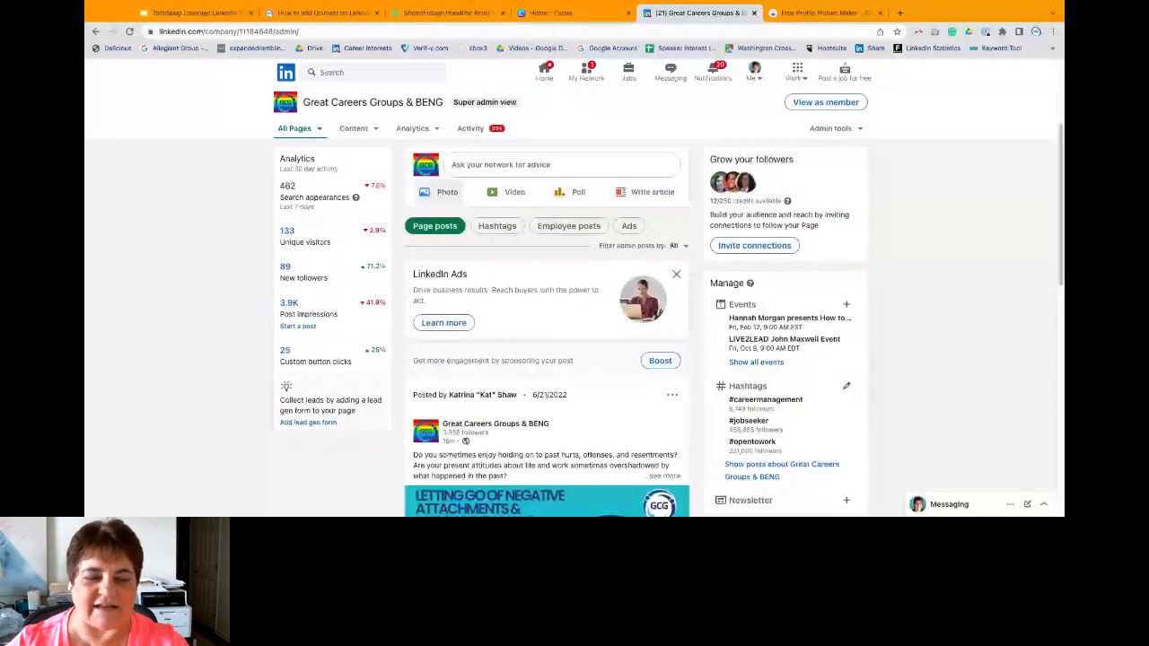
scroll(down, 3)
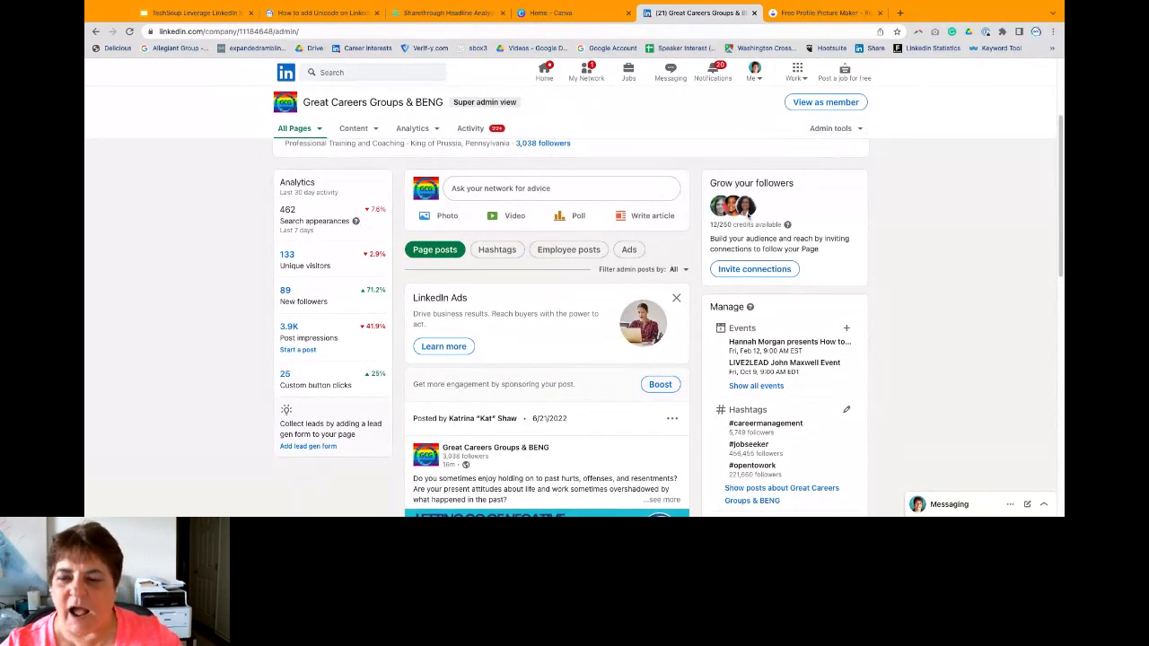
scroll(down, 3)
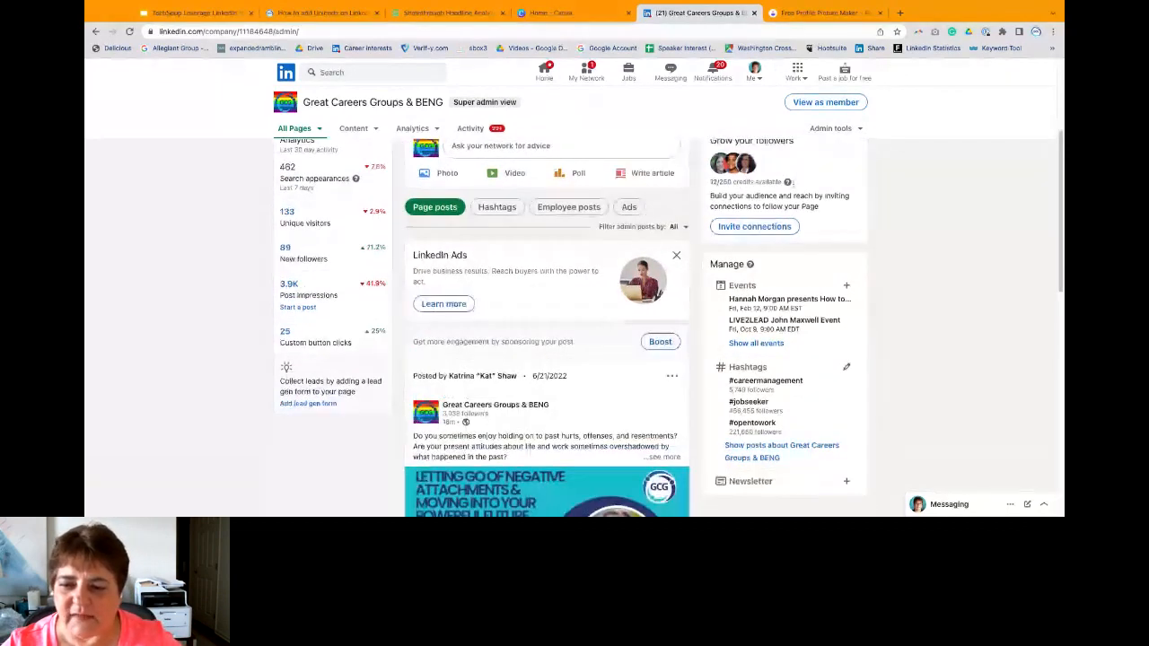
scroll(up, 3)
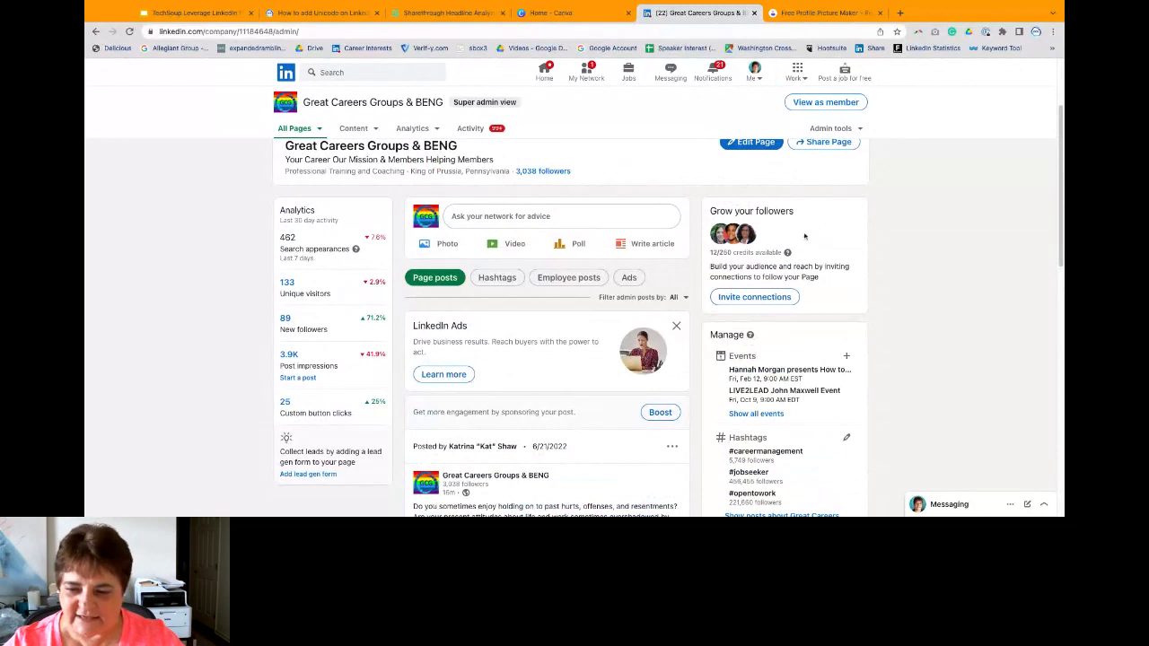
Step: Invite a single connection to follow the Great Careers Groups & BENG page
click(755, 296)
text(elijah)
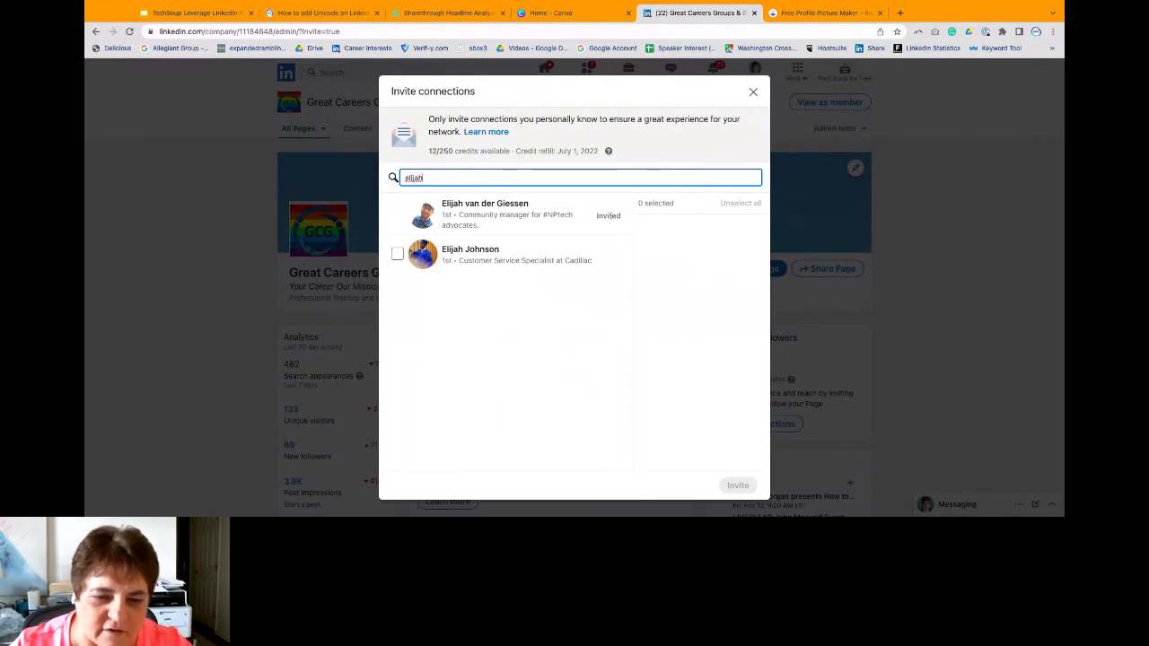
click(397, 254)
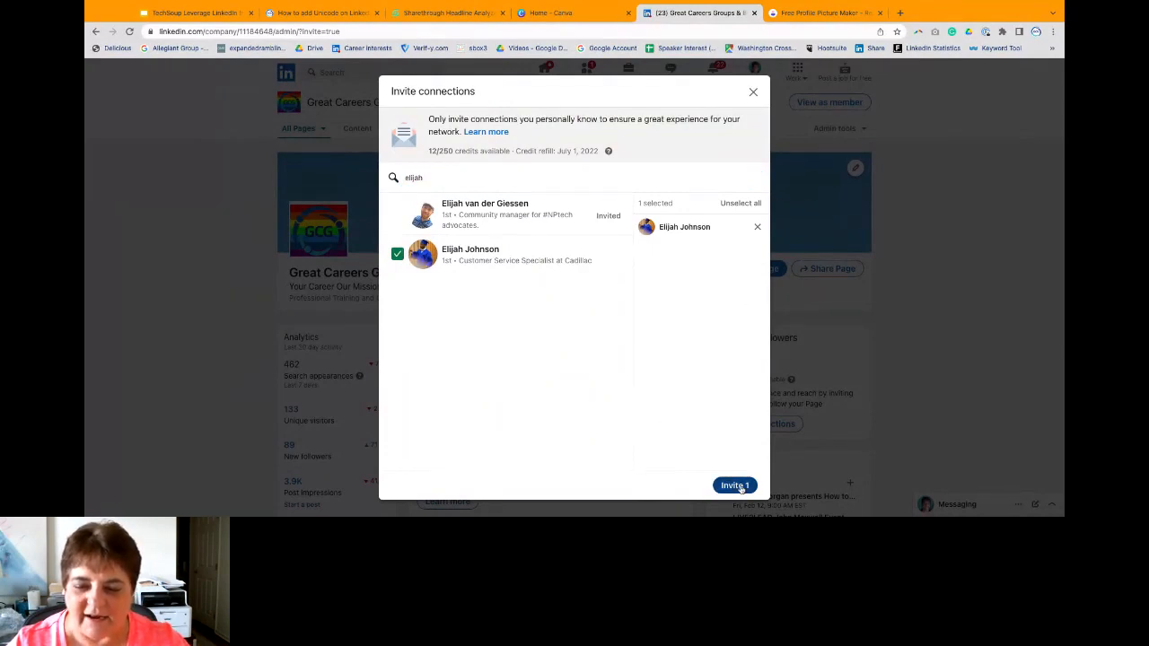
click(735, 485)
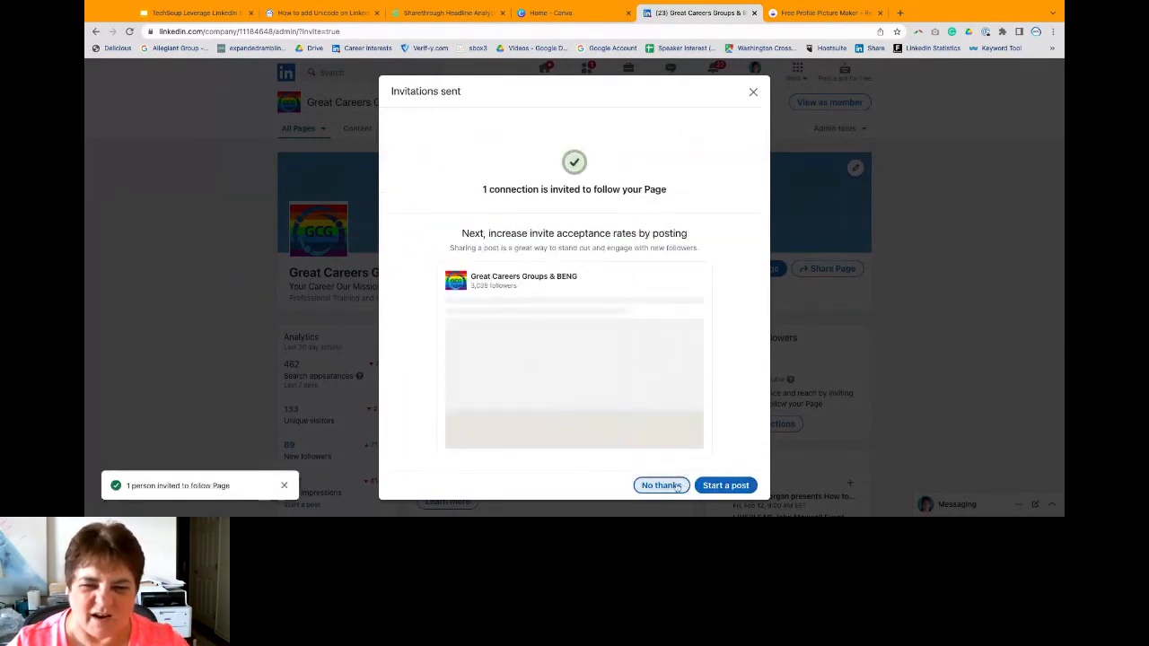
click(661, 485)
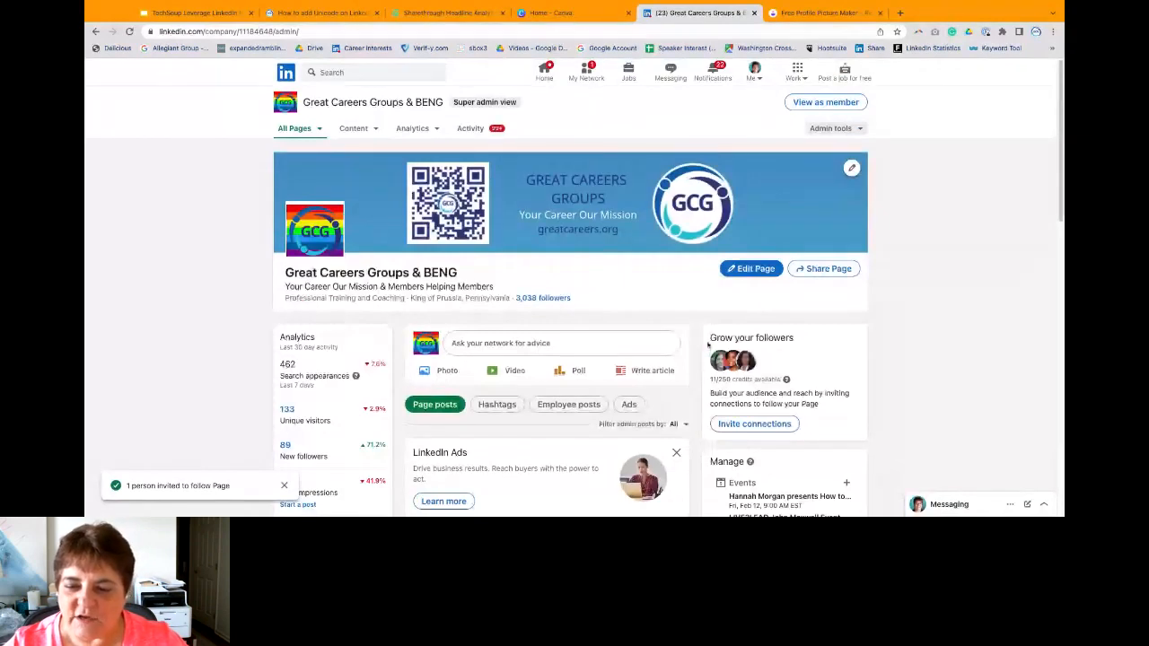
Step: Scroll the admin page down to its latest post, Events and followed Hashtags
scroll(down, 3)
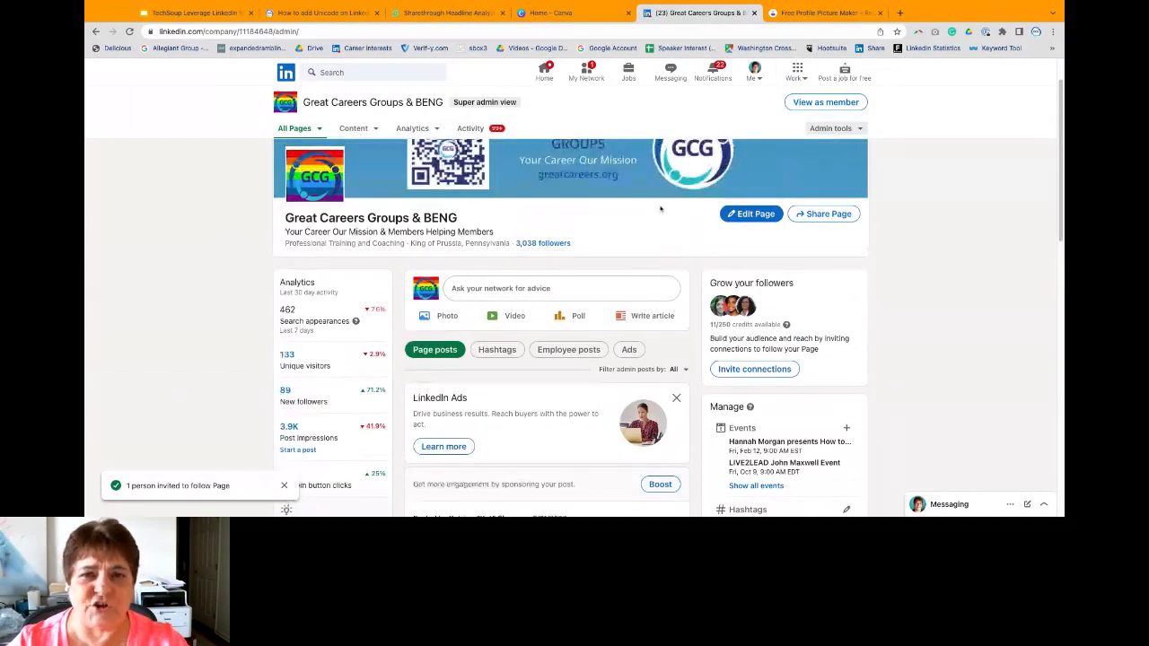
scroll(down, 3)
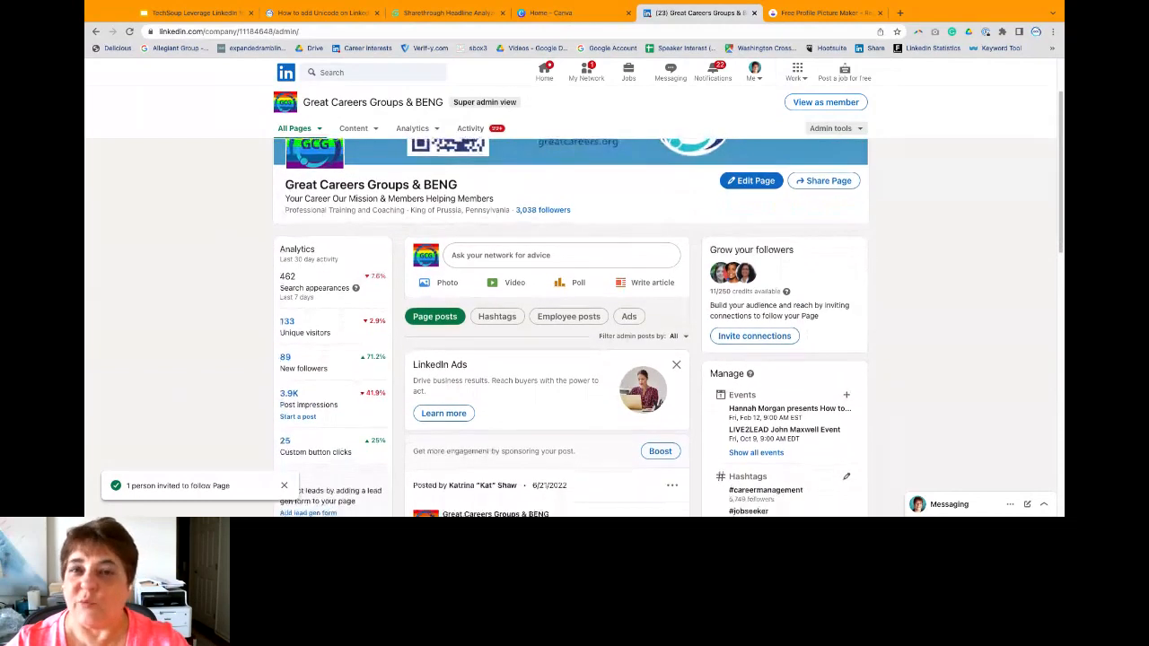
scroll(down, 3)
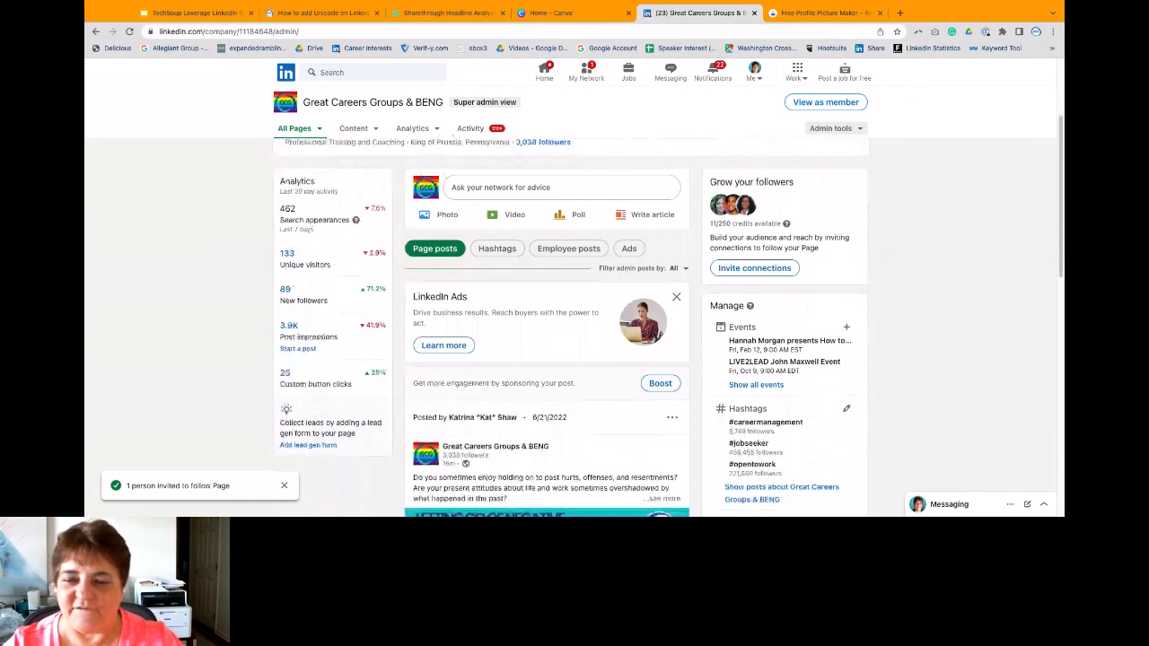
scroll(down, 3)
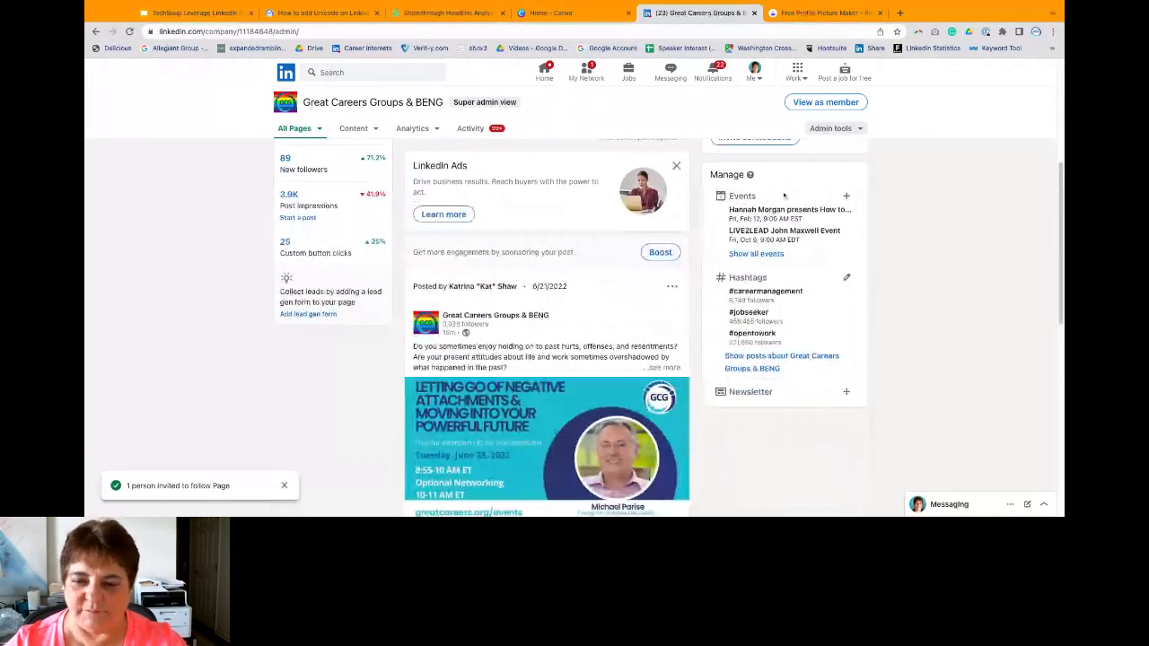
scroll(down, 3)
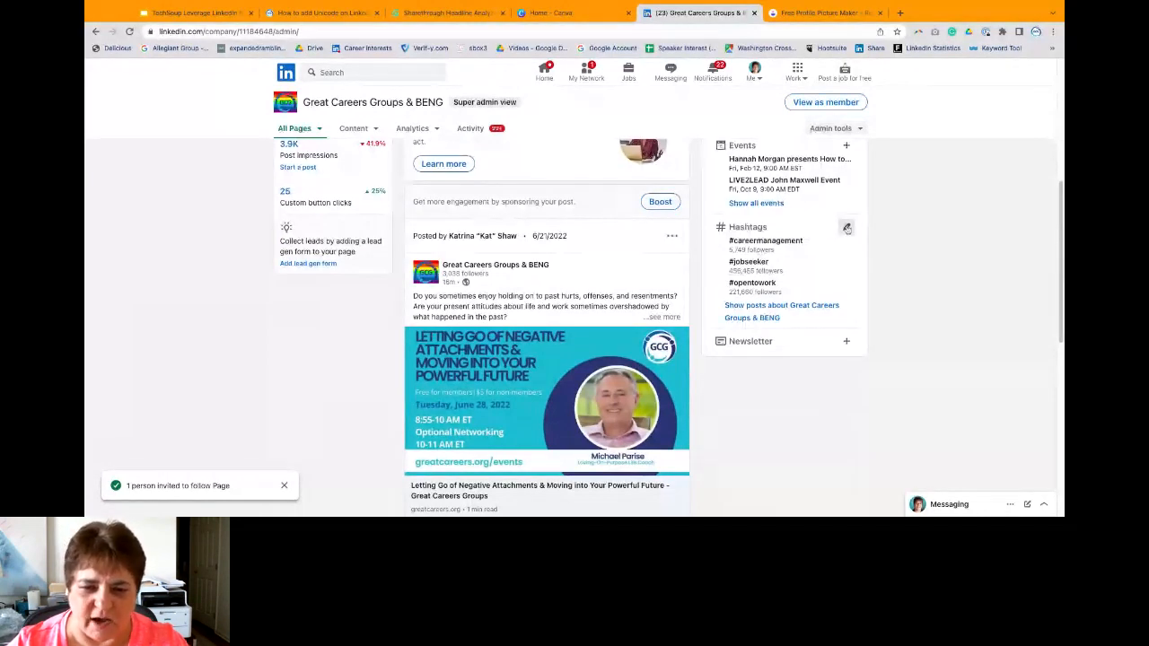
Step: Swap the page hashtag #careermanagement for #nonprofit and save the hashtag list
click(847, 227)
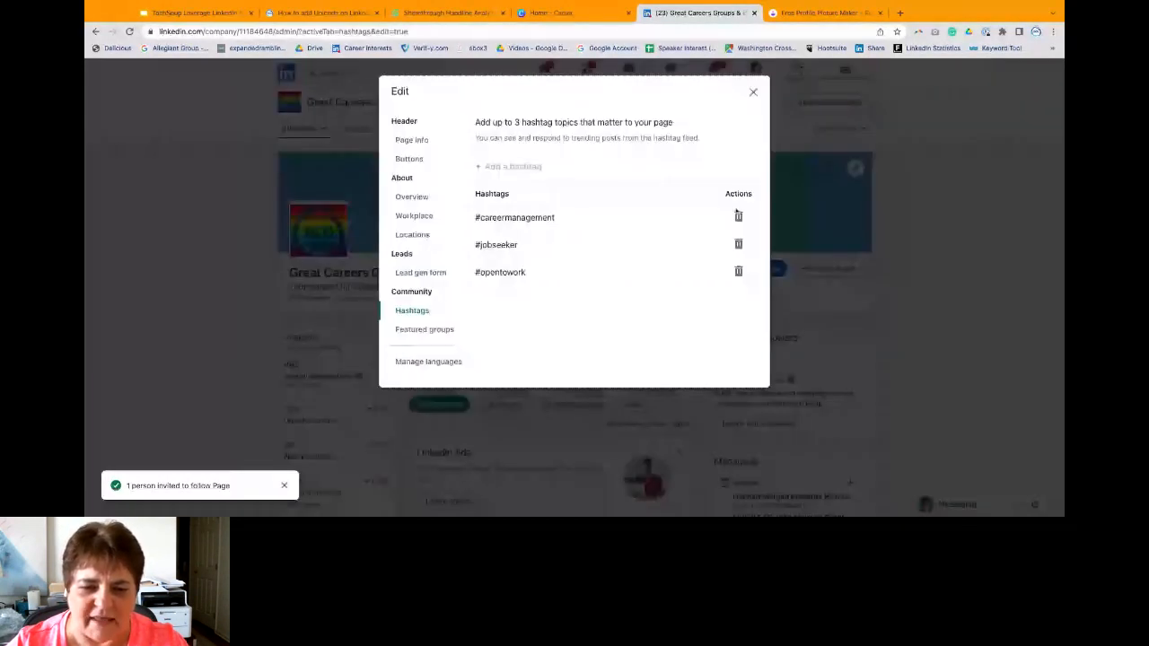
click(738, 218)
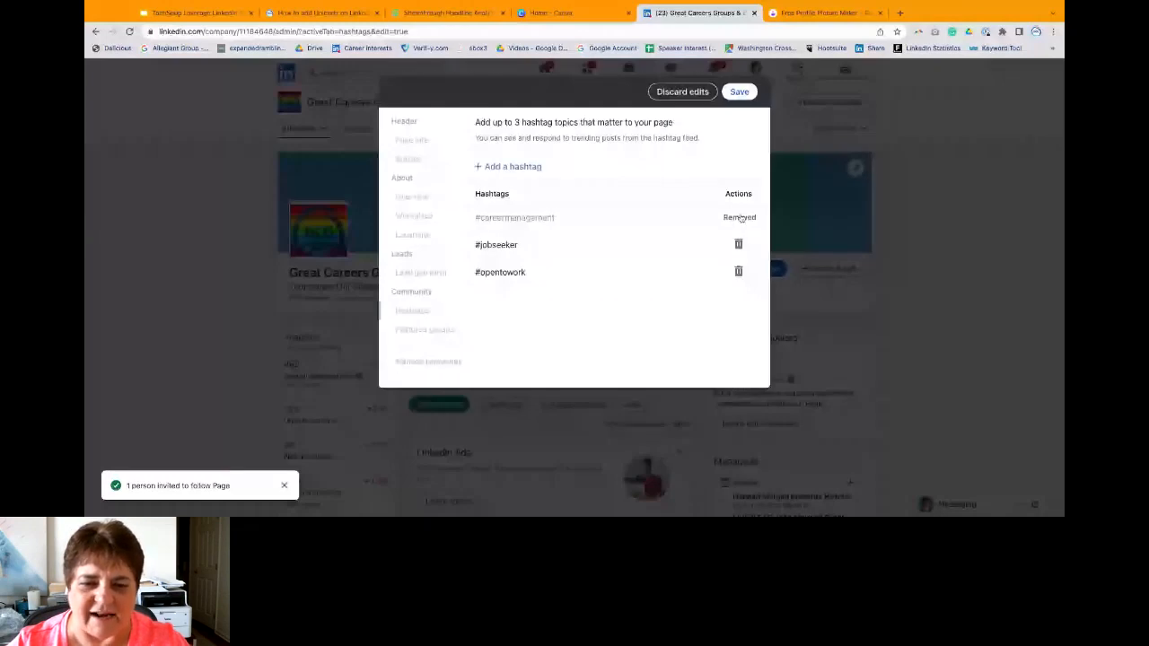
click(508, 167)
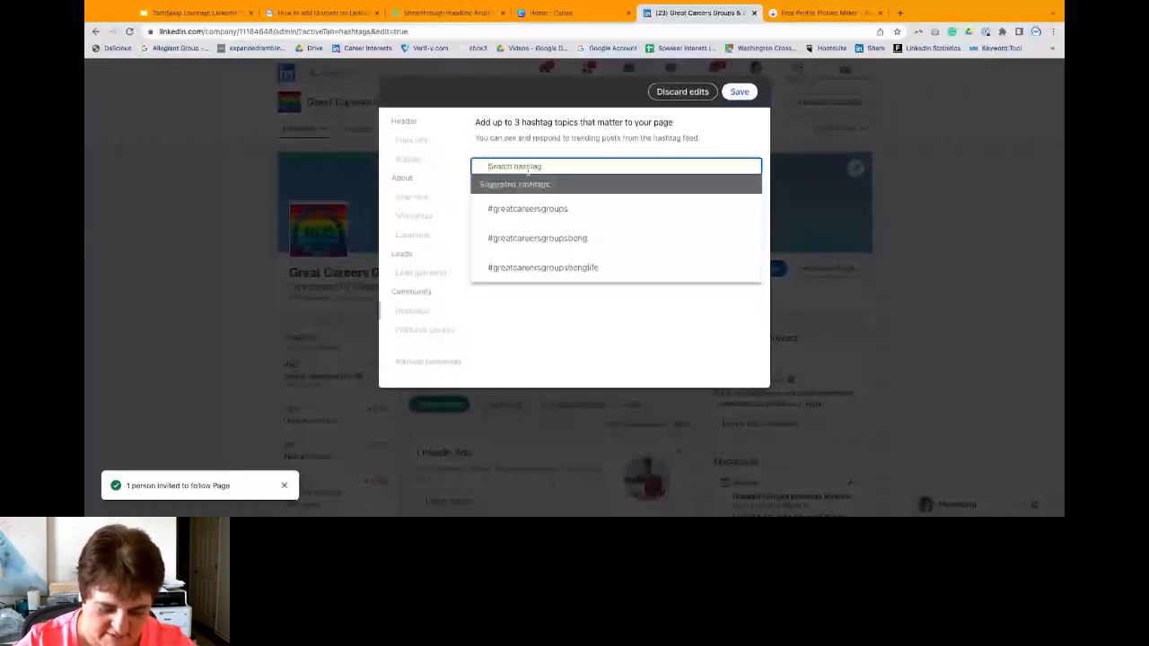
text(nonprofit)
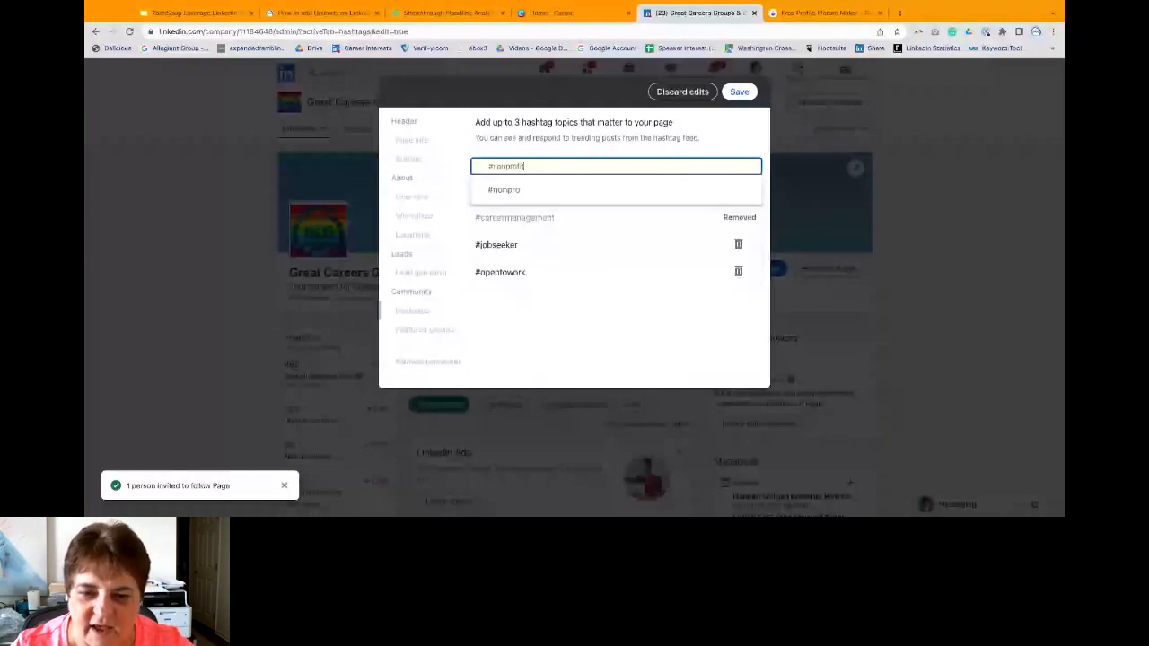
click(503, 189)
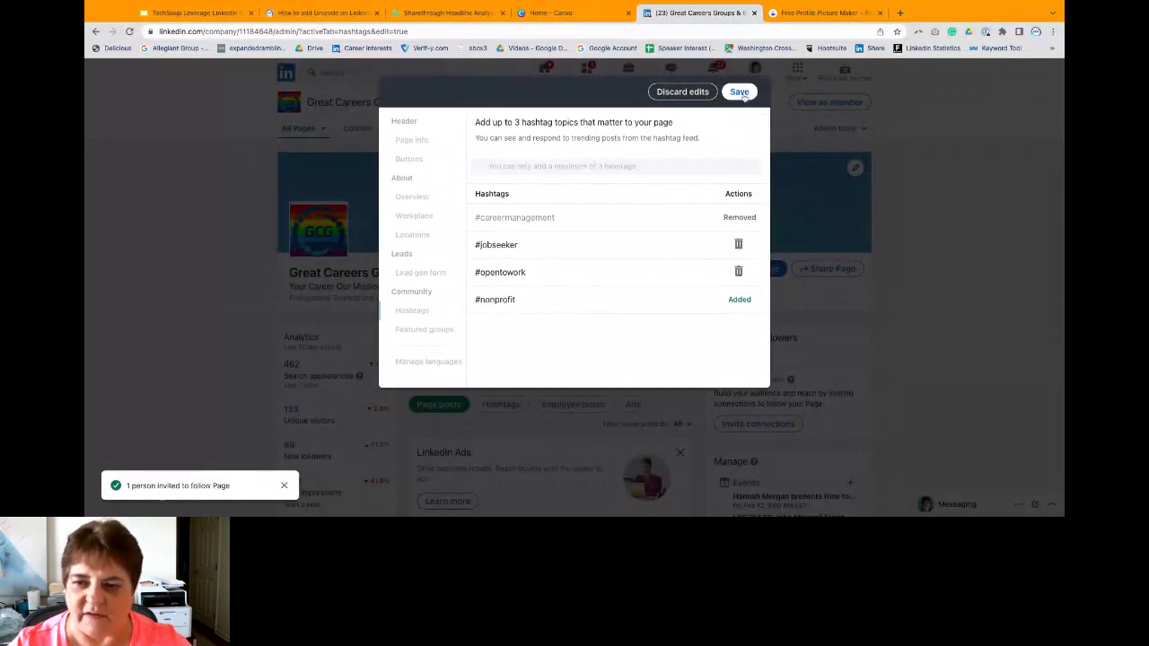
click(739, 91)
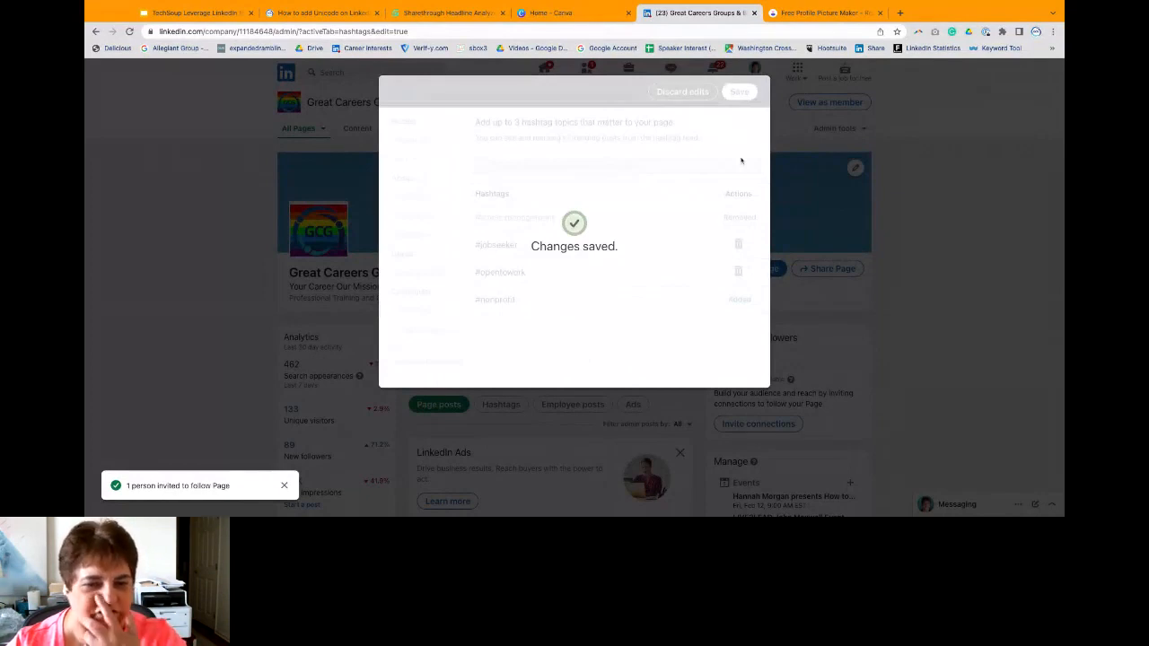
click(739, 90)
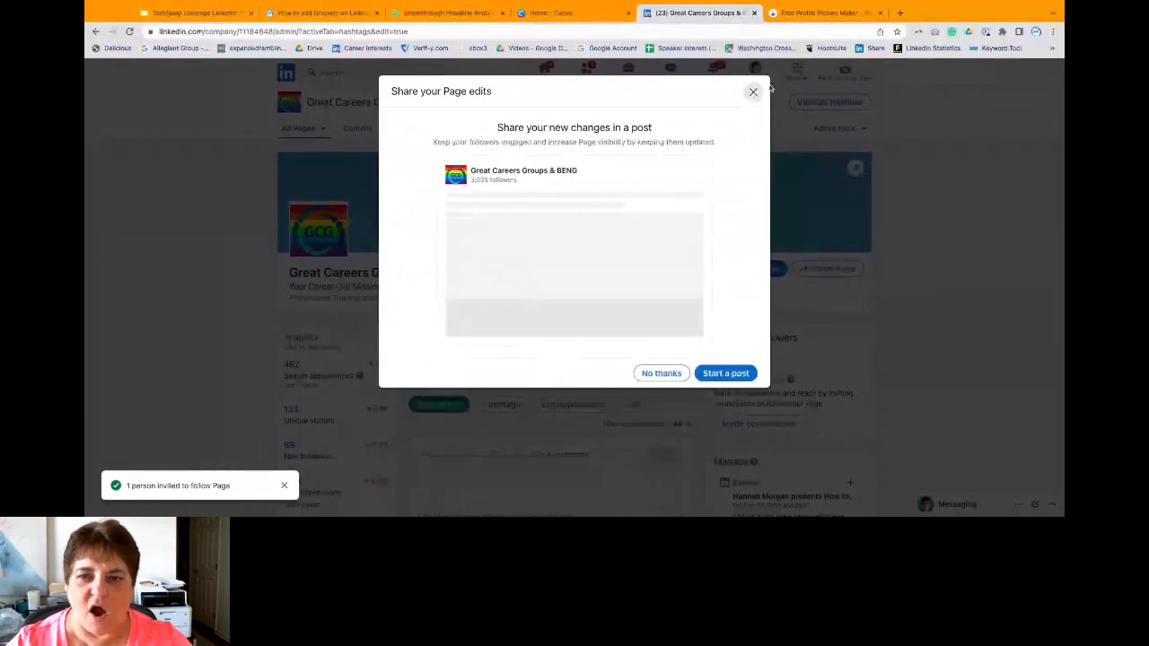
Step: Decline sharing the page edits and open your own profile from the Me menu
click(193, 12)
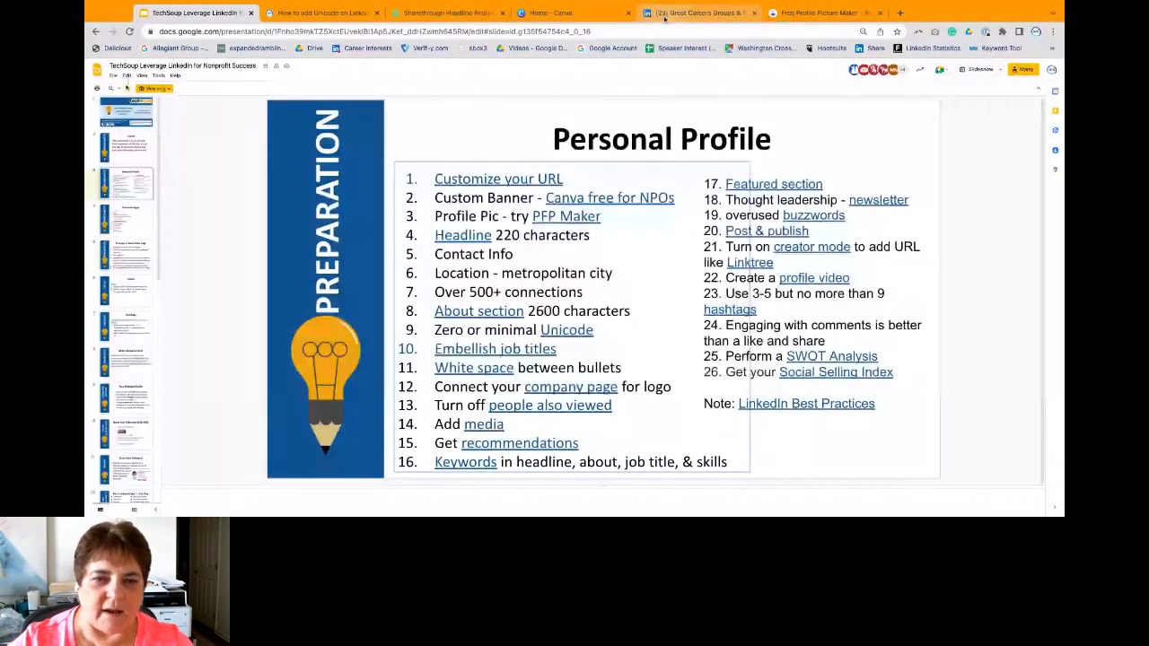
click(699, 12)
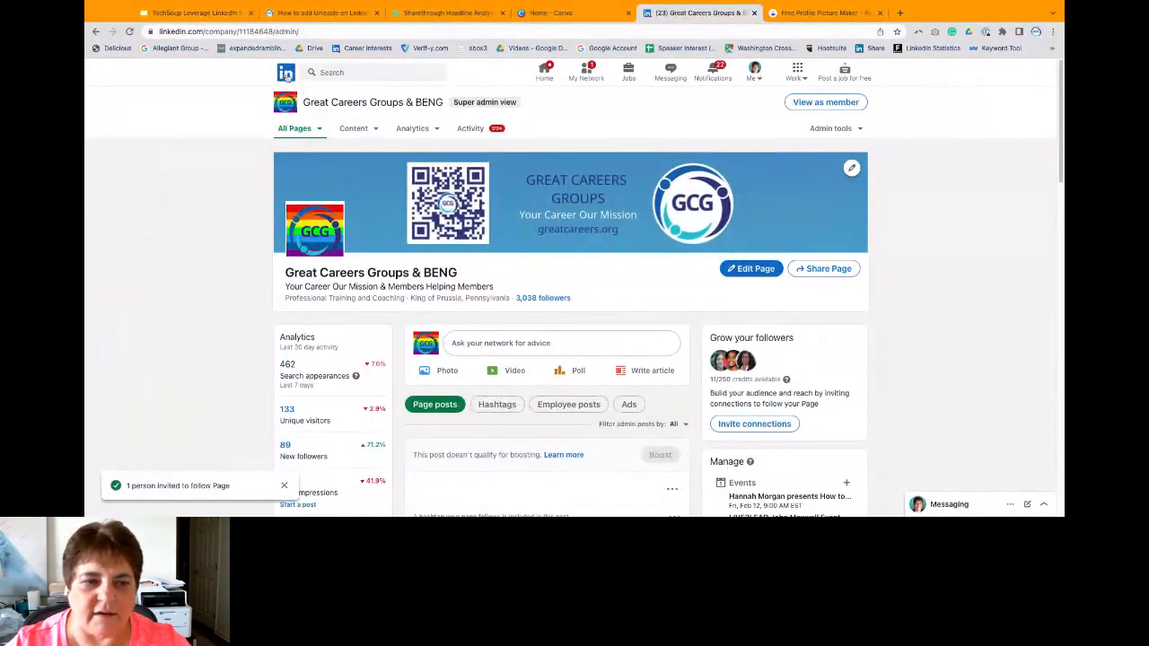
click(544, 72)
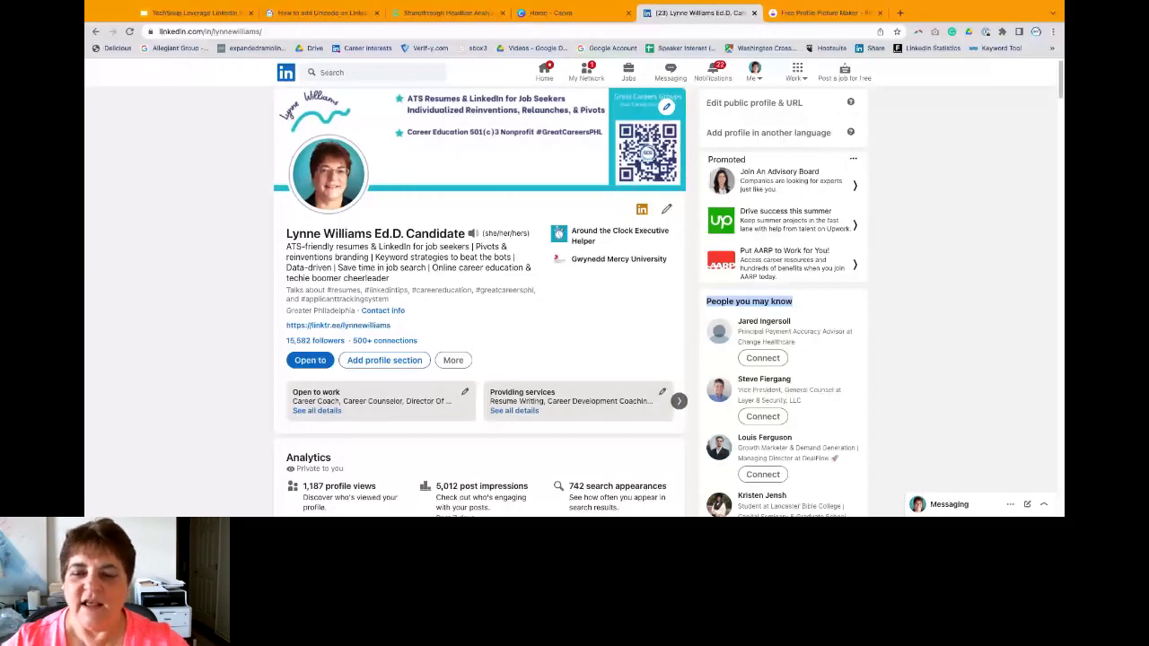
Step: Look over LinkedIn's Data privacy settings, then return to the Personal Profile checklist slide
click(752, 73)
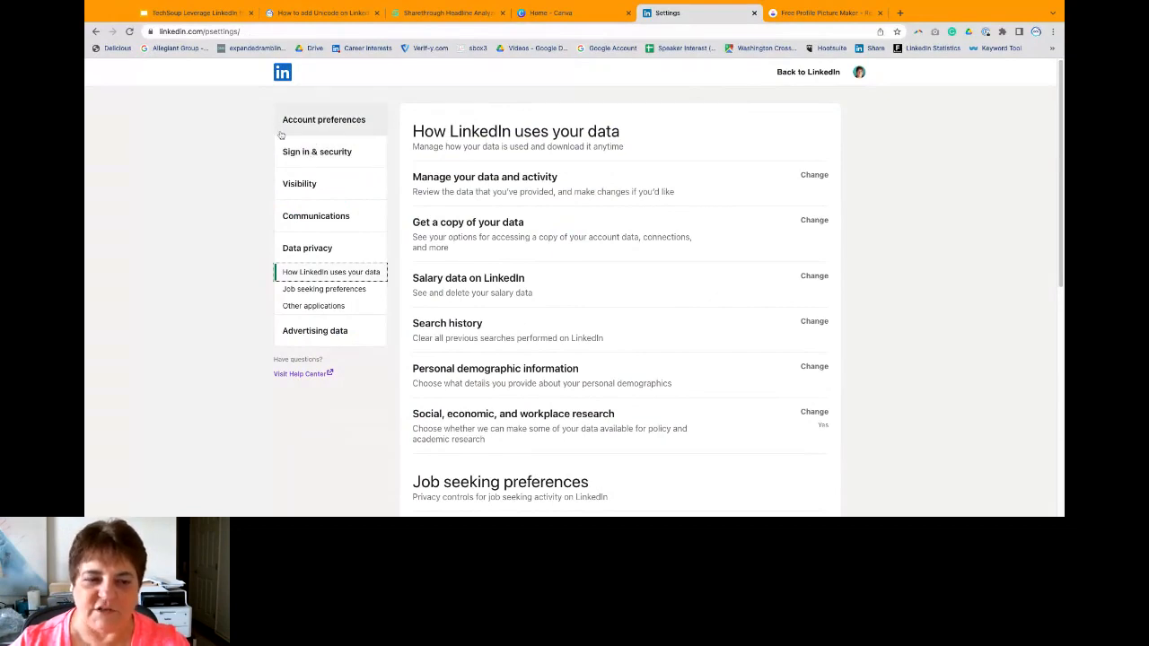
click(323, 119)
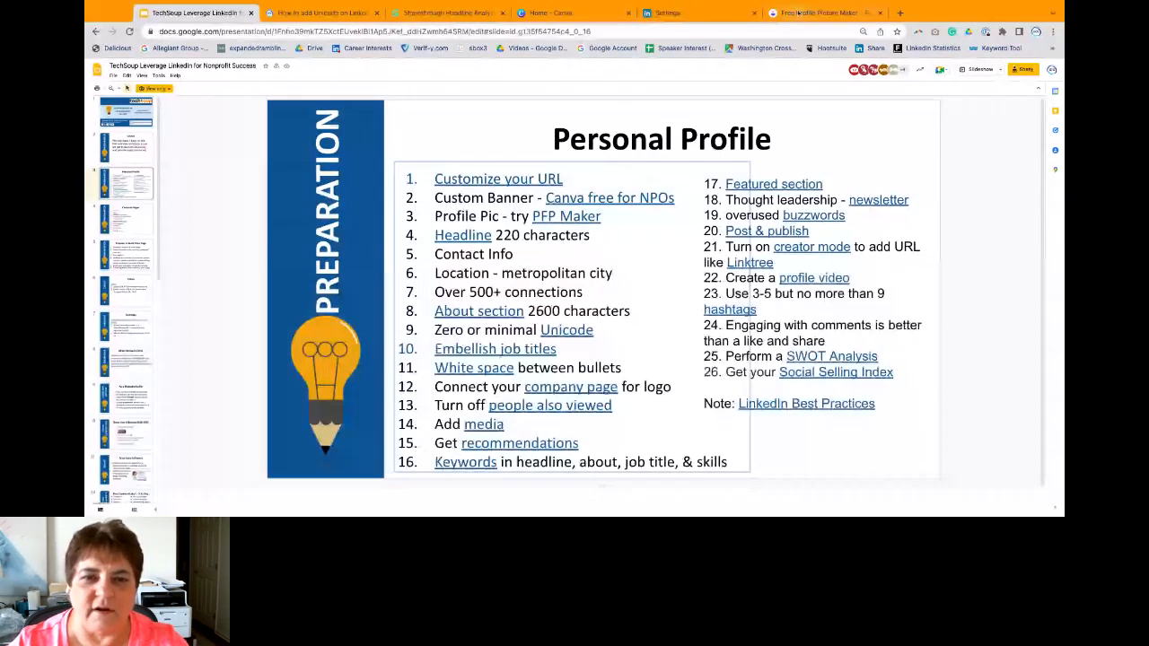
Step: Review Account preferences and Site preferences in LinkedIn Settings, where People also viewed is off
click(574, 13)
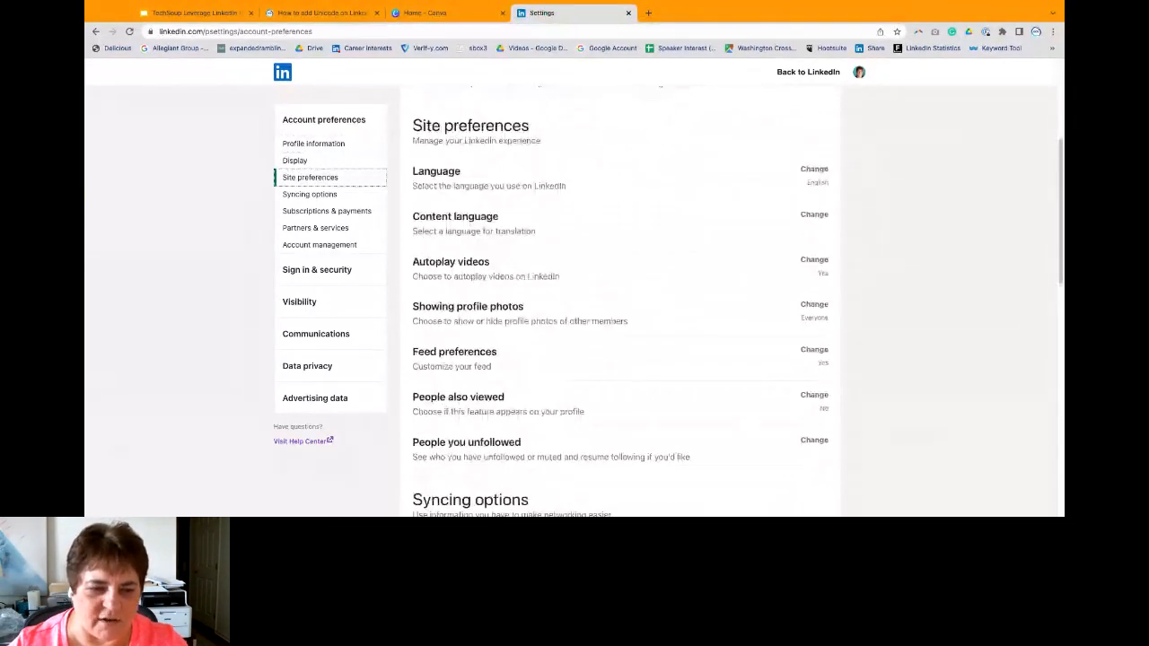
click(313, 144)
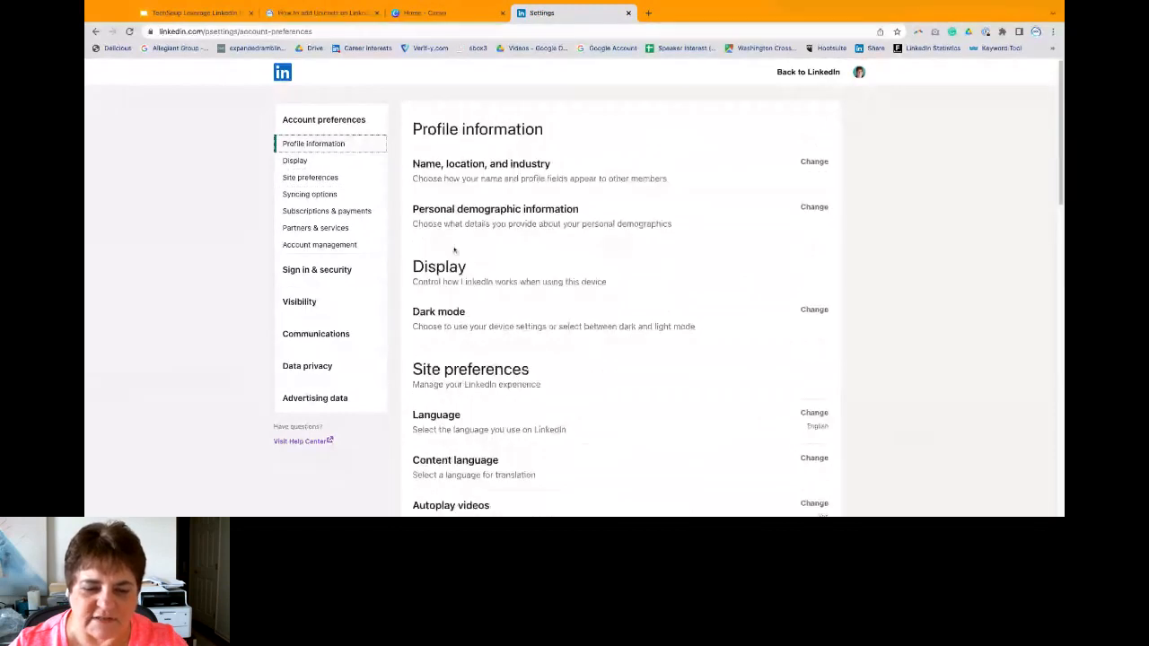
click(310, 177)
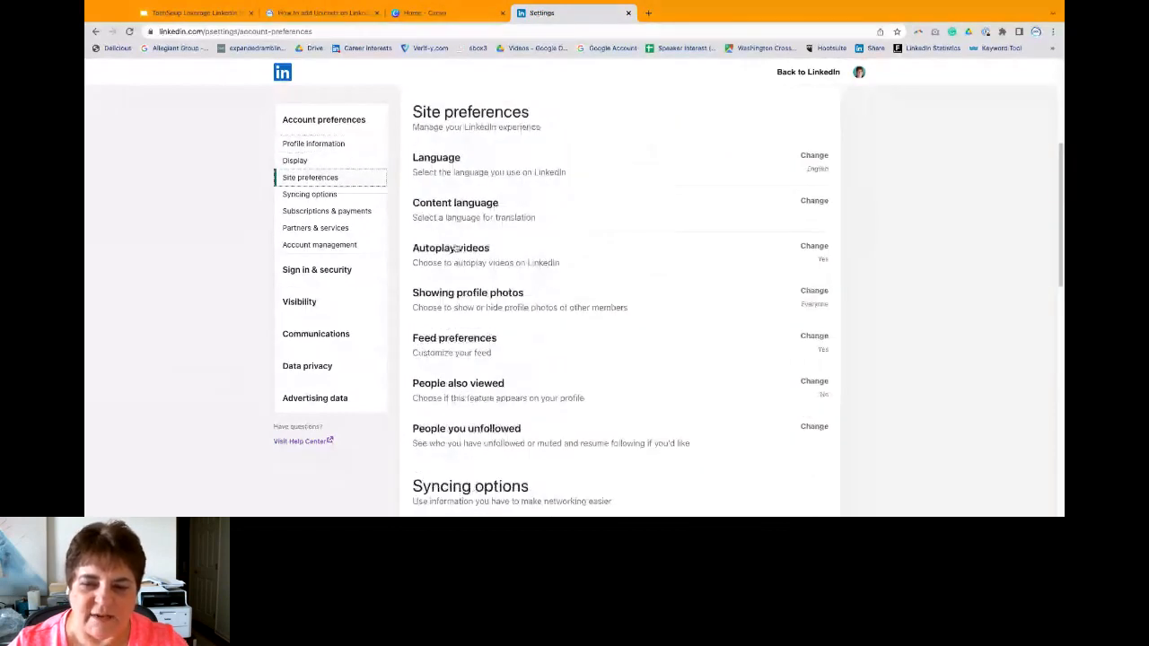
scroll(down, 3)
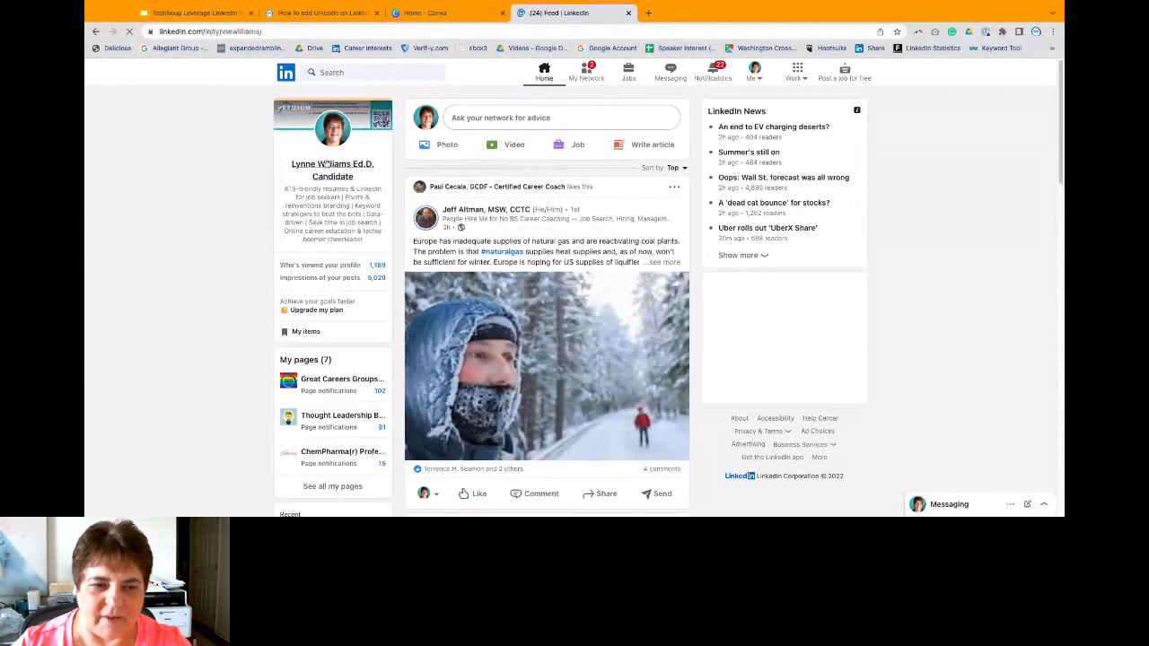
Step: Open your own profile from the feed's profile card and scroll to Experience
click(332, 164)
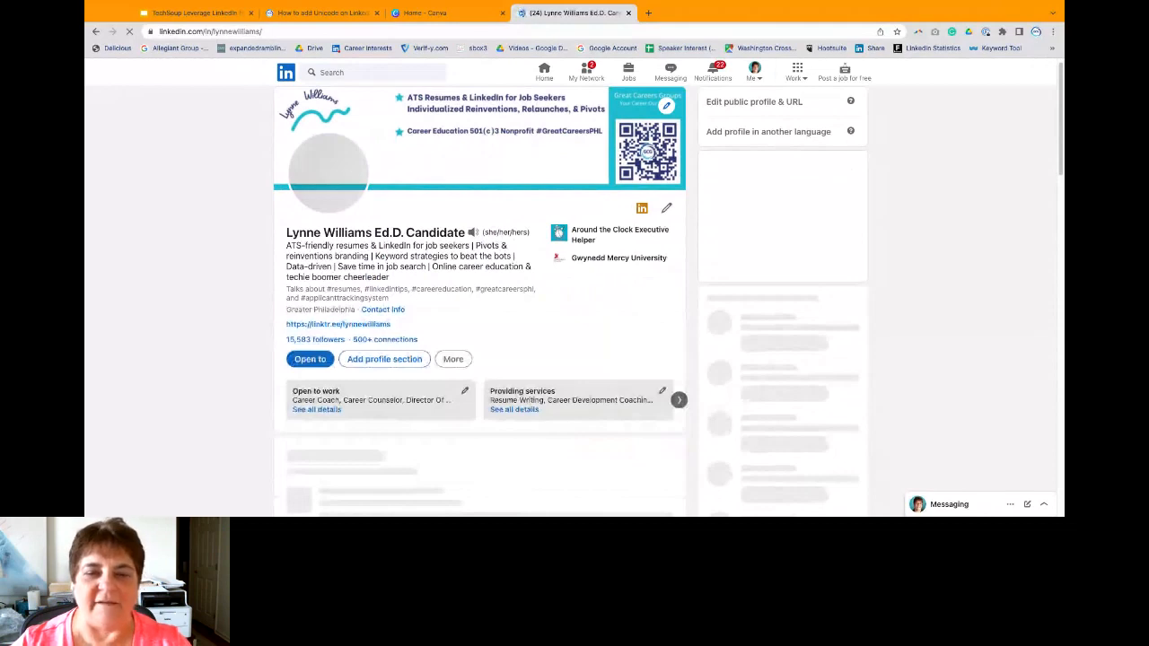
scroll(down, 3)
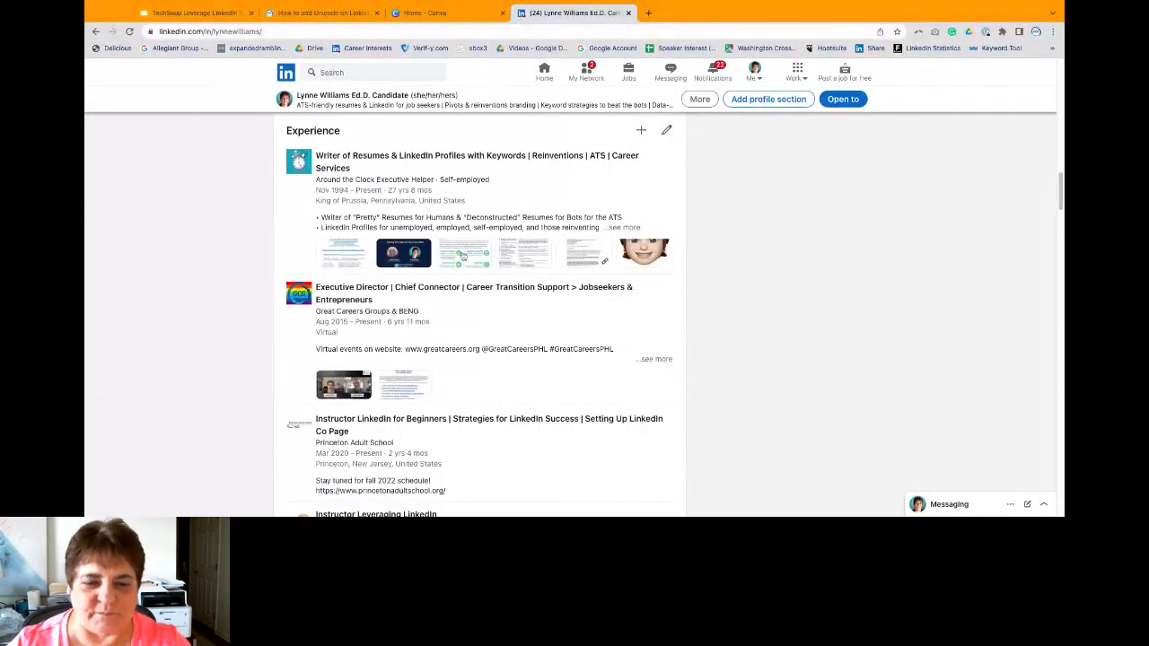
mouse_move(437, 300)
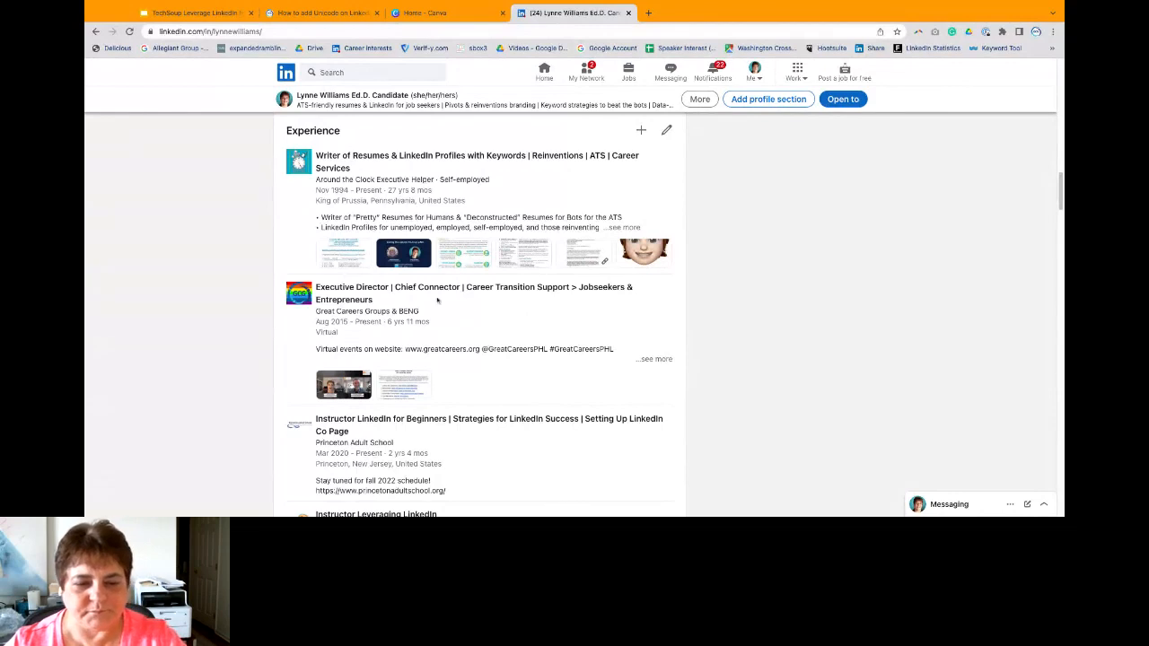
mouse_move(570, 270)
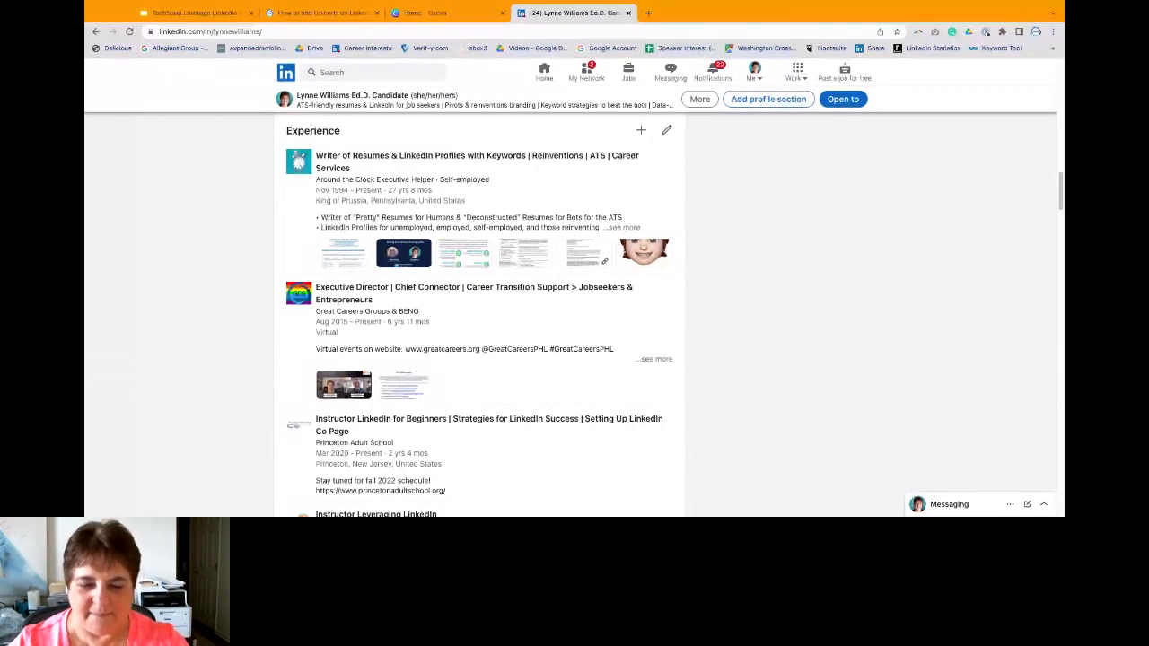
Step: Scroll through Skills, Recommendations, Interests and Causes, then back to the profile top
click(189, 13)
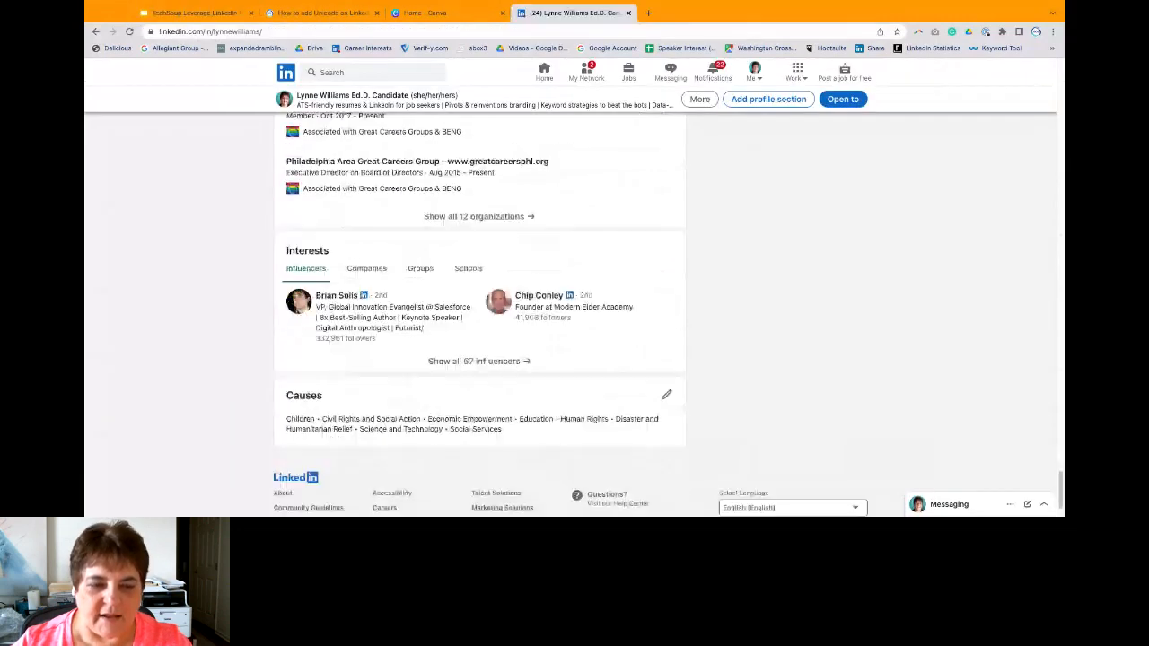
scroll(up, 3)
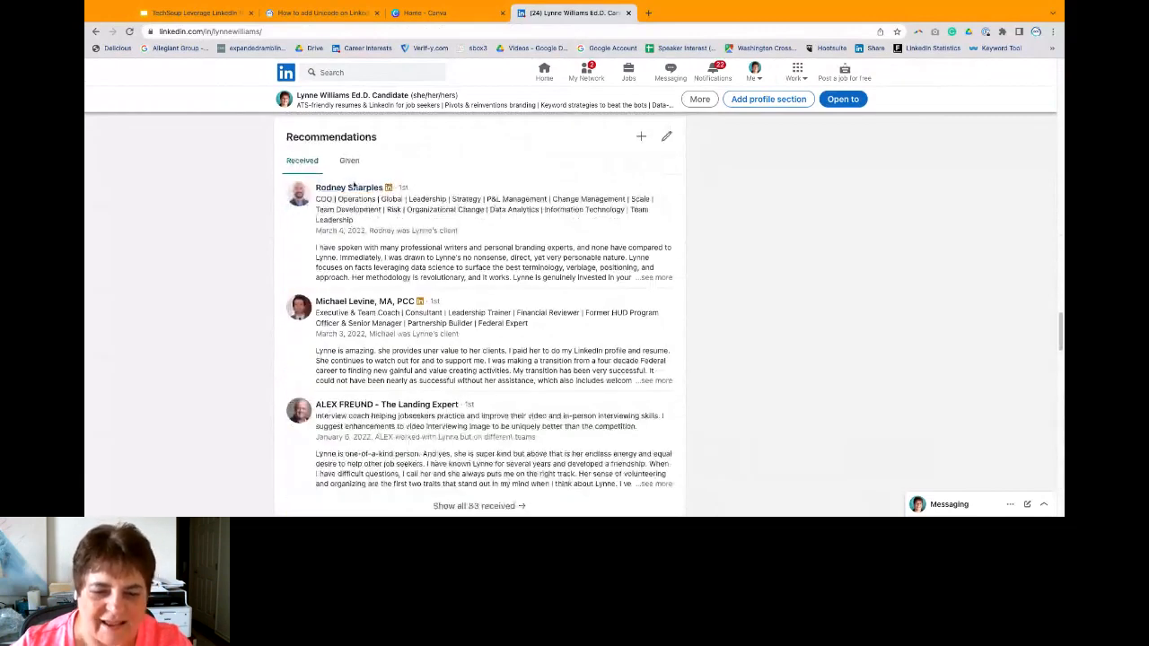
scroll(down, 3)
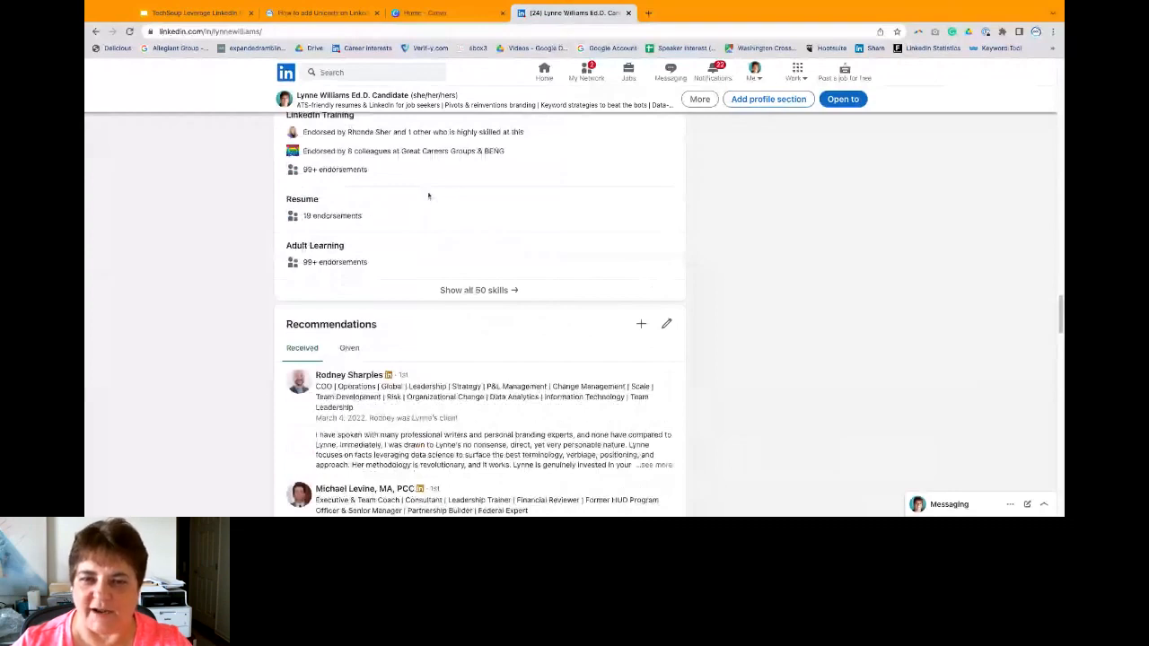
scroll(up, 3)
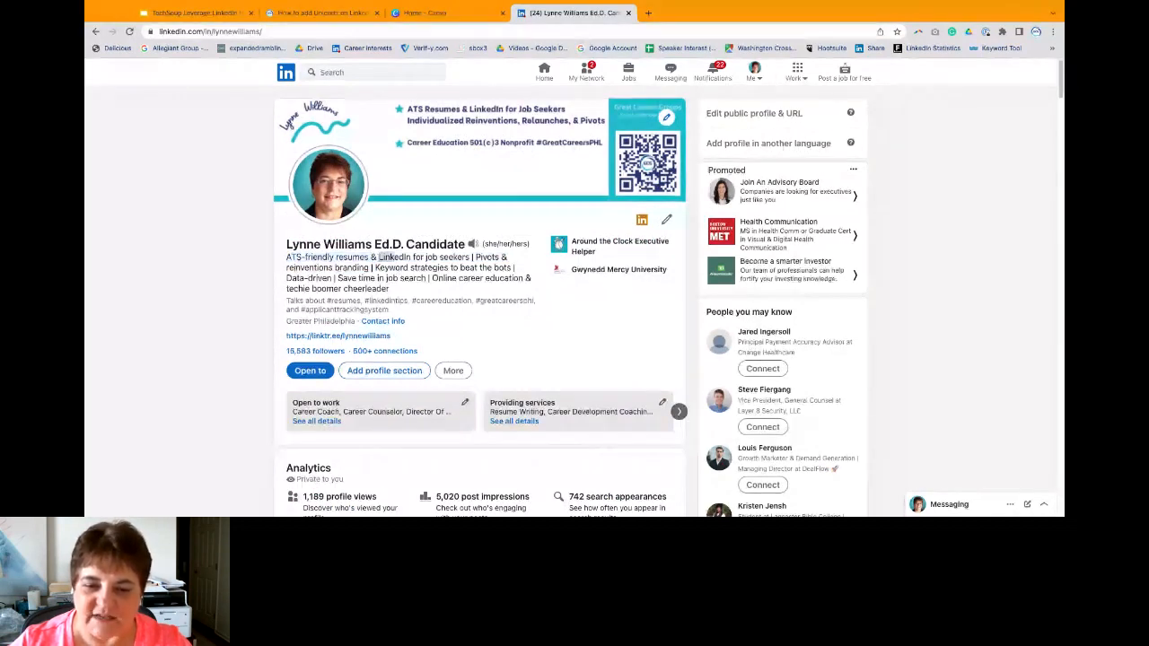
Step: Highlight headline phrases like 'LinkedIn for job seekers', then scroll down to the About section
double_click(423, 258)
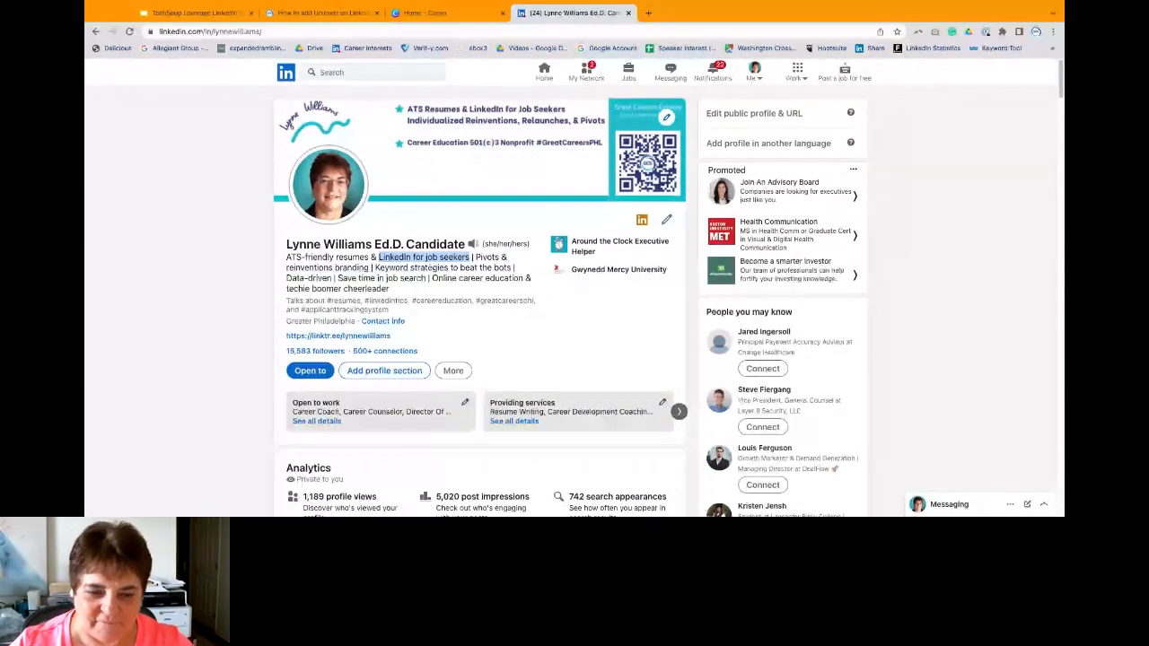
scroll(down, 3)
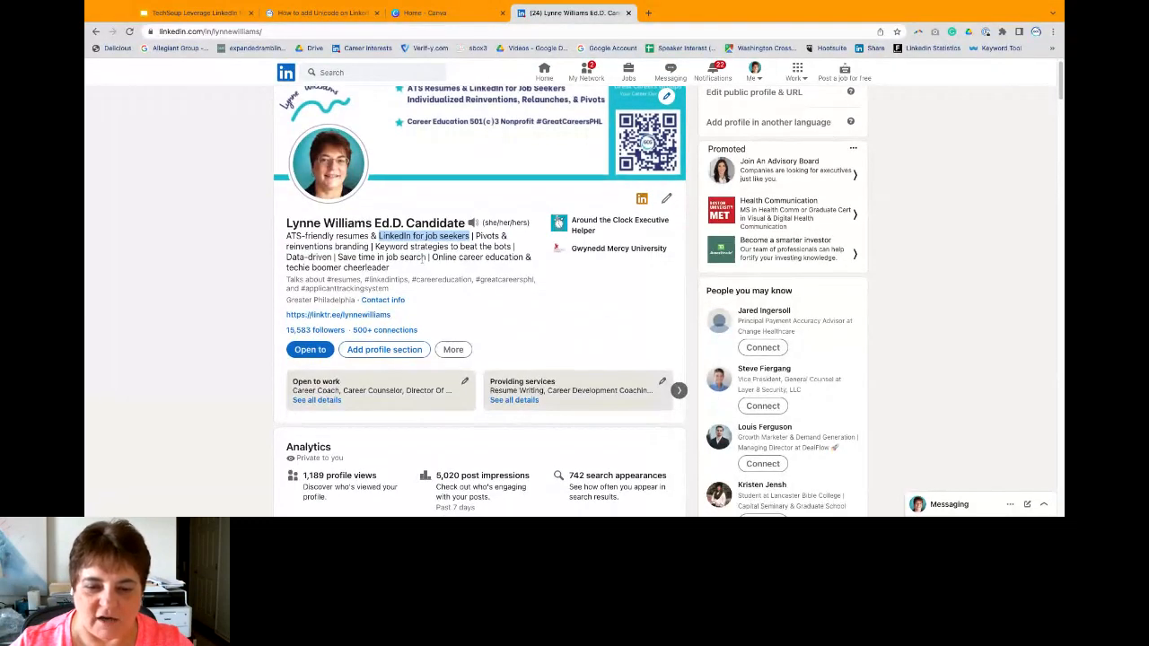
scroll(down, 3)
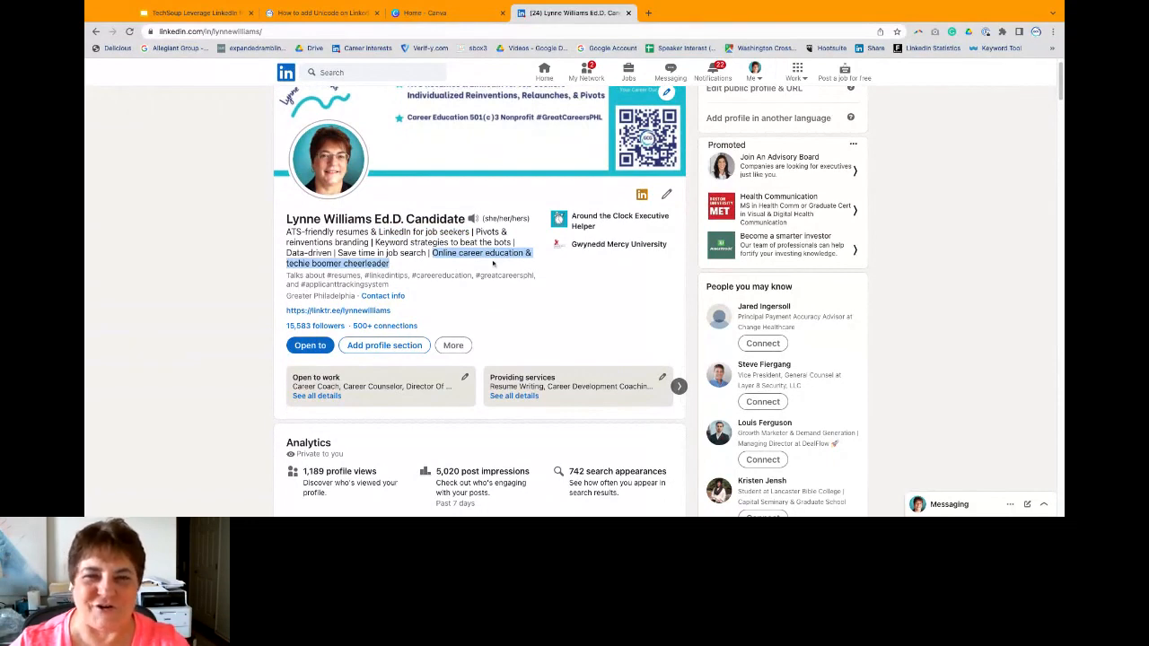
scroll(down, 3)
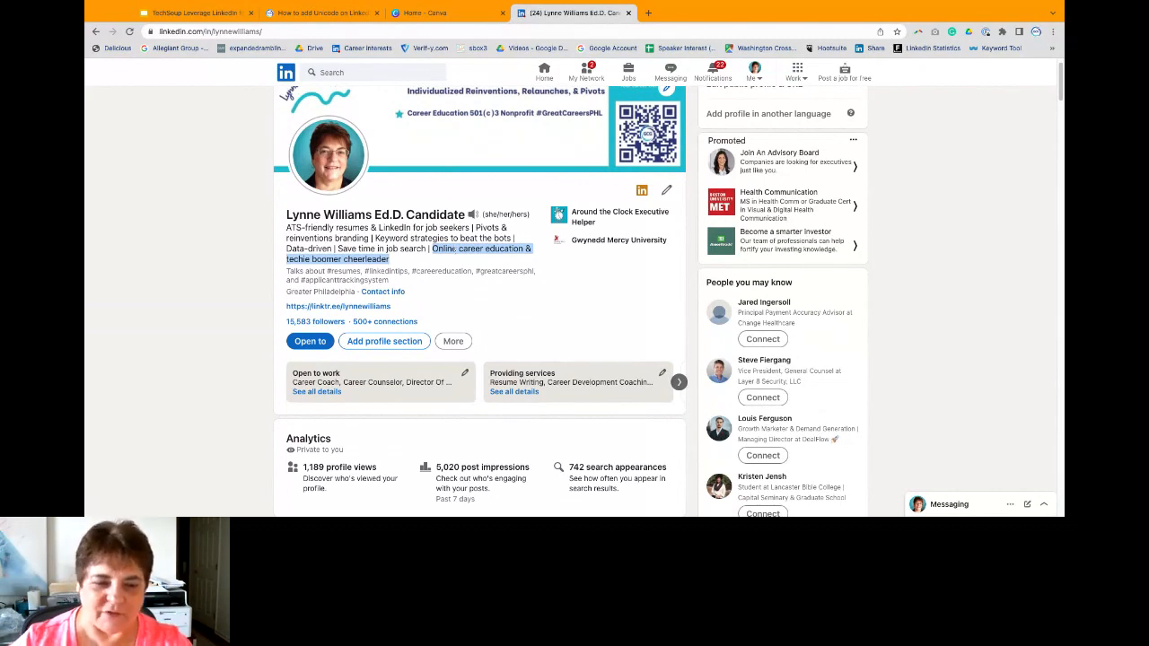
scroll(down, 3)
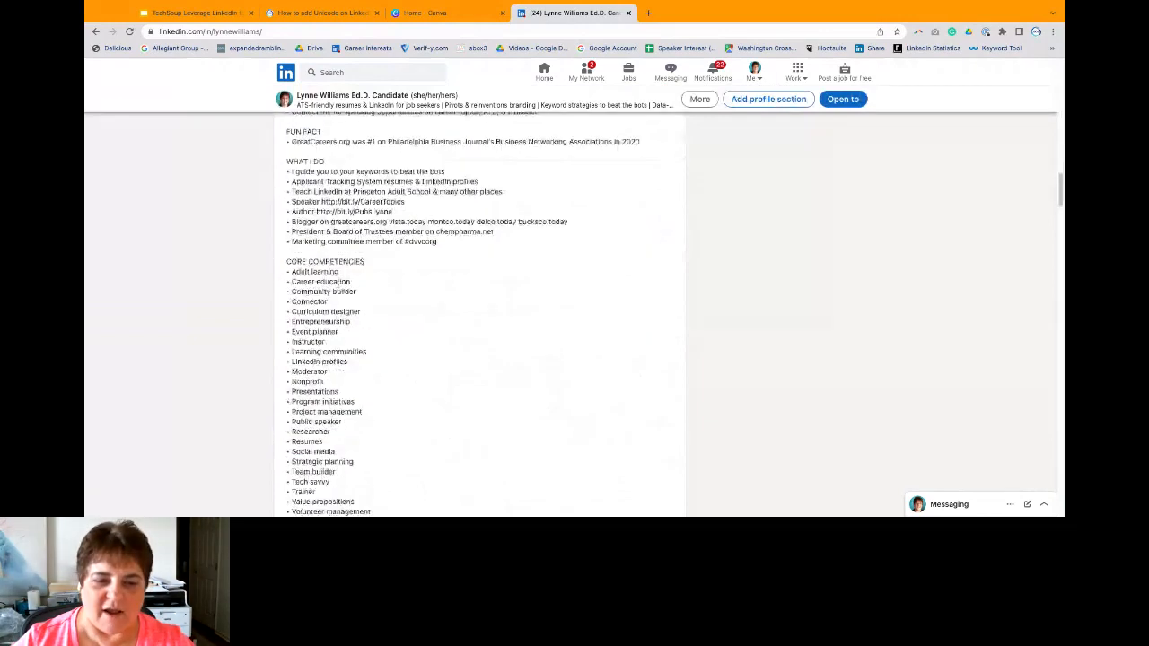
Step: Highlight the CORE COMPETENCIES list and scroll past CONTACT & CONNECT toward Experience
scroll(down, 3)
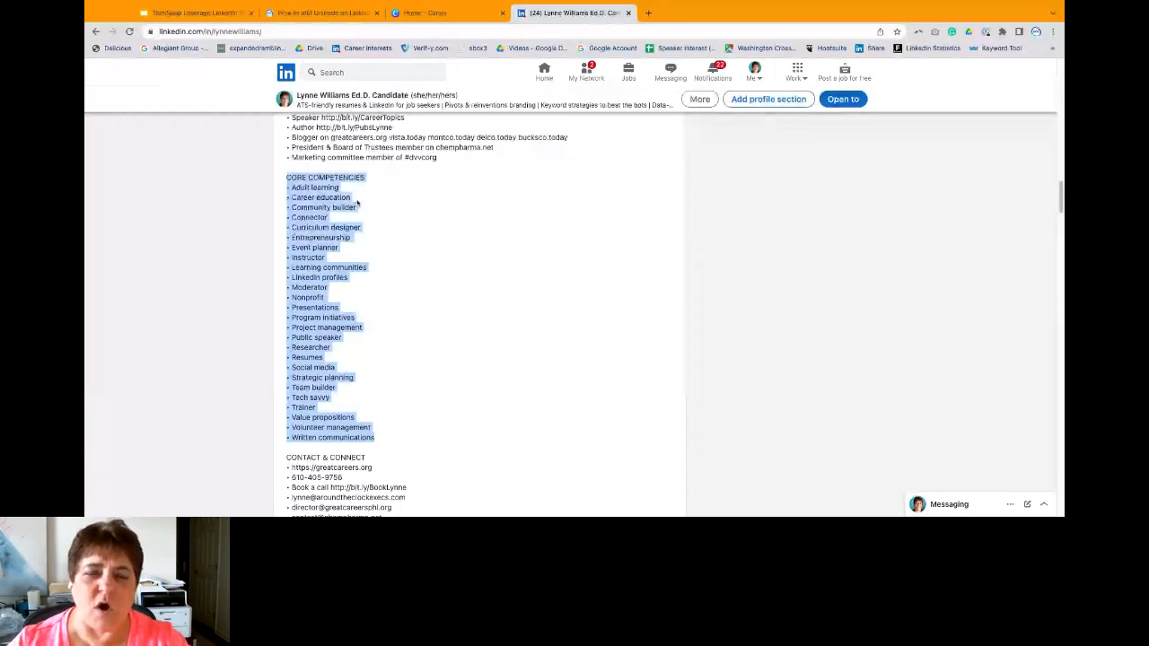
scroll(down, 3)
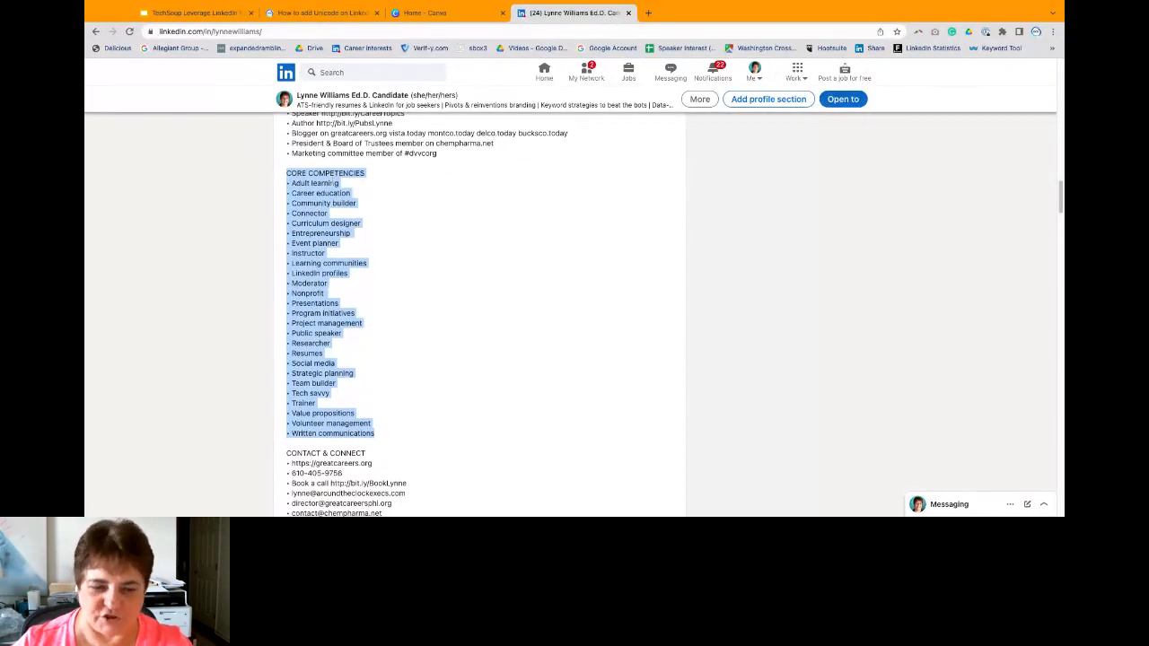
scroll(down, 3)
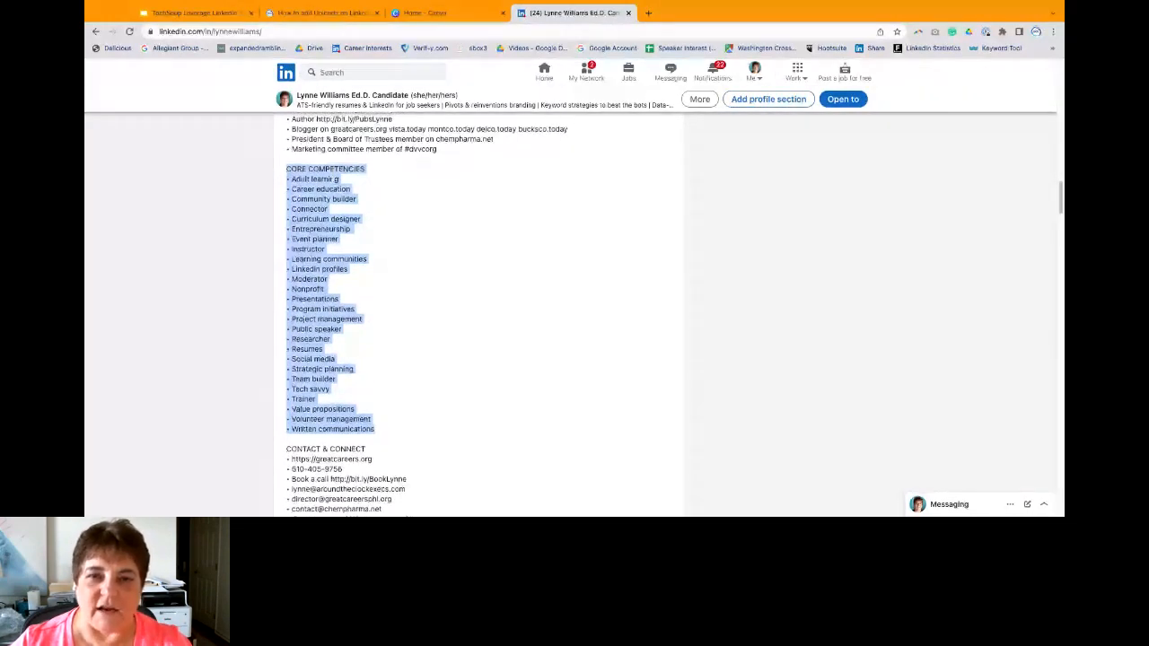
scroll(down, 3)
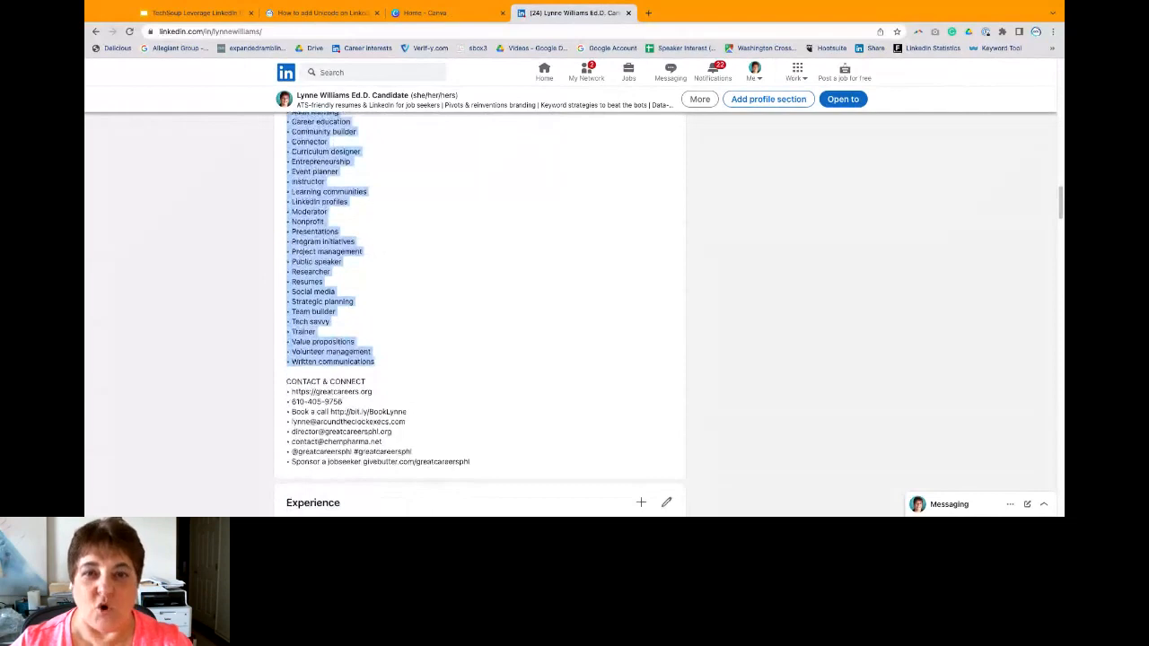
scroll(down, 3)
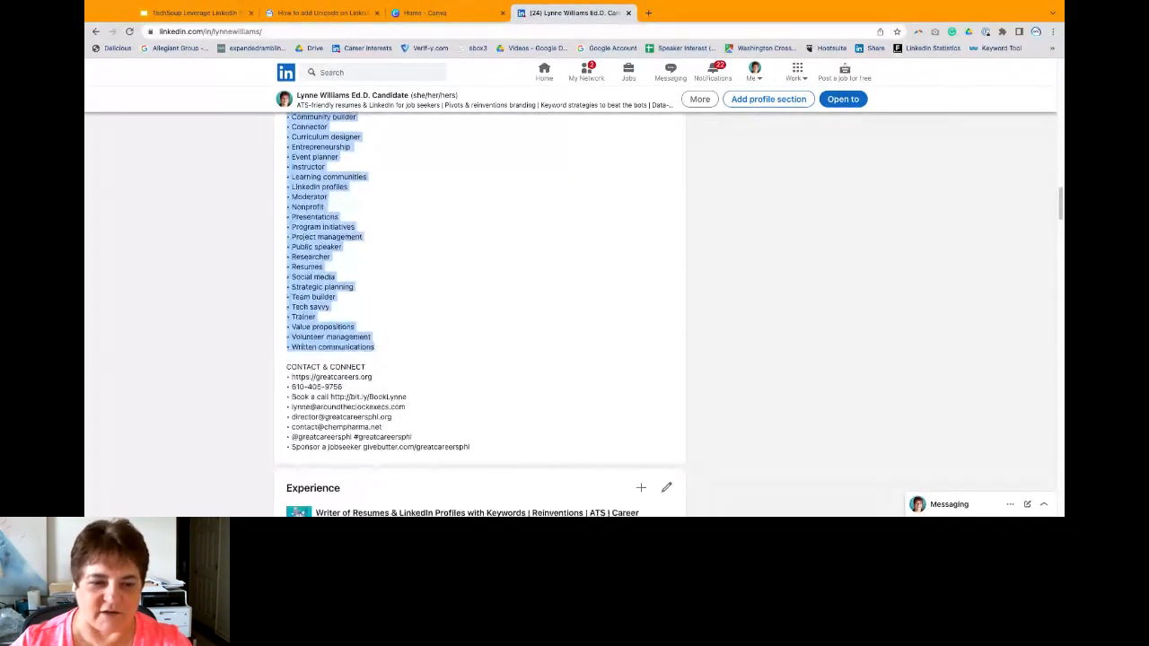
scroll(down, 3)
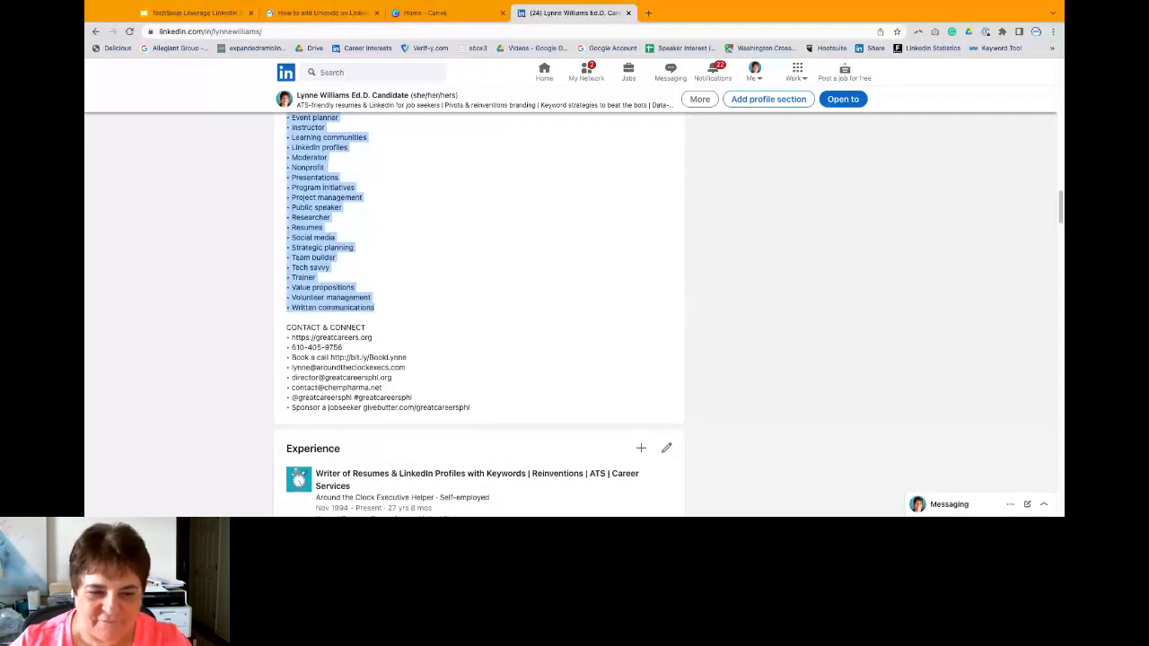
Step: Highlight the first job title, then scroll past Licenses & certifications to Publications and Courses
scroll(down, 3)
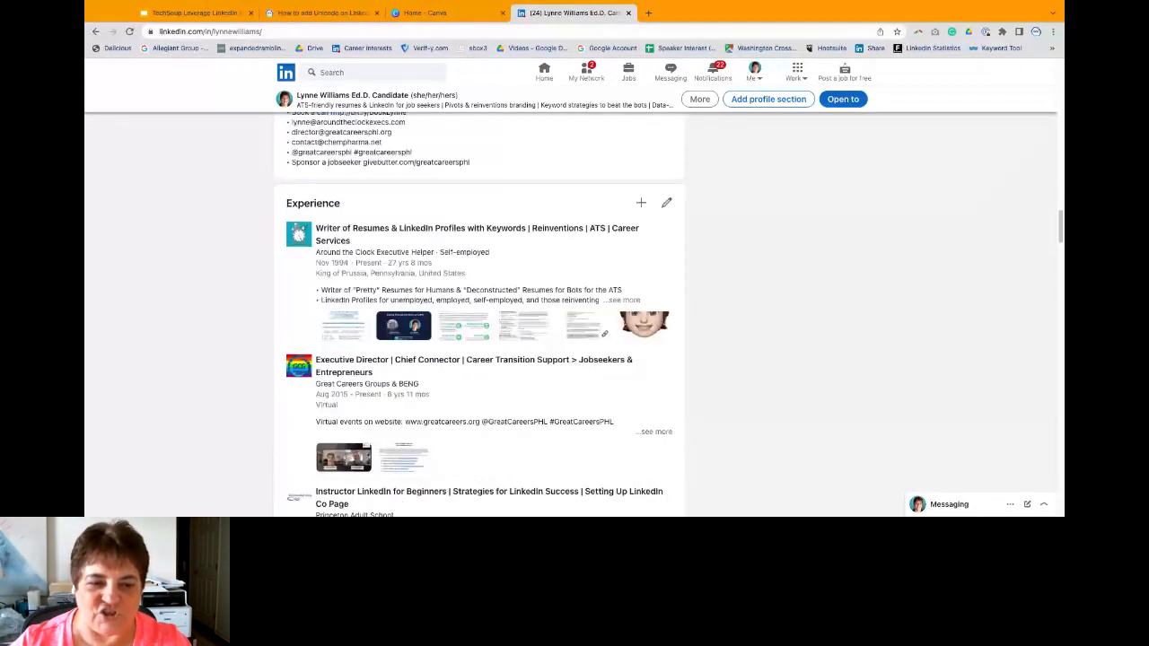
scroll(down, 3)
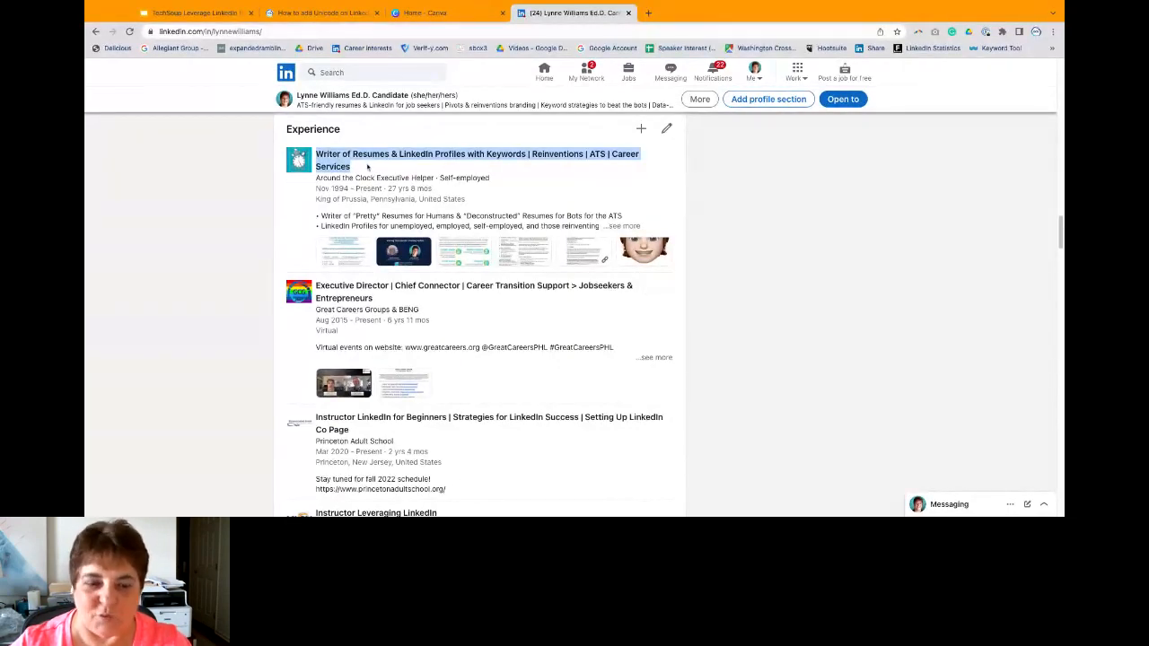
scroll(down, 3)
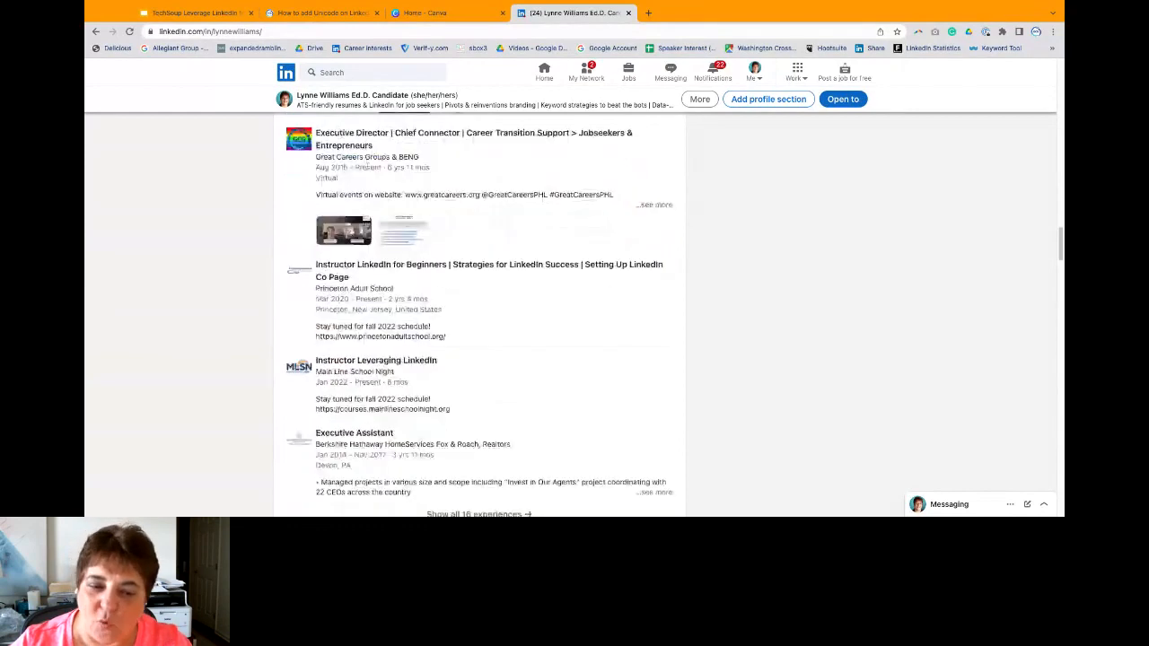
scroll(down, 3)
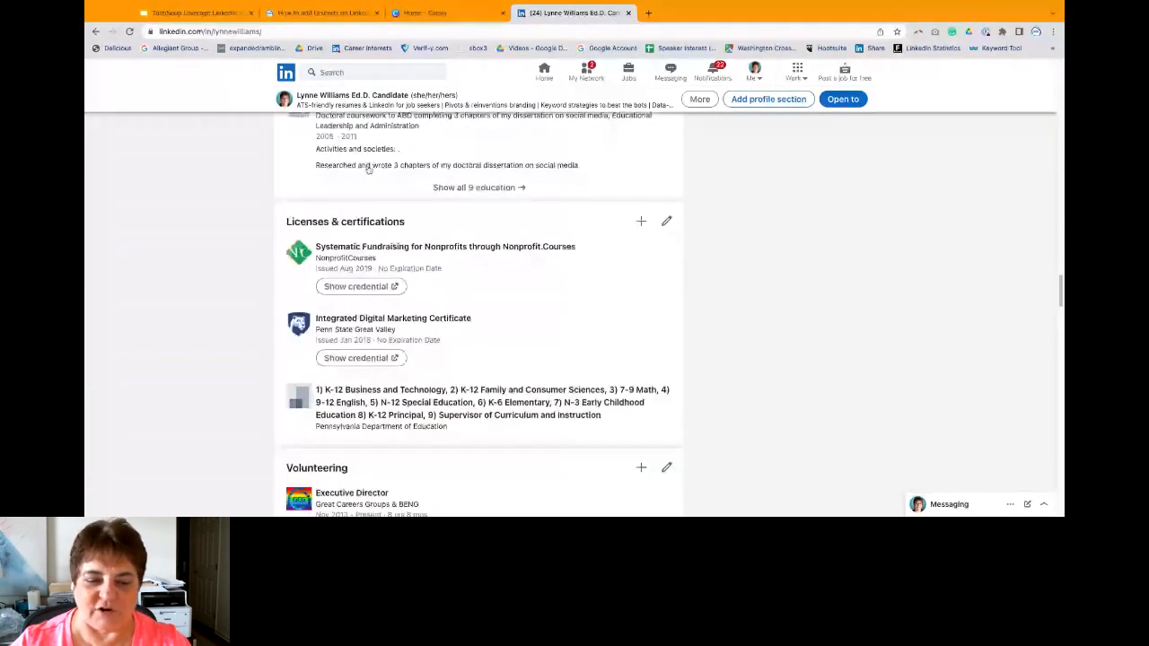
scroll(down, 3)
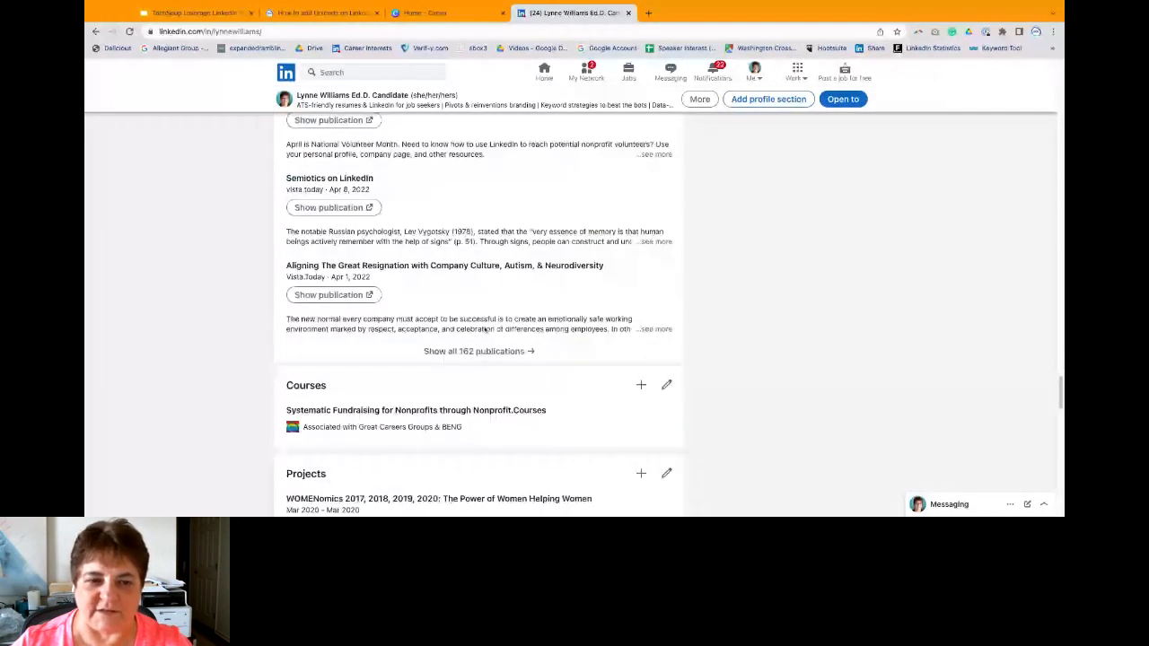
Step: Scroll past Projects and Publications, then up to the profile's banner, headline and analytics
scroll(down, 3)
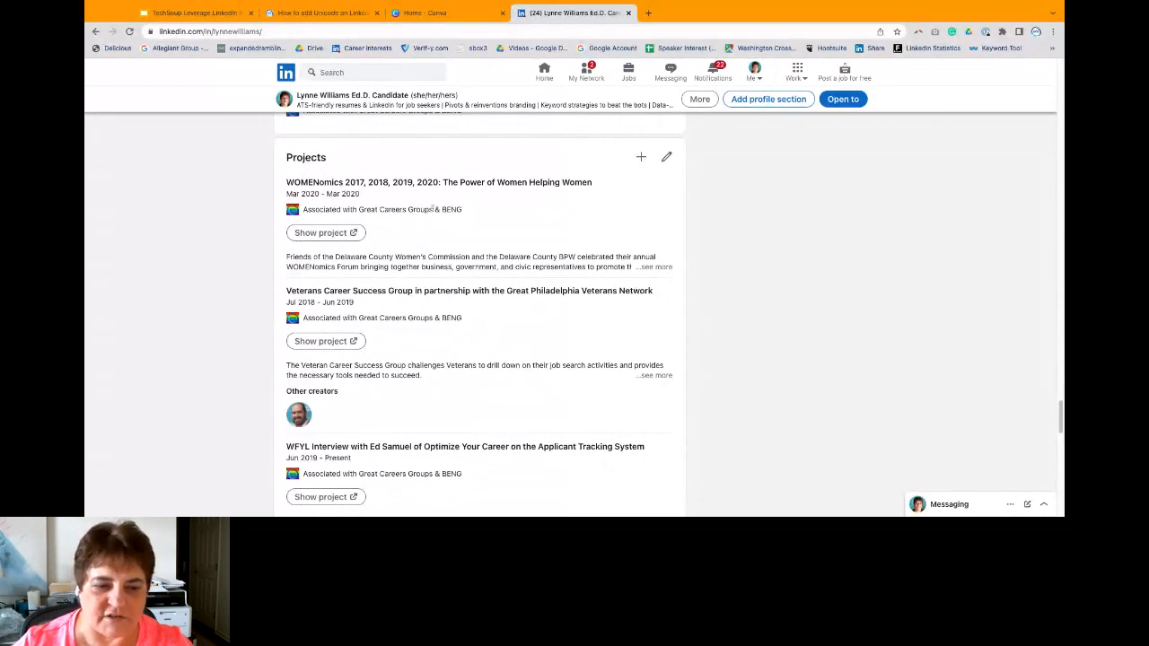
scroll(down, 3)
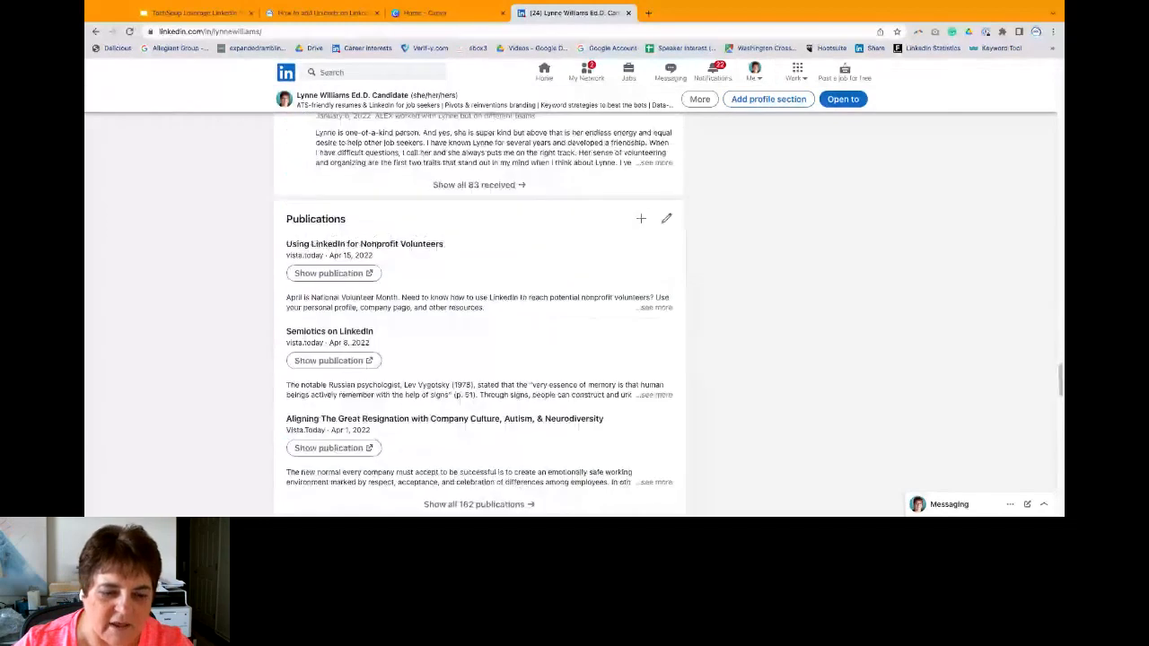
scroll(down, 3)
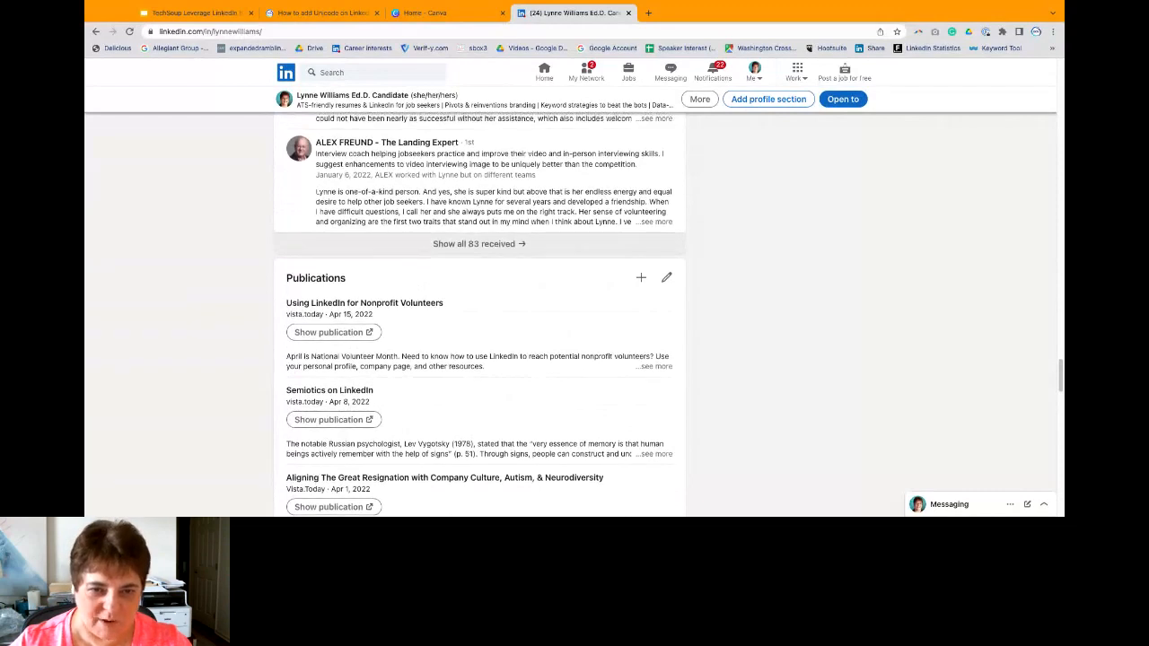
scroll(up, 3)
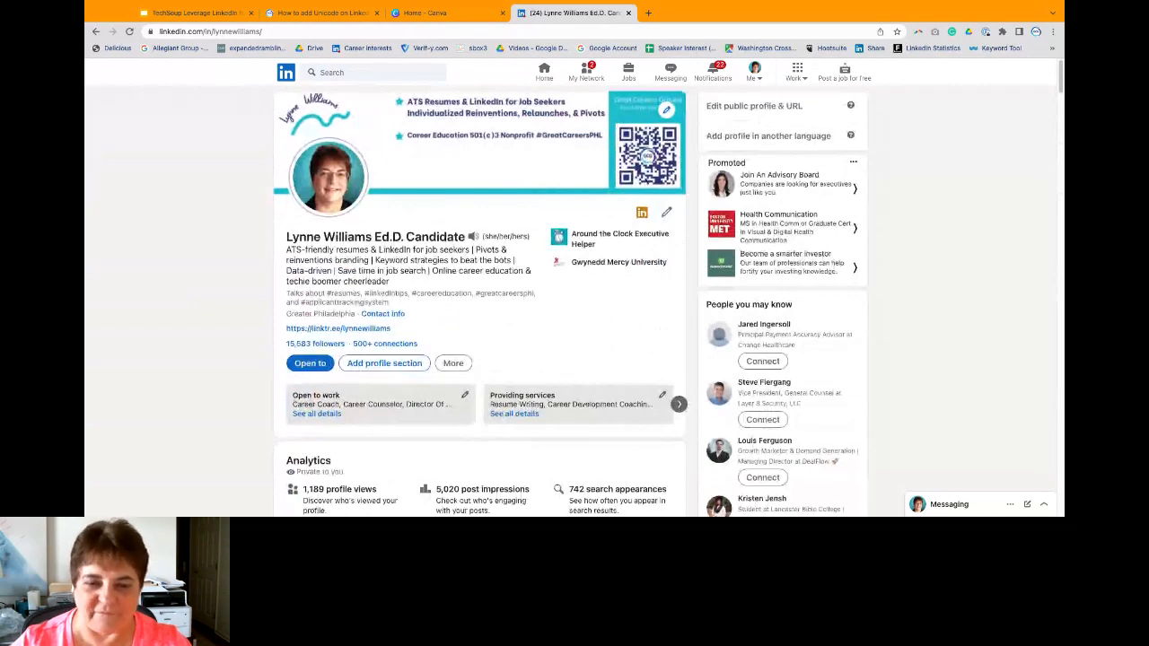
Step: Open the Career News Today article on describing your hybrid professional identity & unique value
scroll(down, 3)
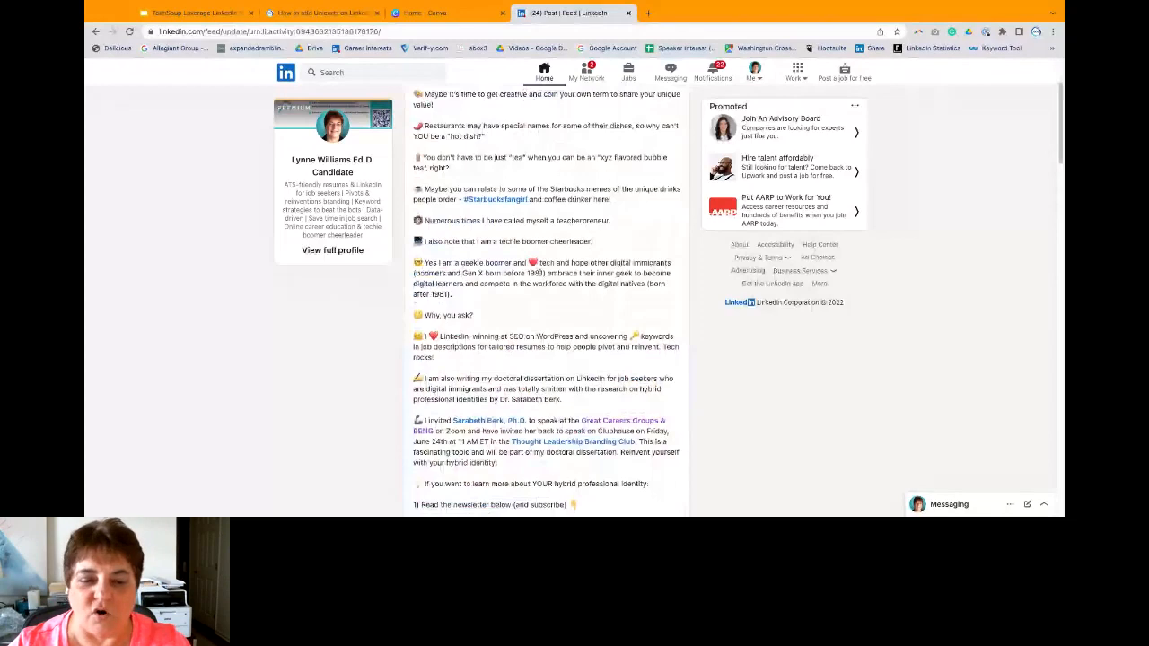
scroll(down, 3)
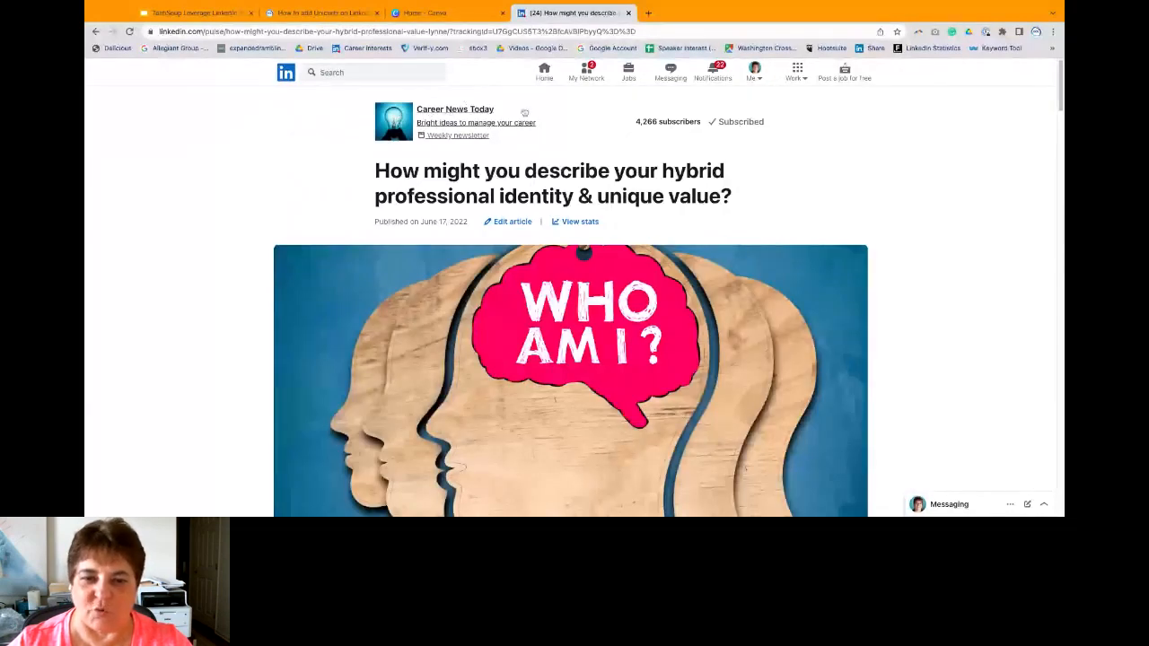
scroll(down, 3)
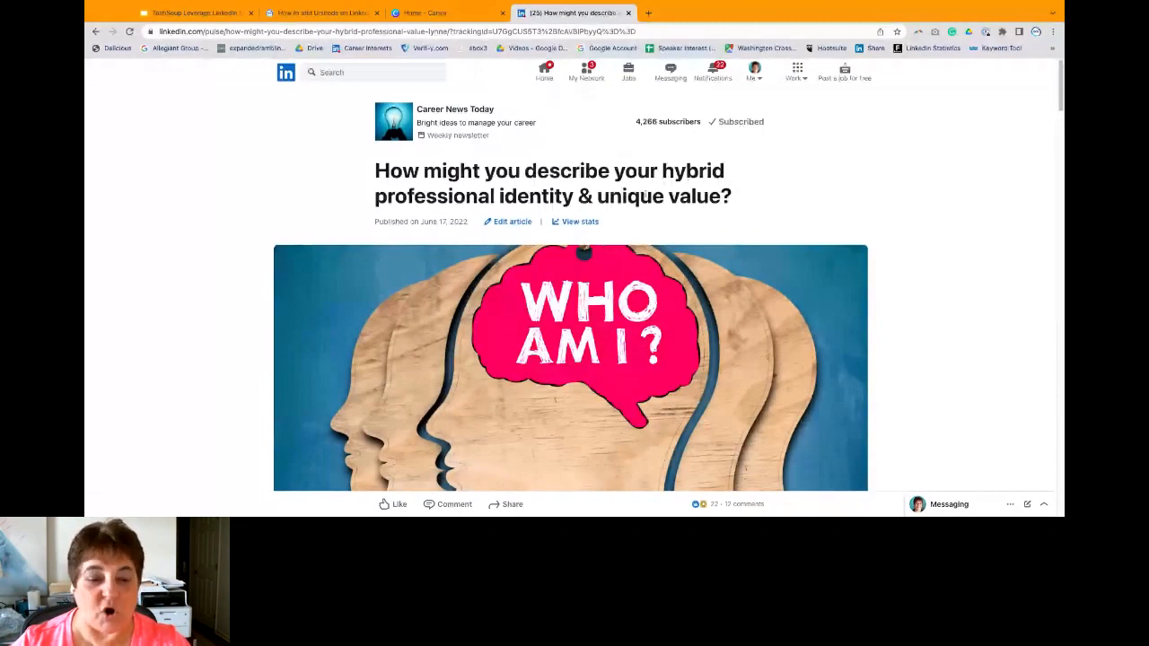
scroll(down, 3)
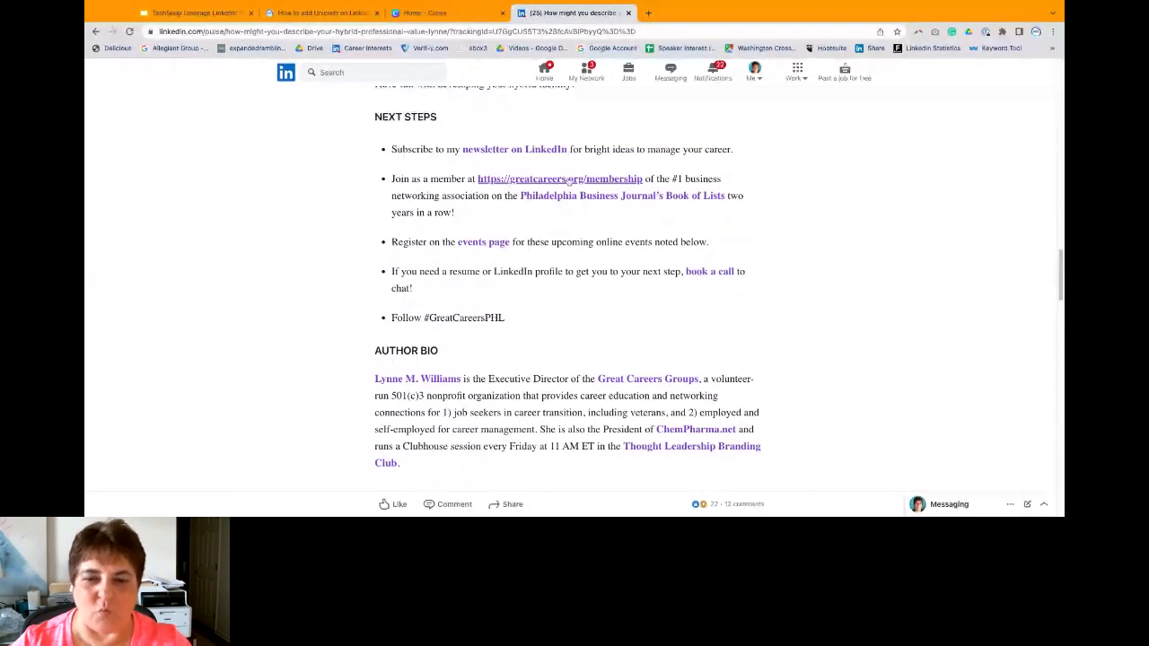
scroll(down, 3)
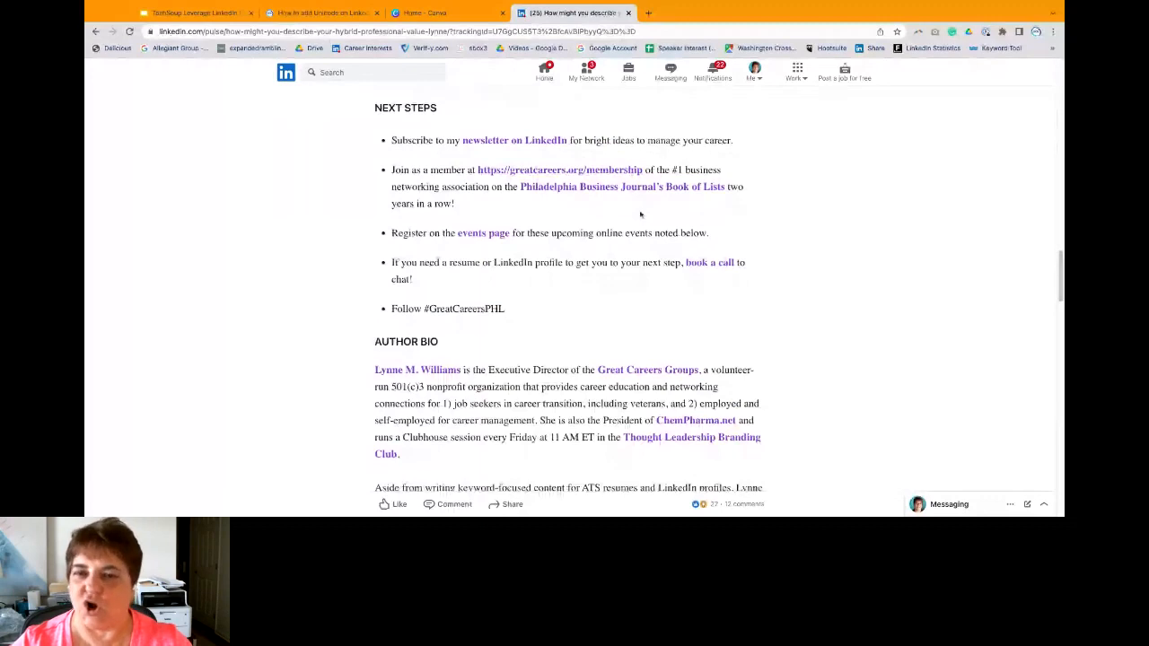
scroll(down, 3)
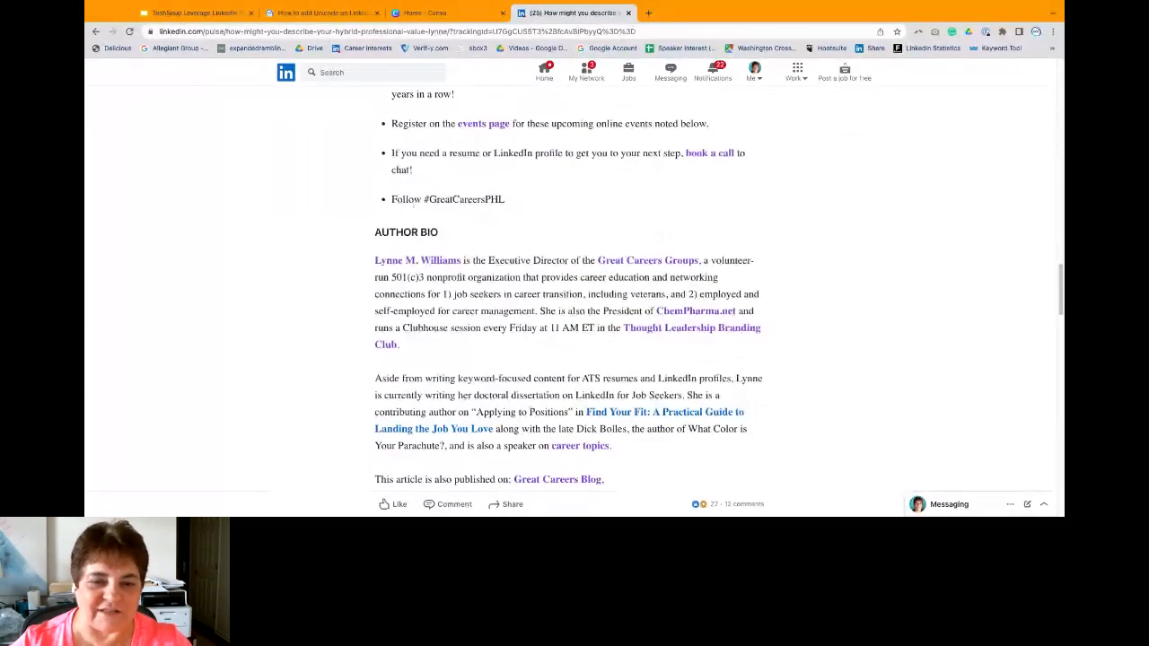
scroll(down, 3)
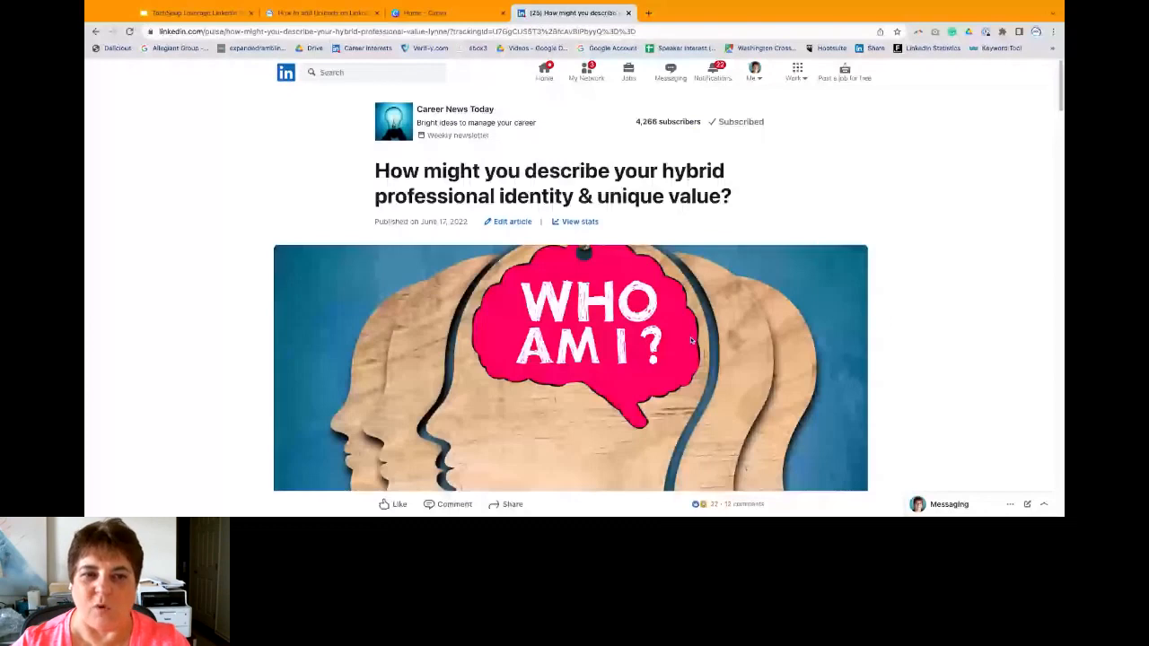
mouse_move(687, 337)
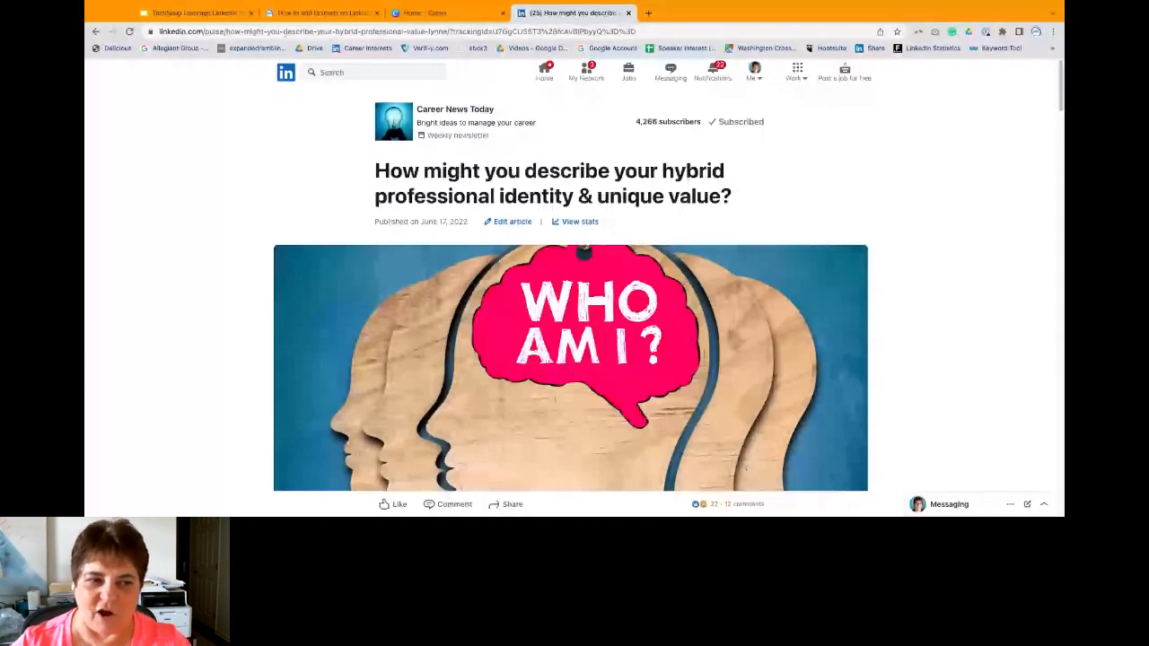
click(193, 12)
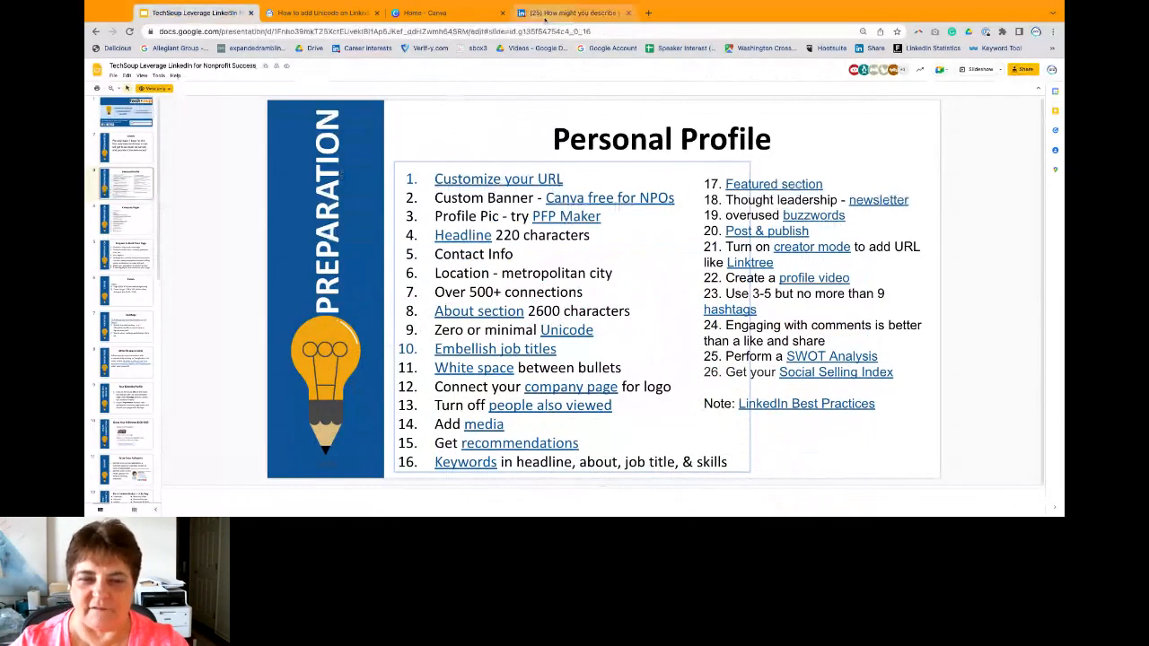
click(572, 13)
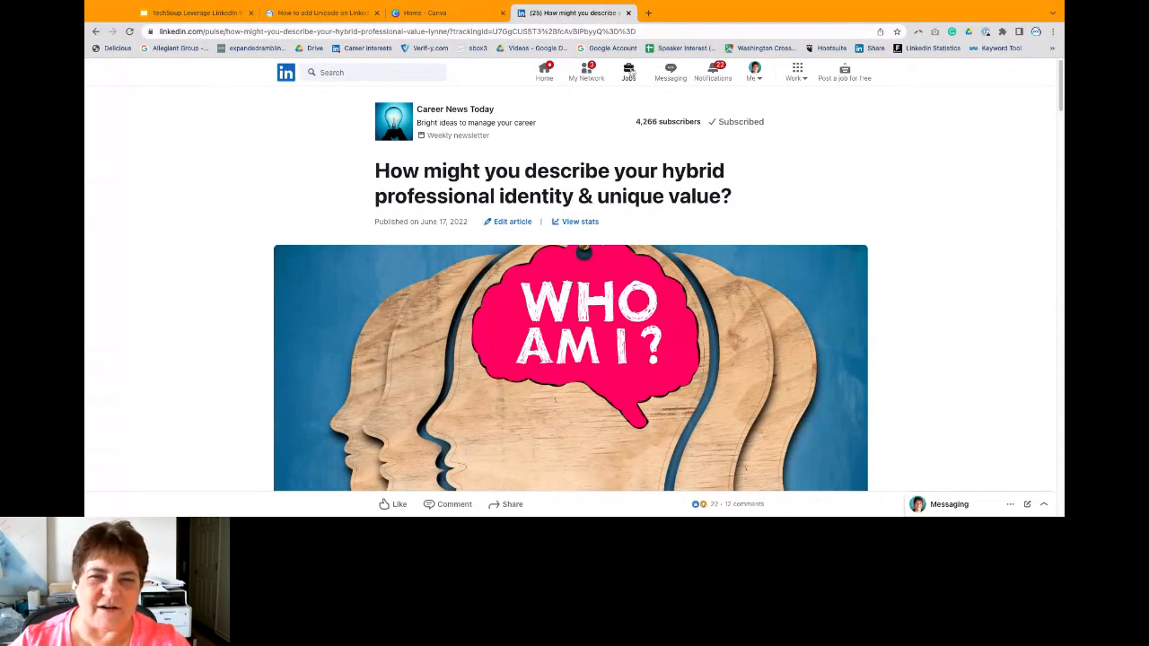
click(629, 72)
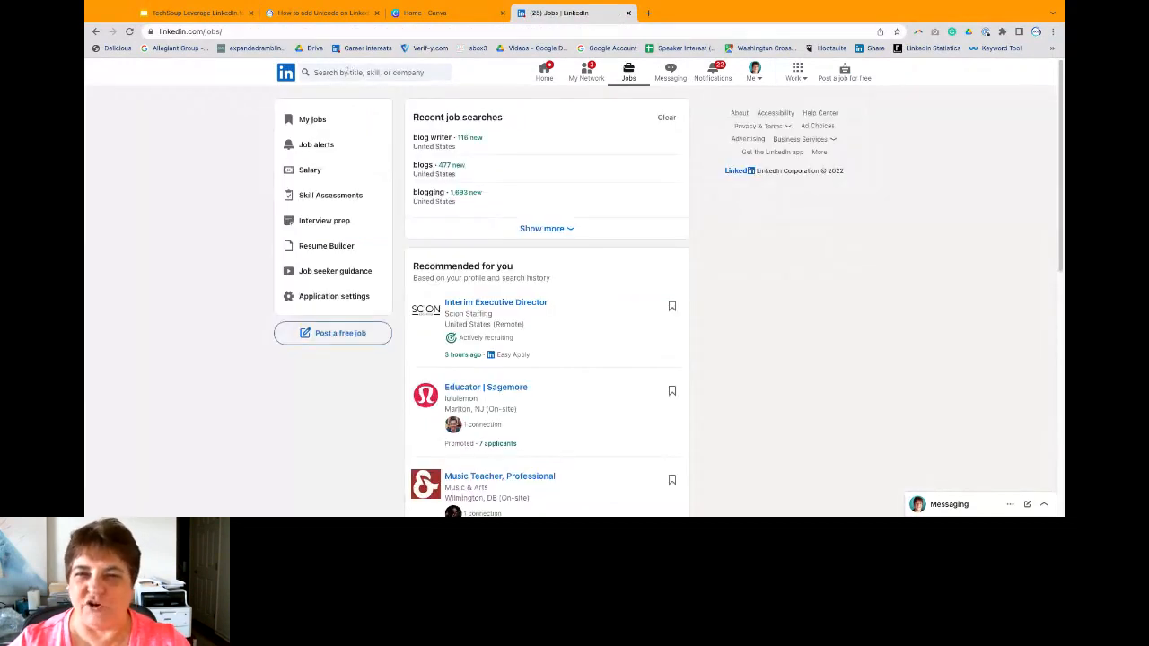
Step: Search Jobs for project management openings in Greater Philadelphia
click(375, 72)
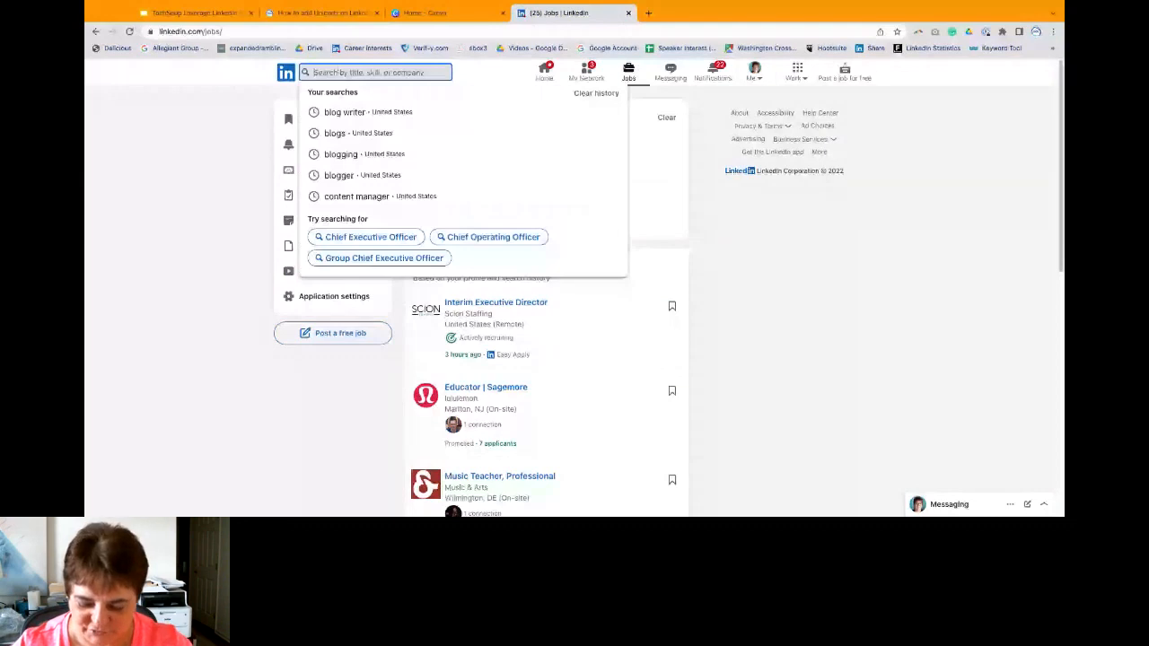
click(353, 72)
text(project manager)
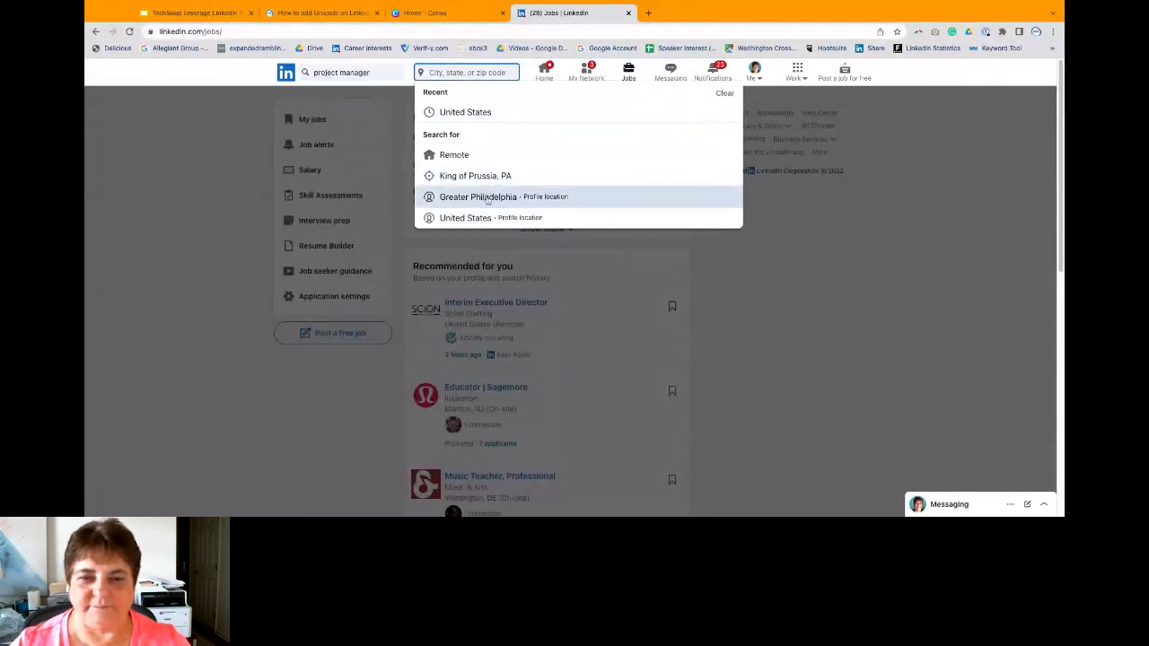
click(477, 197)
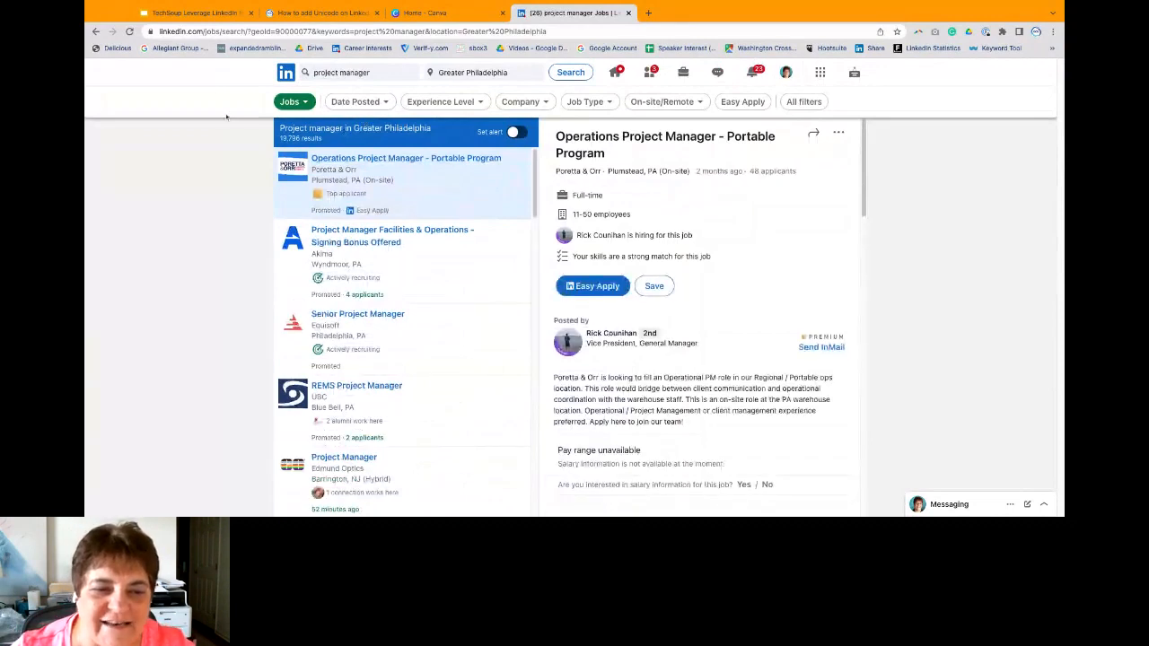
mouse_move(249, 181)
text(ment)
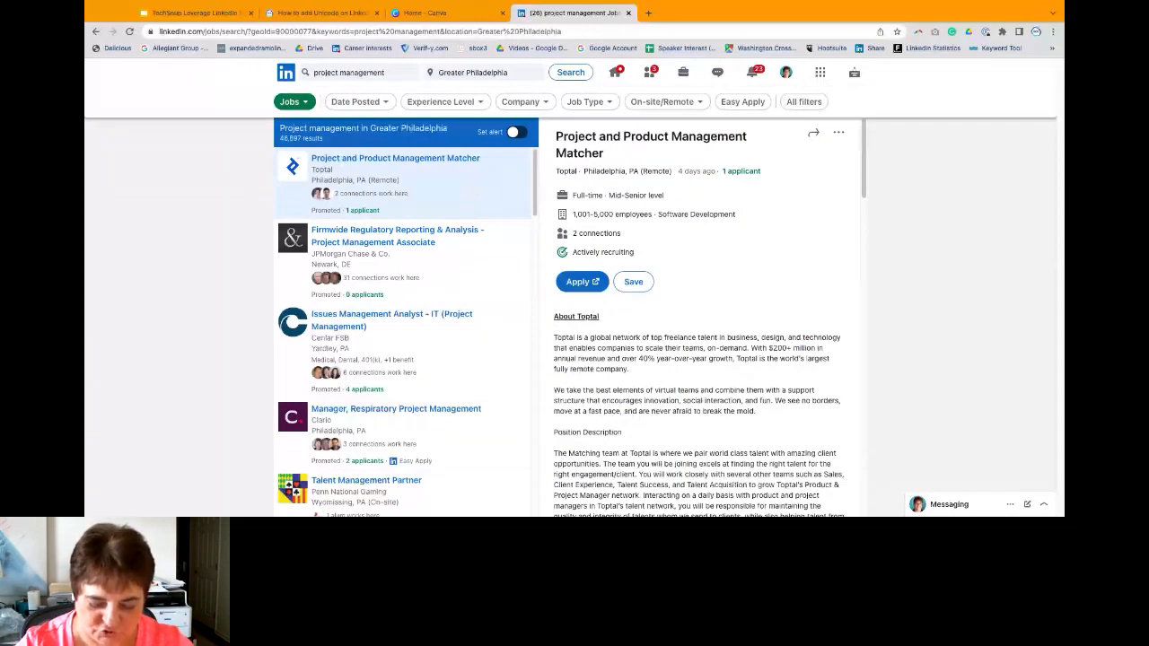
Step: Search Google Trends for 'project manager' and add 'project management' as a comparison
click(648, 13)
text(project manager)
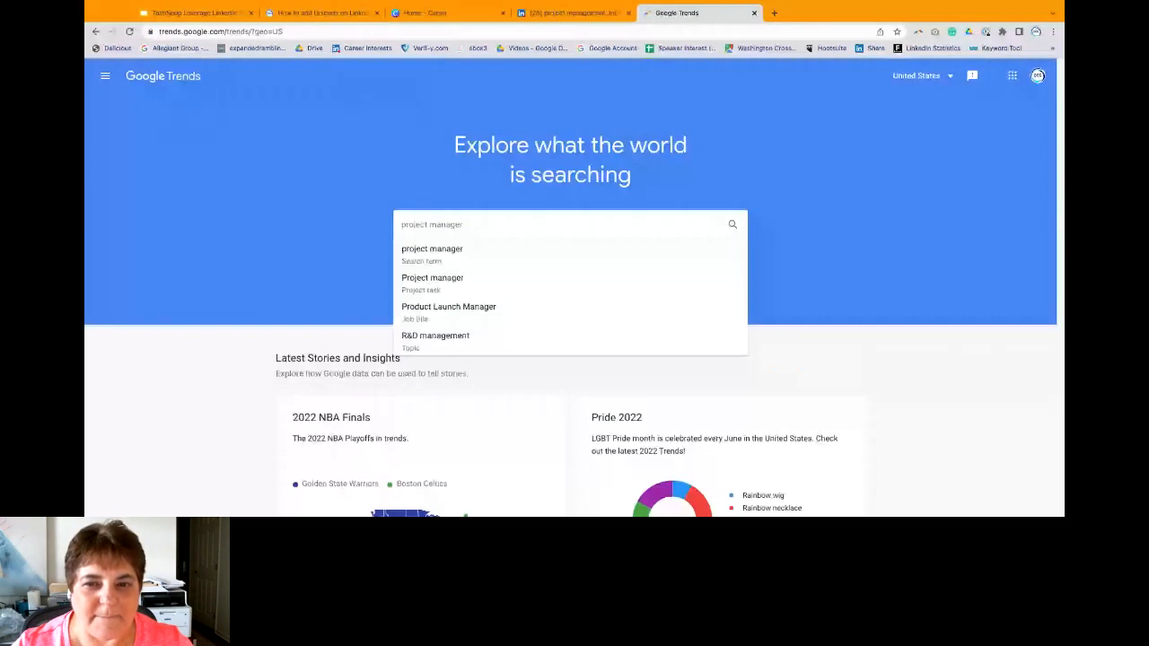
click(432, 248)
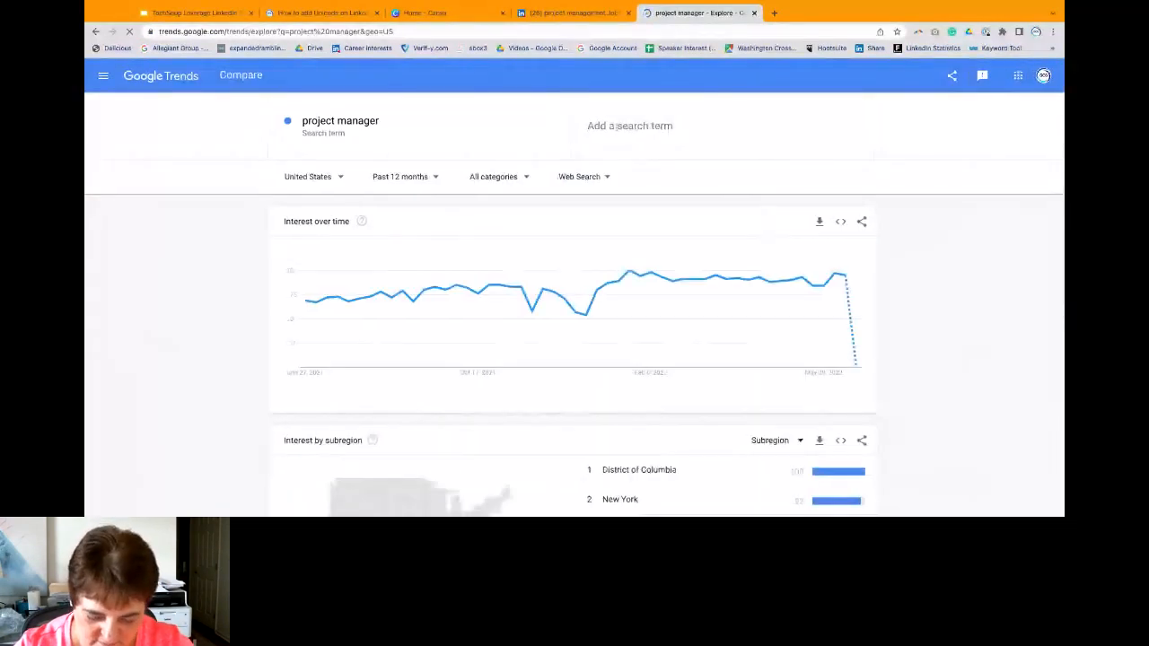
text(project management)
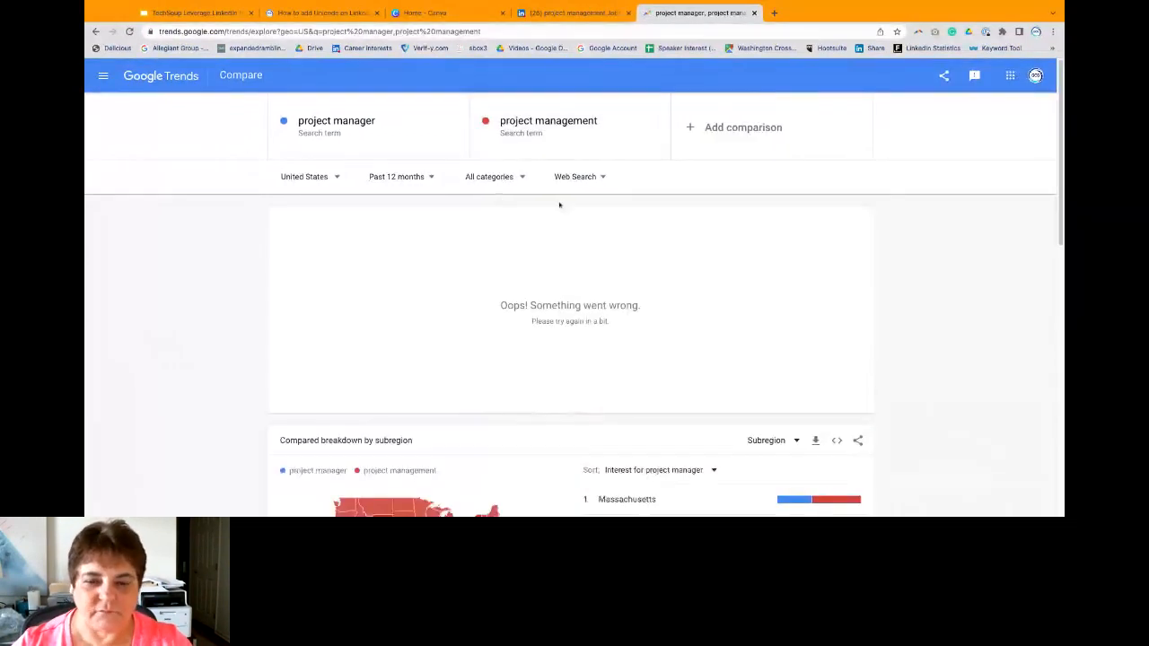
mouse_move(967, 179)
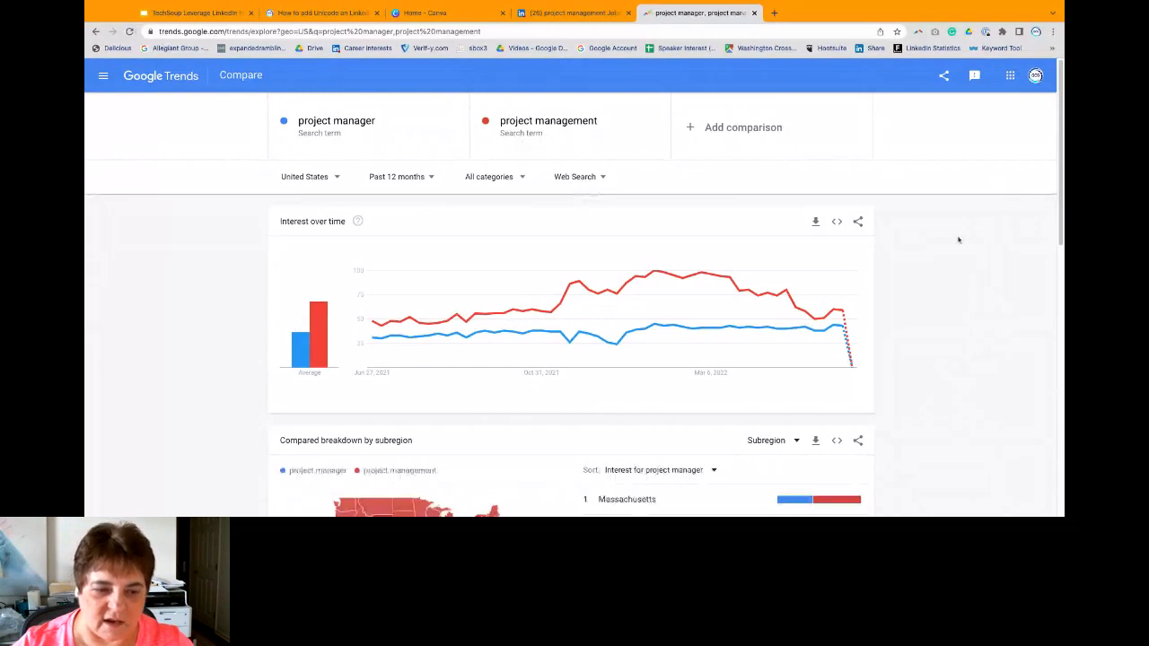
Step: Narrow the Trends comparison's location filter to Philadelphia PA
click(305, 175)
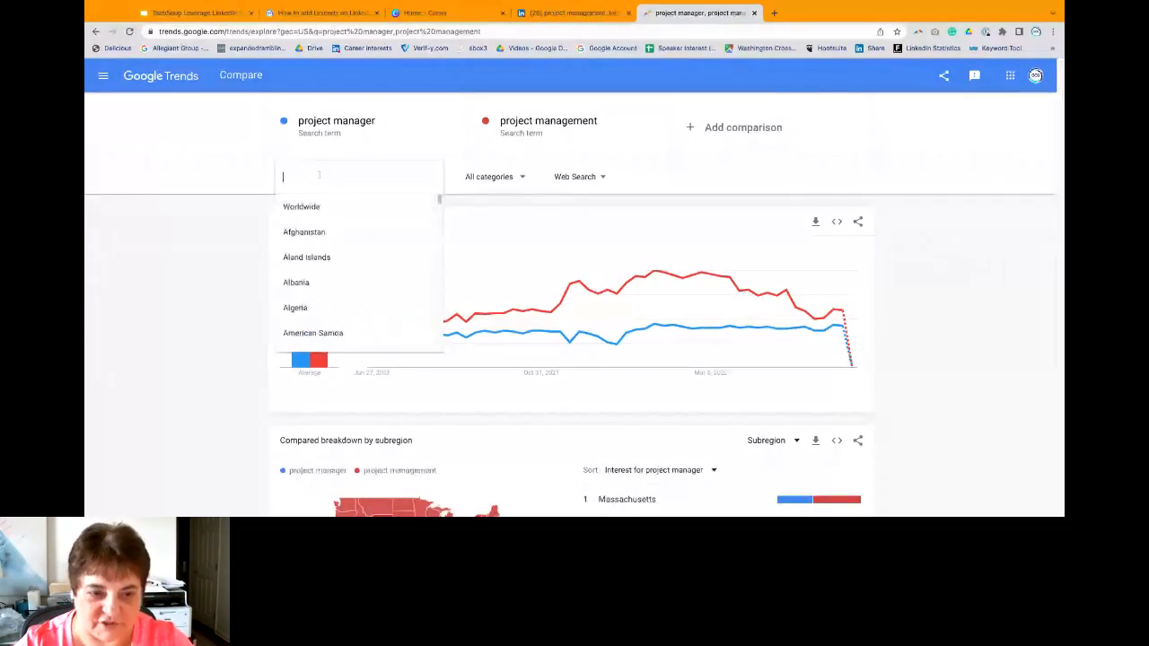
text(gerater)
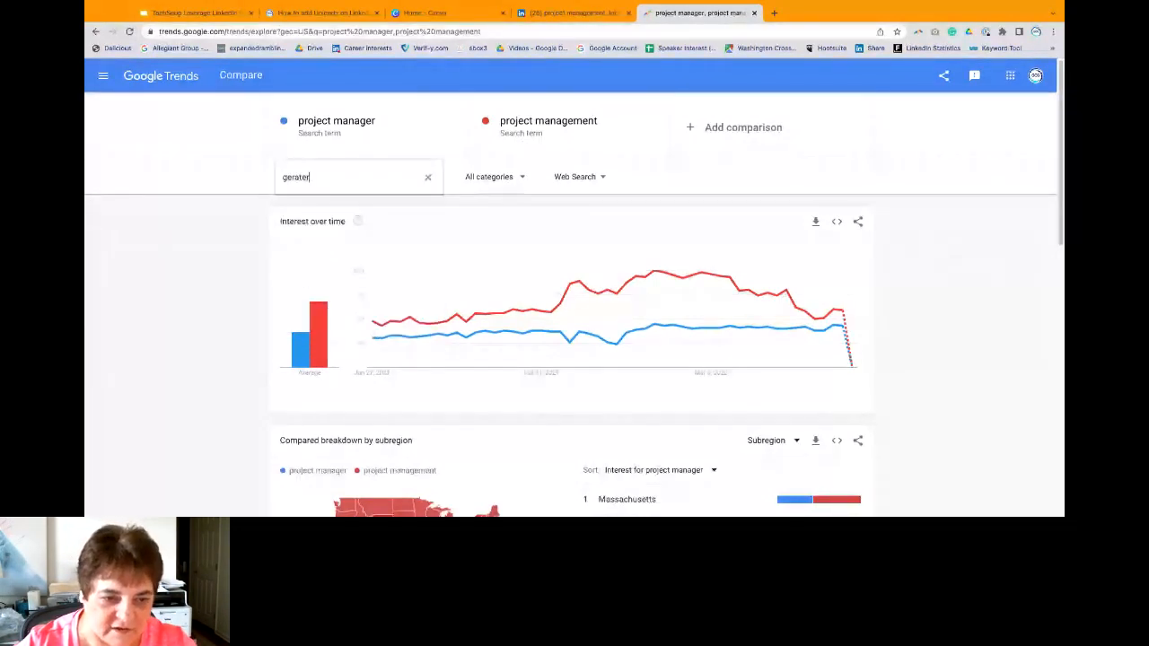
text(philadelpi)
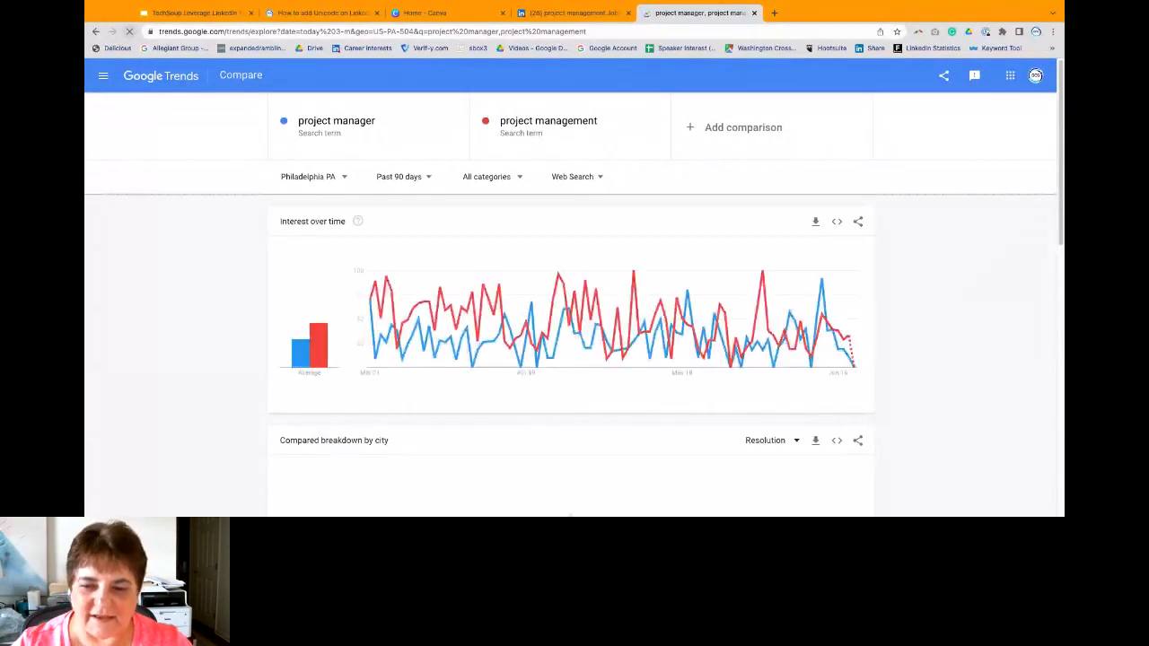
mouse_move(763, 305)
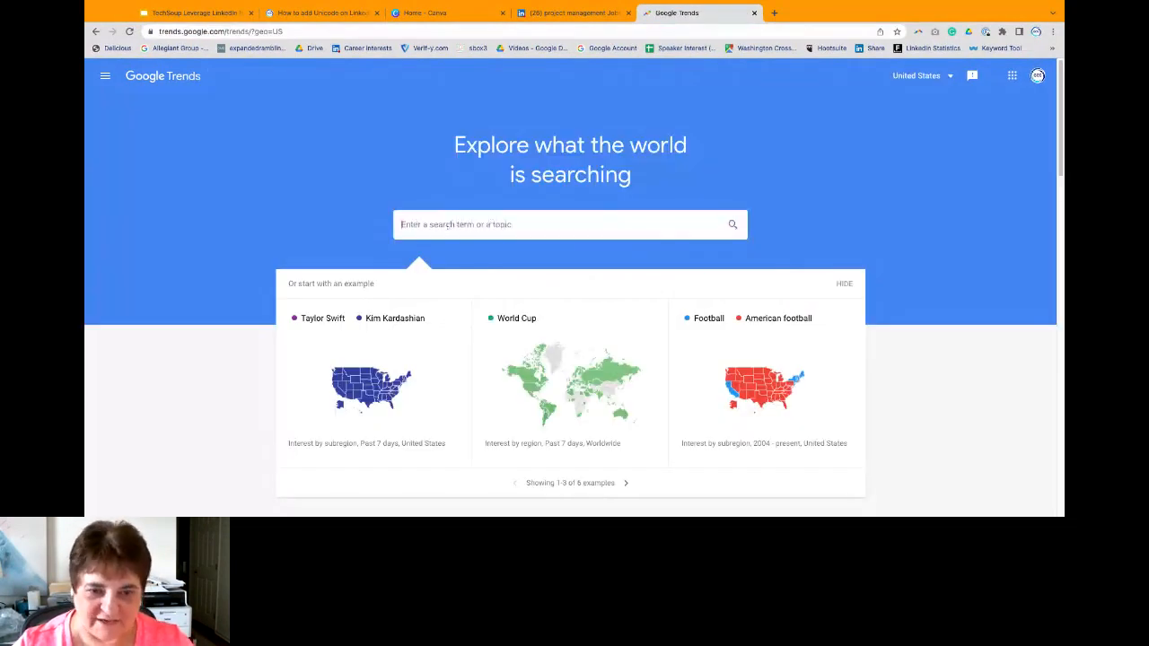
Step: Compare 'fundraising' with 'fundraiser' in Google Trends, with Canada as the region
text(fundraising)
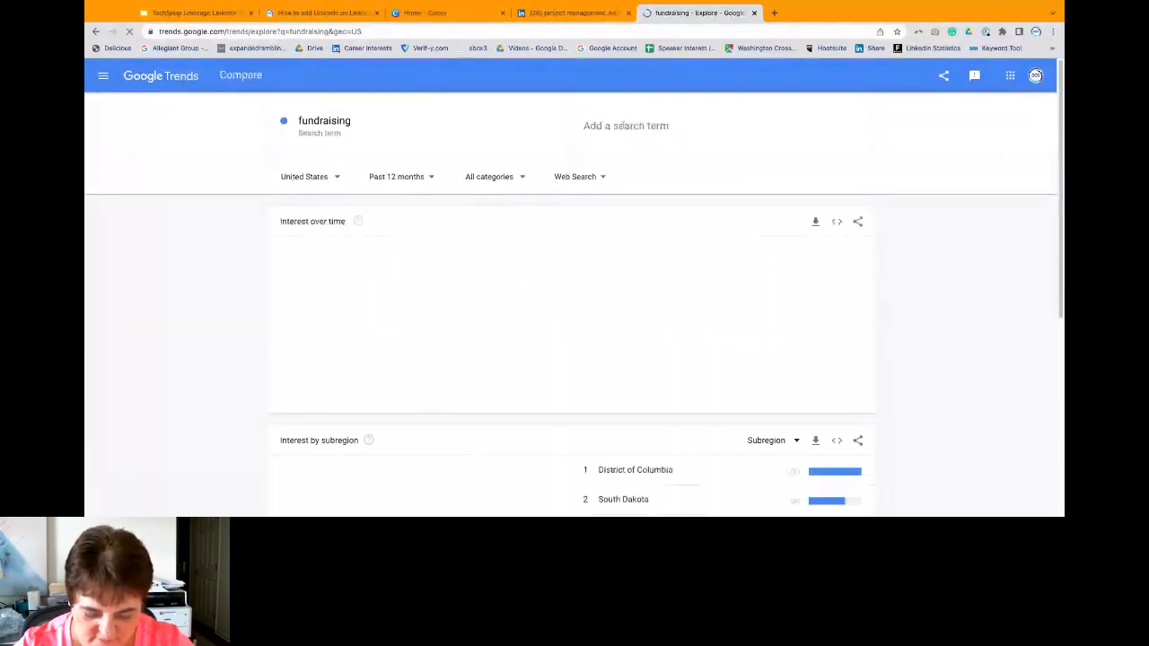
text(fundraiser)
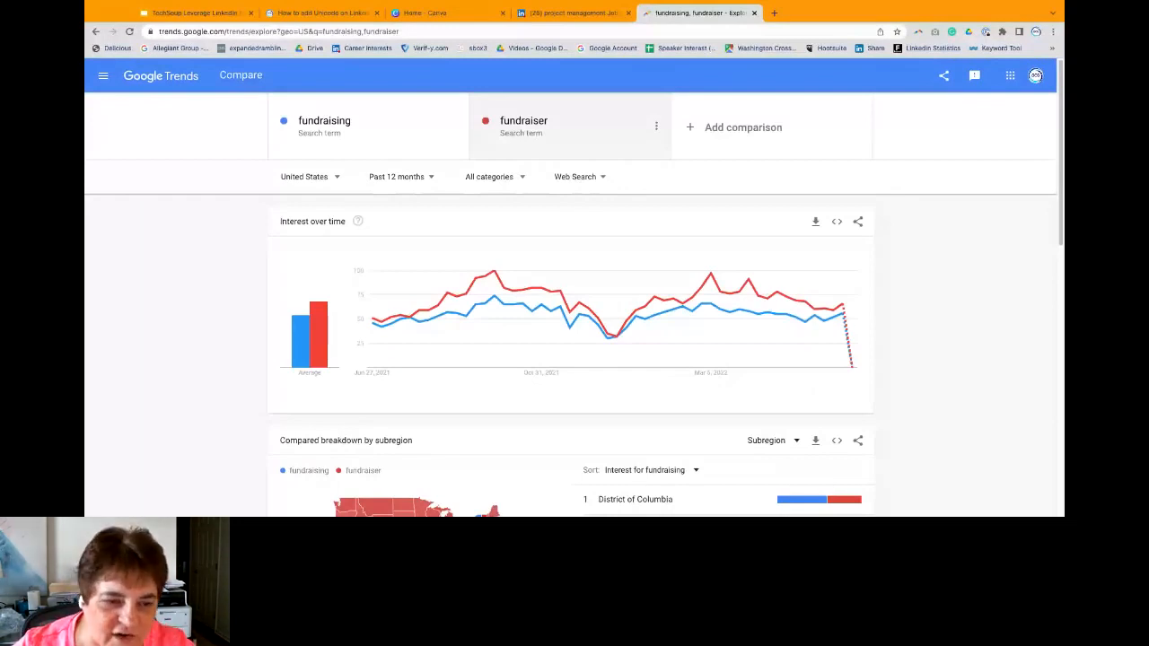
click(305, 176)
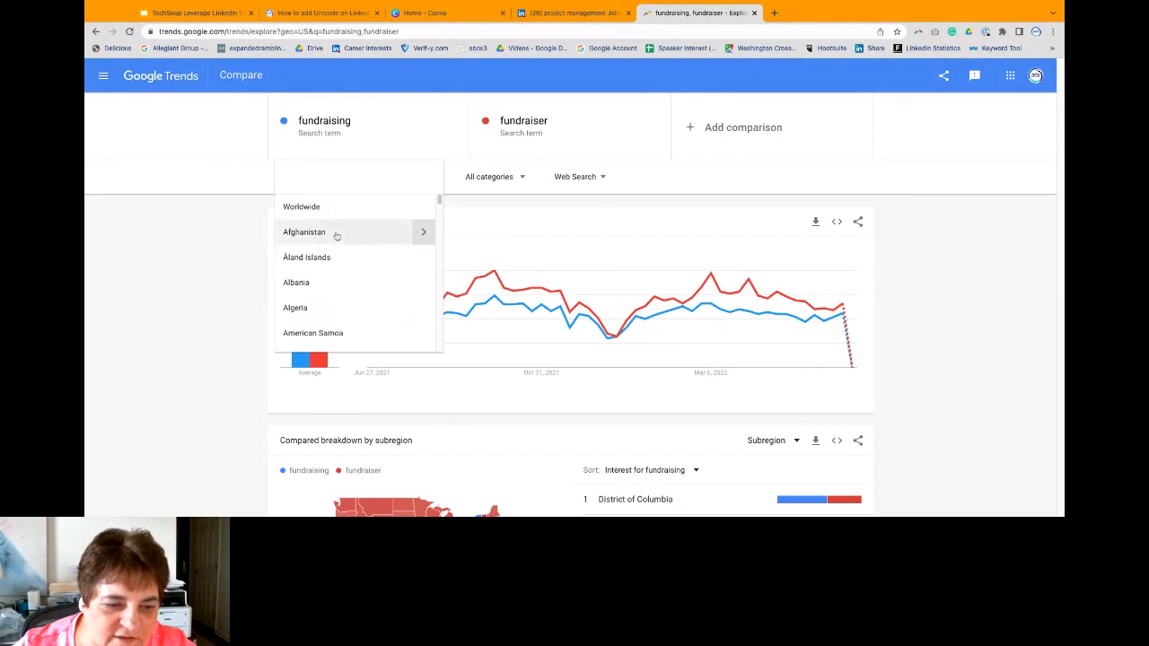
scroll(down, 3)
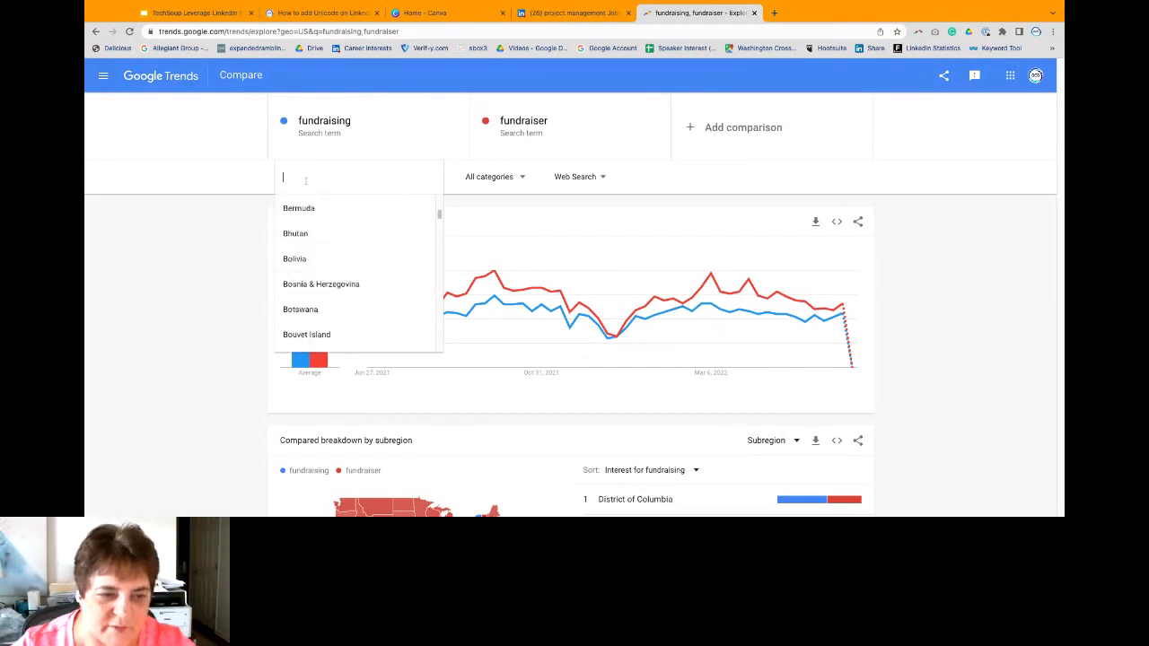
text(vancouver)
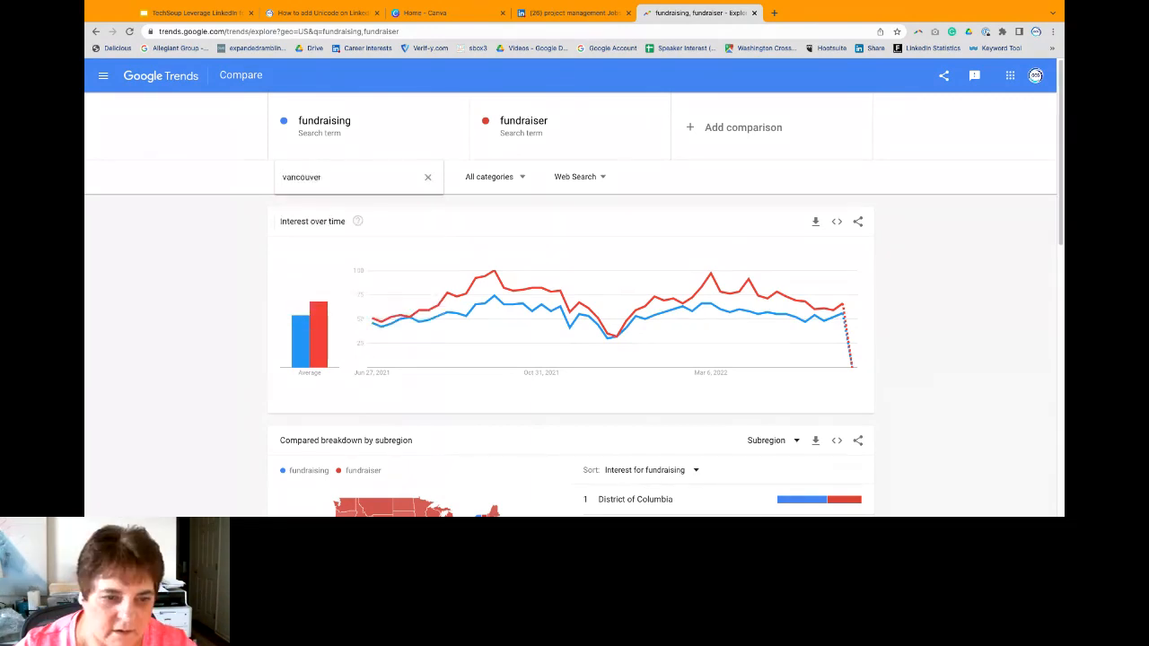
text(cana)
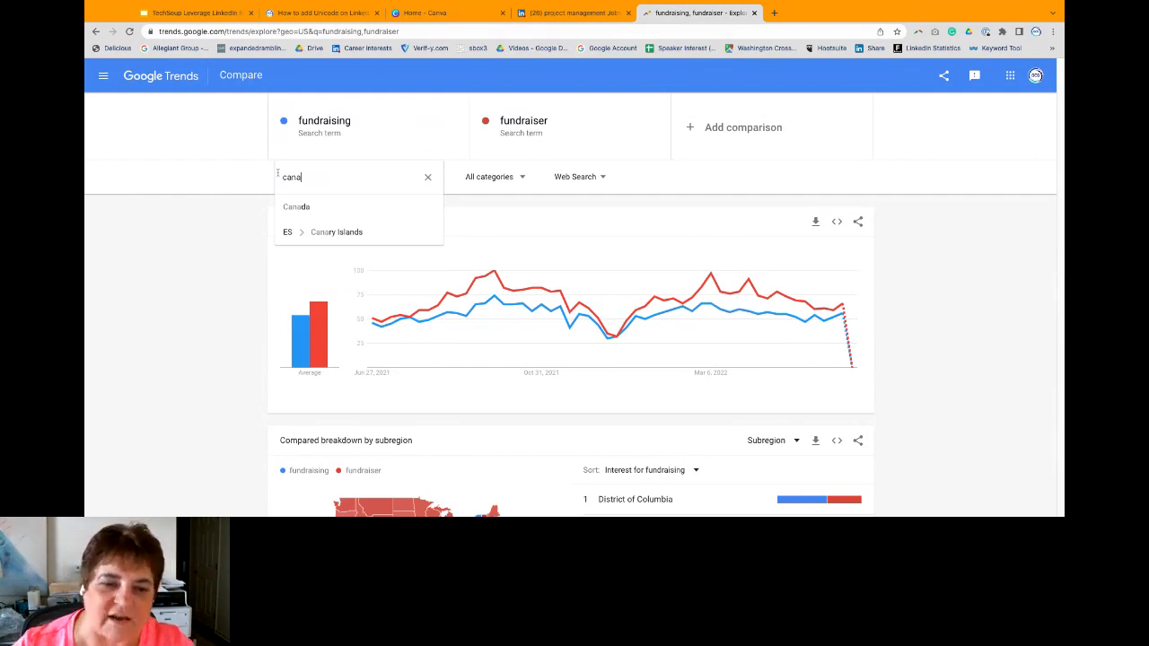
click(296, 207)
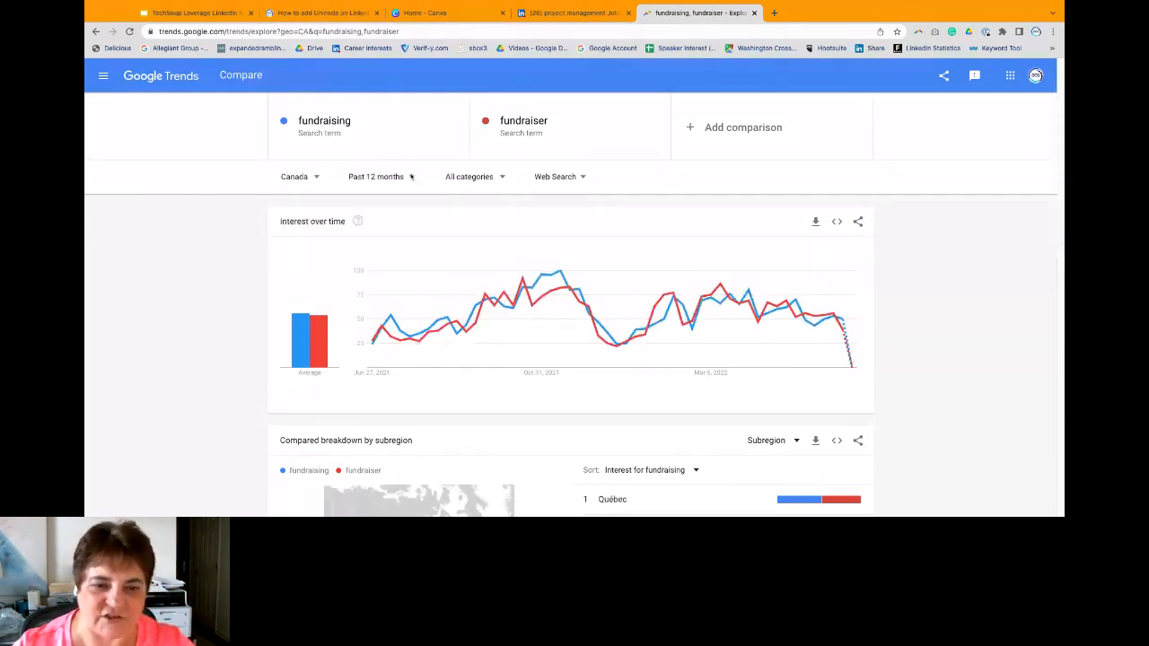
click(376, 176)
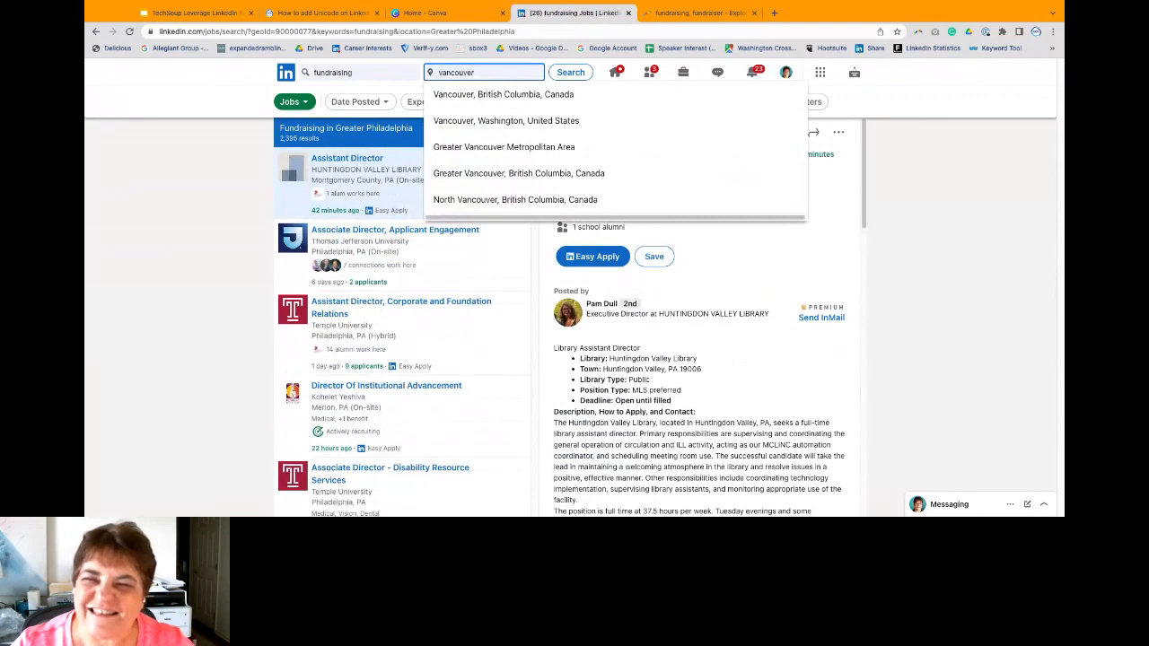
Step: Search LinkedIn Jobs for 'fundraiser' in Vancouver, British Columbia, Canada
click(503, 94)
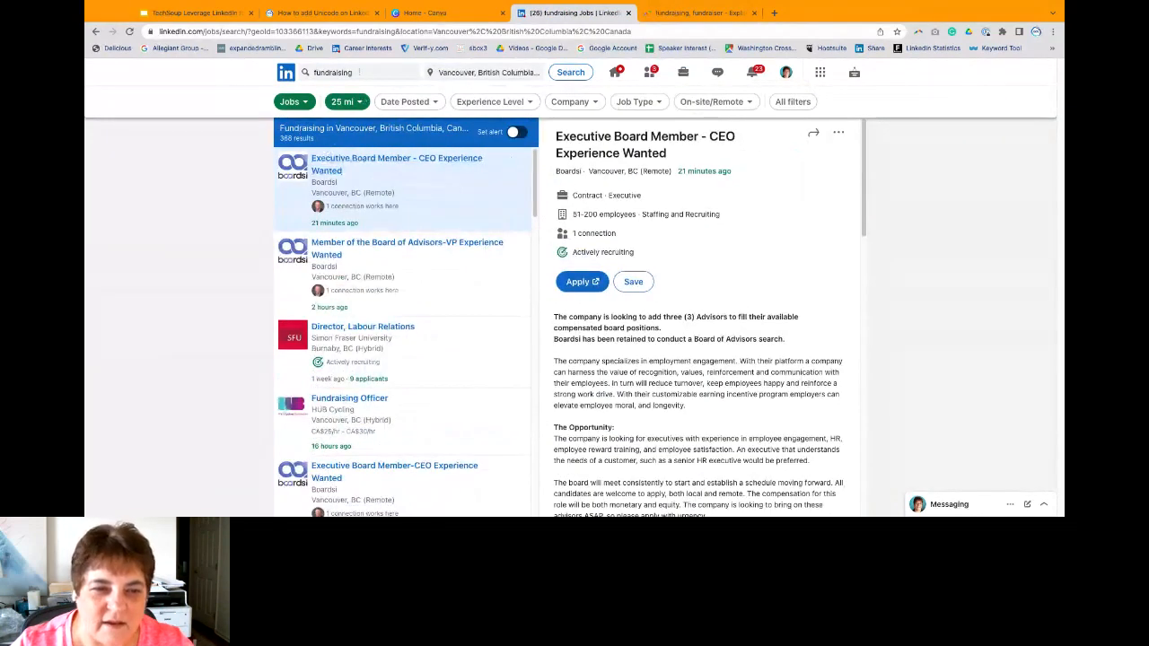
click(360, 72)
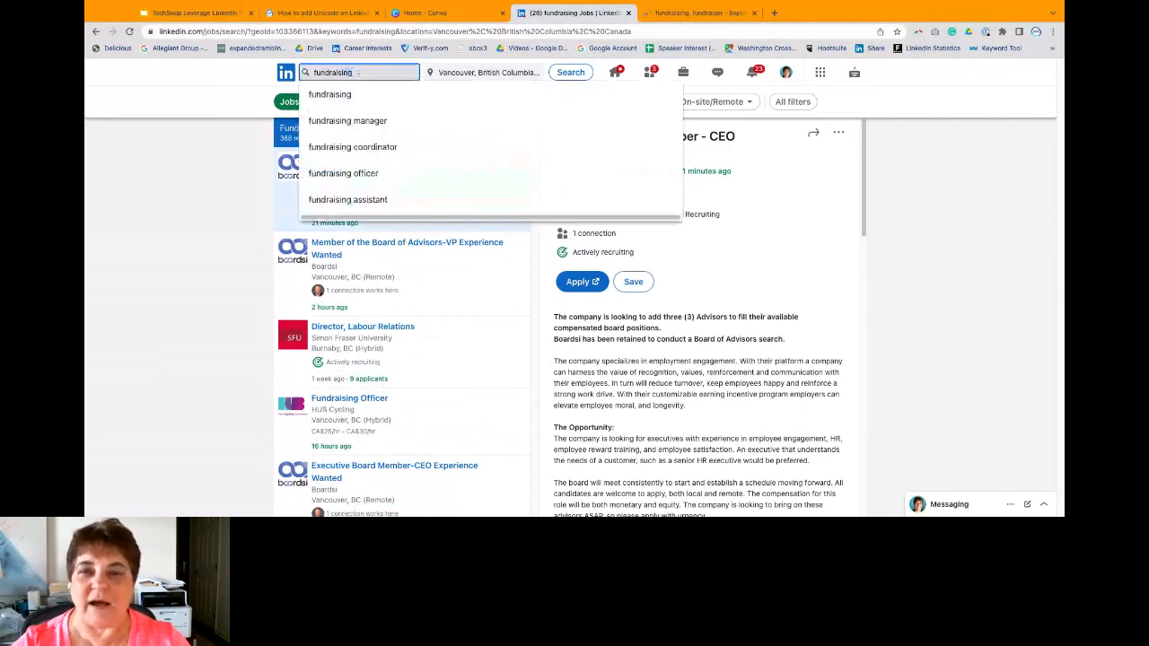
click(570, 72)
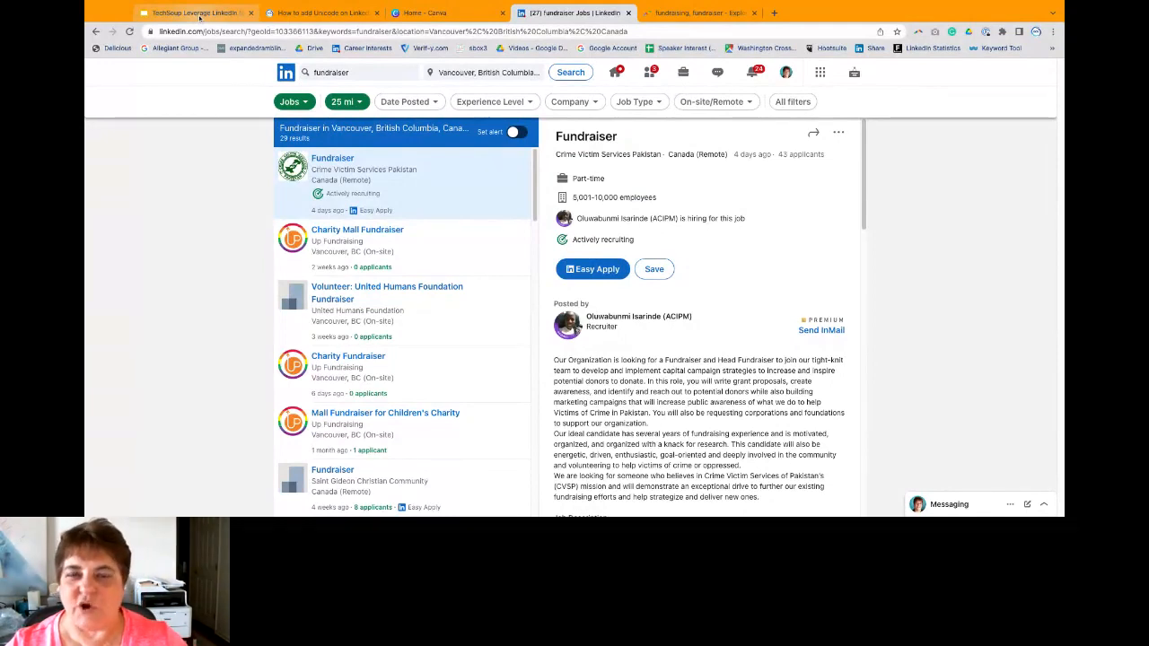
click(193, 13)
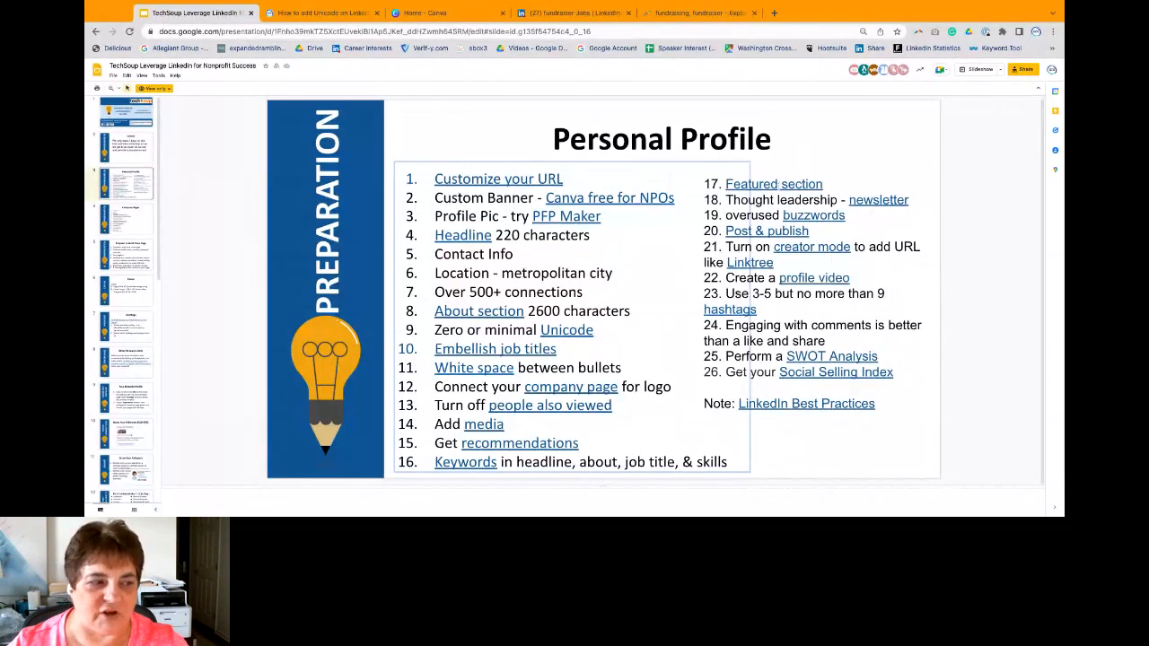
Step: Show the TechSoup Personal Profile slide, then the profile's three Featured posts
click(574, 13)
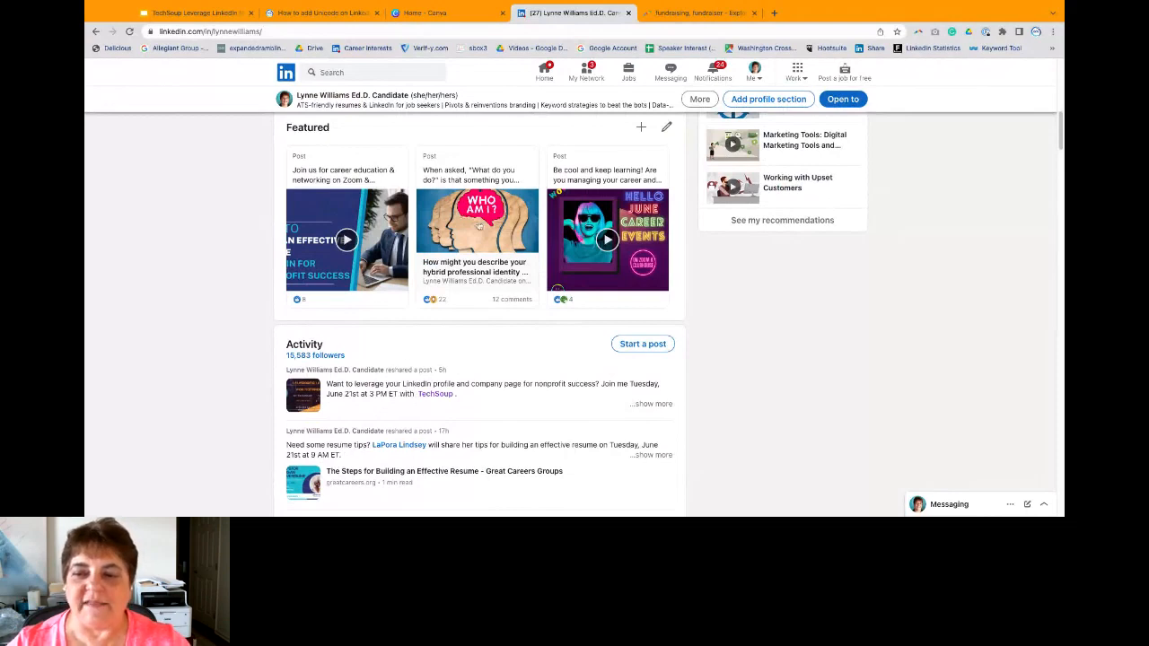
Step: Scroll the LinkedIn profile back to the intro card with hashtags and linktr.ee link
click(193, 12)
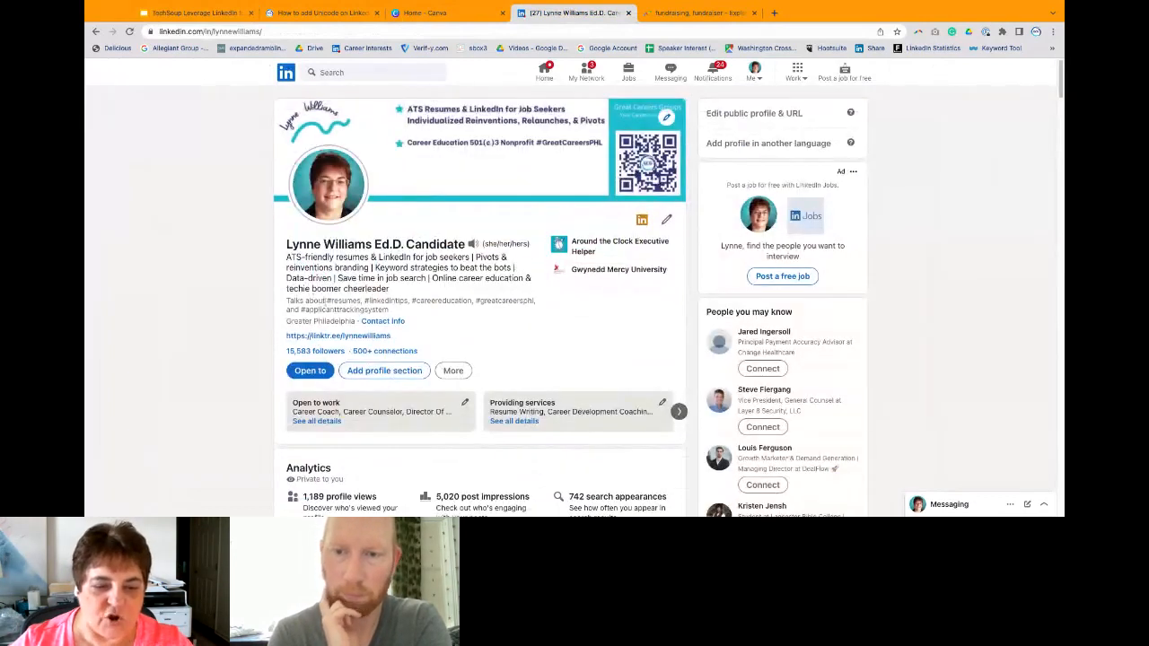
scroll(down, 3)
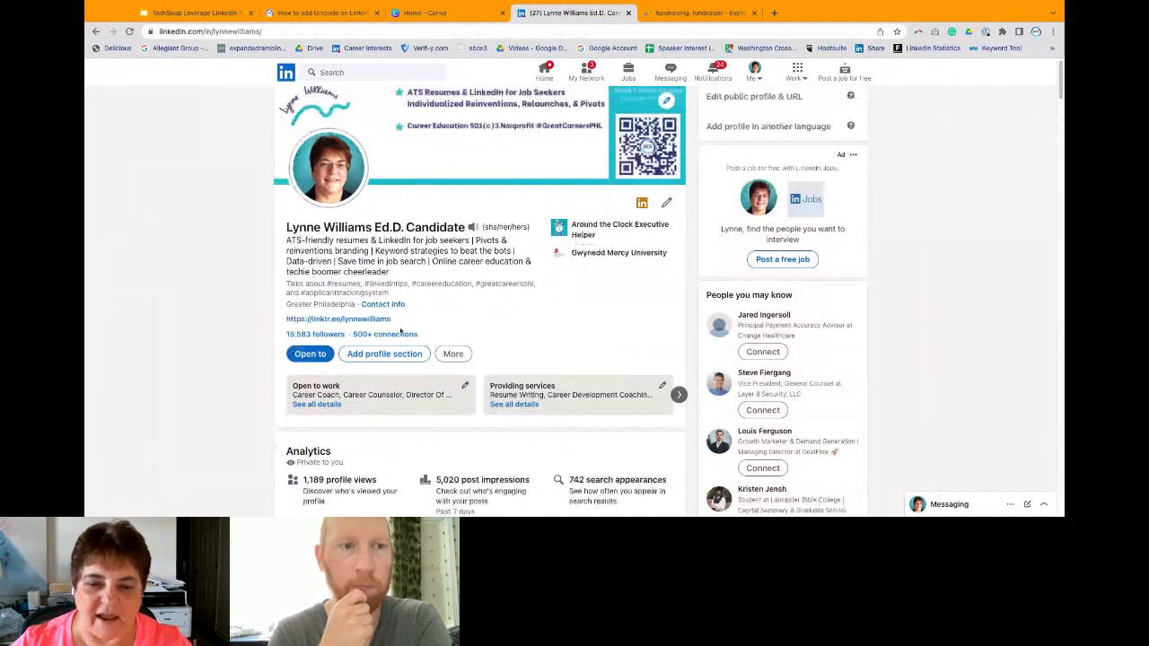
scroll(down, 3)
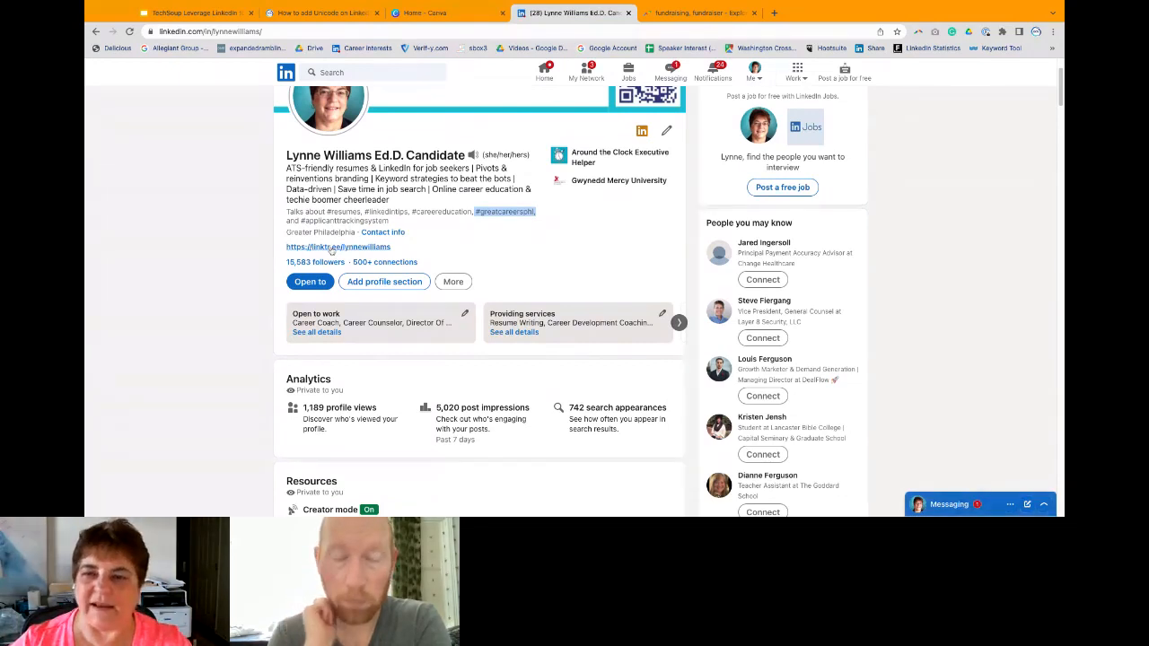
Step: Browse the member's and Great Careers Groups' Linktree pages, then return to LinkedIn
click(337, 246)
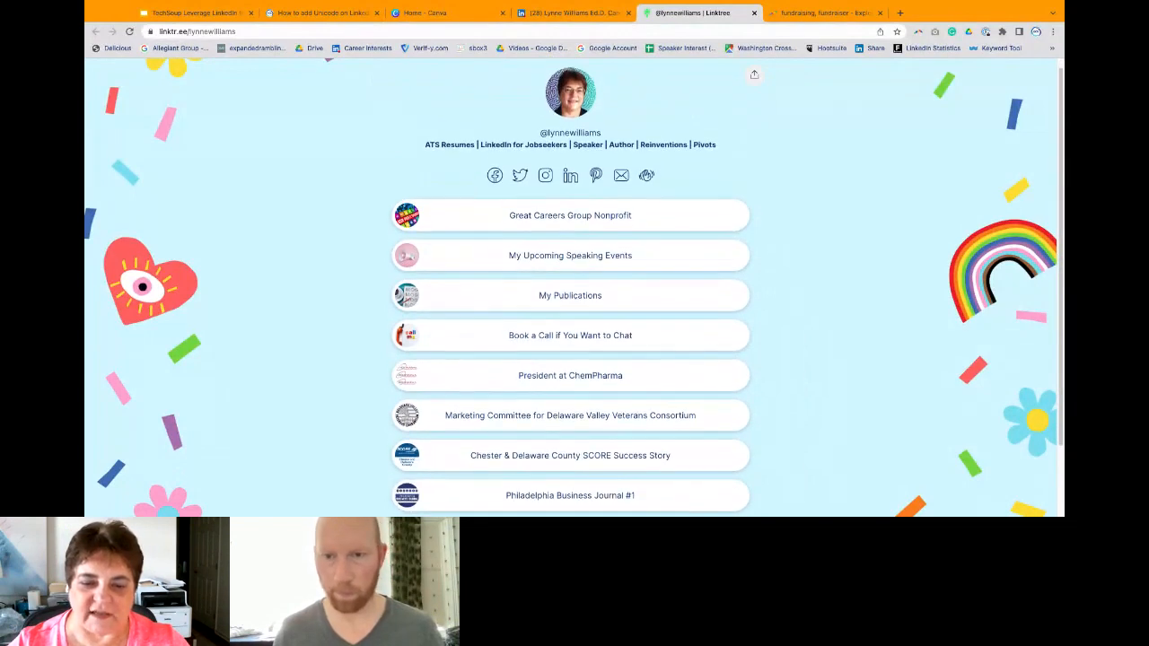
scroll(down, 3)
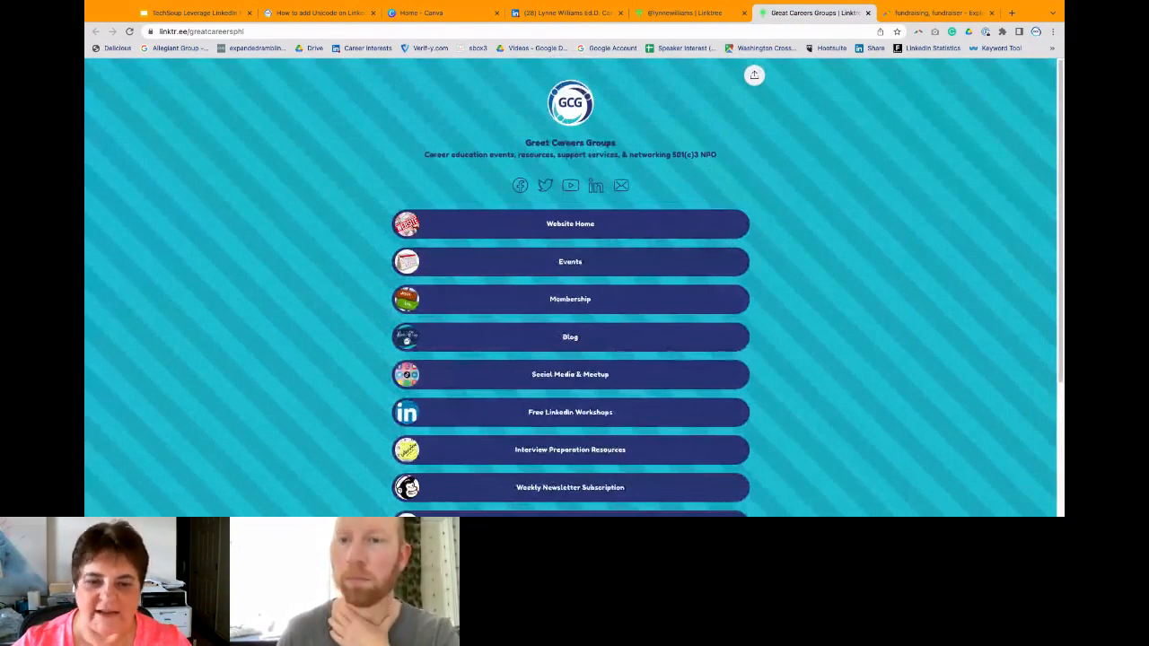
click(566, 13)
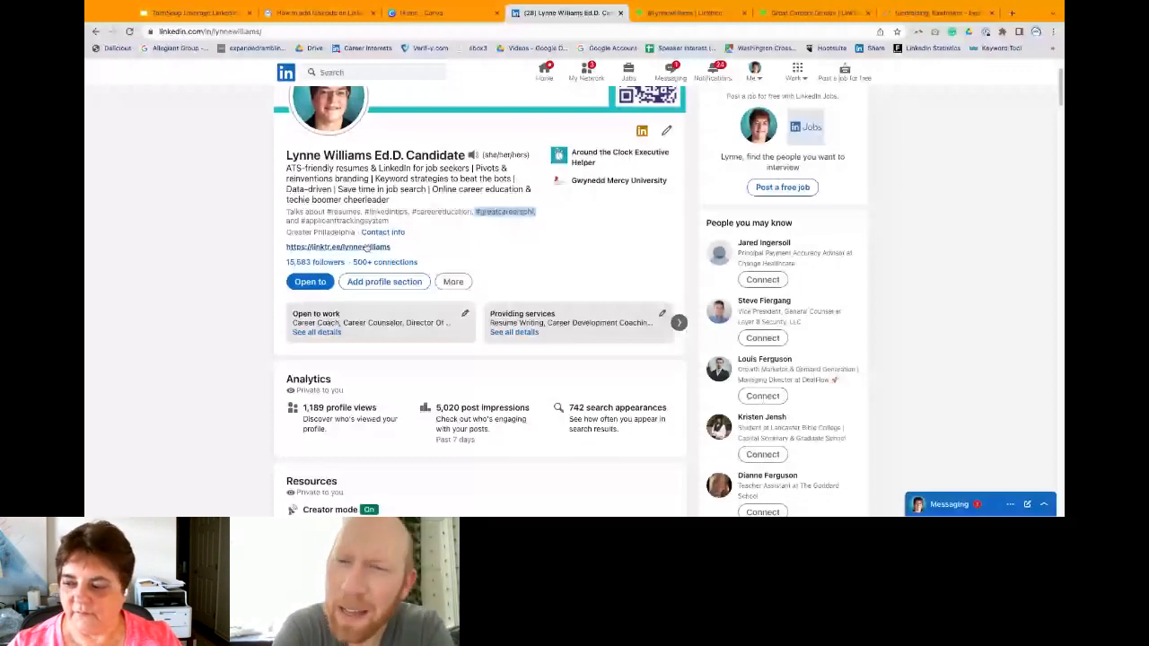
Step: Return to the Google Slides Personal Profile checklist with its 26 tips
click(195, 12)
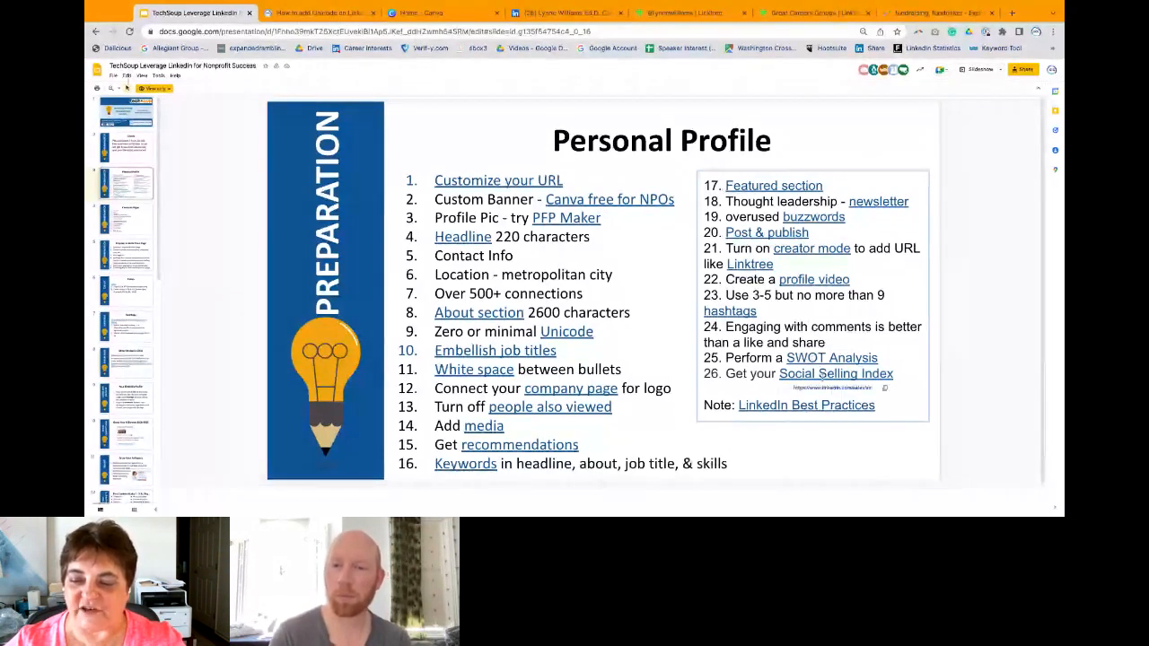
Step: Follow item 26's Social Selling Index link to see the 80/100 score
click(836, 373)
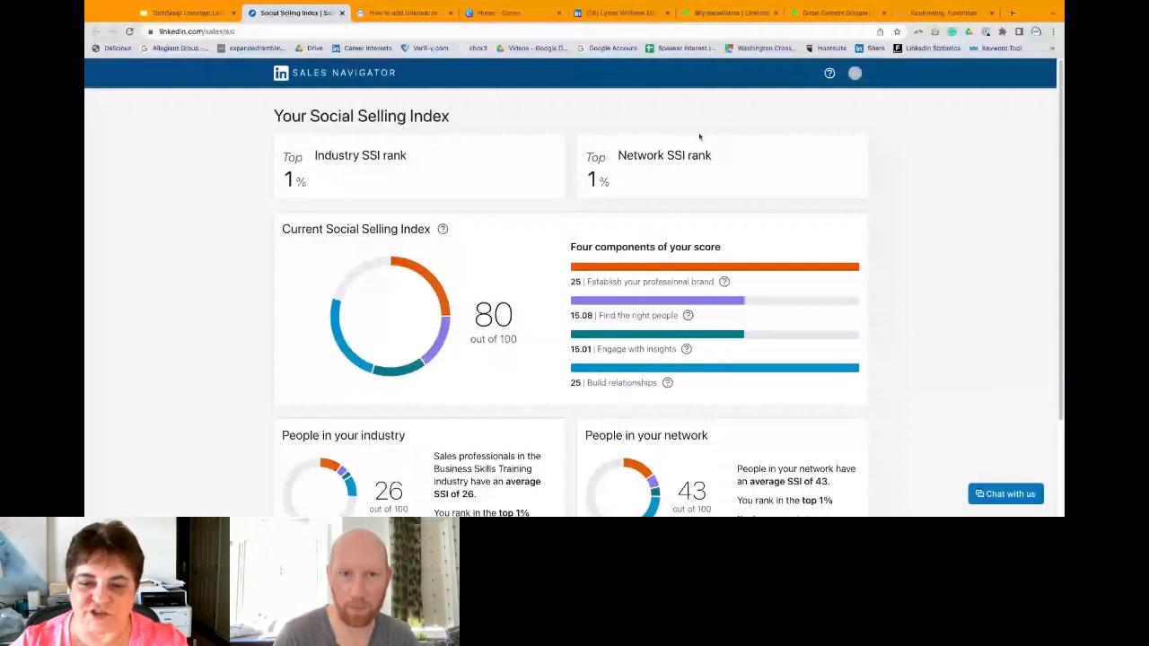
scroll(down, 3)
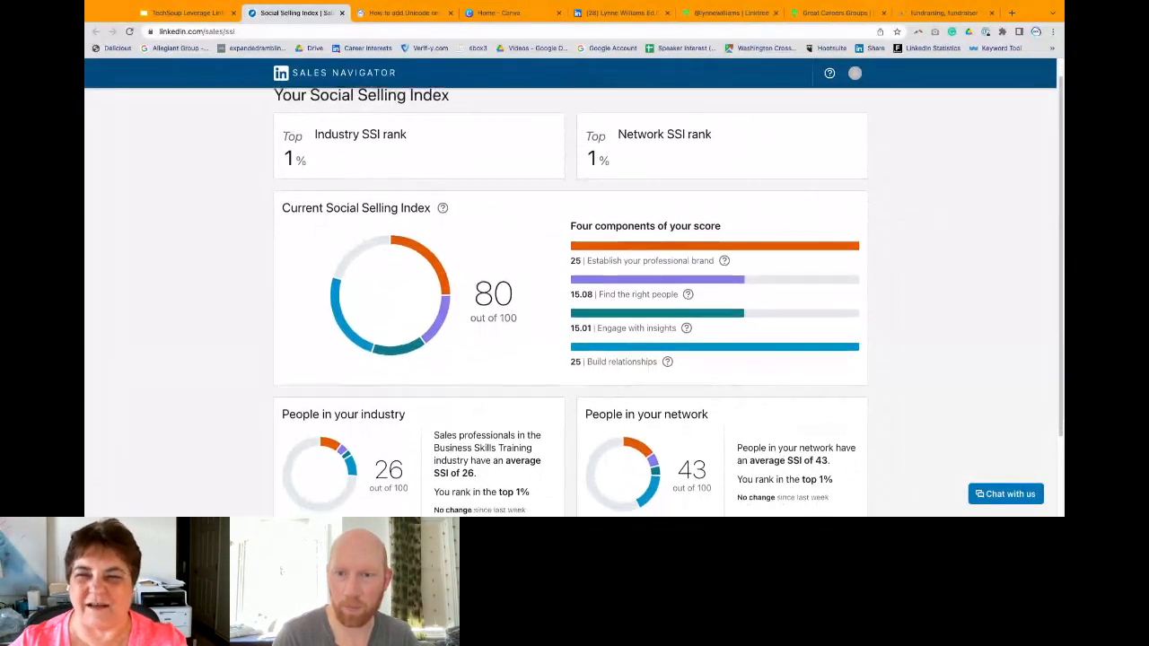
scroll(down, 3)
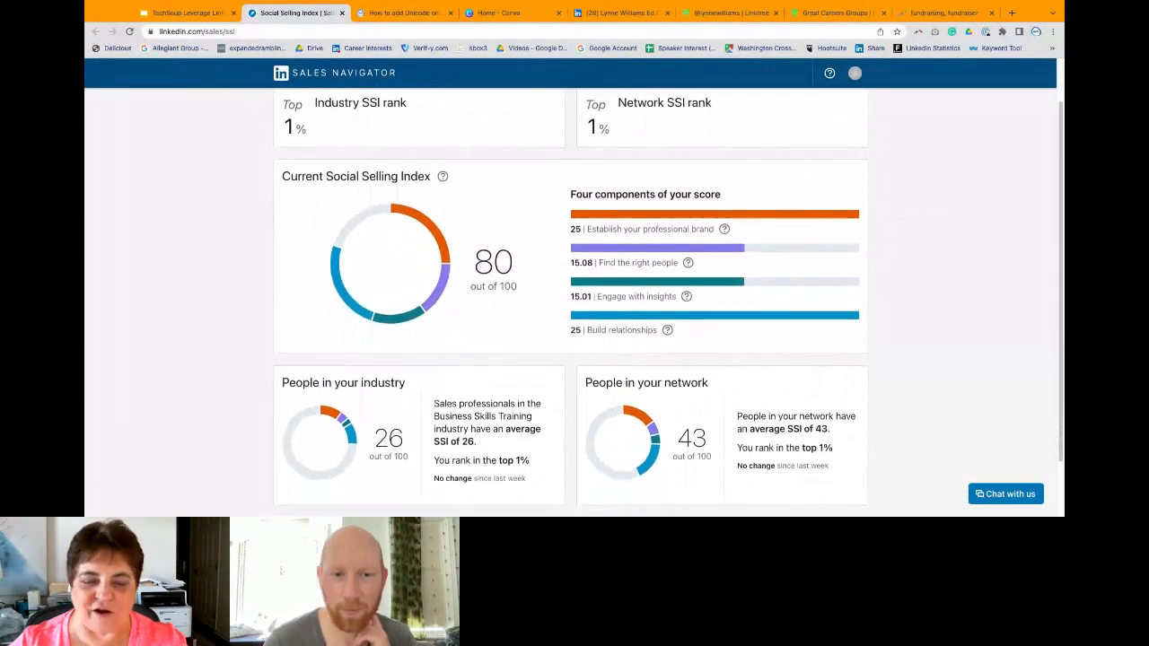
scroll(down, 3)
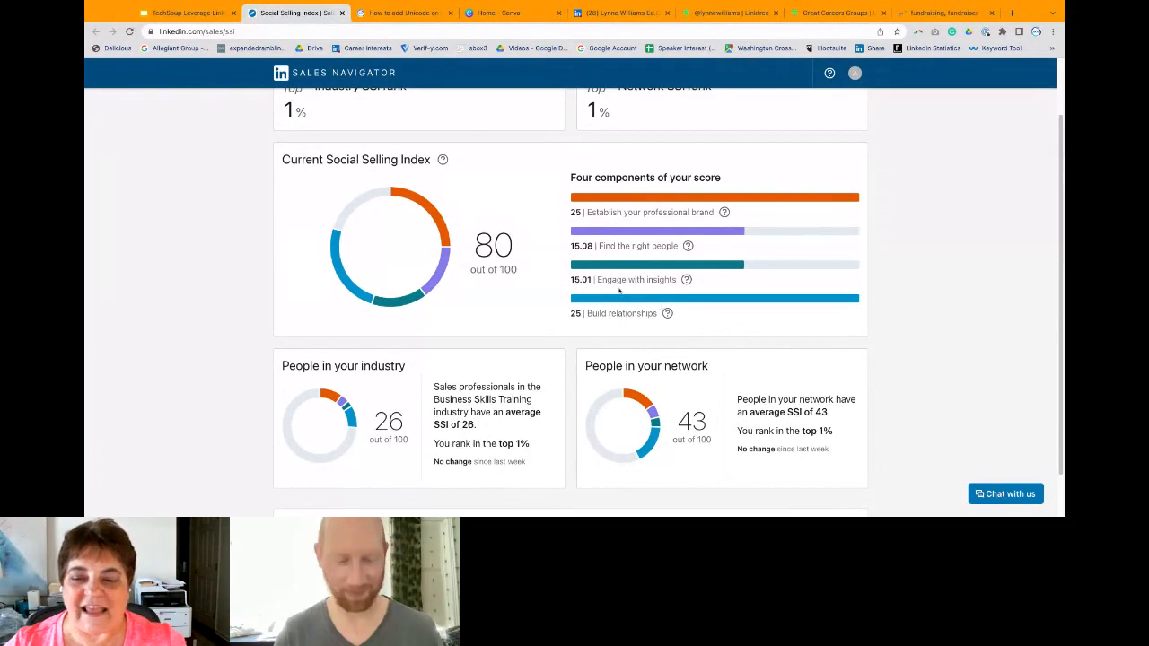
mouse_move(725, 274)
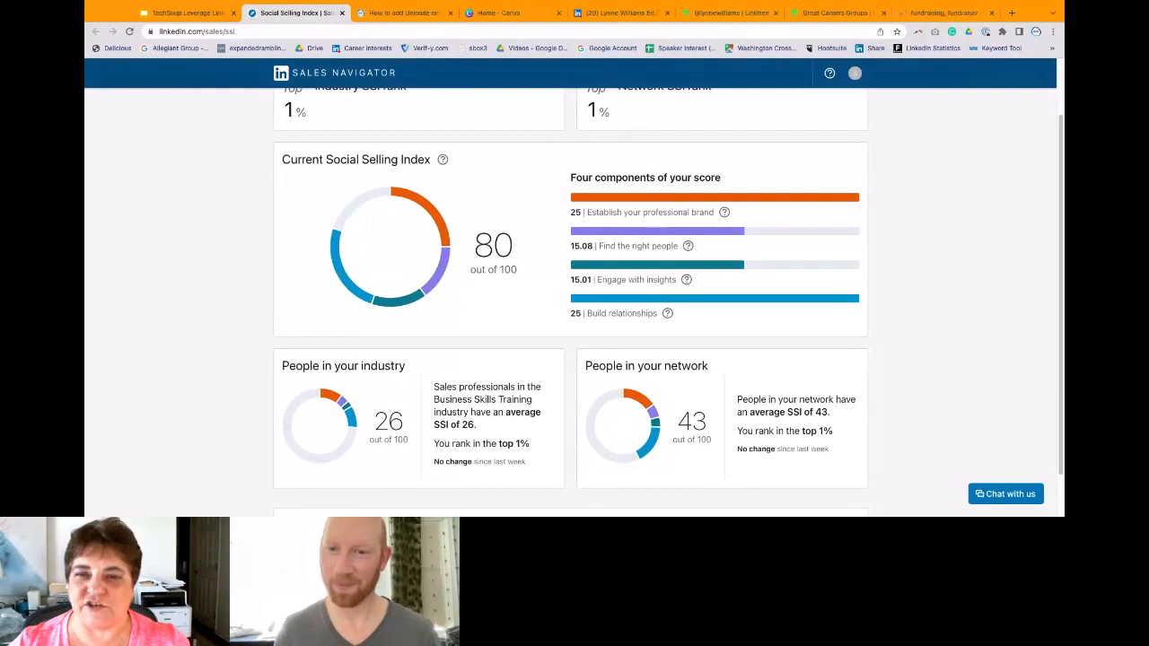
mouse_move(714, 271)
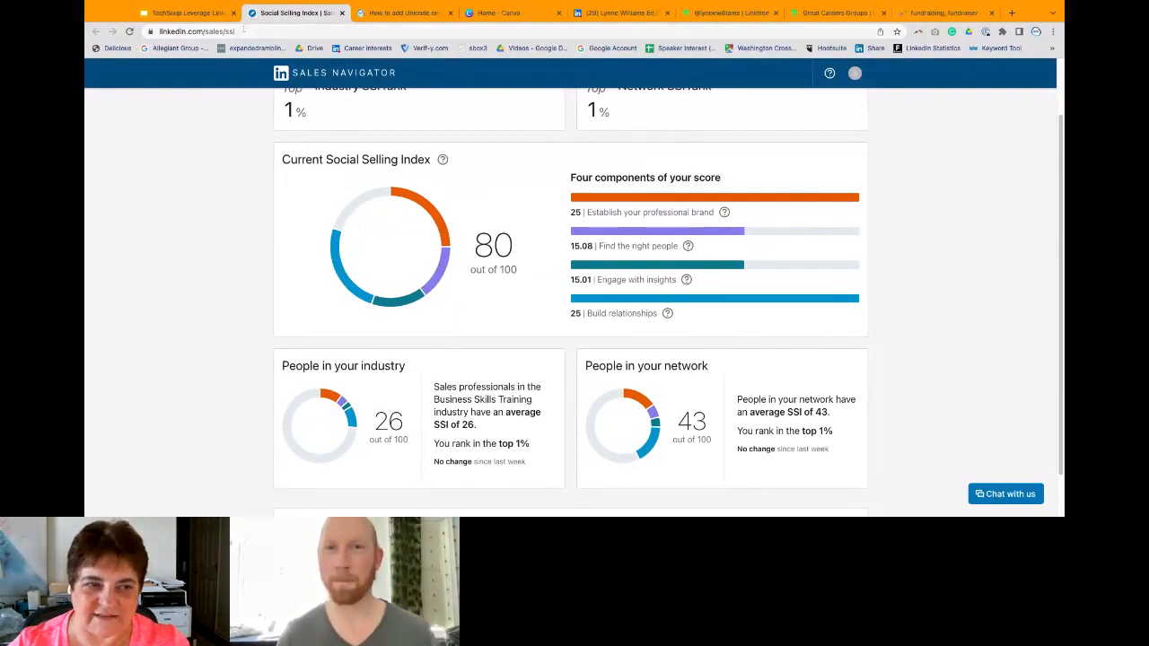
click(184, 12)
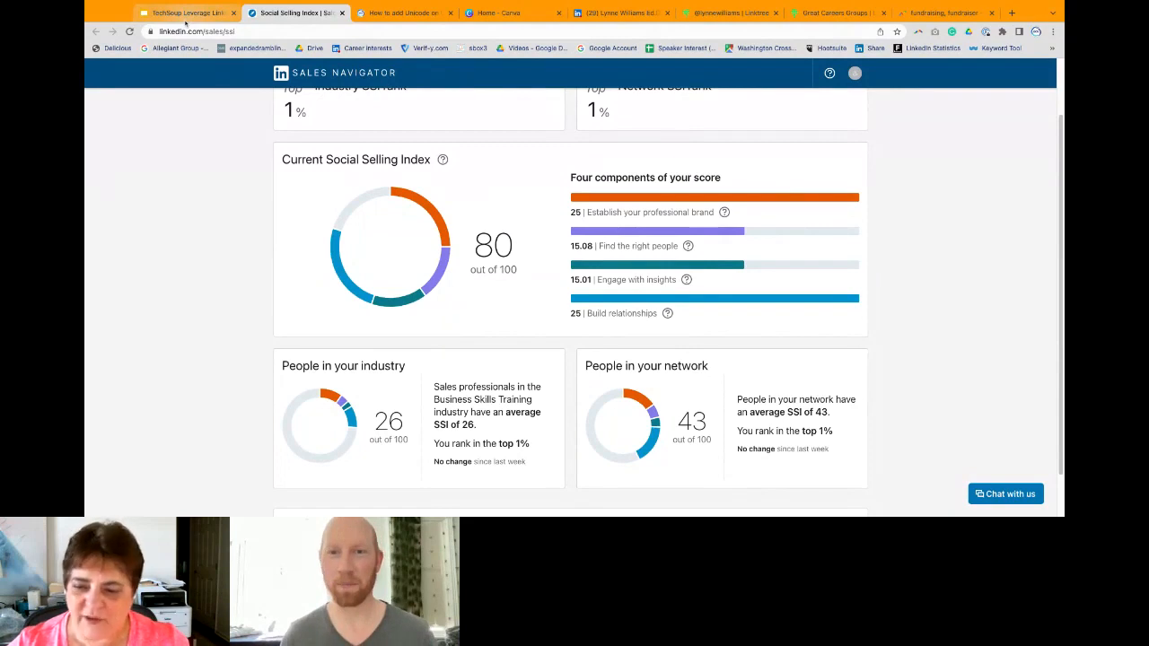
Step: Step through the slide deck from Prepare to Build Your Page to the Hashtags slide
click(184, 13)
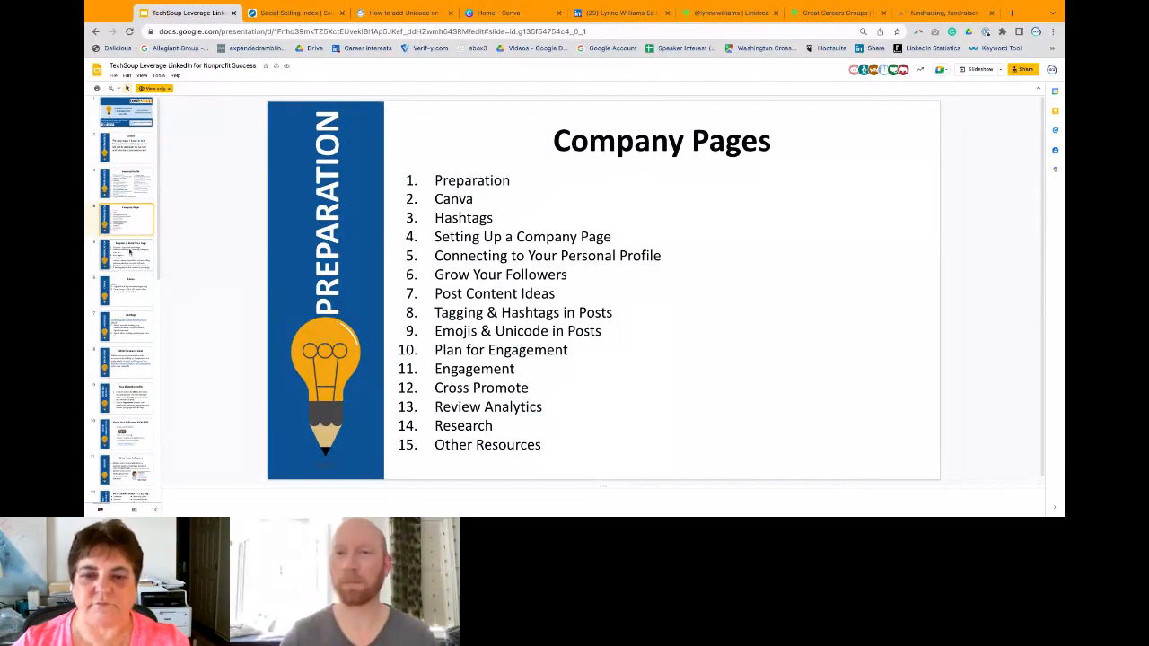
click(126, 256)
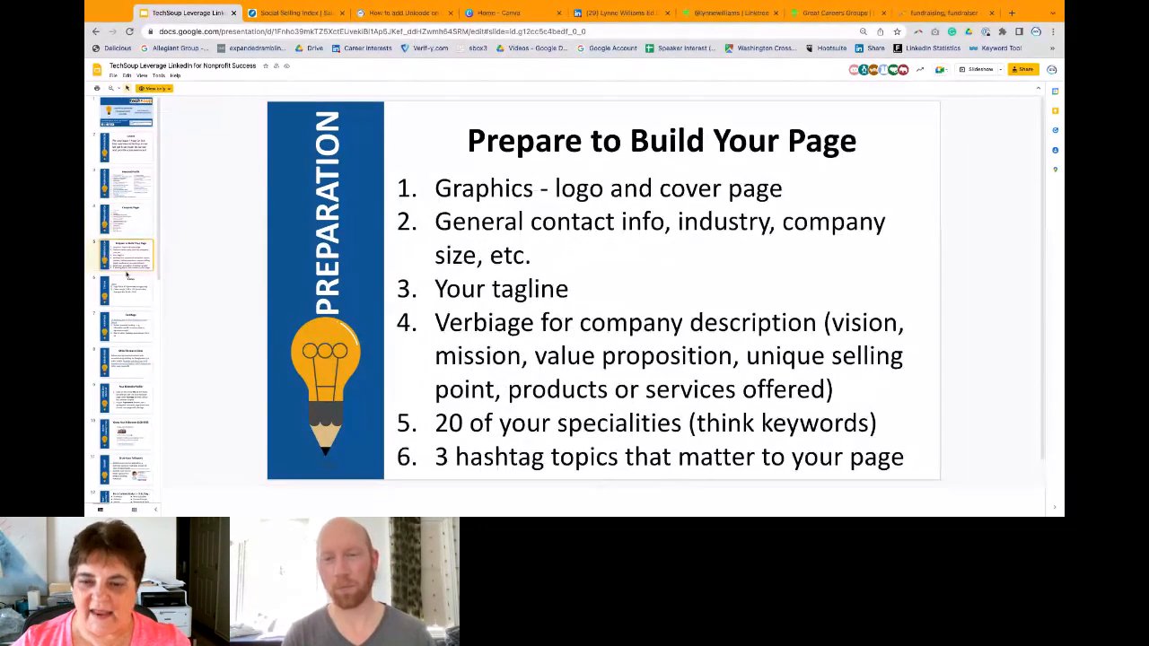
click(126, 290)
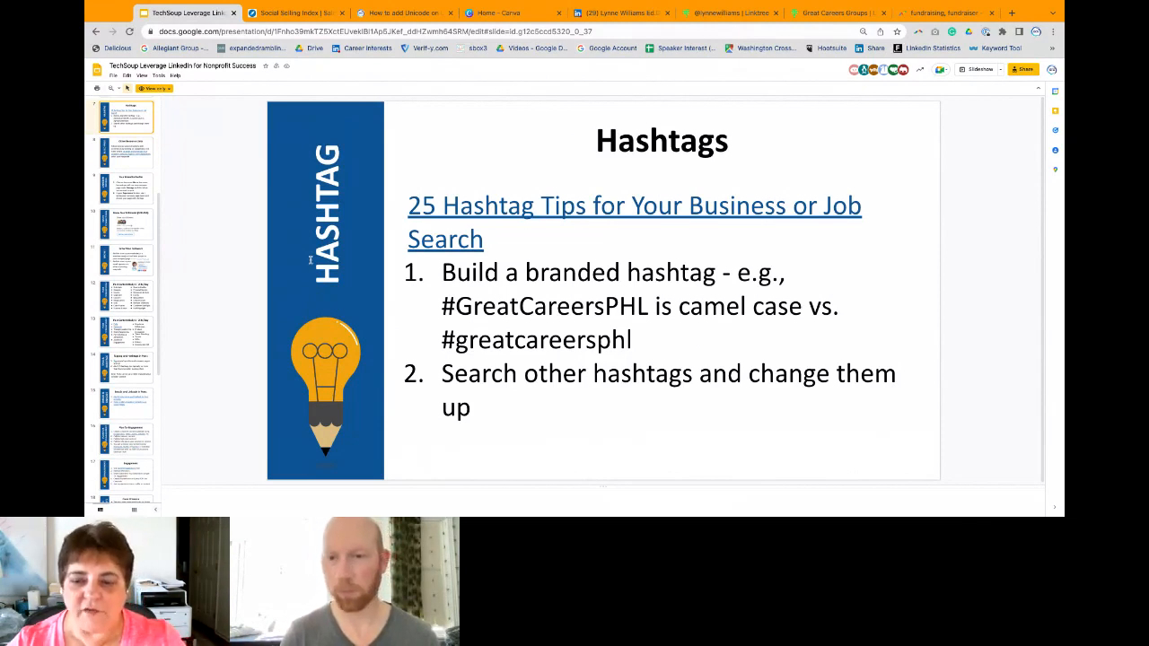
click(125, 151)
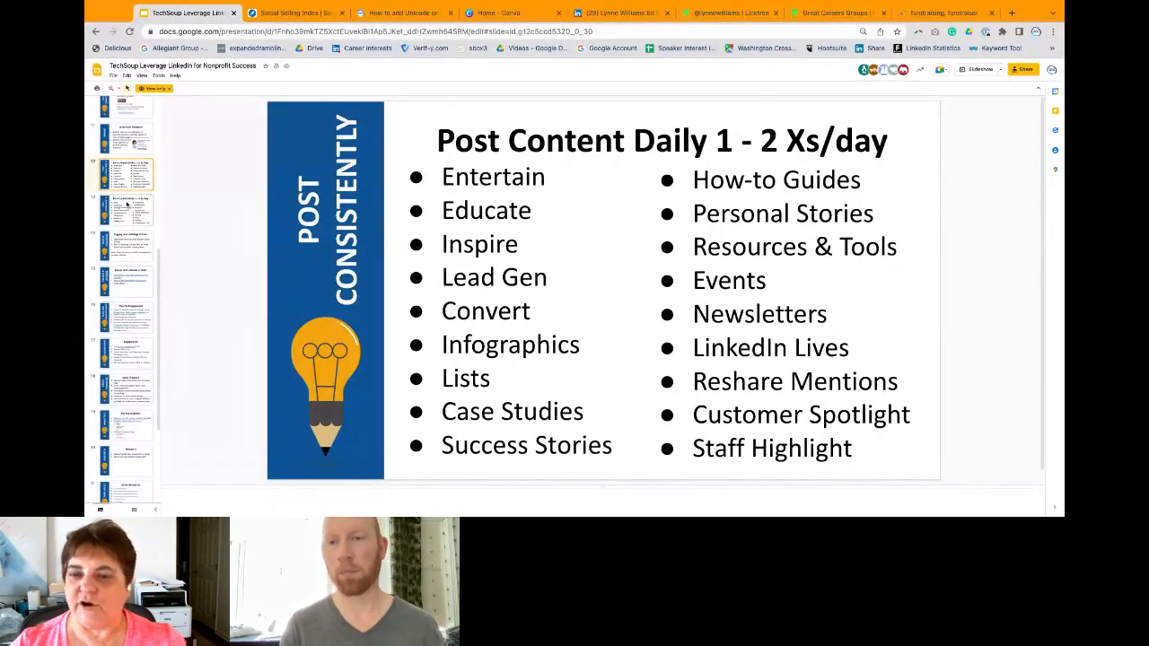
Step: Show the second Post Content Daily slide, then return to the LinkedIn profile
click(126, 206)
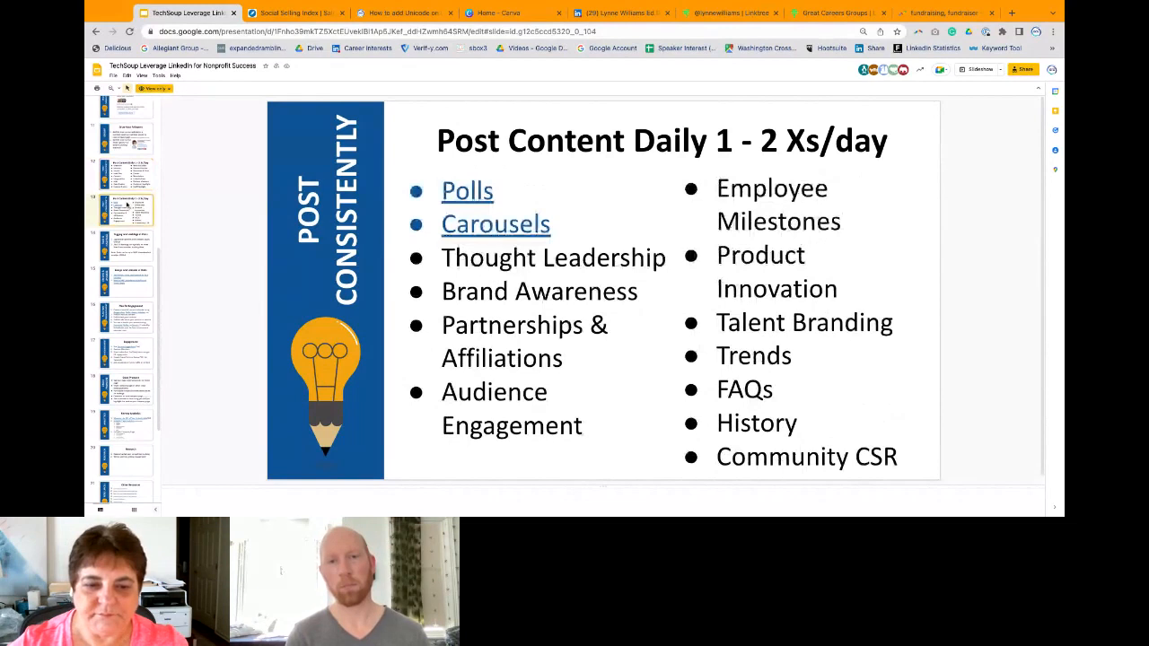
click(620, 13)
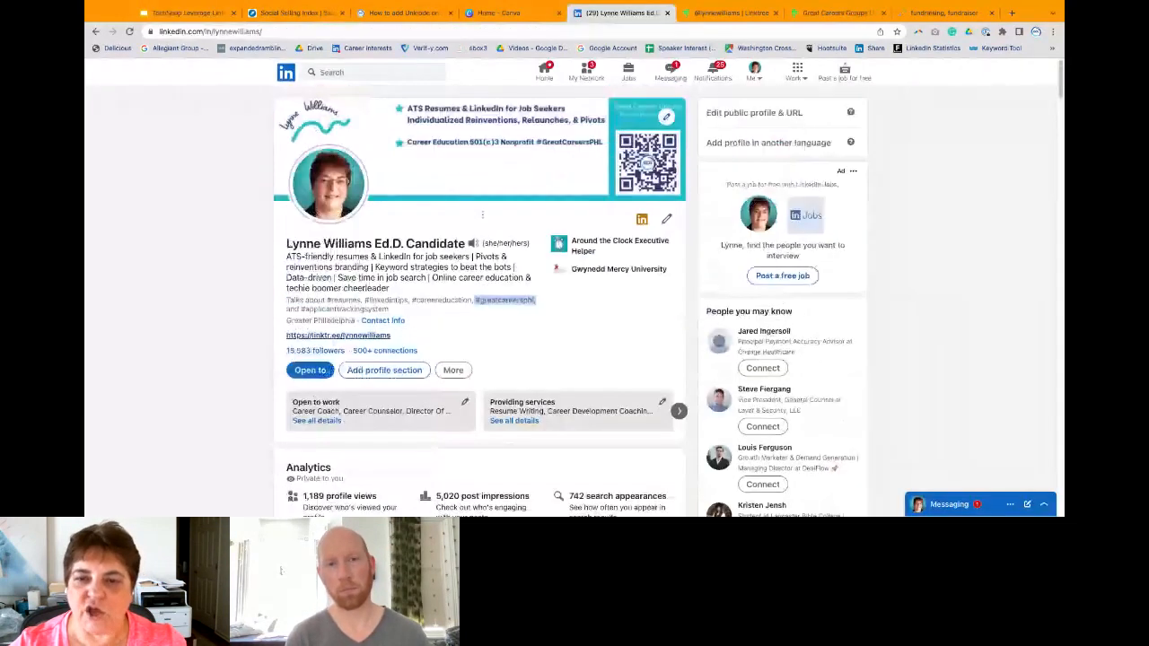
Step: Go to the LinkedIn home feed and open the Create a post dialog
click(545, 73)
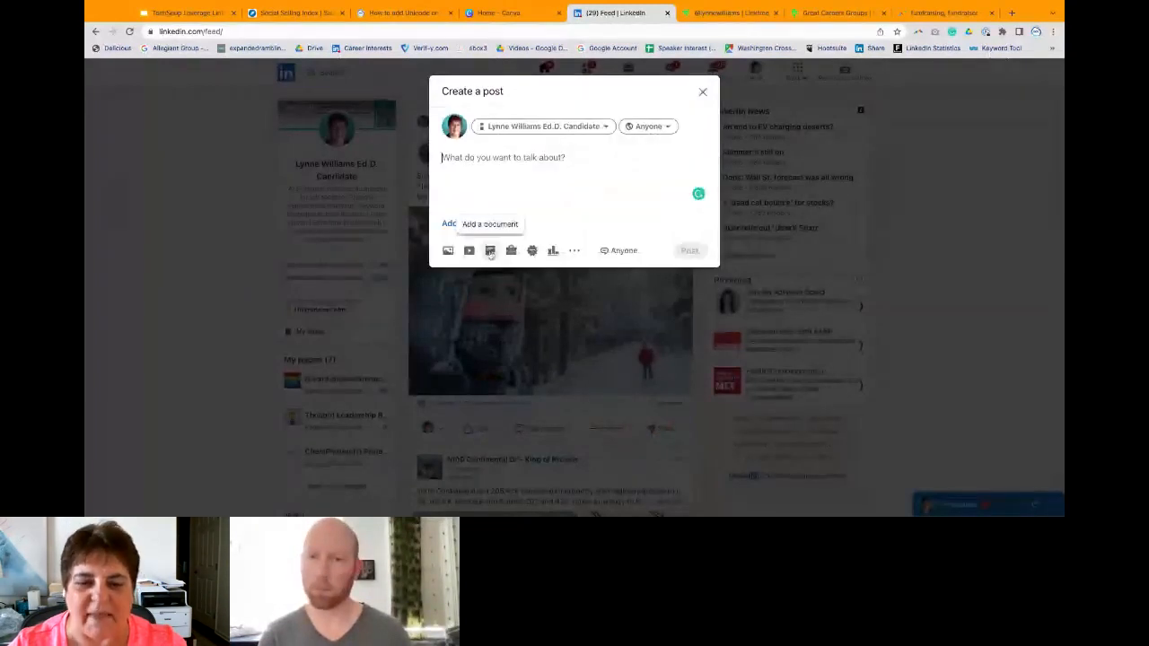
Step: Add a document to the new post and choose a file to upload
click(490, 251)
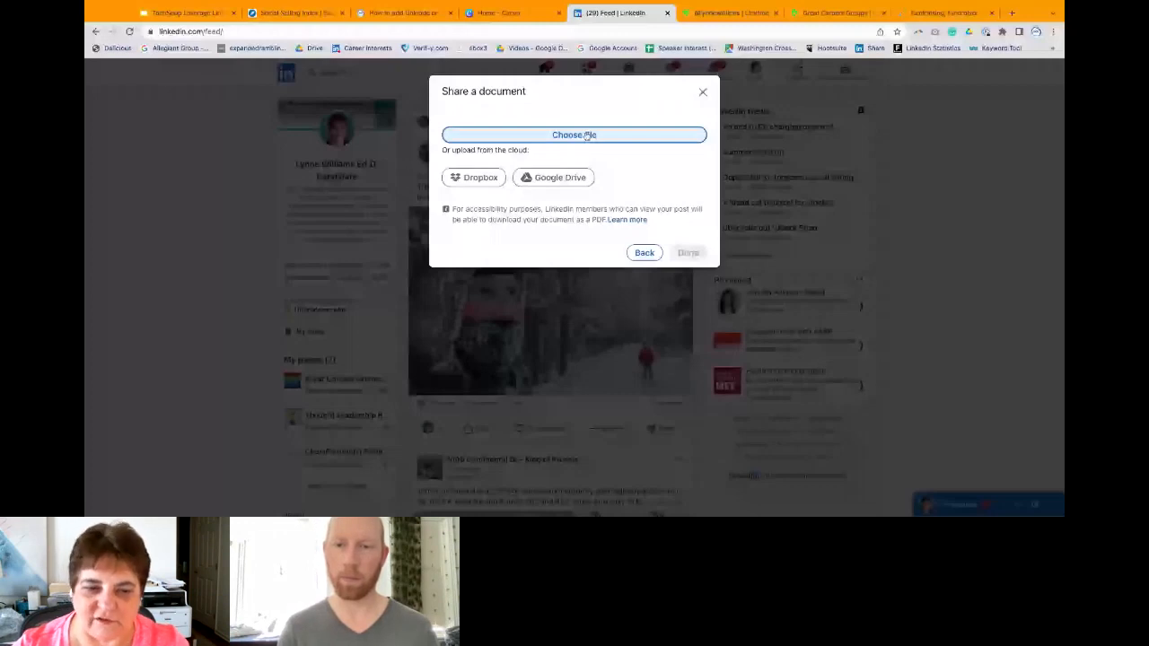
click(703, 91)
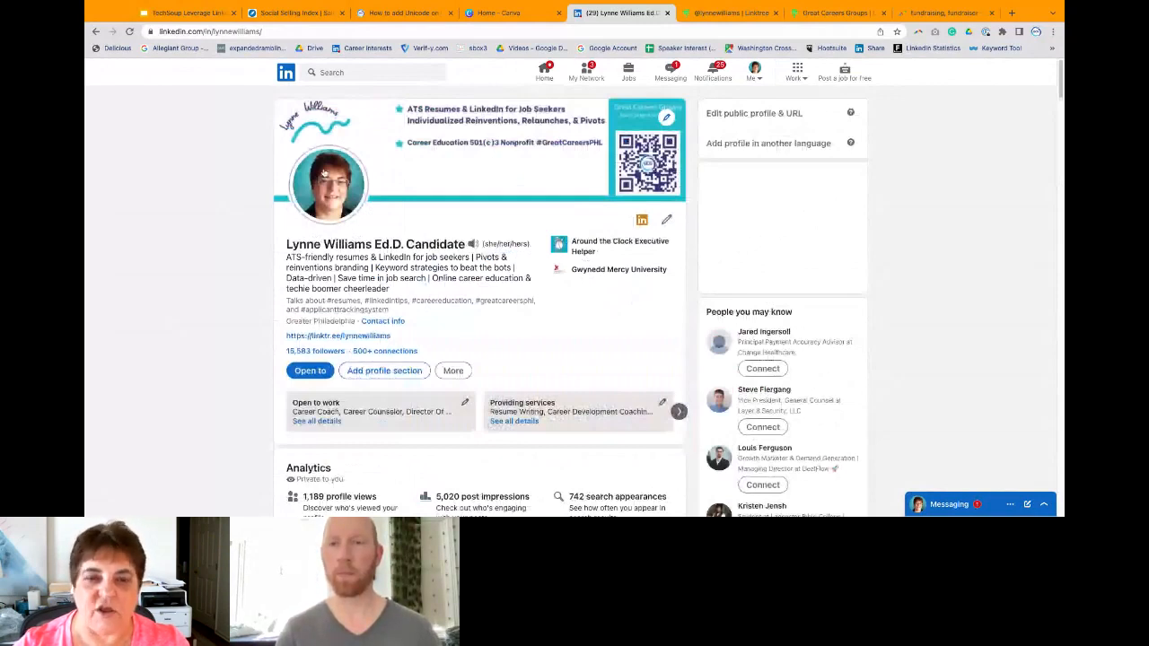
Step: Open Lynne's full activity feed from the profile and filter it to Posts
scroll(down, 3)
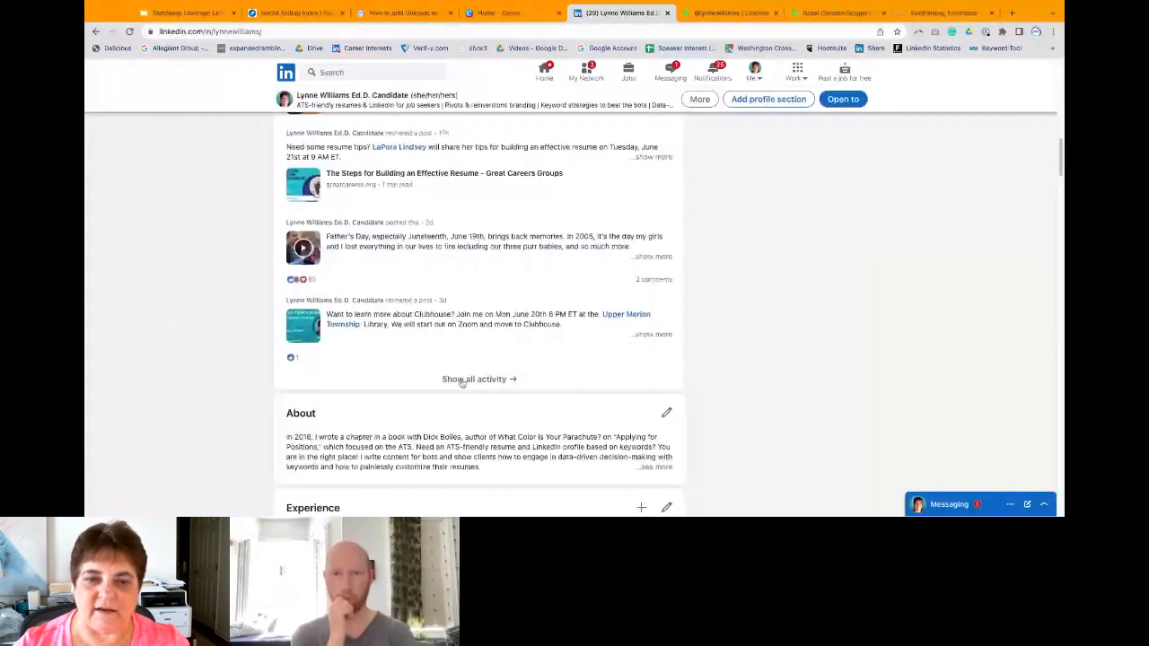
click(474, 379)
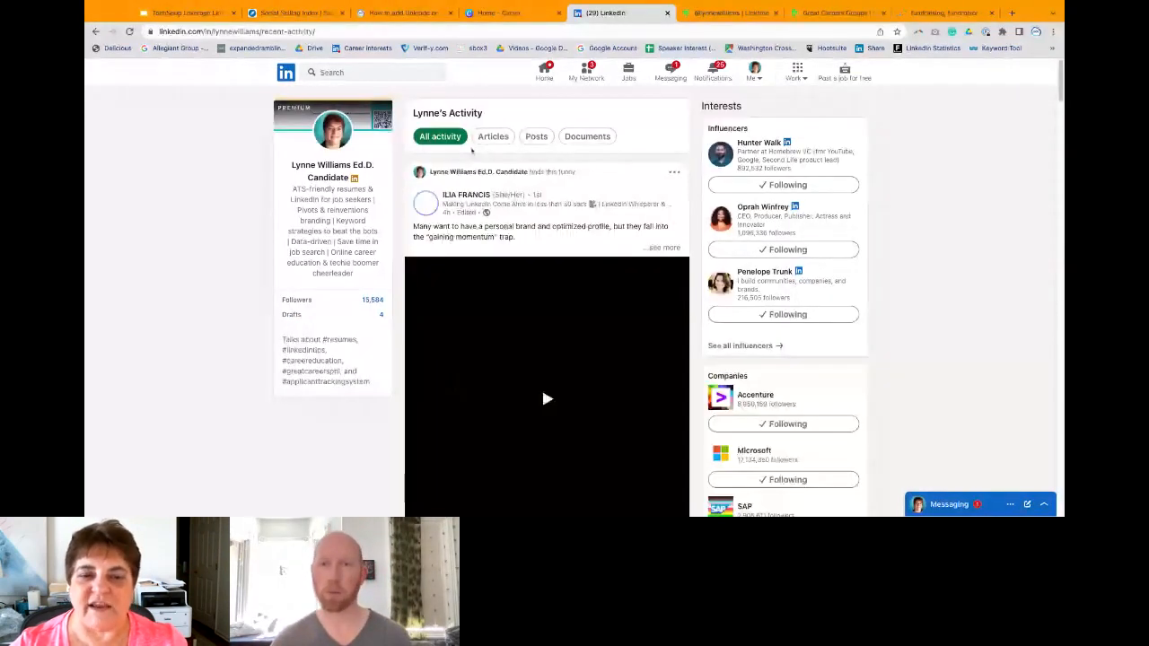
click(547, 399)
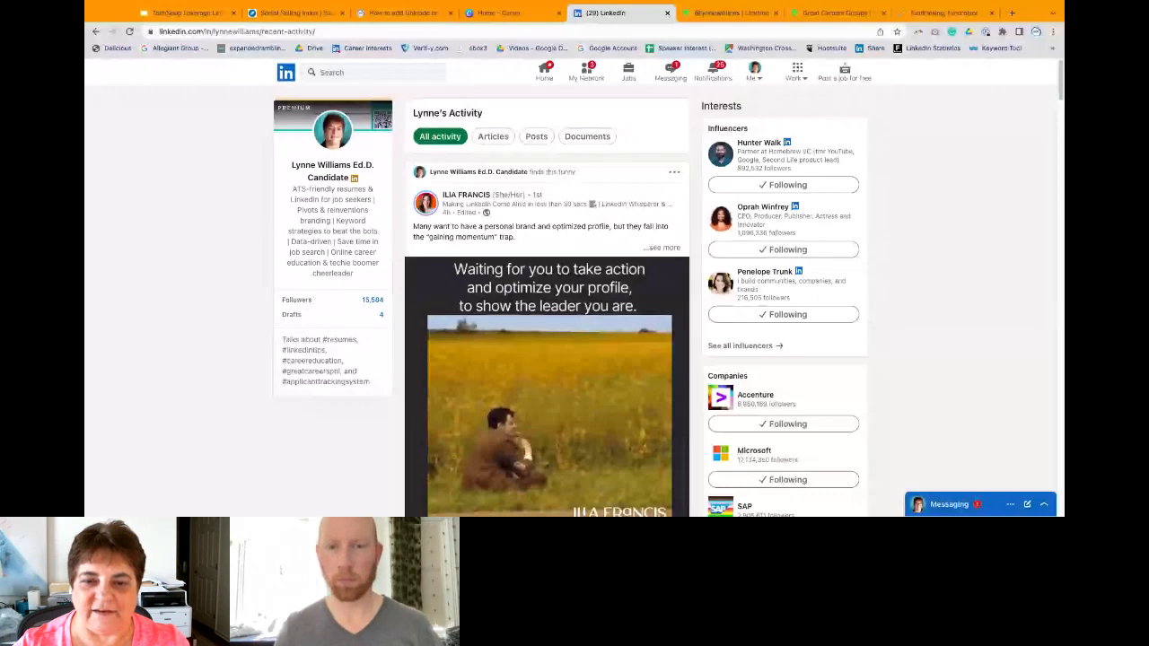
click(536, 136)
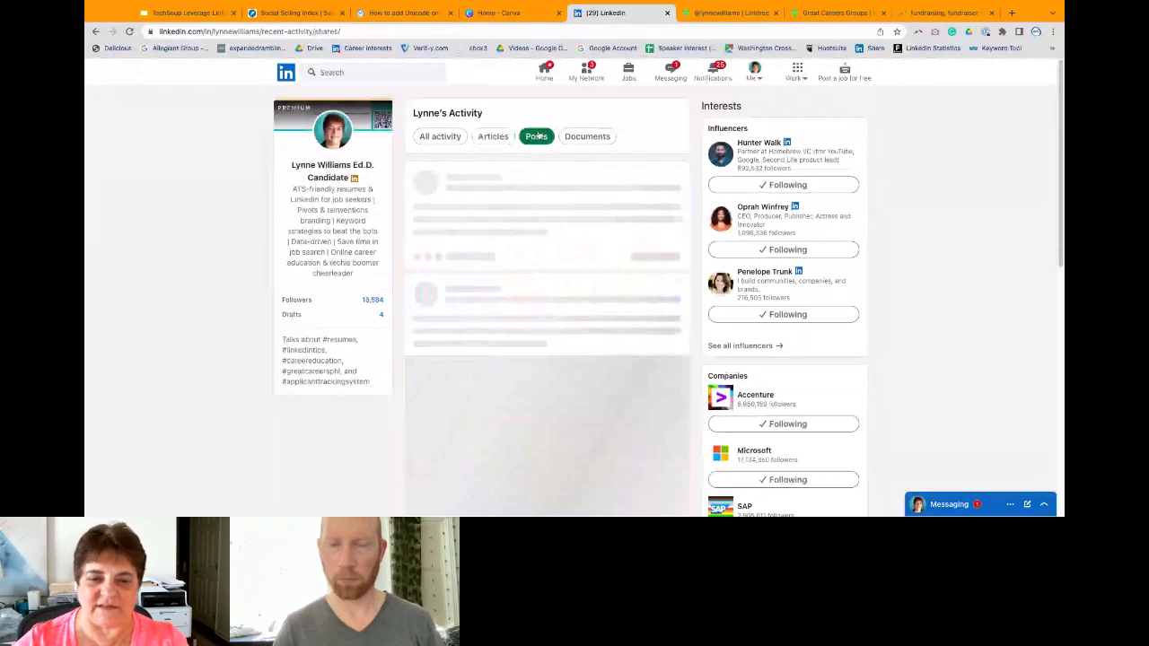
Step: Filter activity to Documents, page through Be a Workplace Ally, then reach the articles list
click(587, 136)
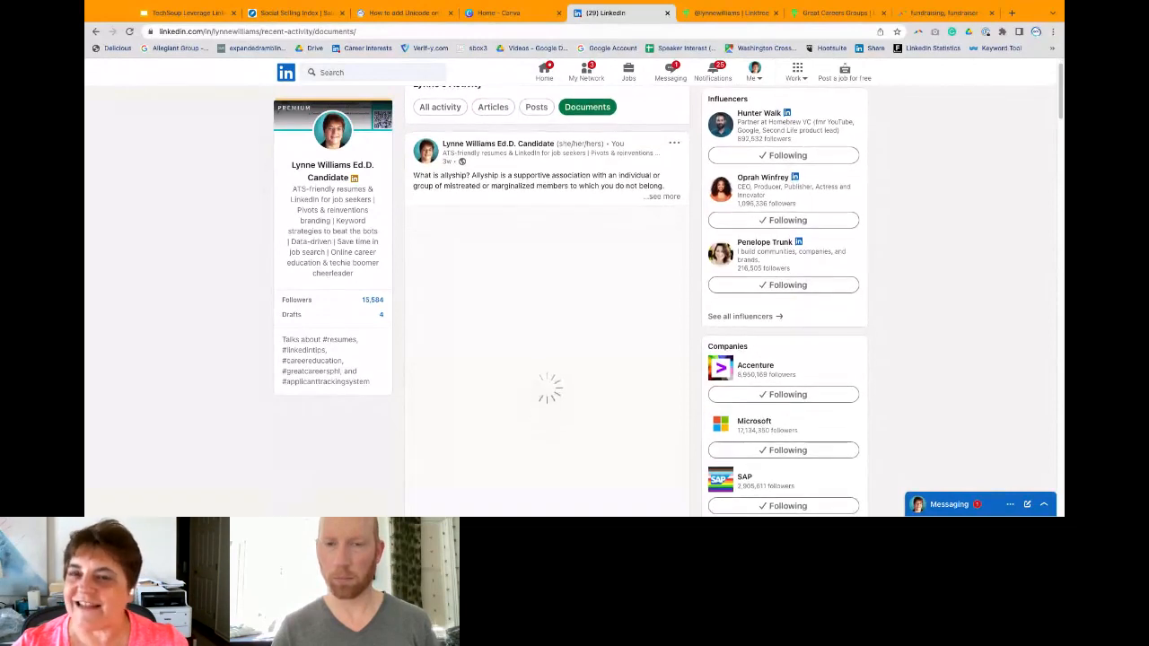
scroll(down, 3)
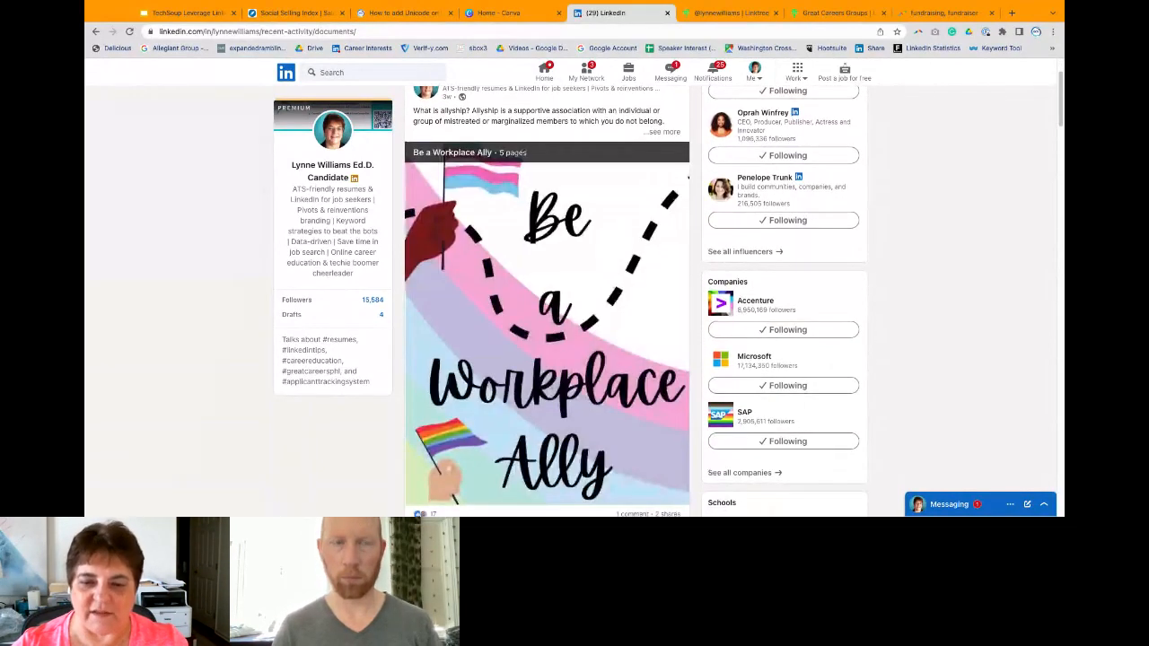
scroll(down, 3)
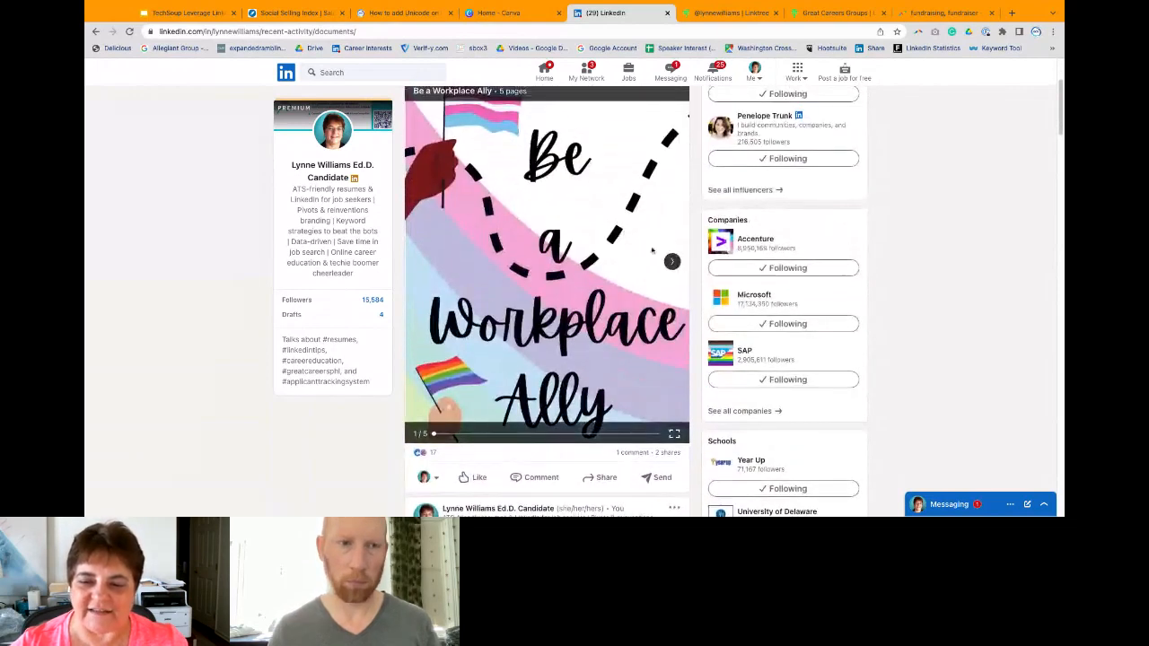
click(671, 262)
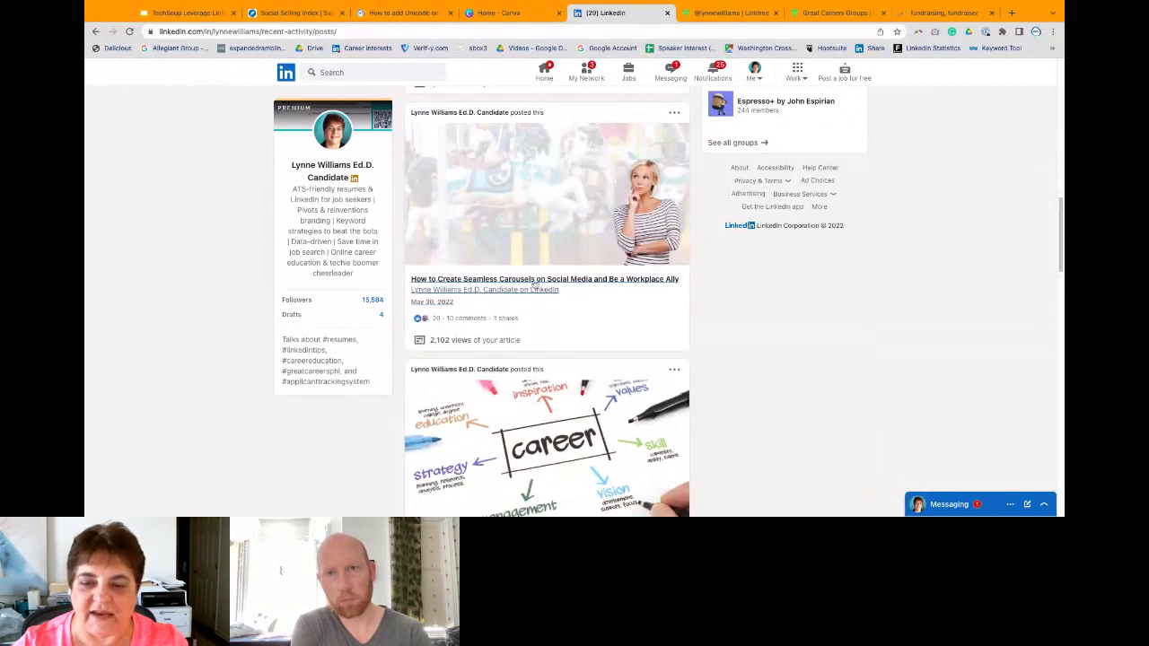
Step: Scroll through the seamless carousels article's steps before returning to the slides
scroll(down, 3)
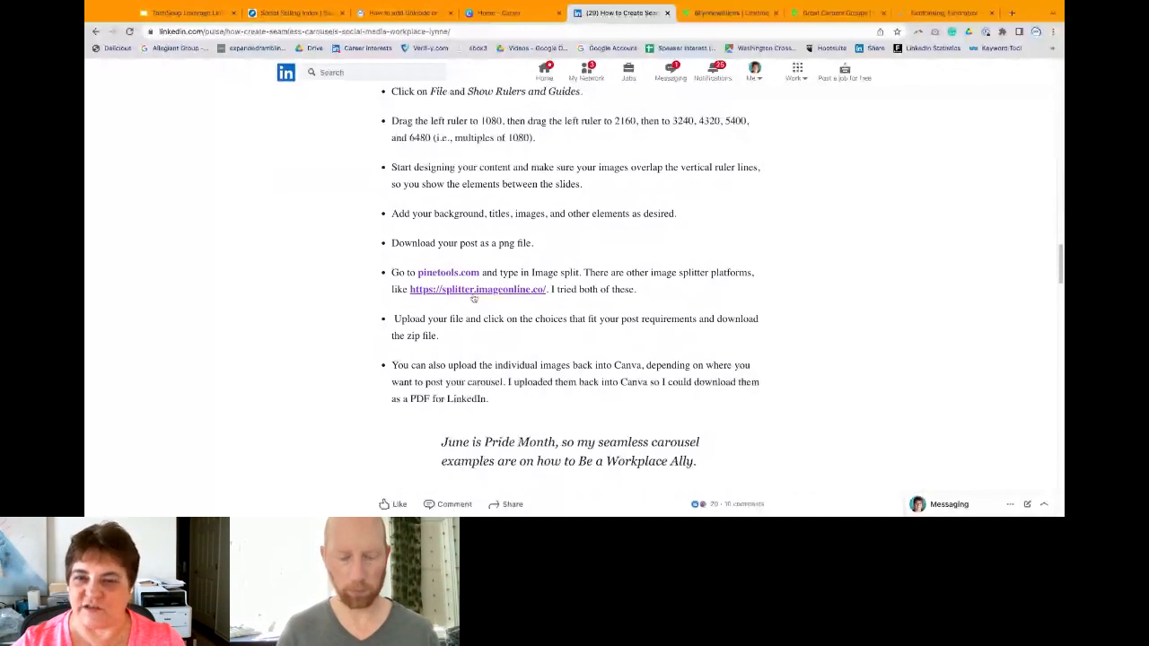
scroll(down, 3)
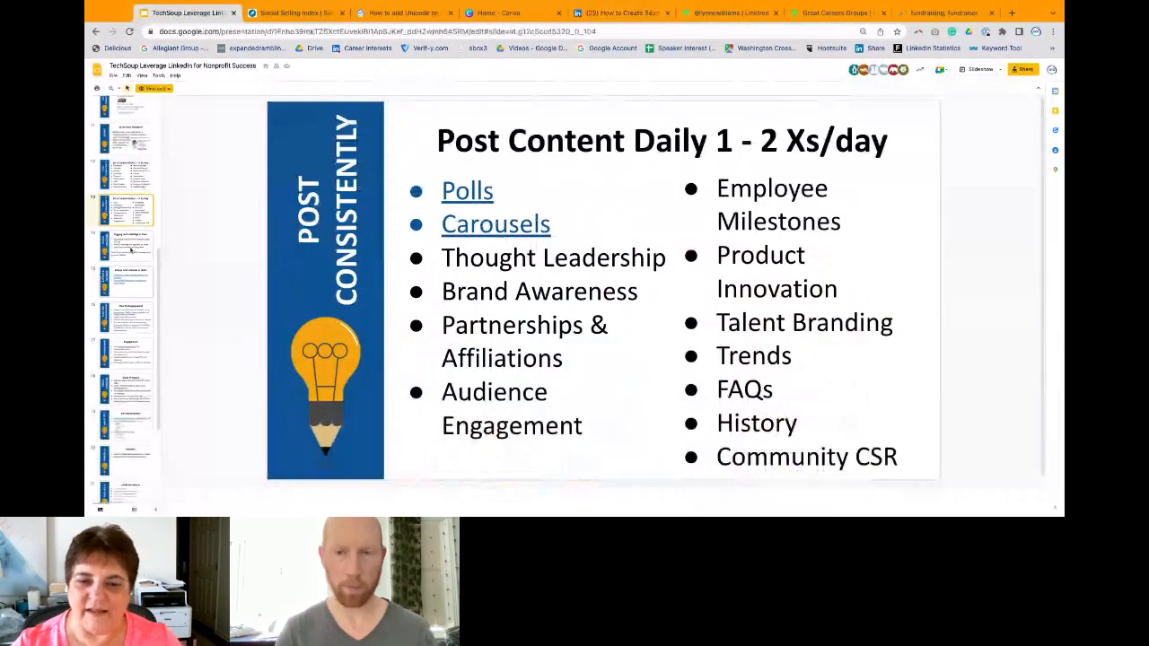
Step: Advance the deck to the Plan for Engagement slide on content calendars and scheduling
click(126, 243)
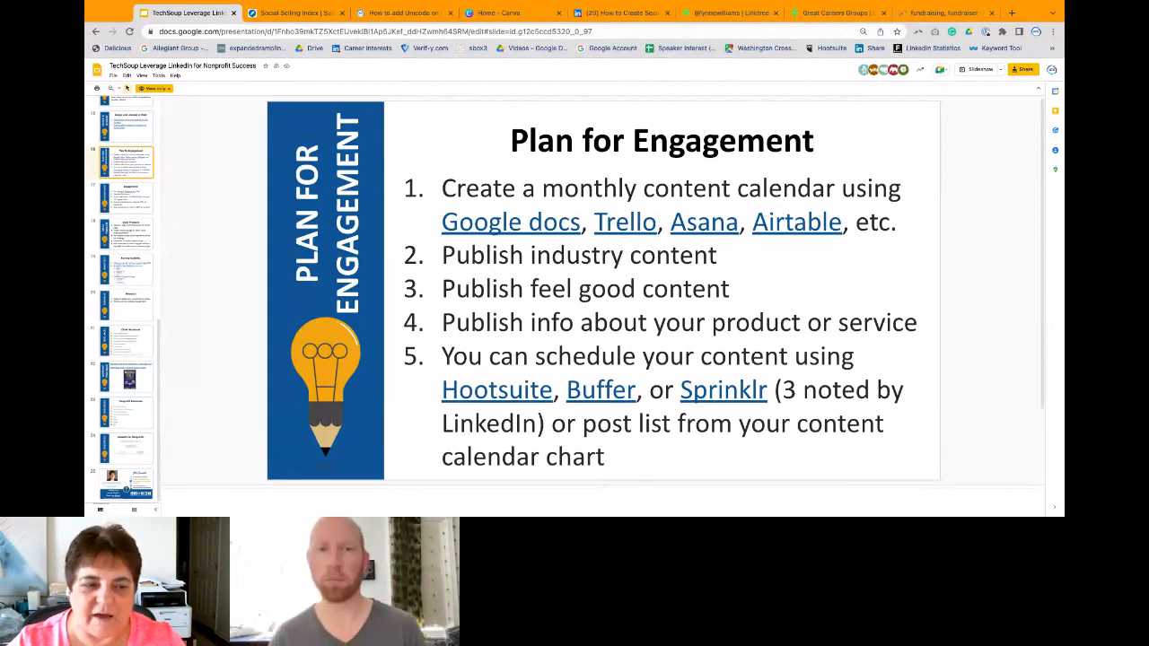
Step: Show the Engagement slide, then the Review Analytics slide on ad ROI and page metrics
click(127, 198)
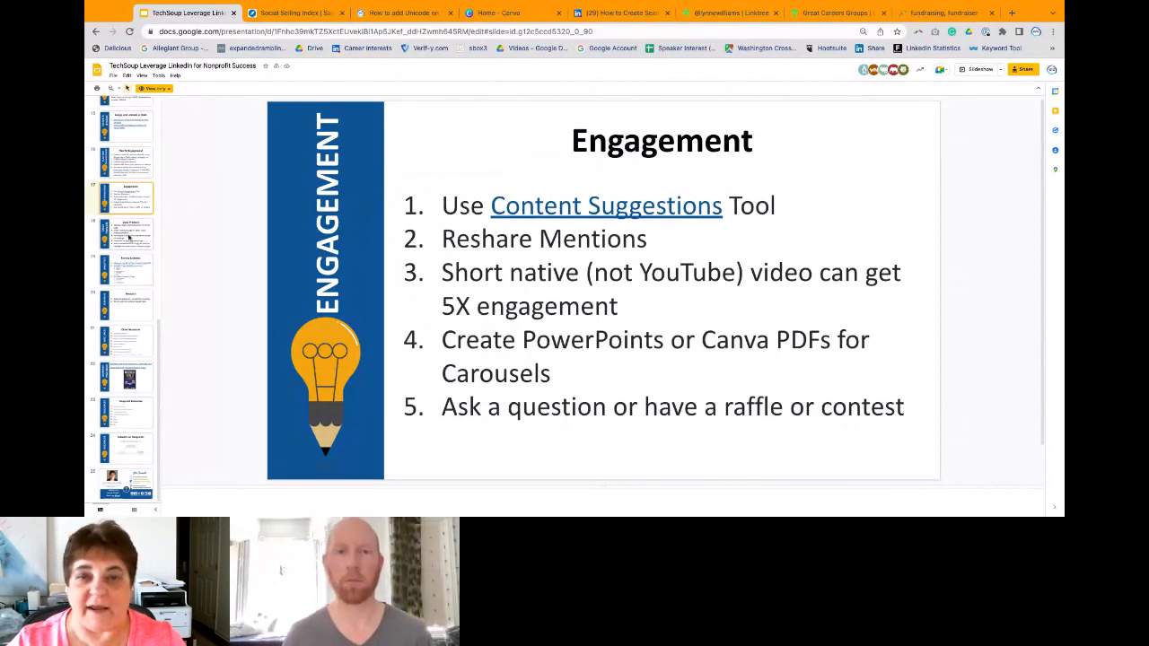
click(127, 233)
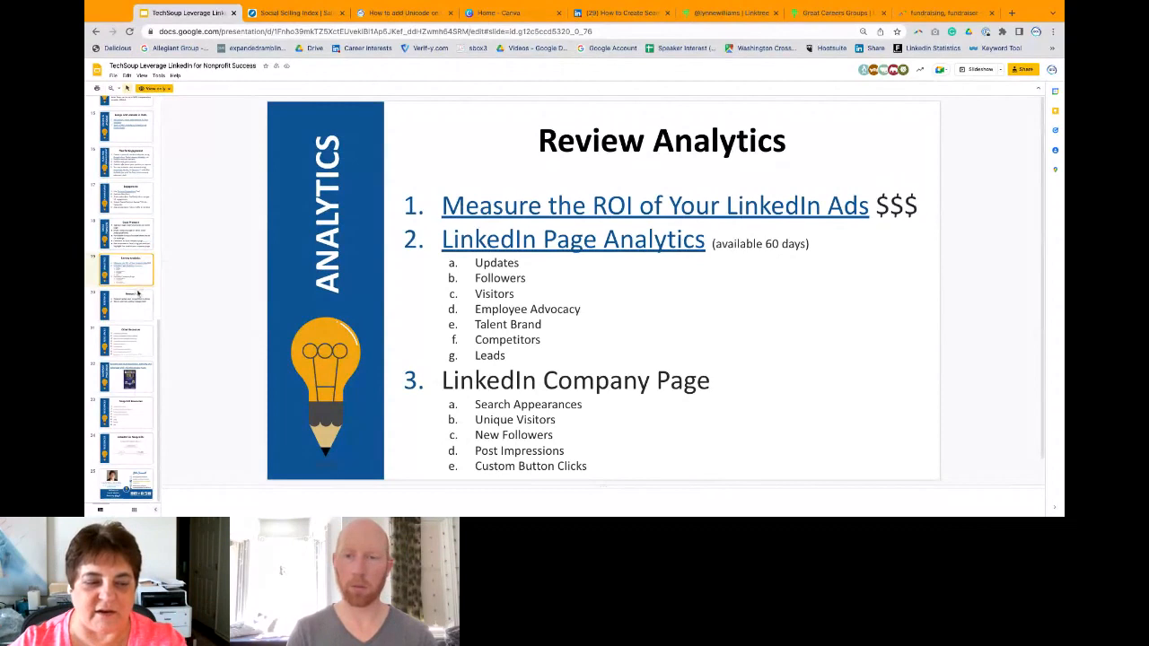
Step: Show the Research slide, then the LinkedIn for Nonprofits resources slide
click(125, 303)
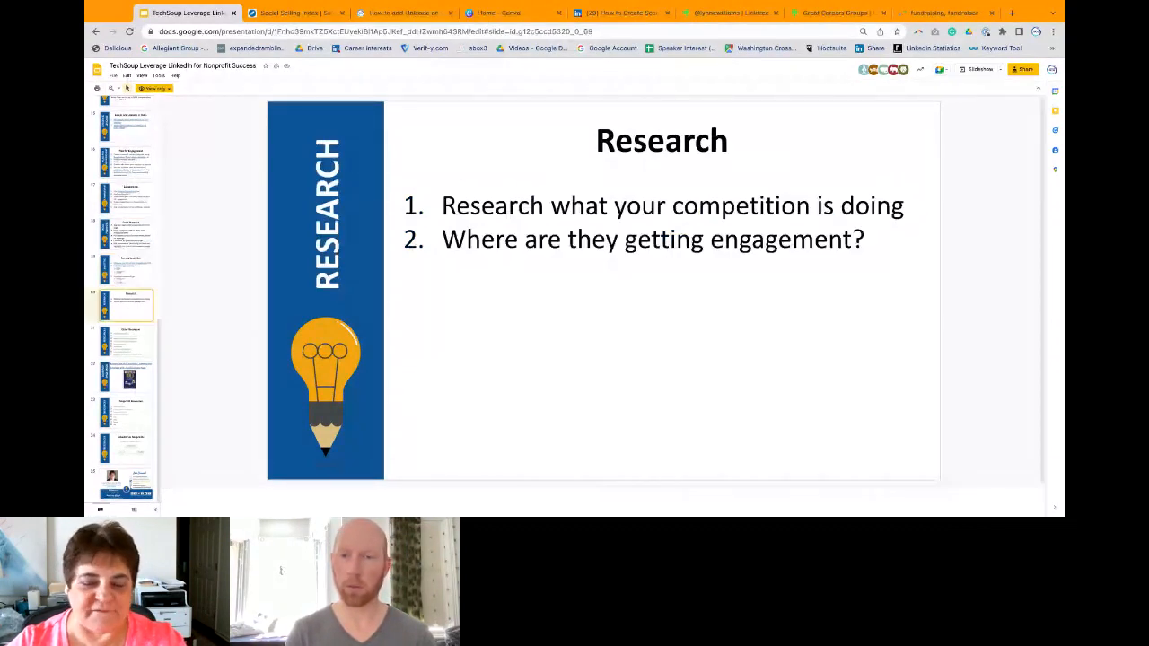
click(128, 339)
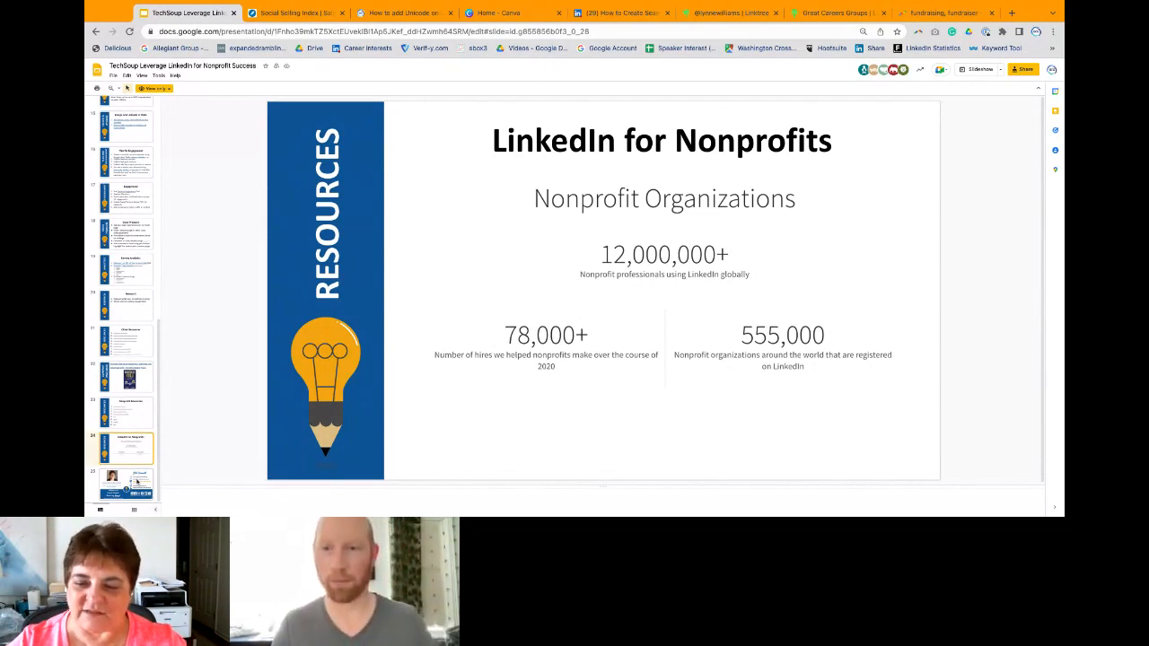
Step: Jump back to the title slide, Leverage LinkedIn for Nonprofit Success
click(126, 485)
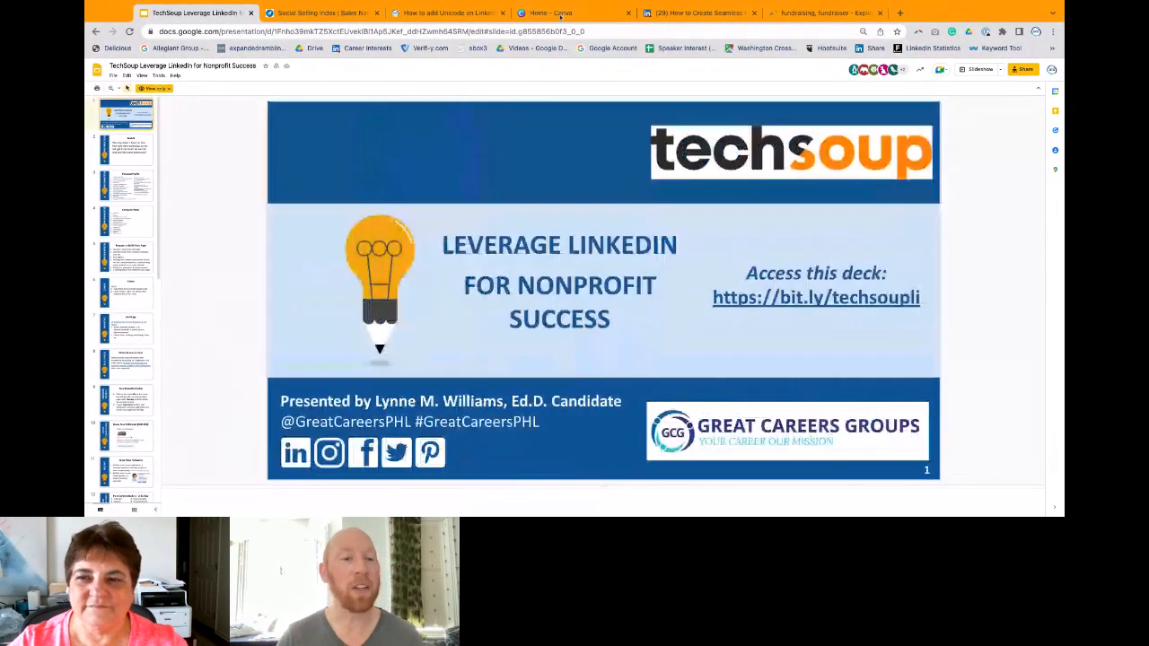
Step: Switch from the Leverage LinkedIn for Nonprofit Success slides to the LinkedIn feed tab
click(700, 13)
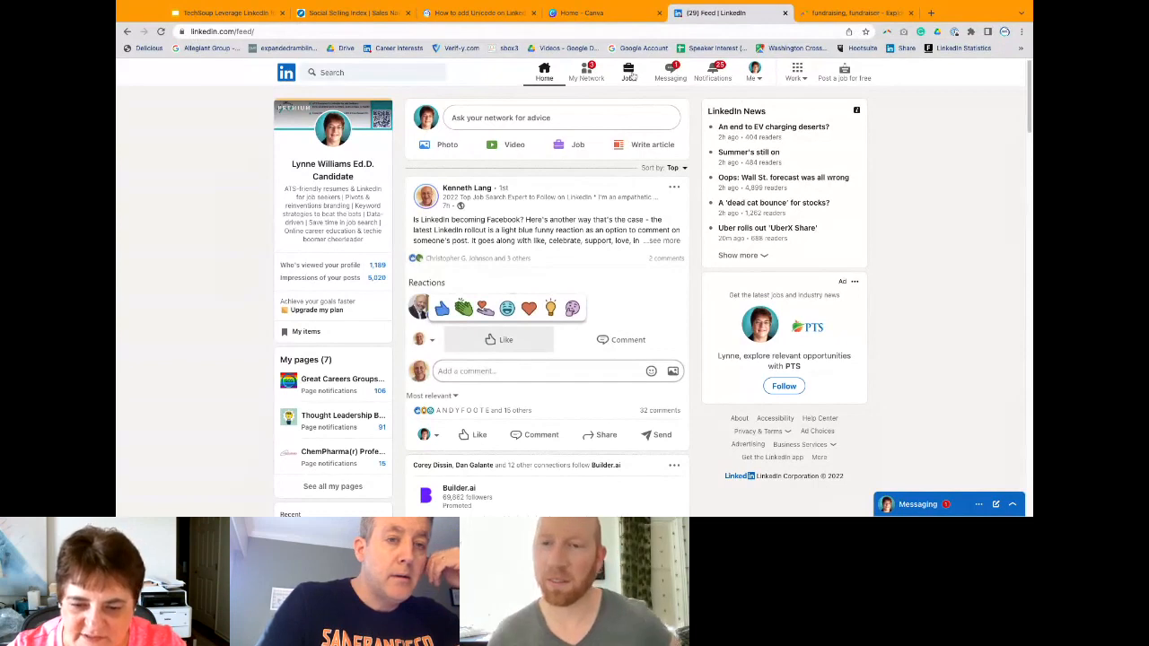
Step: Go to LinkedIn Jobs from the top navigation bar
click(629, 72)
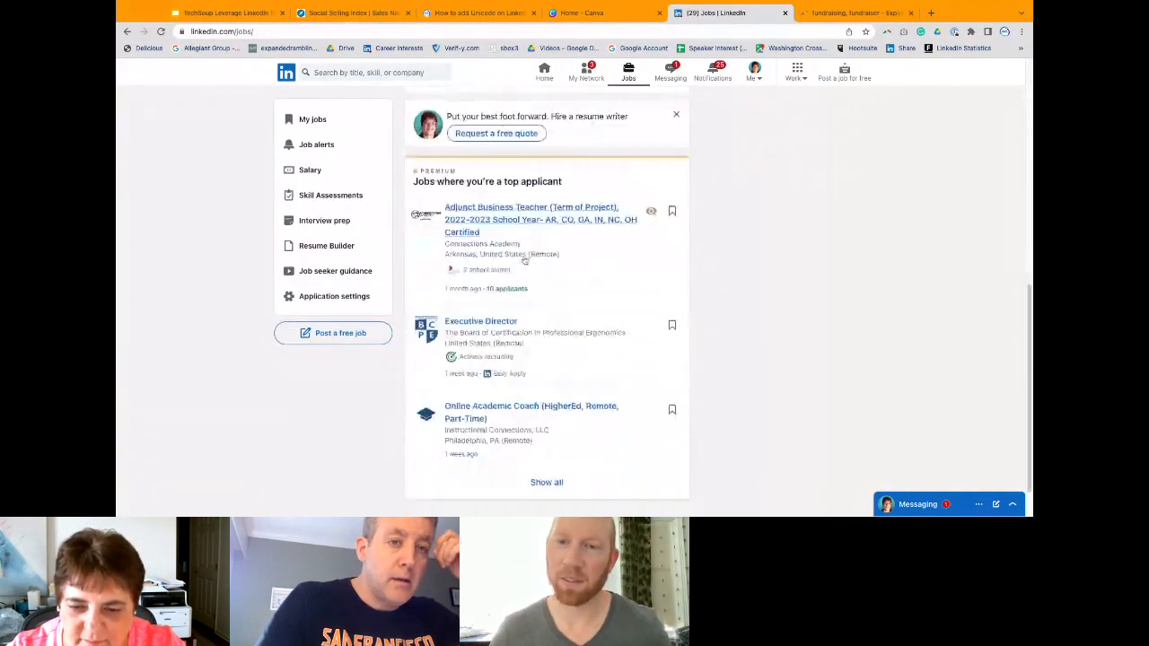
Step: Scroll to the top-applicant jobs and select the Executive Director listing
scroll(down, 3)
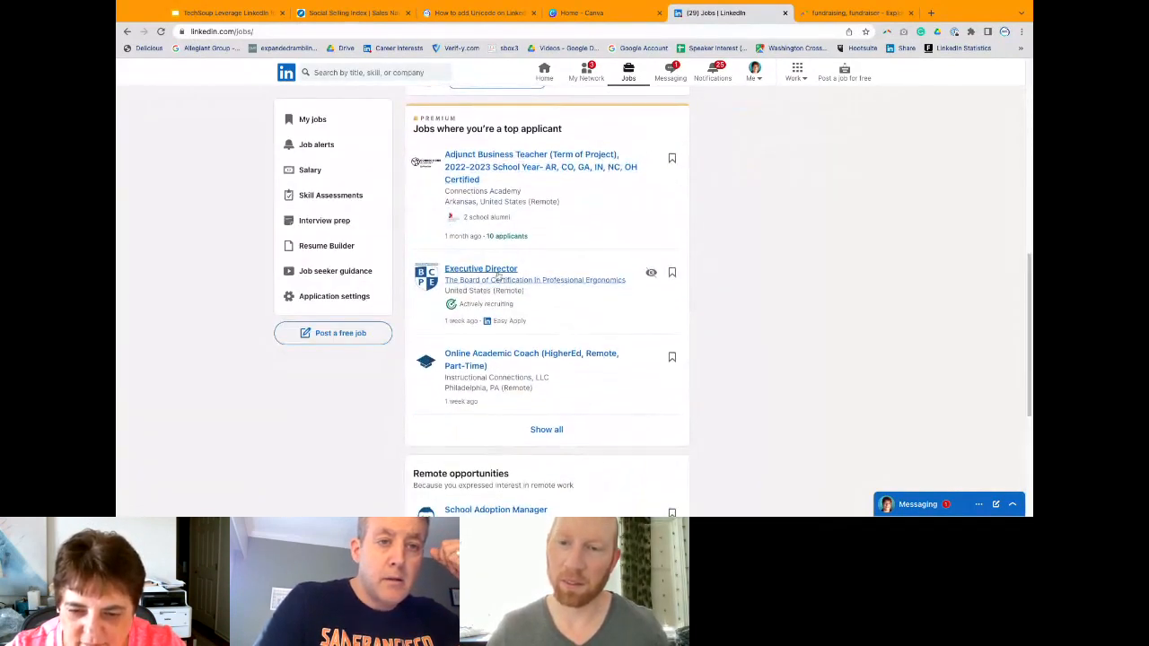
click(481, 268)
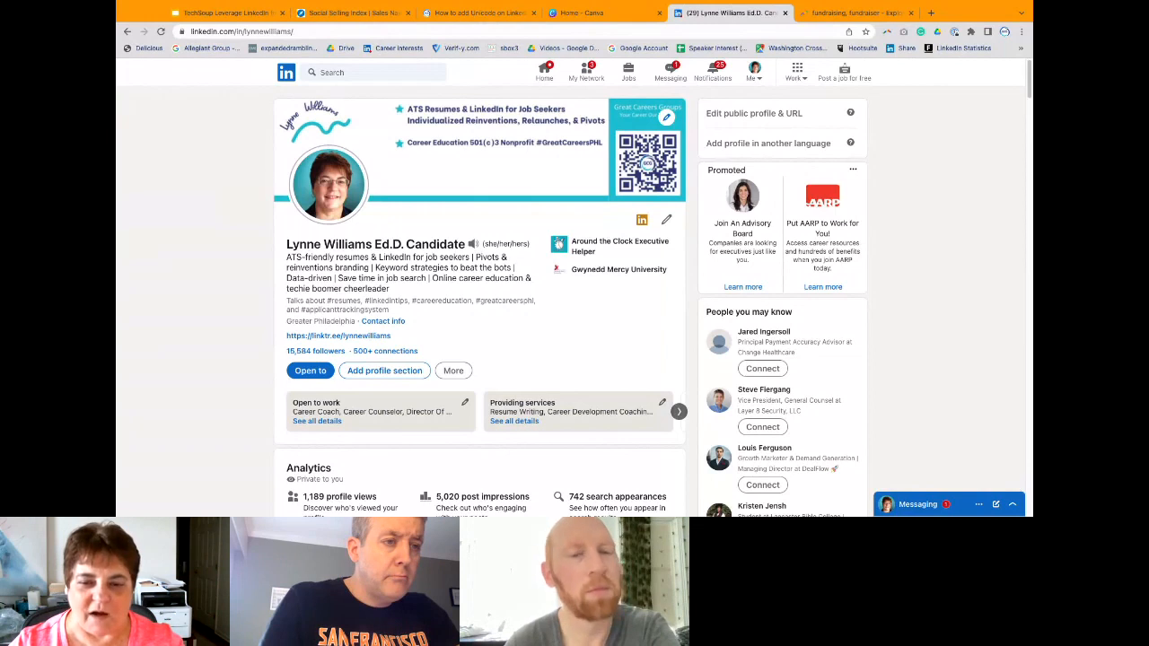
scroll(down, 3)
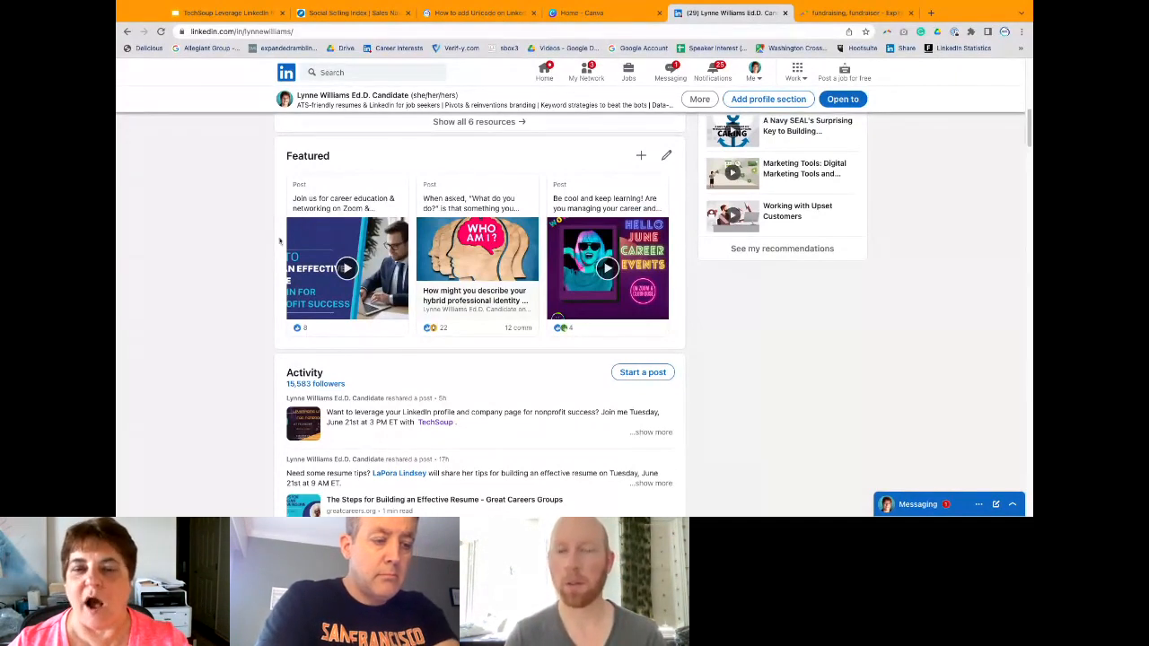
mouse_move(291, 231)
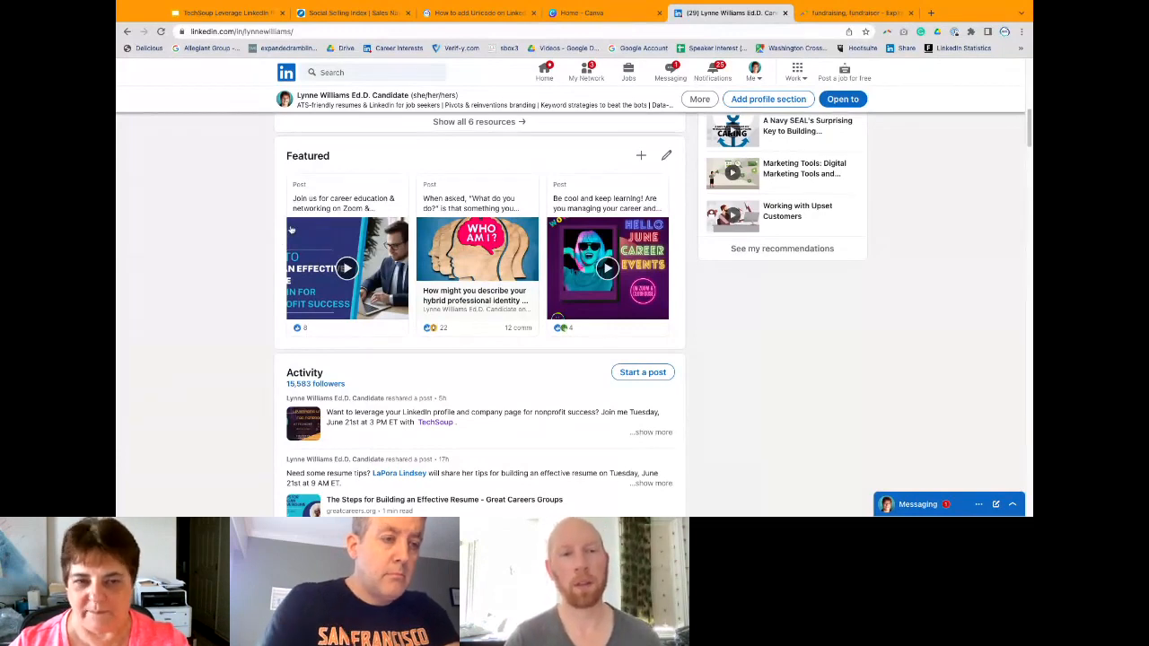